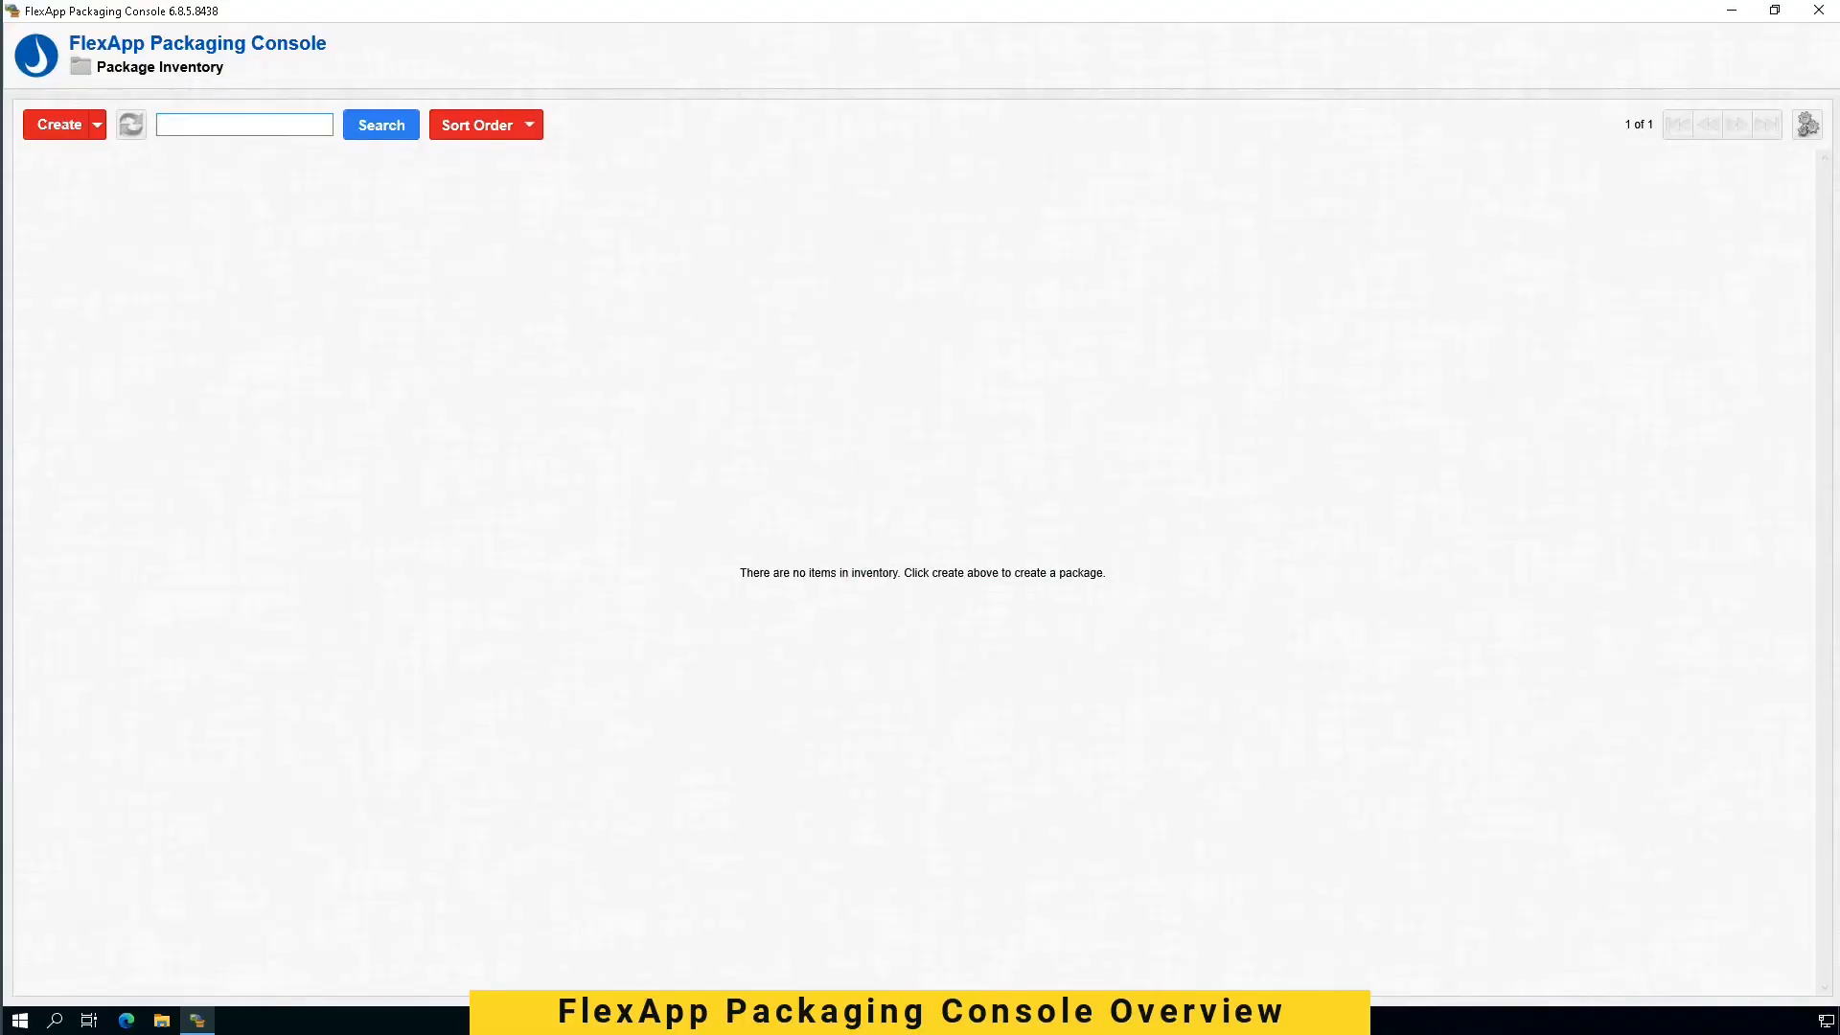
Step: Start a new package and review the Create a Package form fields
click(244, 124)
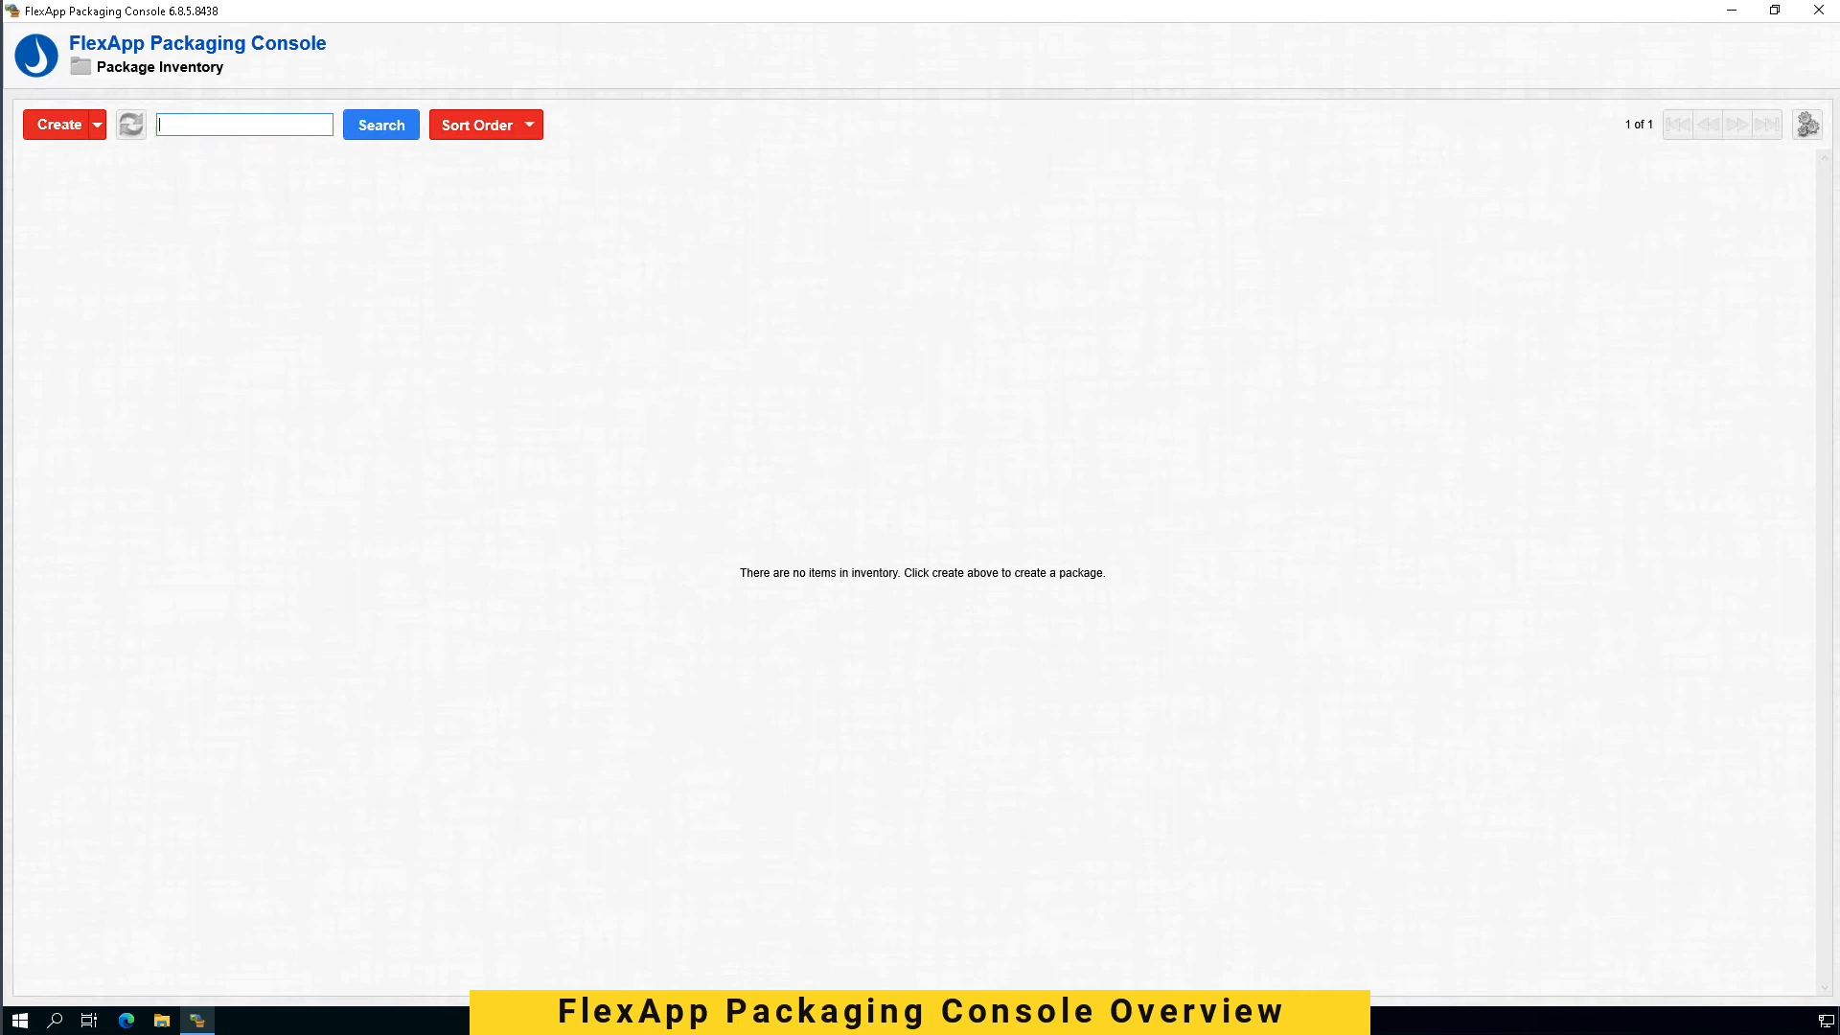
click(58, 125)
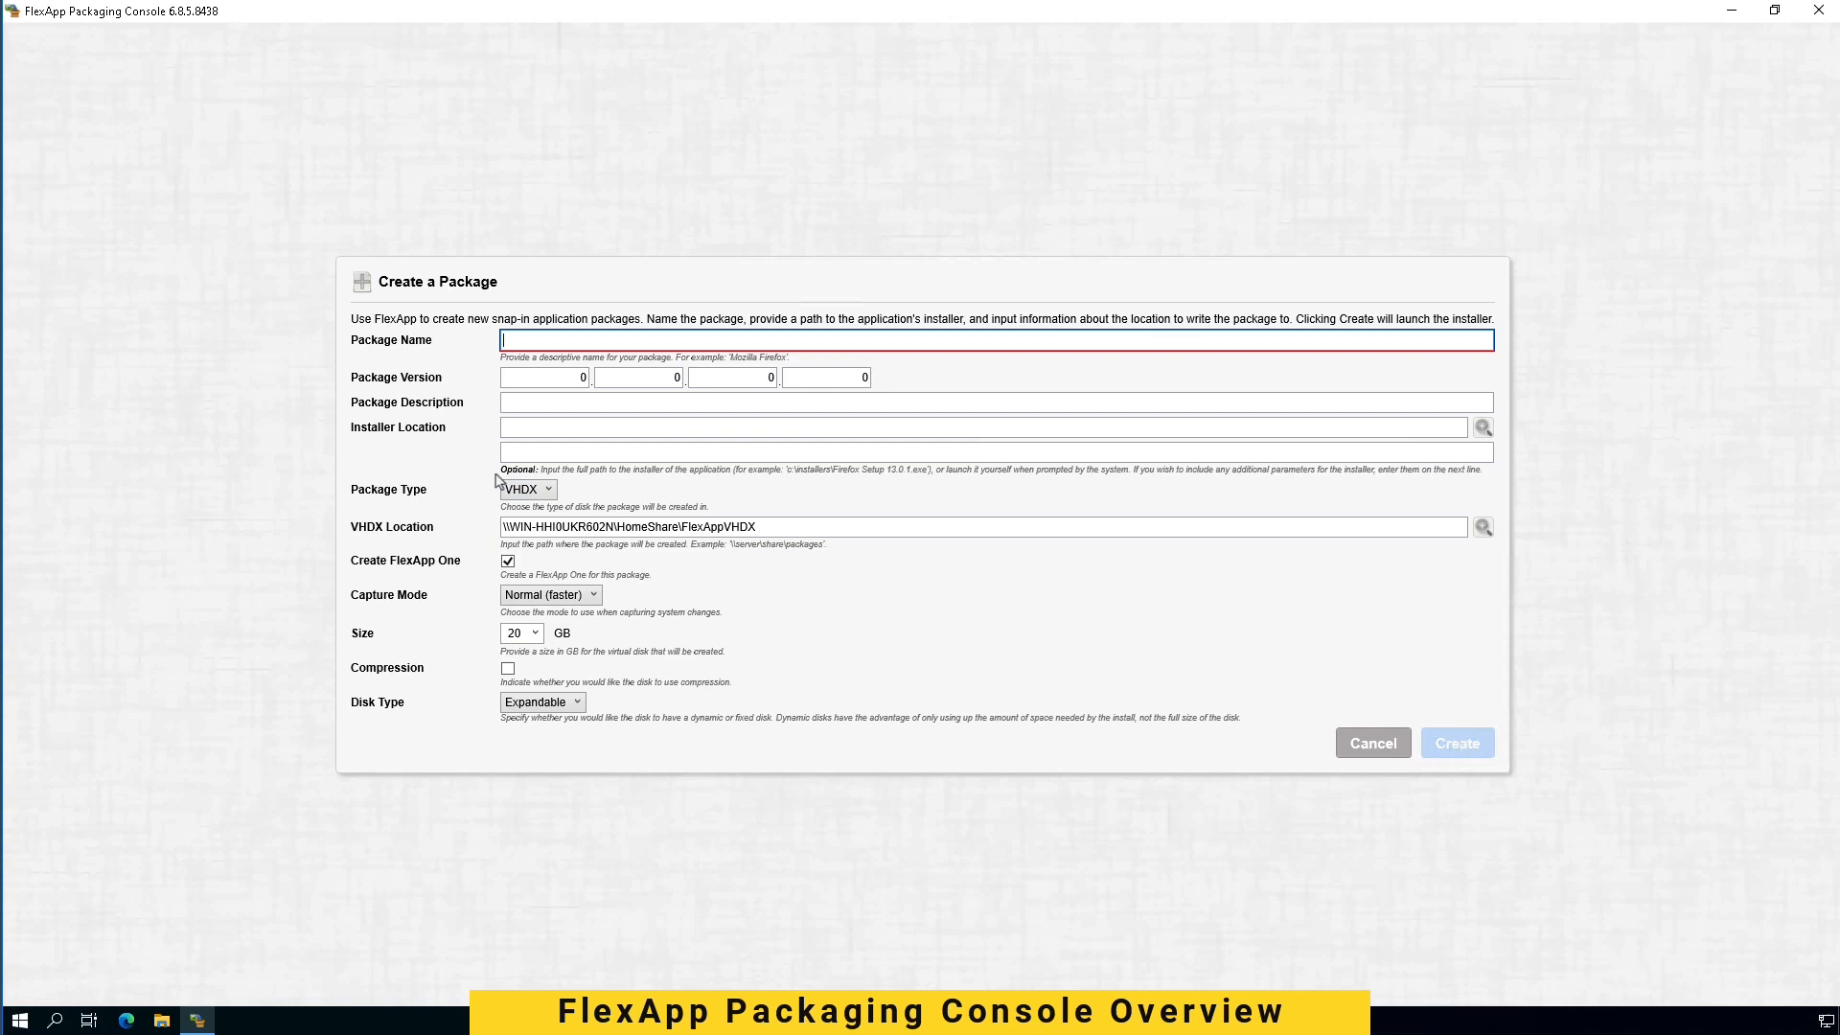
mouse_move(322, 190)
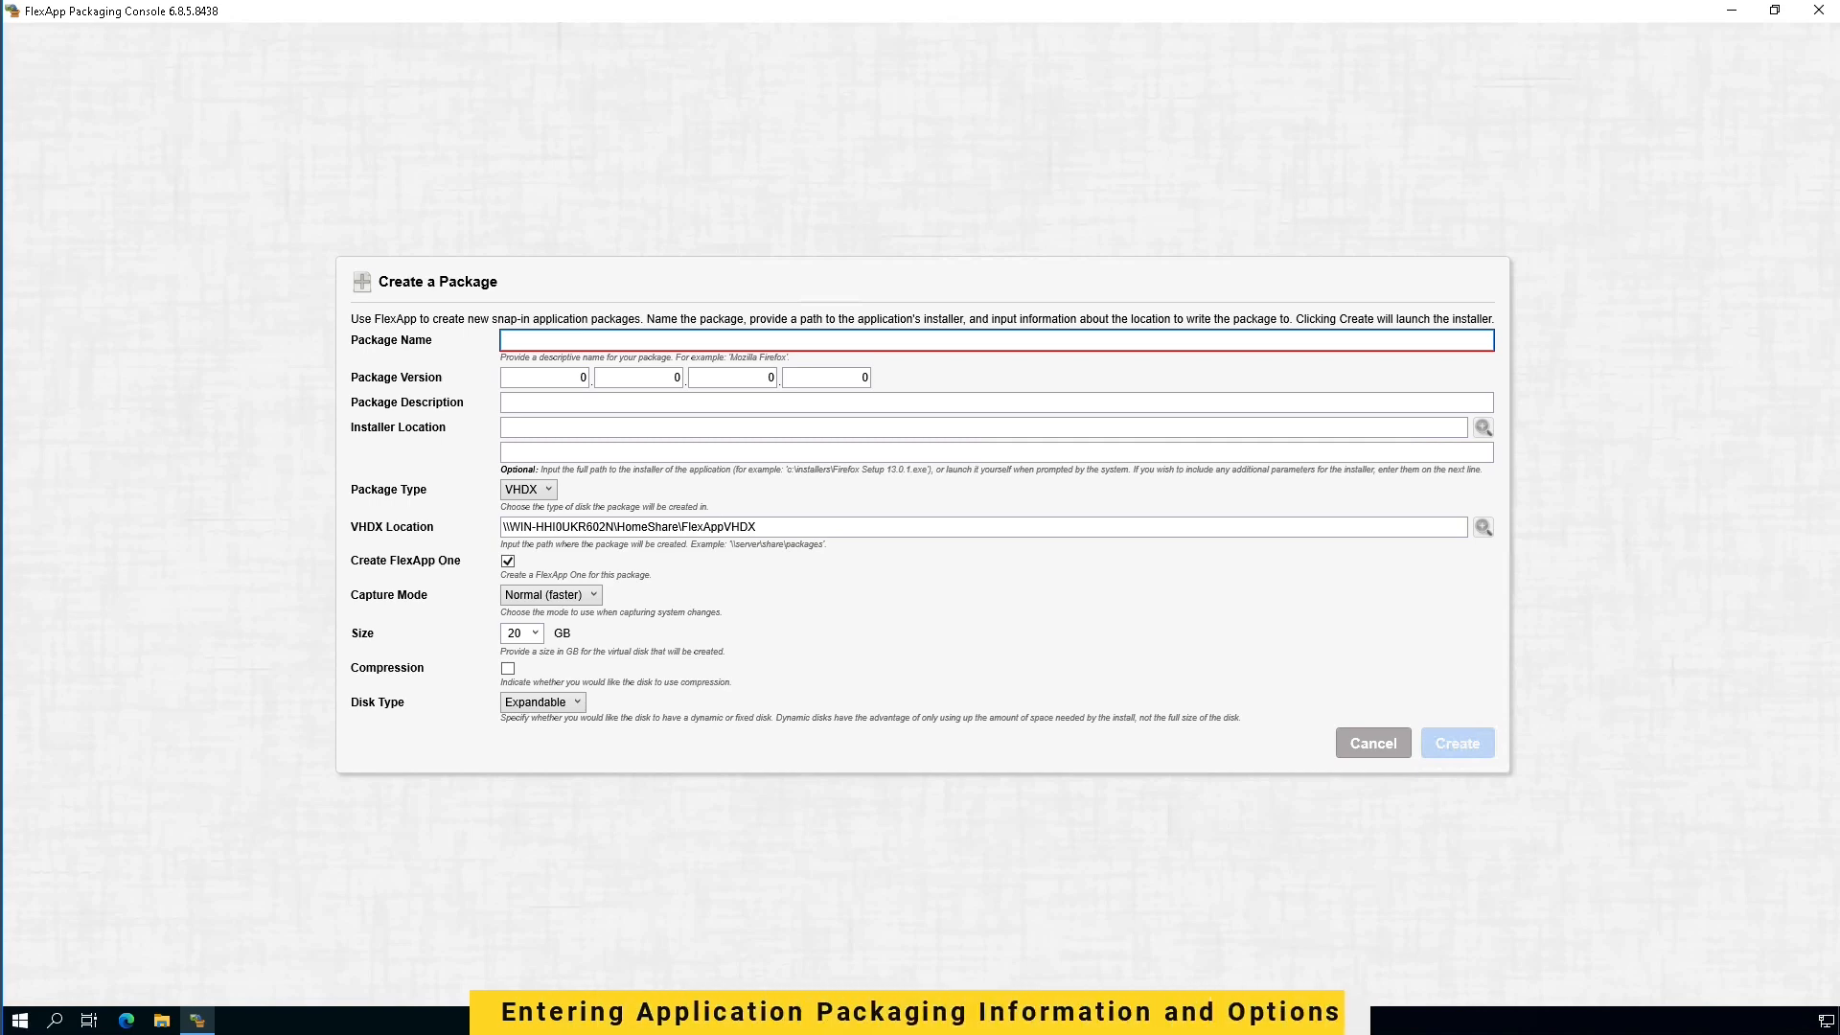
click(824, 377)
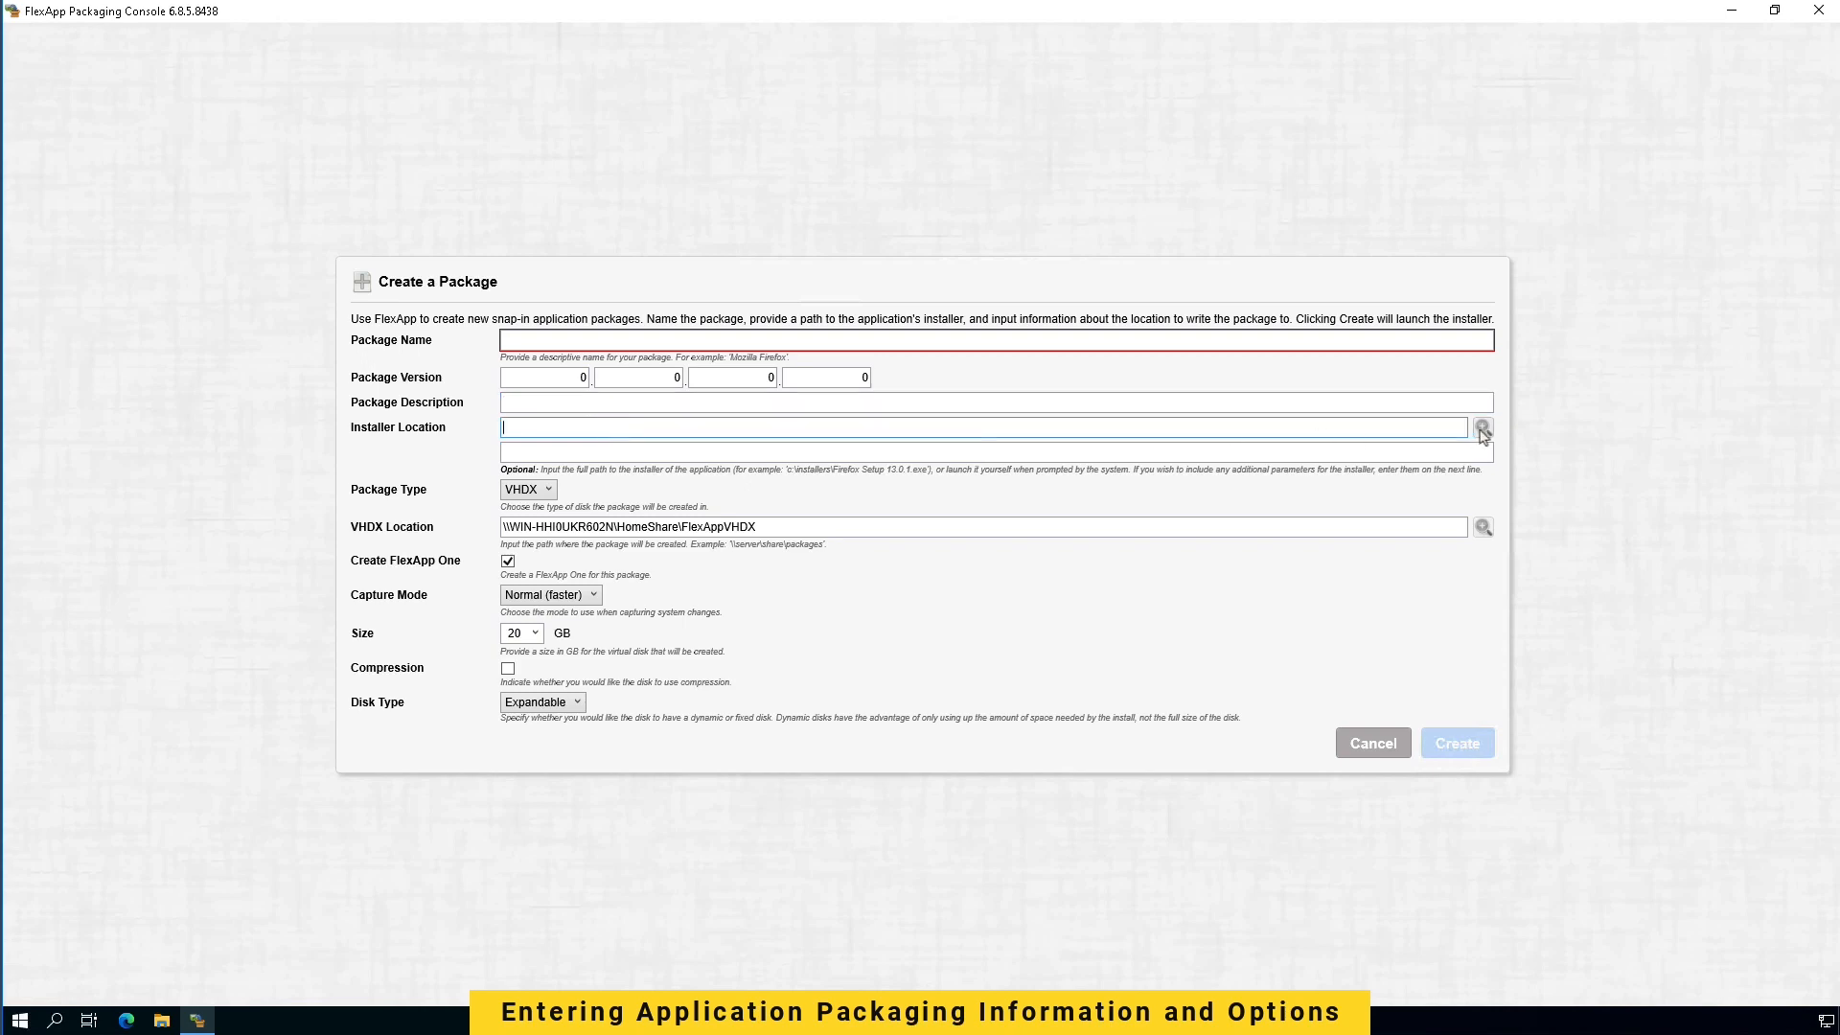
click(1482, 425)
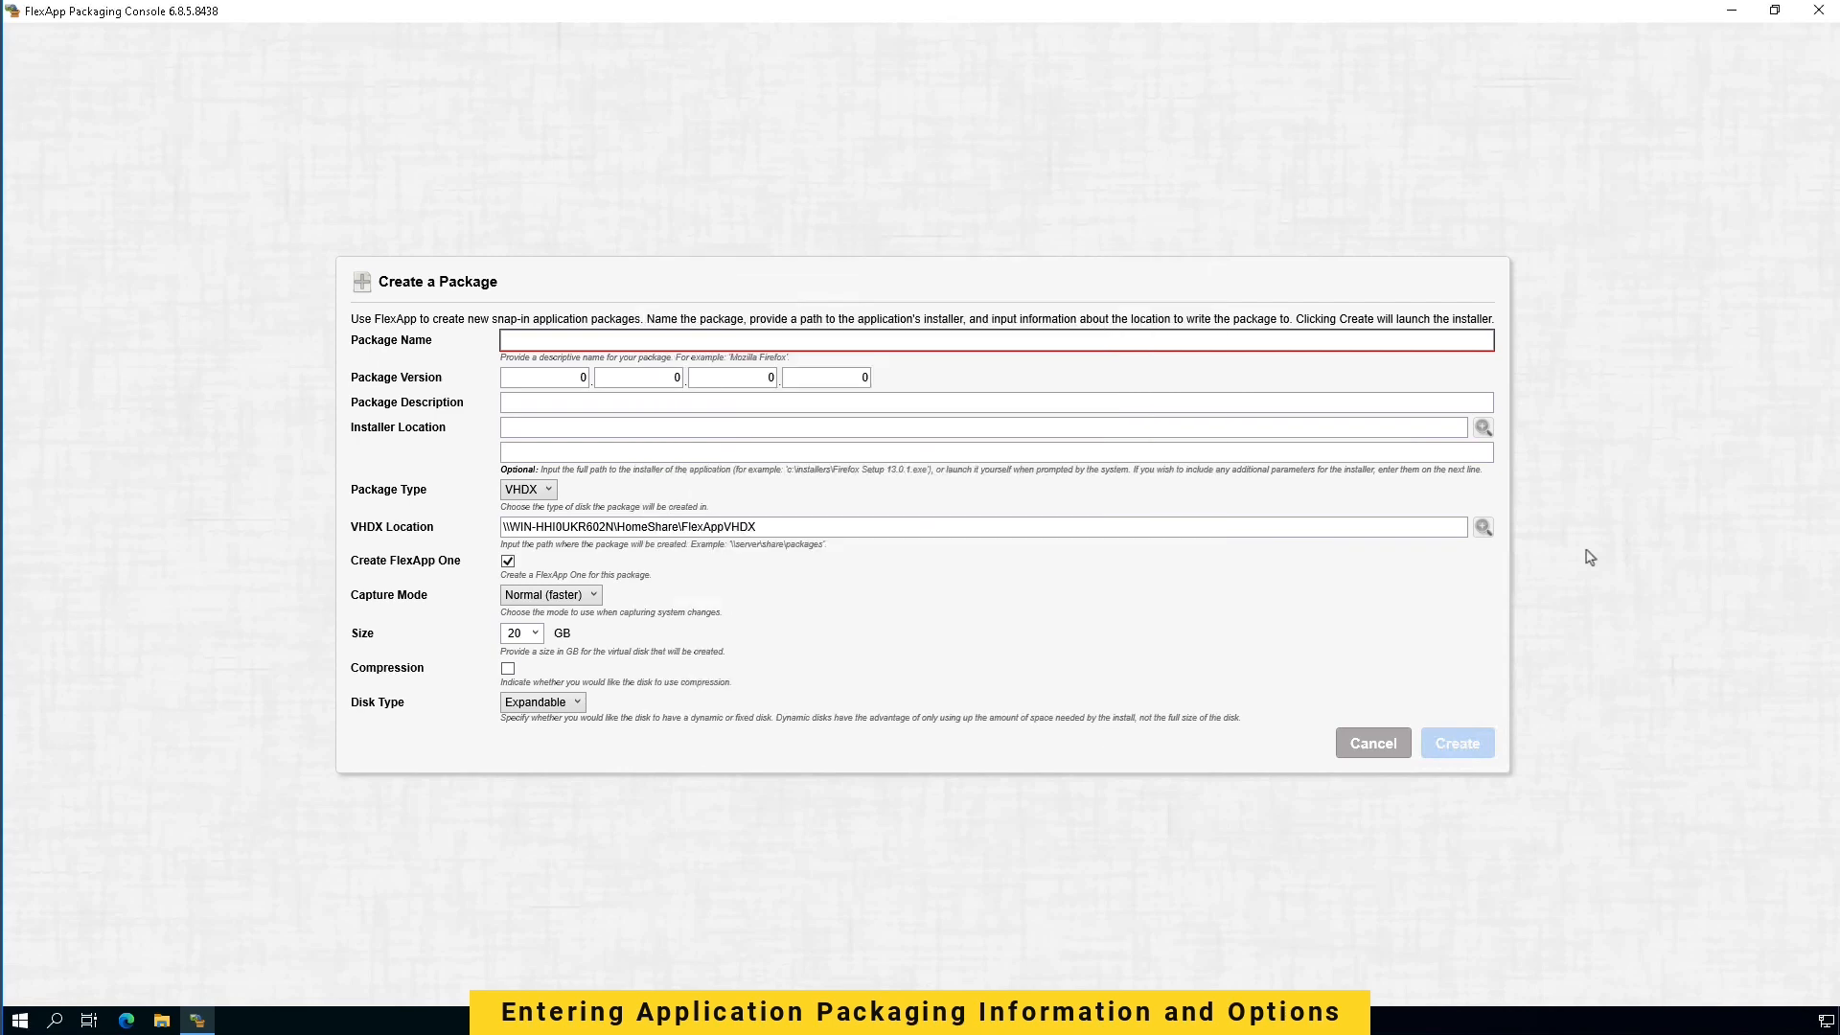
mouse_move(537, 499)
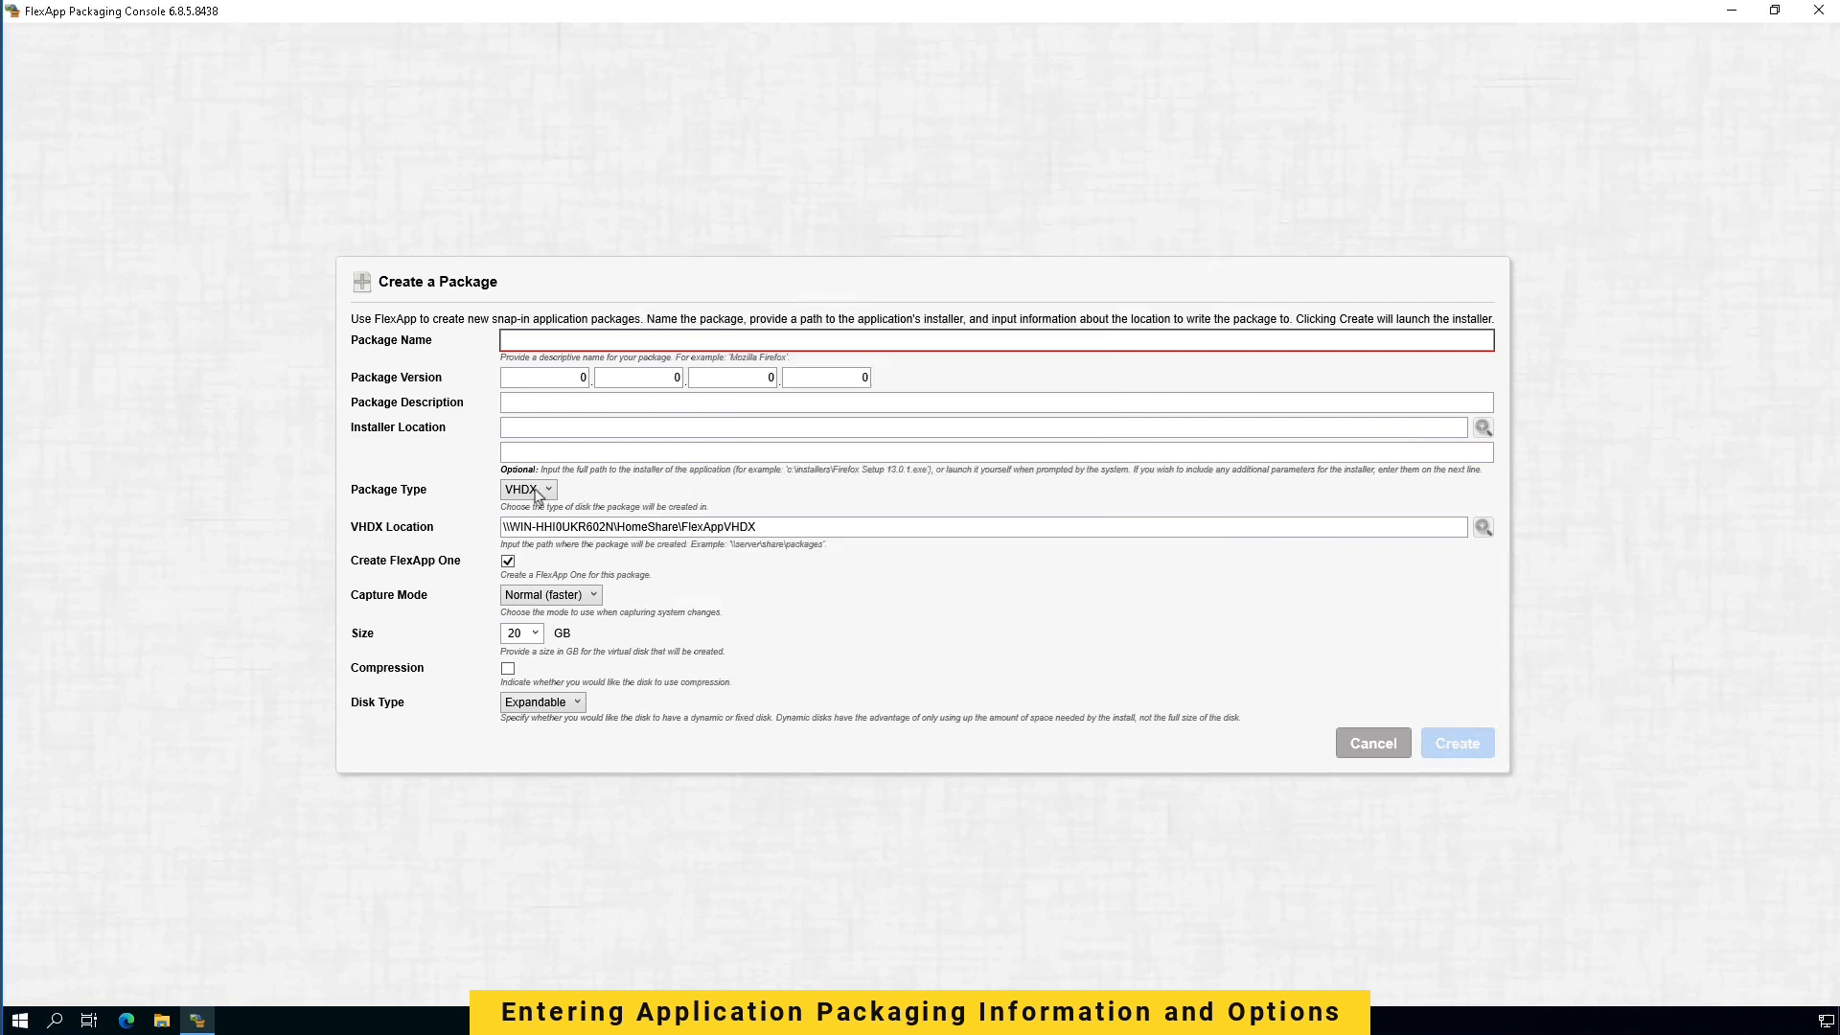
Step: Keep VHDX as the package type, check its storage path, and leave FlexApp One creation enabled
click(527, 489)
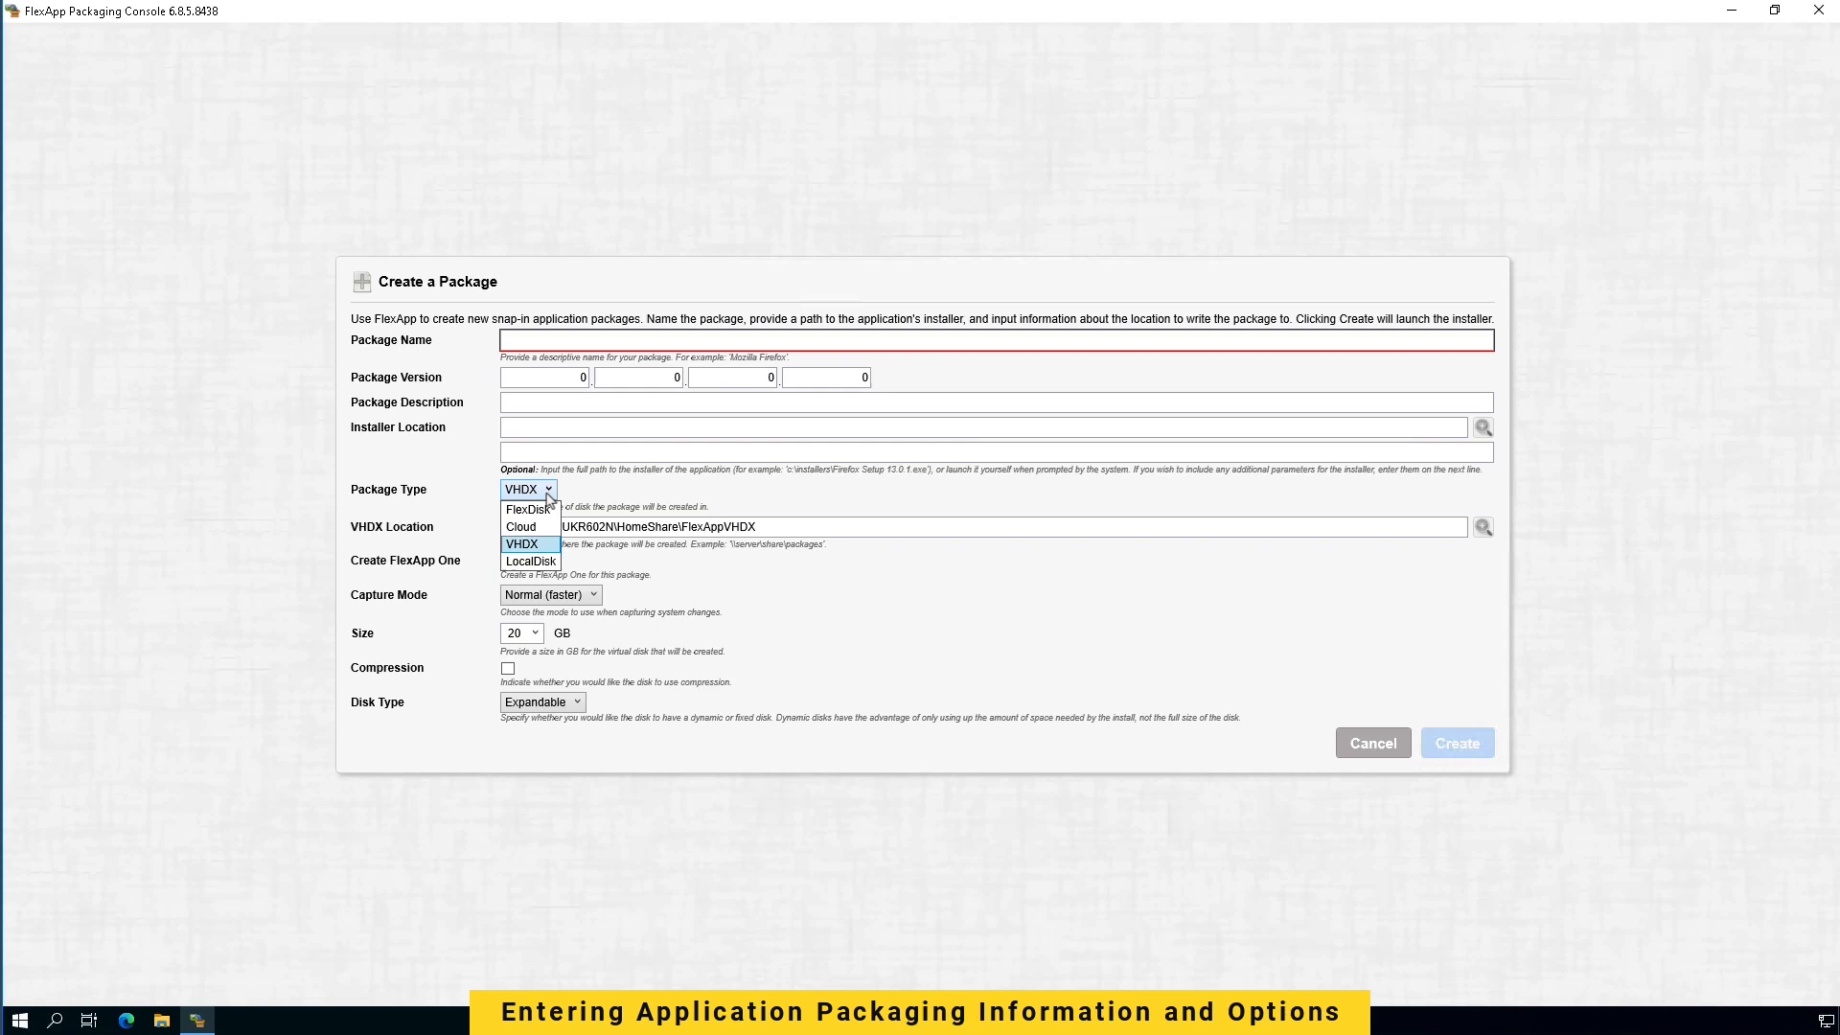
click(524, 542)
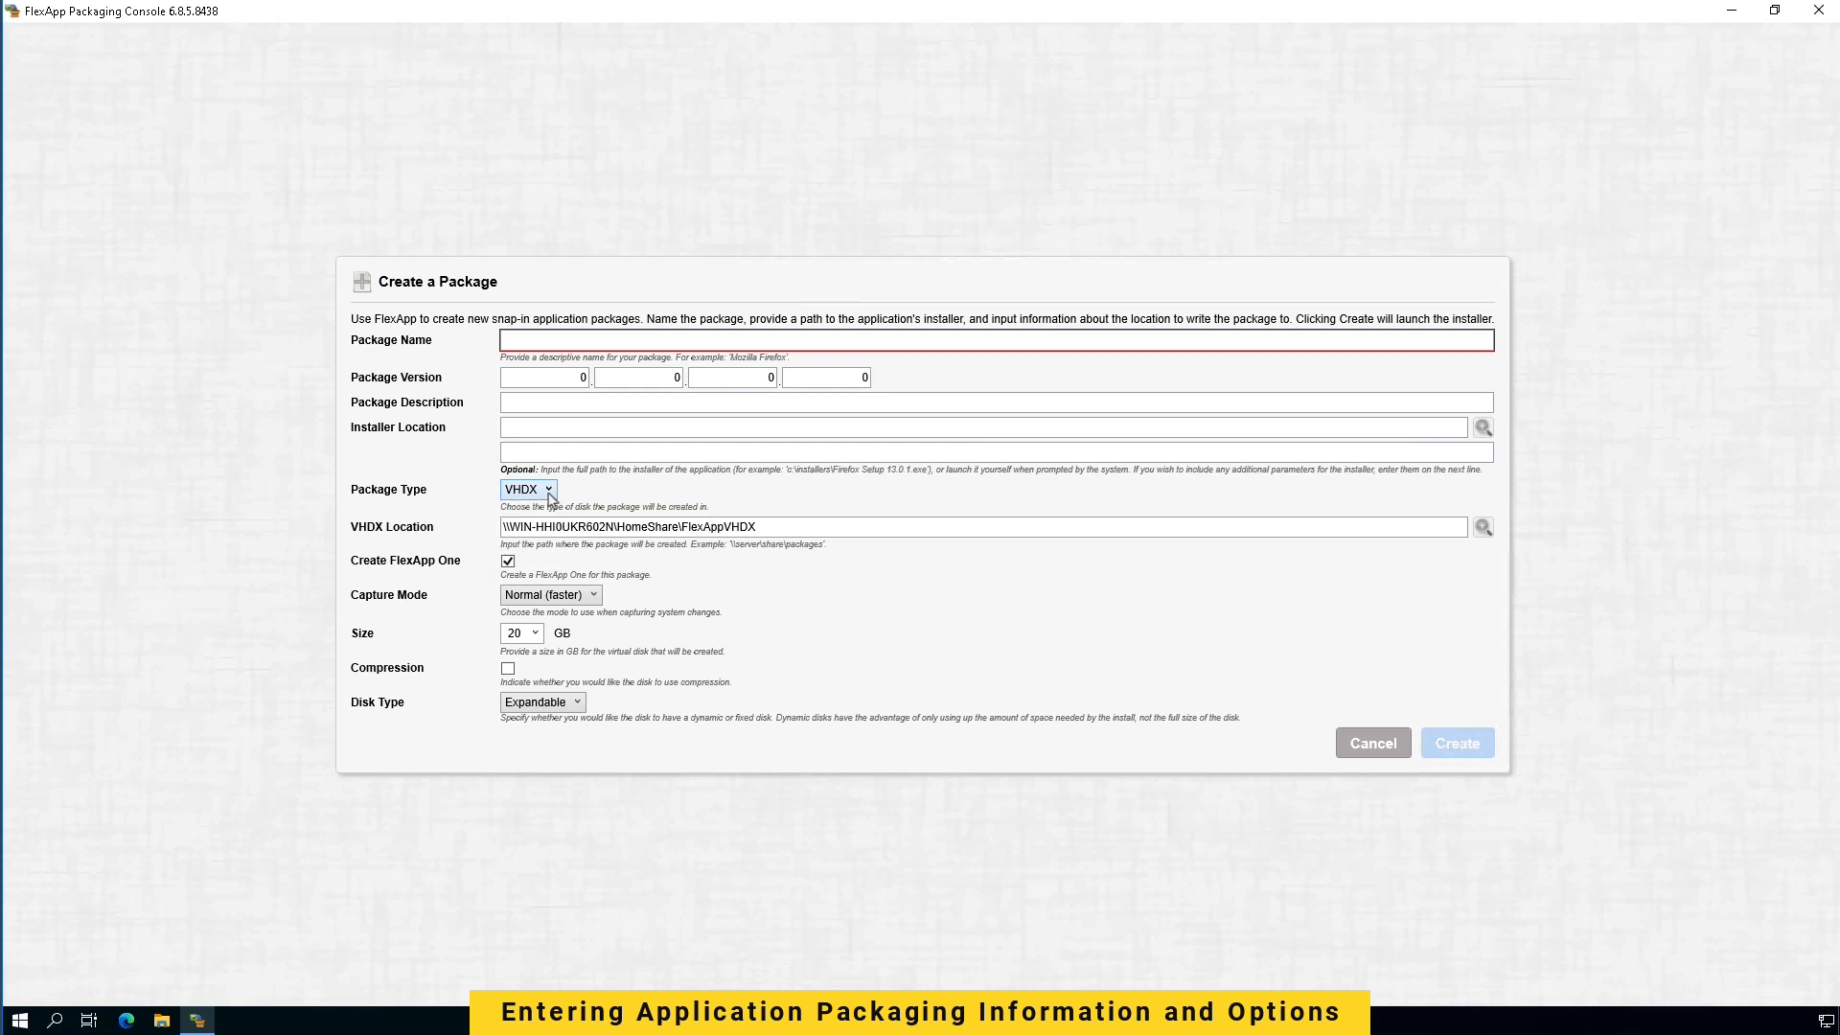
triple_click(629, 525)
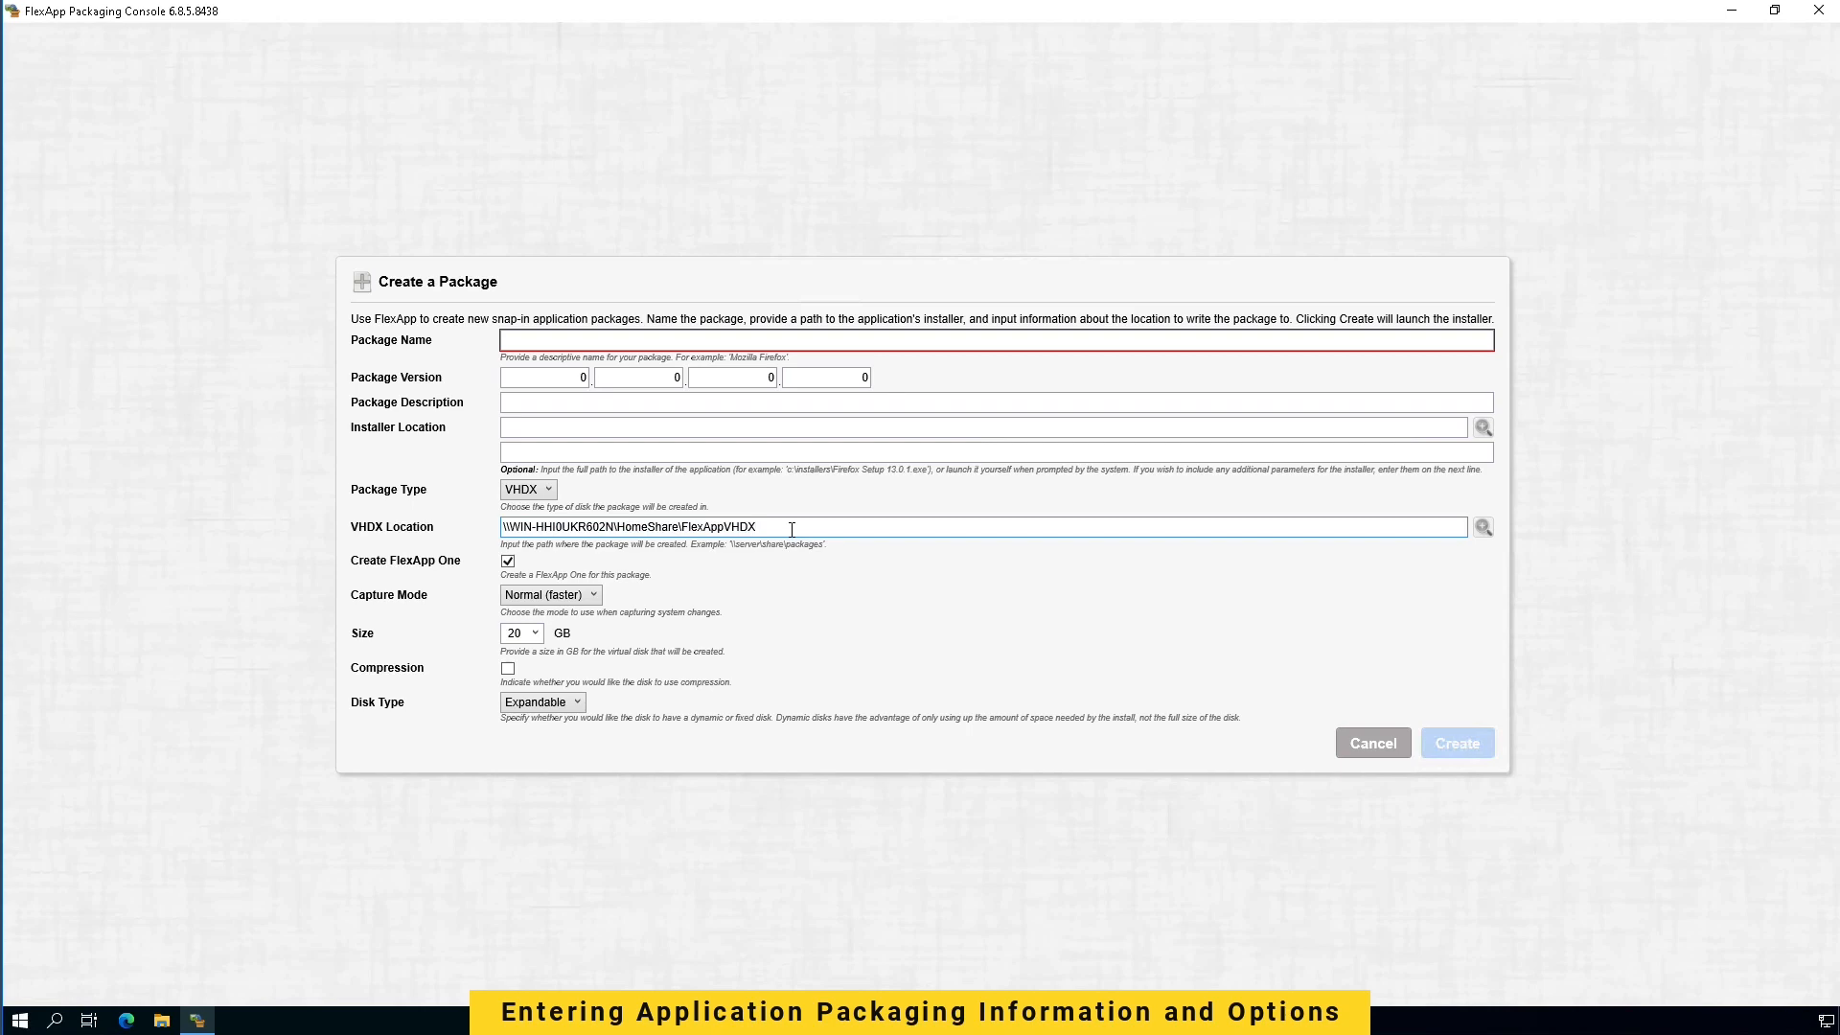
mouse_move(1421, 566)
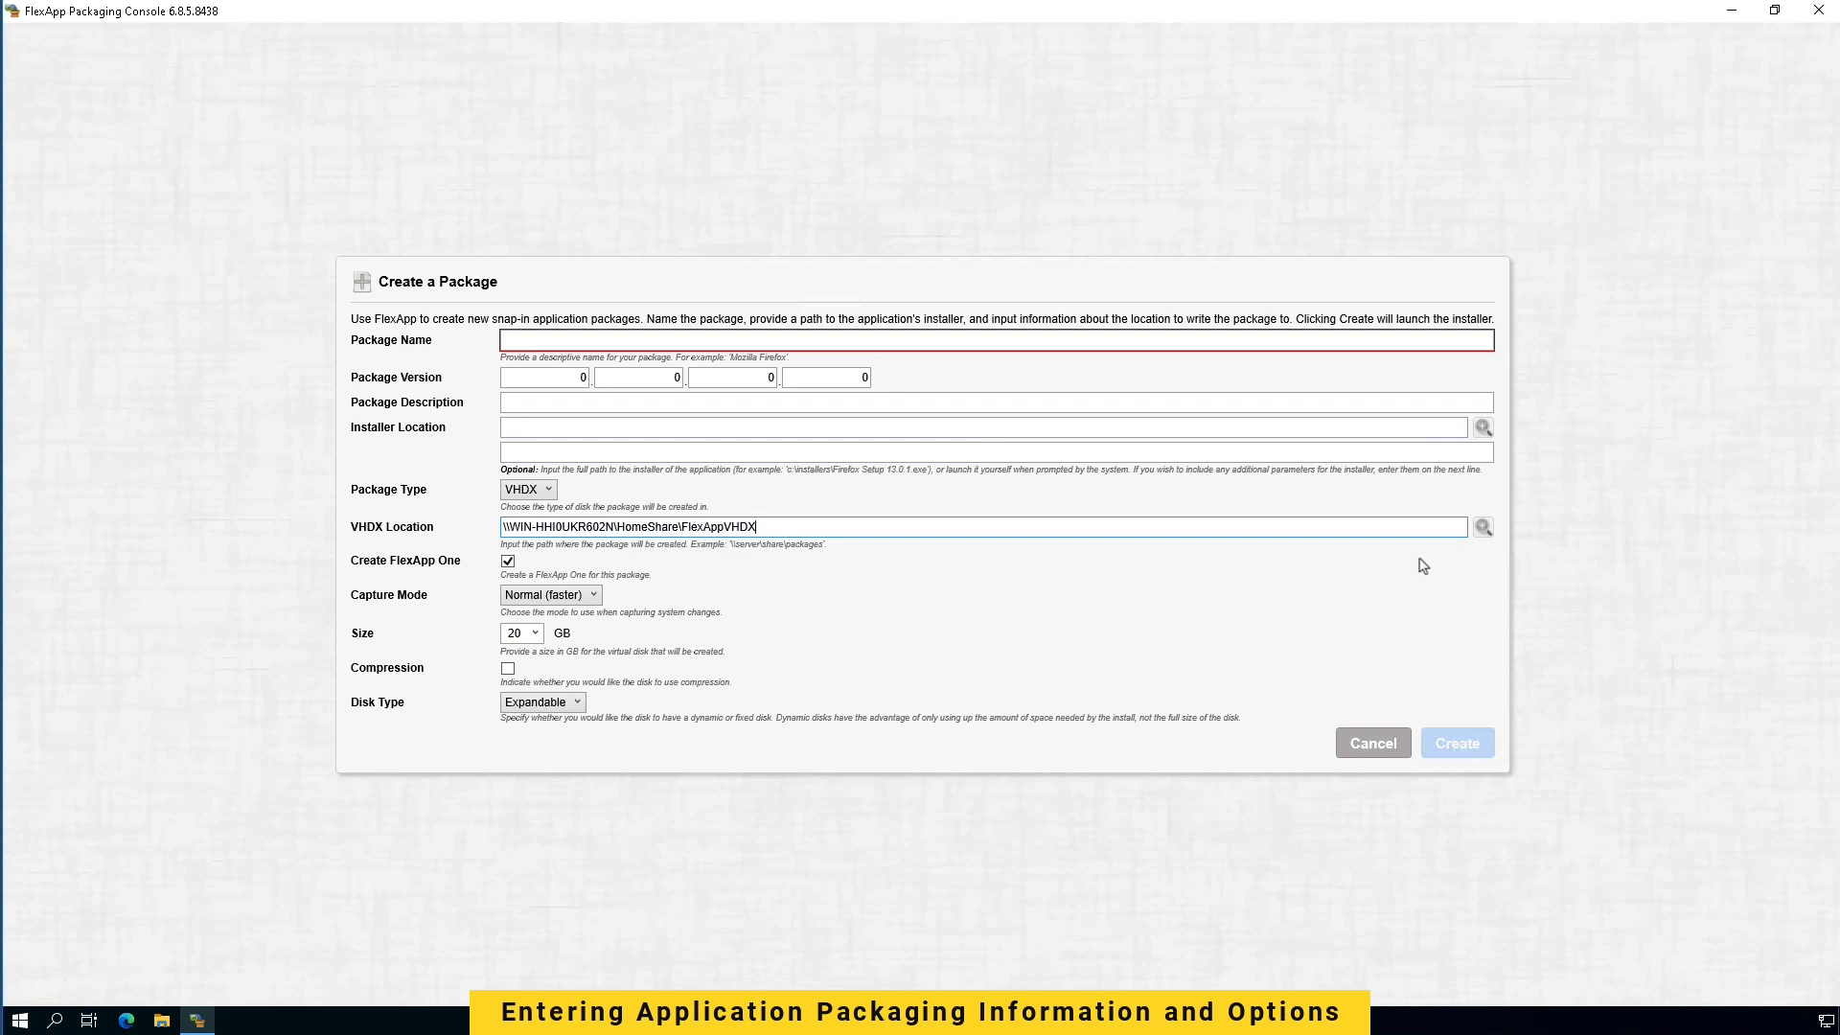
mouse_move(1648, 583)
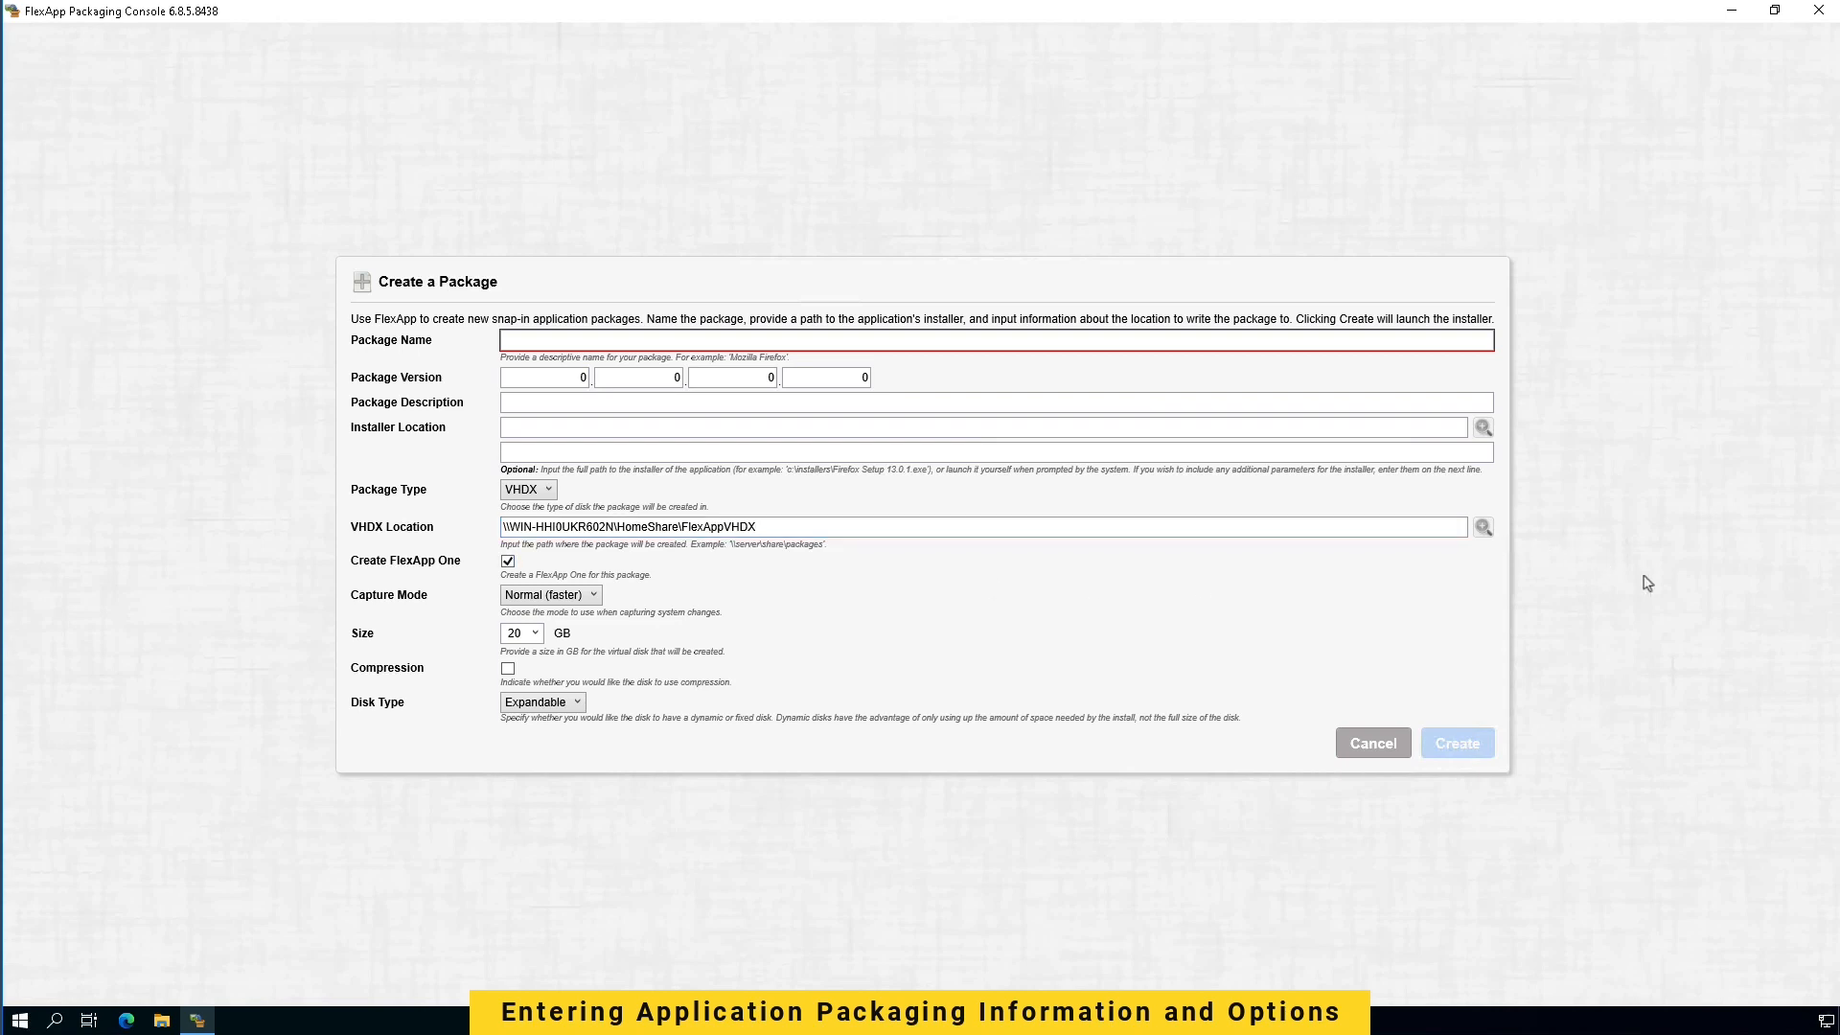
click(506, 562)
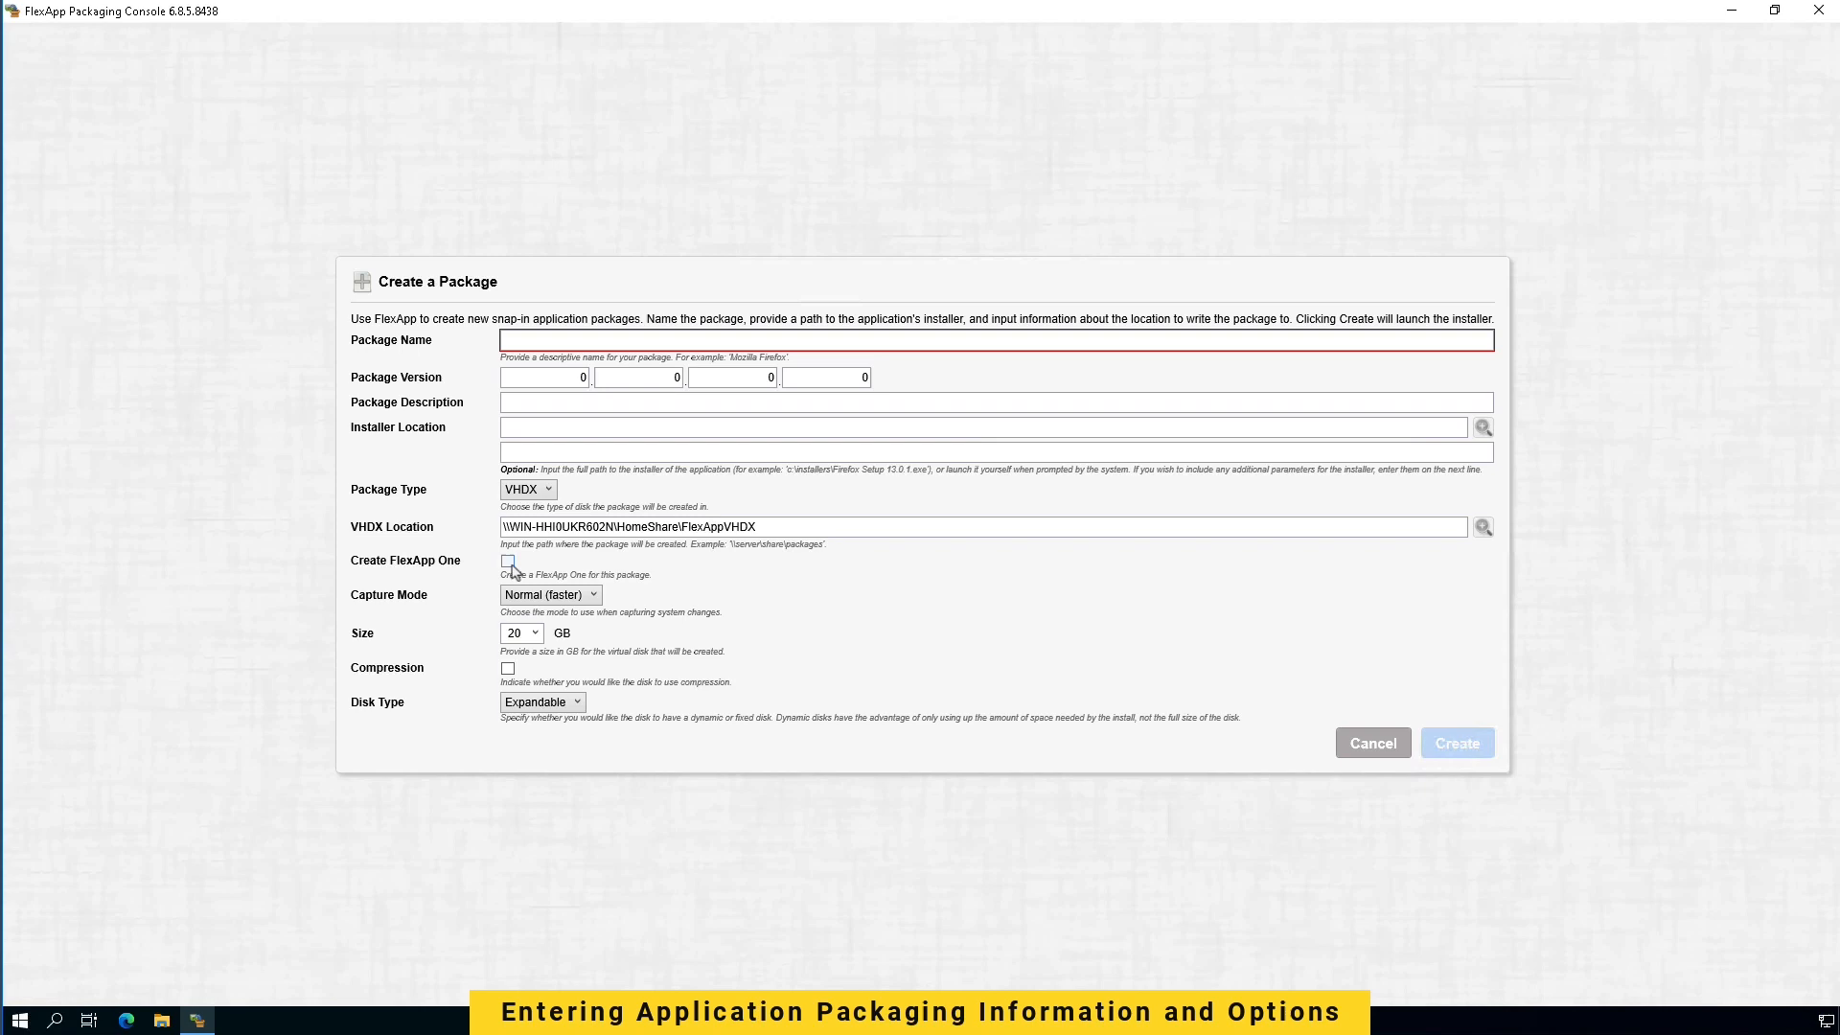
click(508, 562)
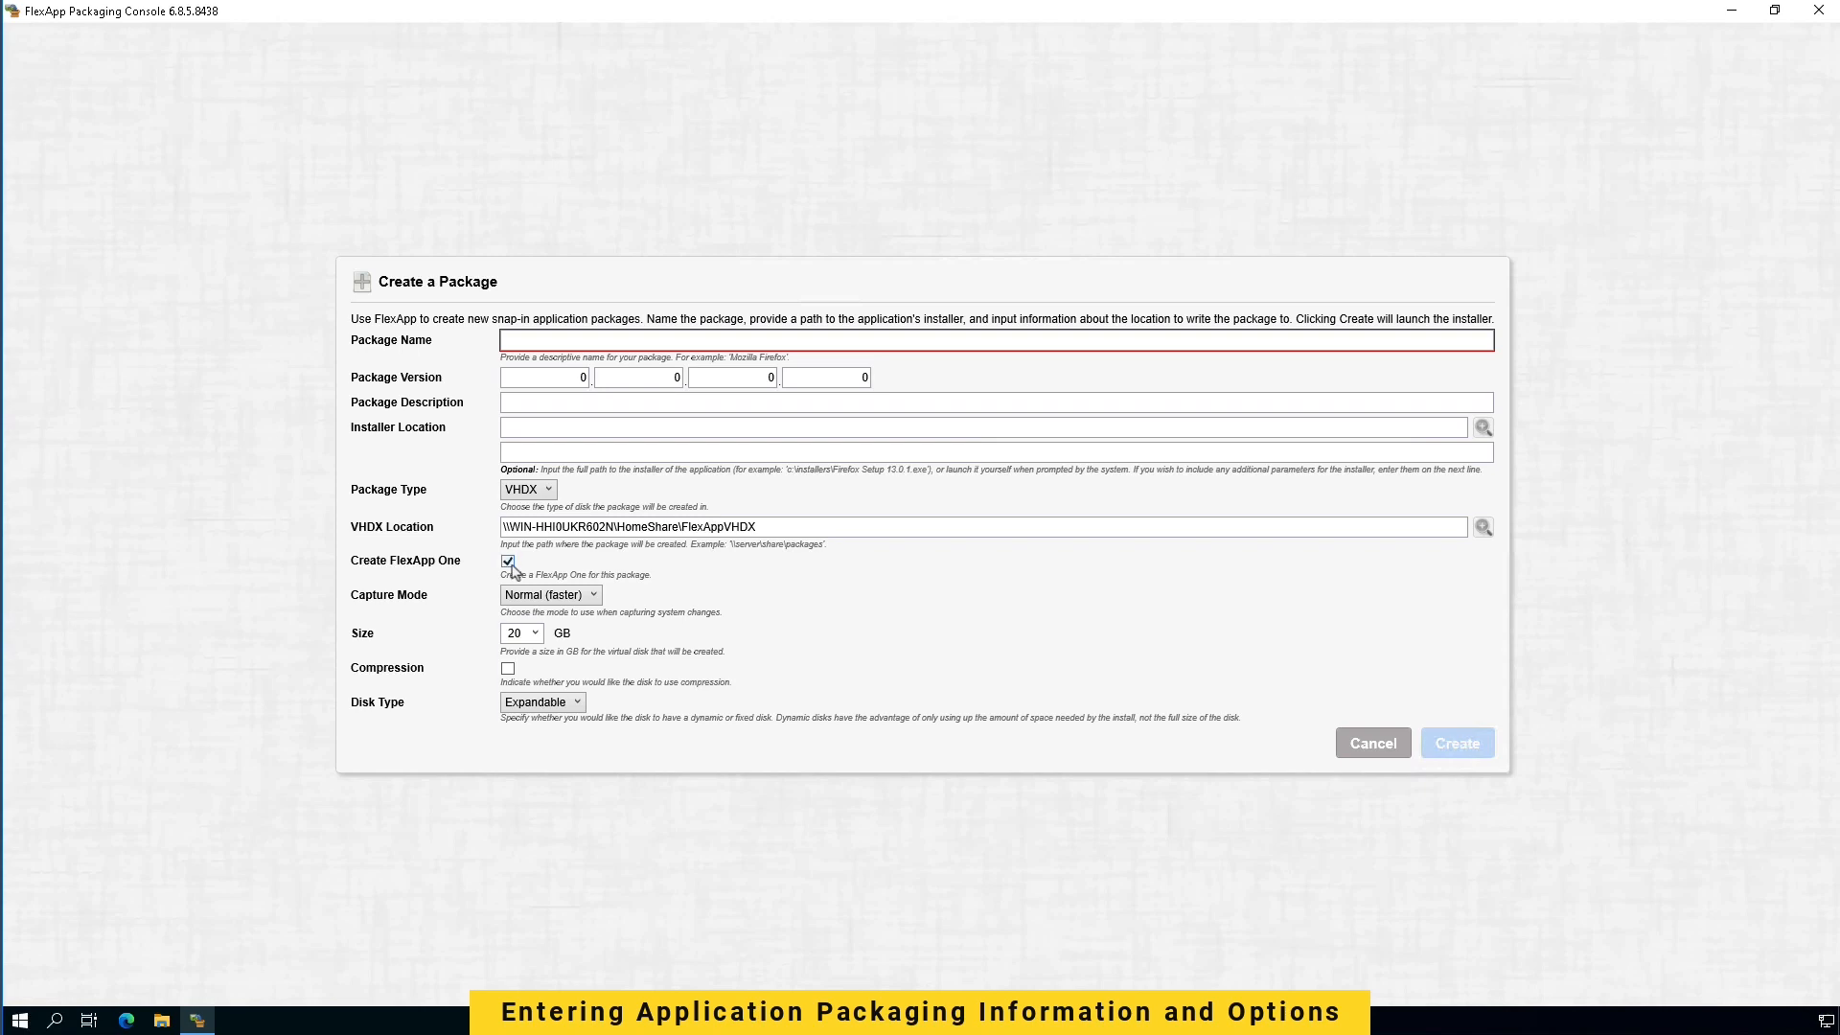
mouse_move(1482, 689)
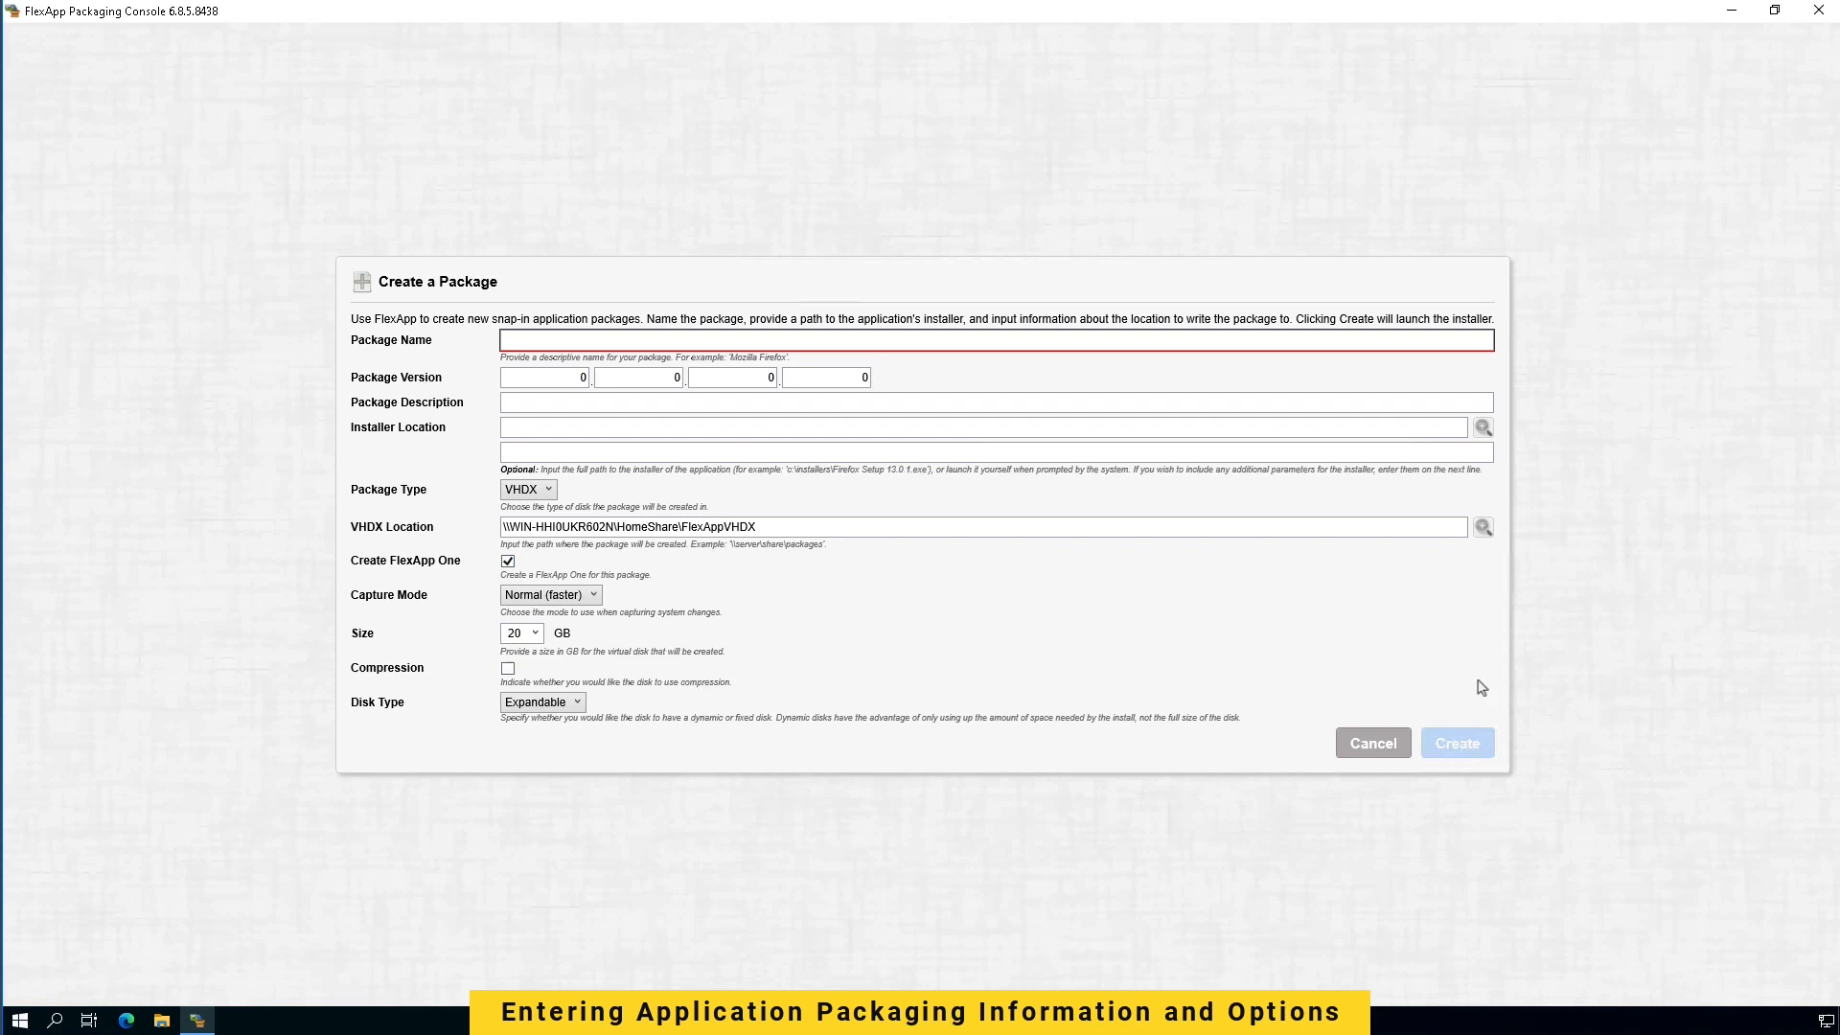
mouse_move(1476, 761)
text(WinSCP)
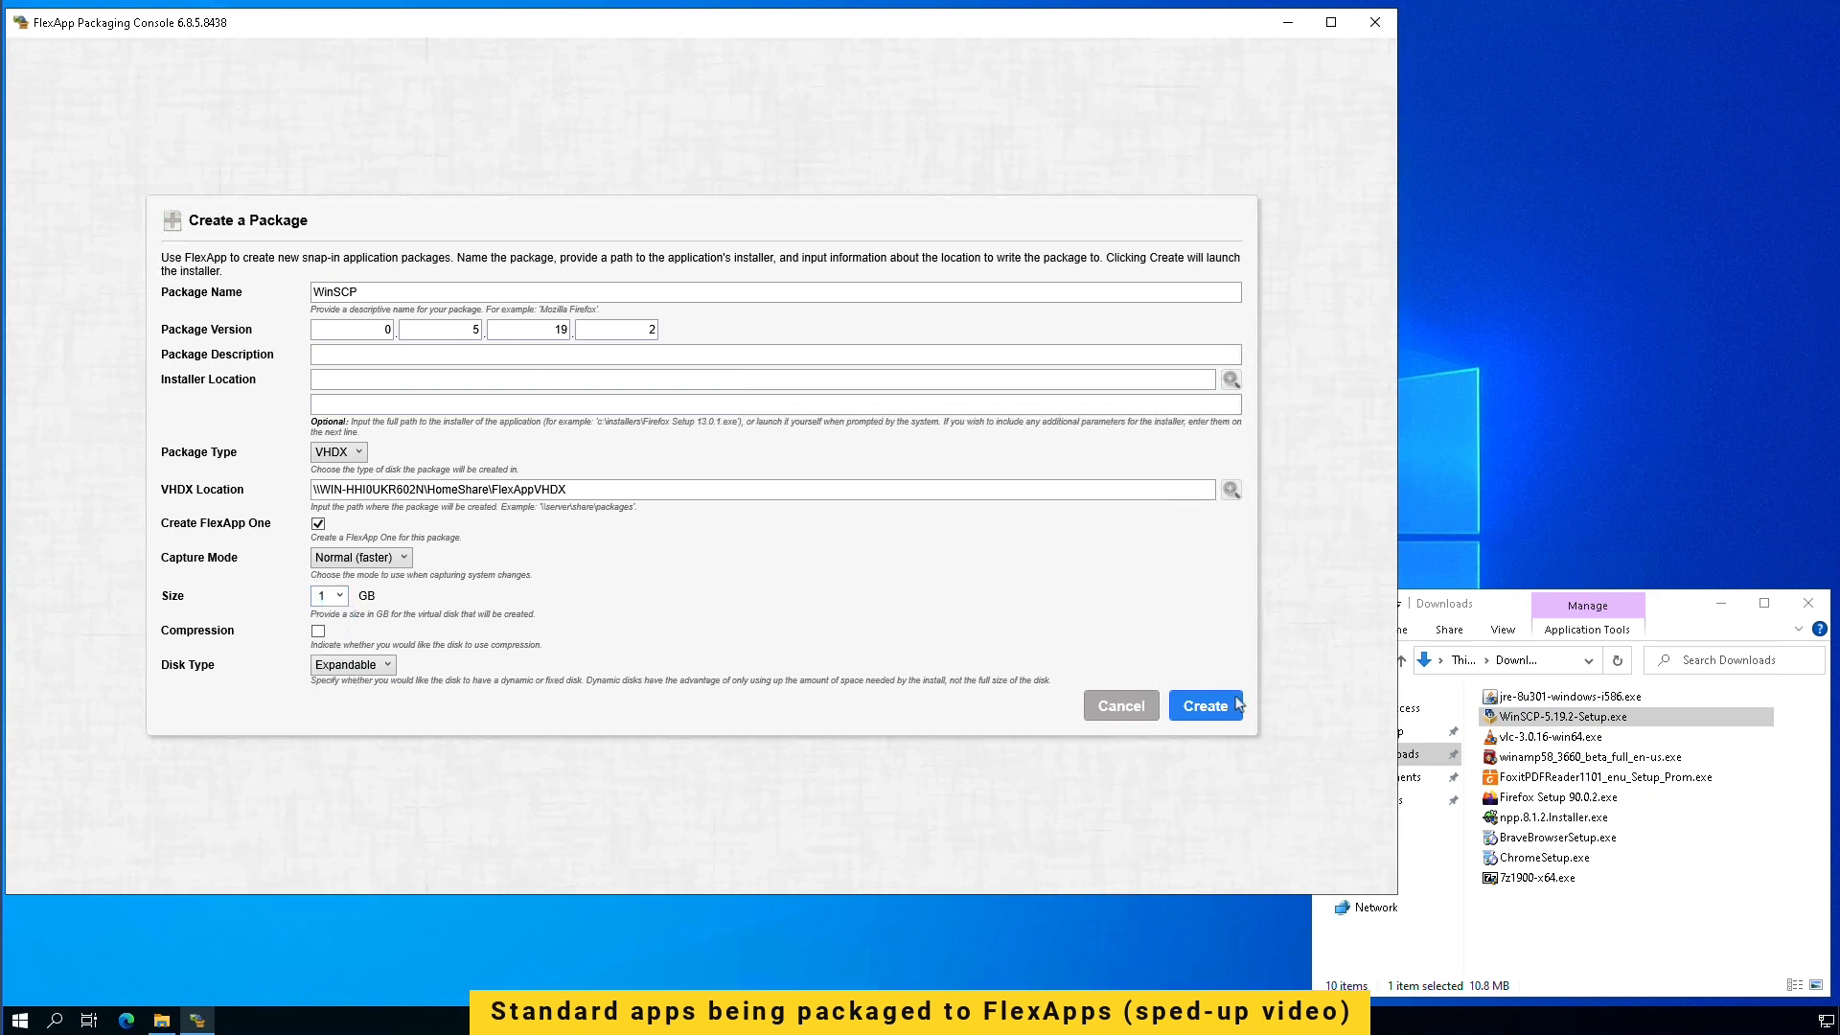
Step: Capture WinSCP-5.19.2-Setup.exe installed for all users and save the WinSCP package
click(1204, 705)
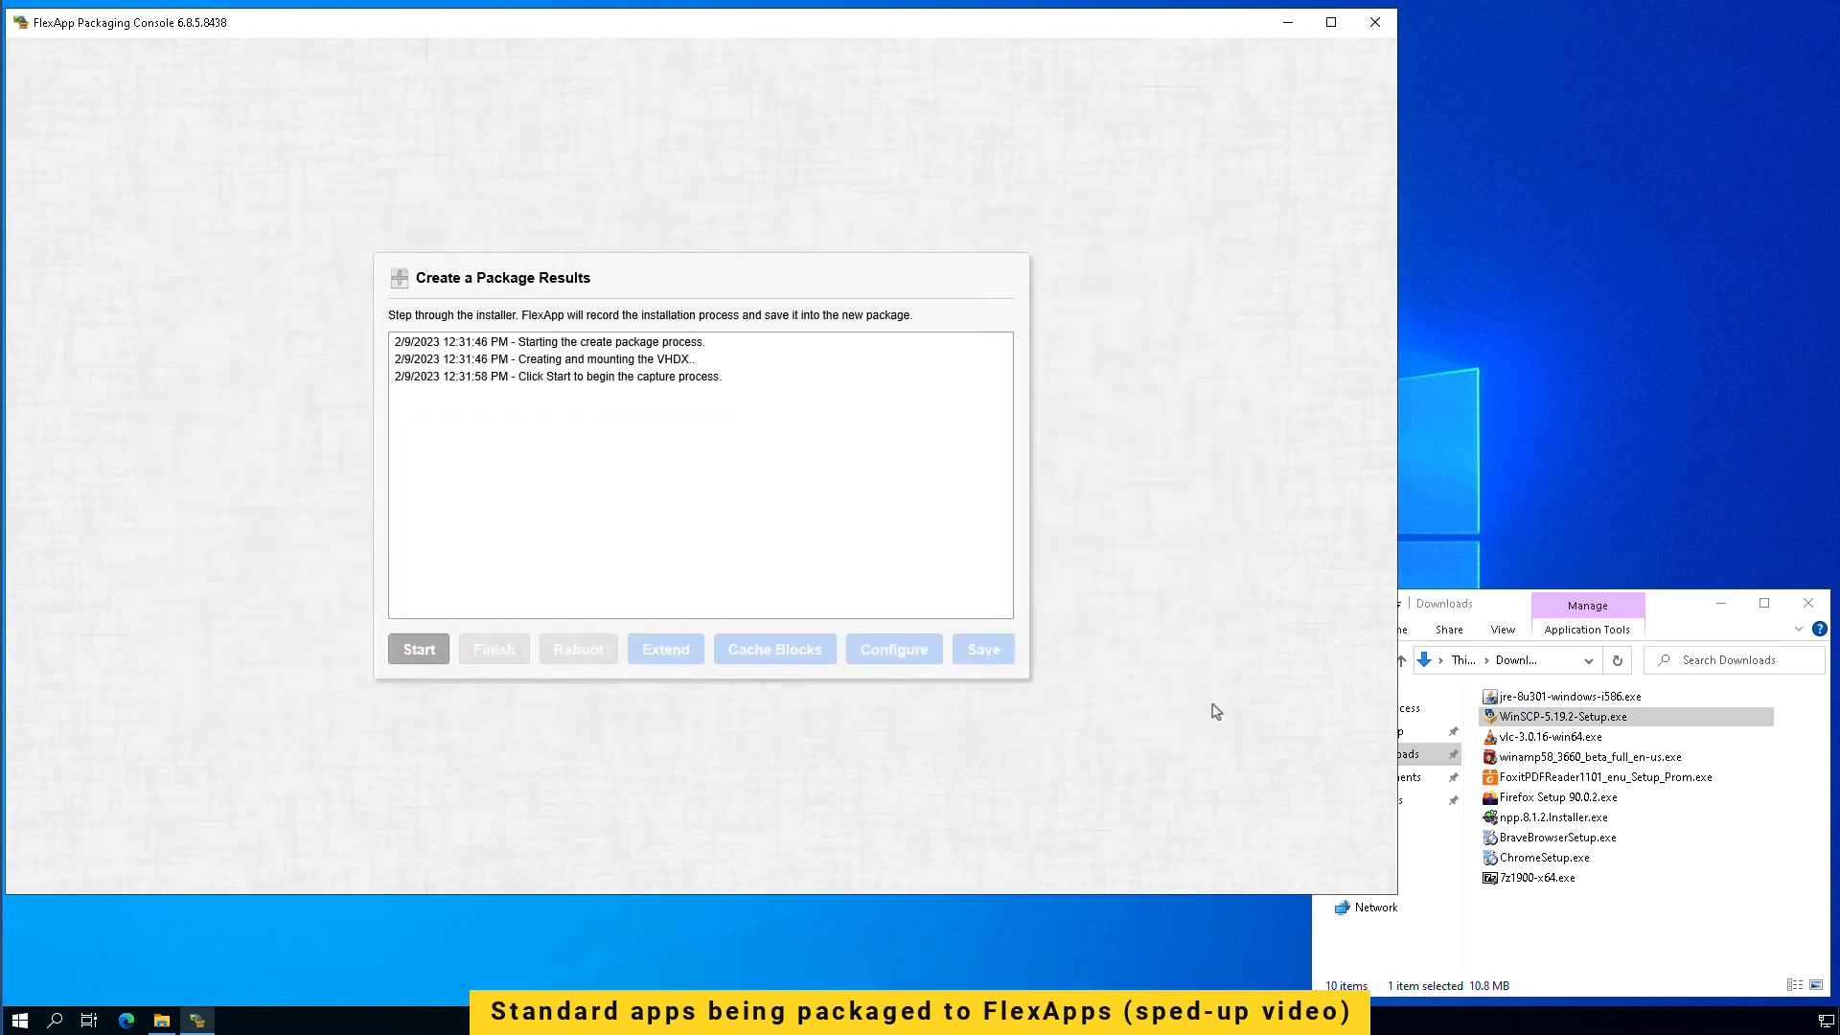
click(418, 648)
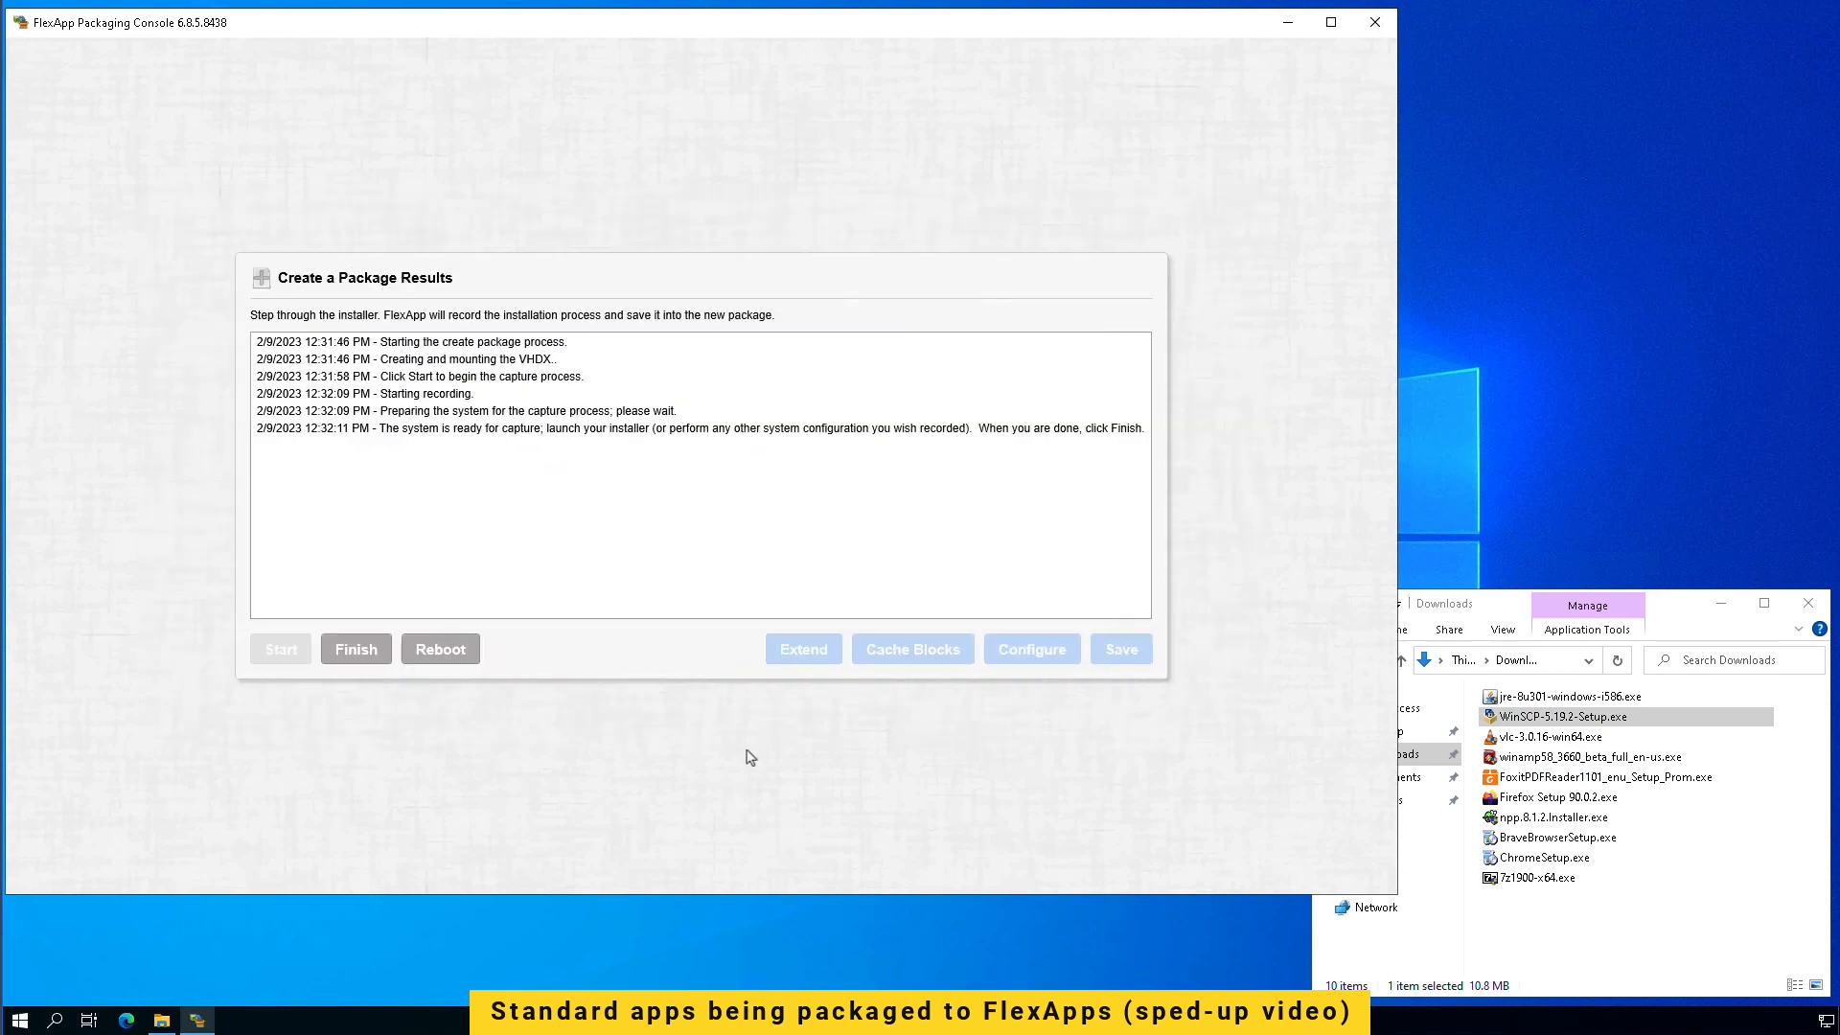
double_click(1560, 715)
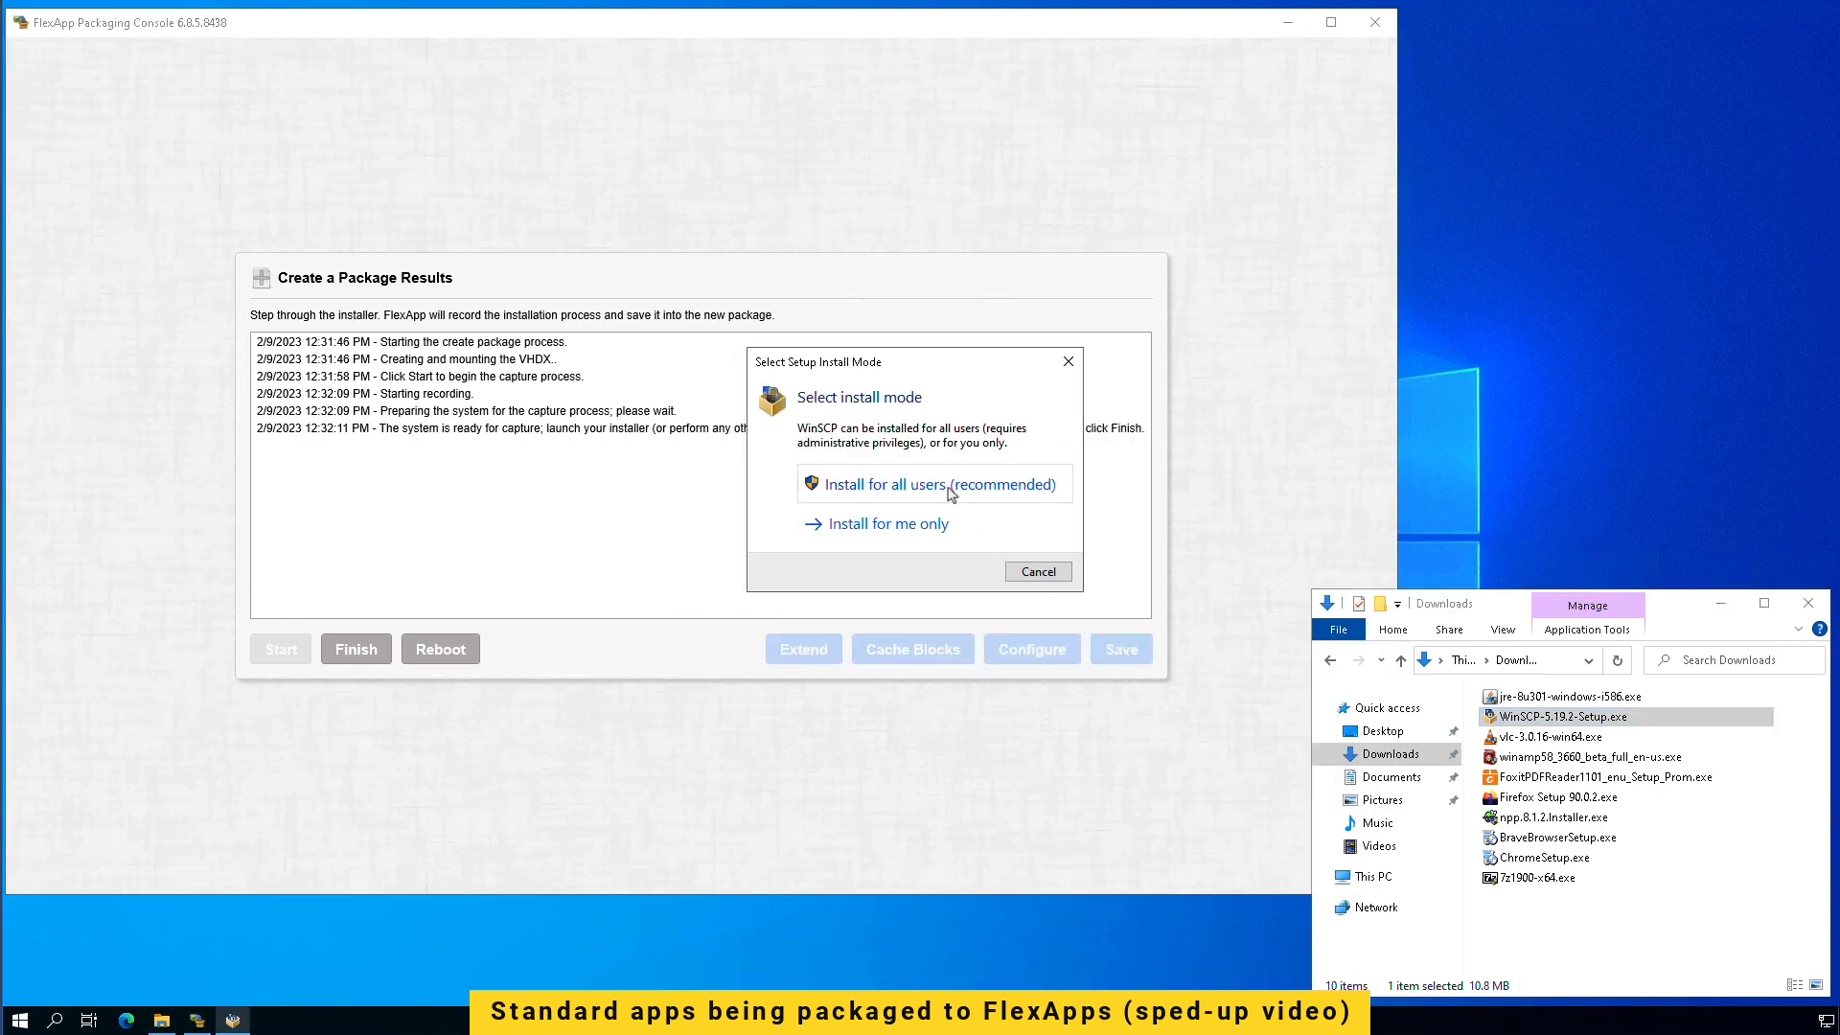
click(934, 483)
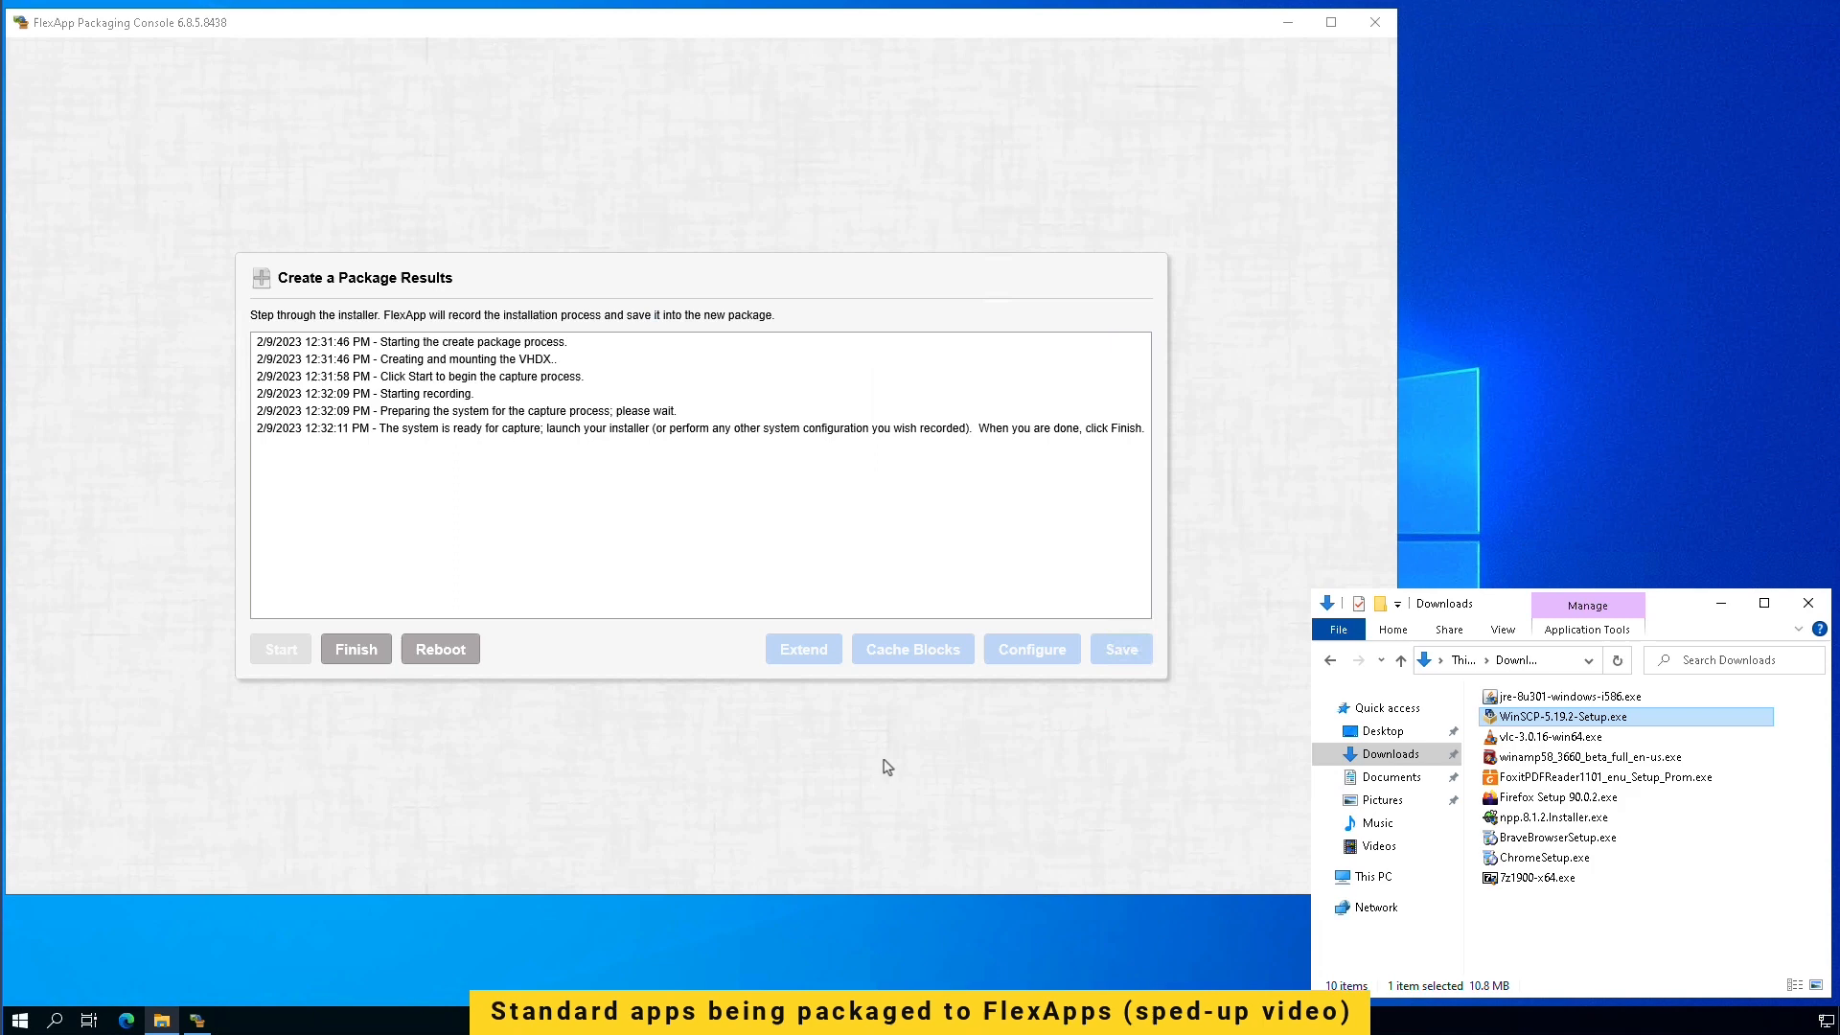
click(354, 650)
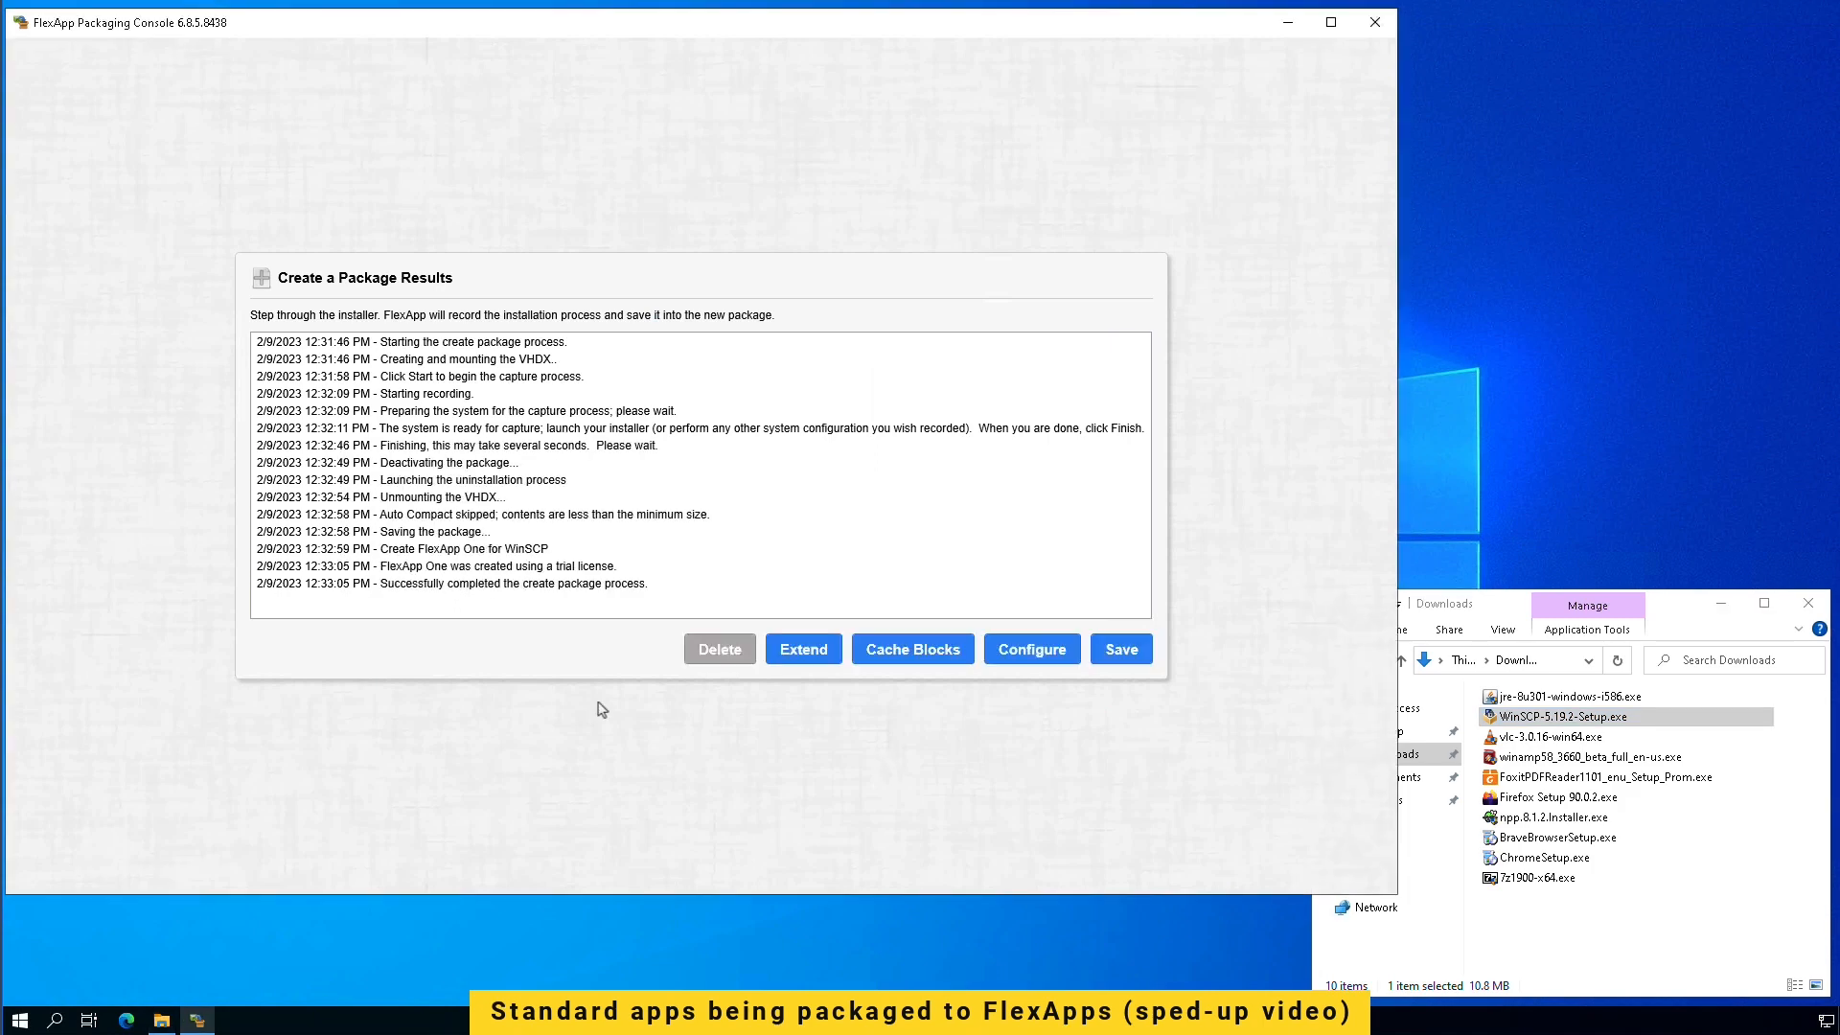
click(1117, 650)
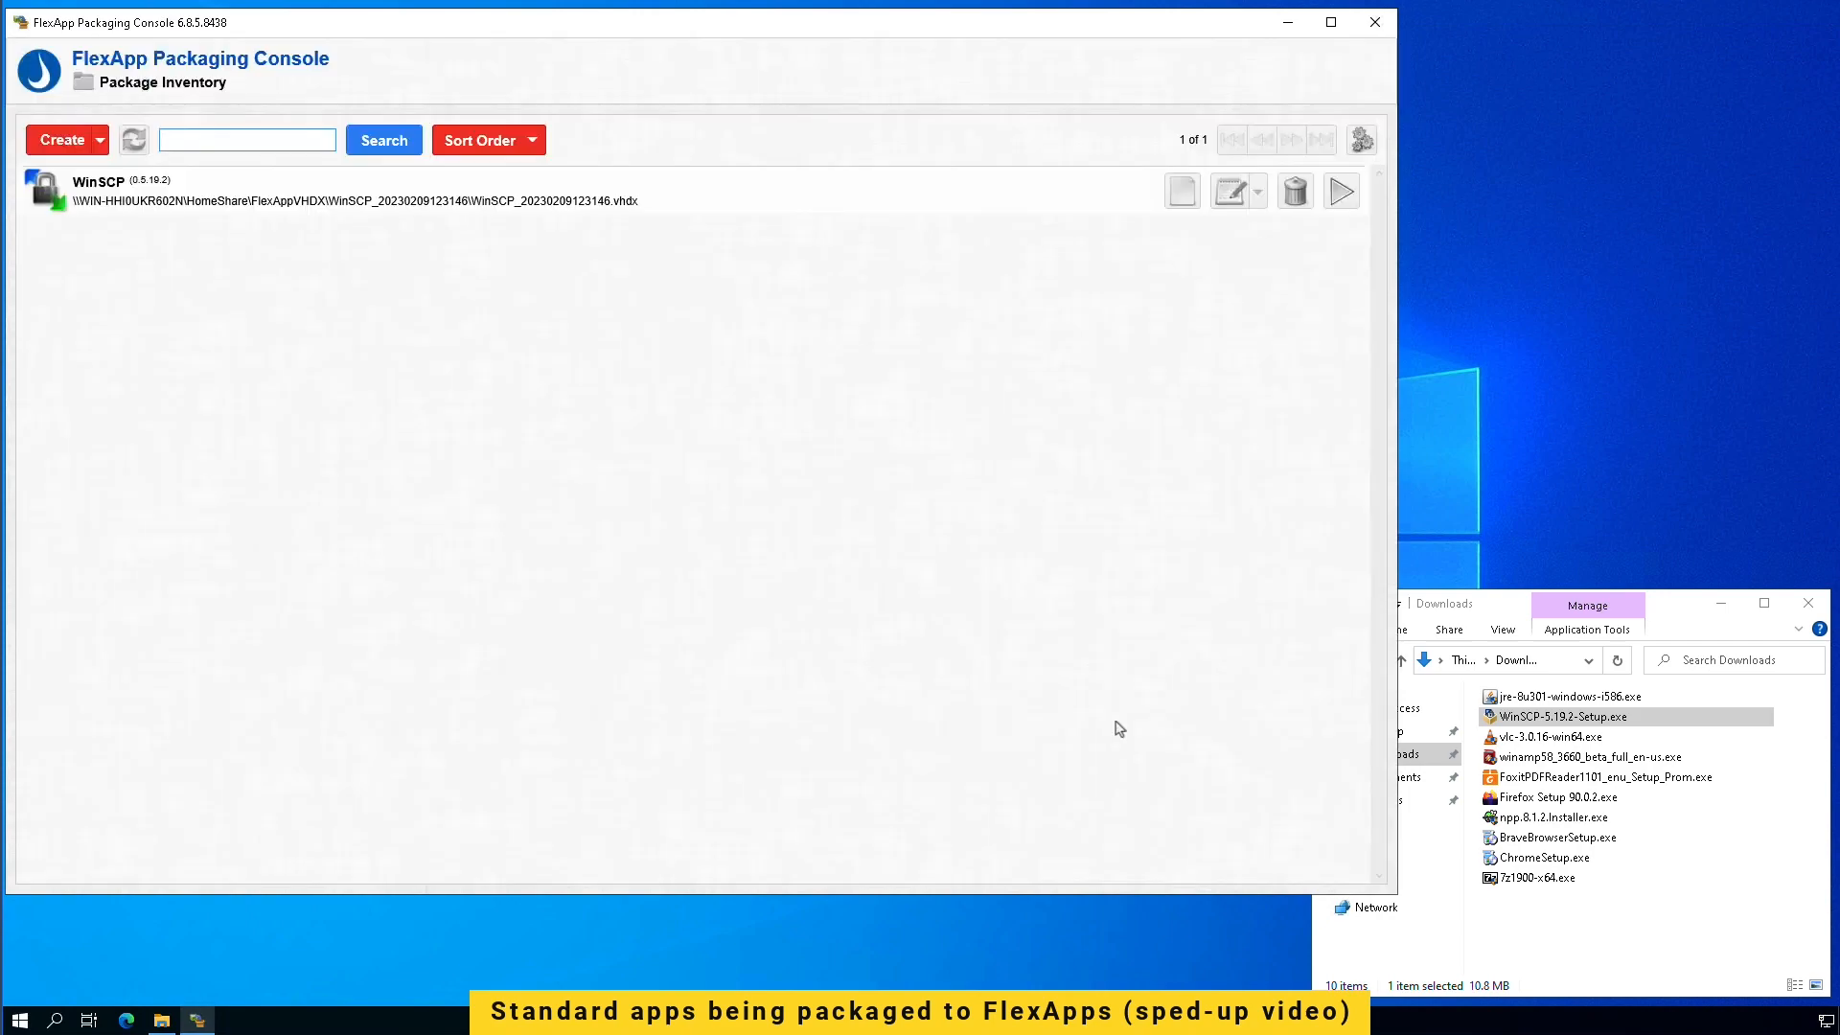
Step: Capture Firefox Setup 90.0.2.exe as a FireFox 0.90.0.2 package and save it to the inventory
click(59, 140)
text(2)
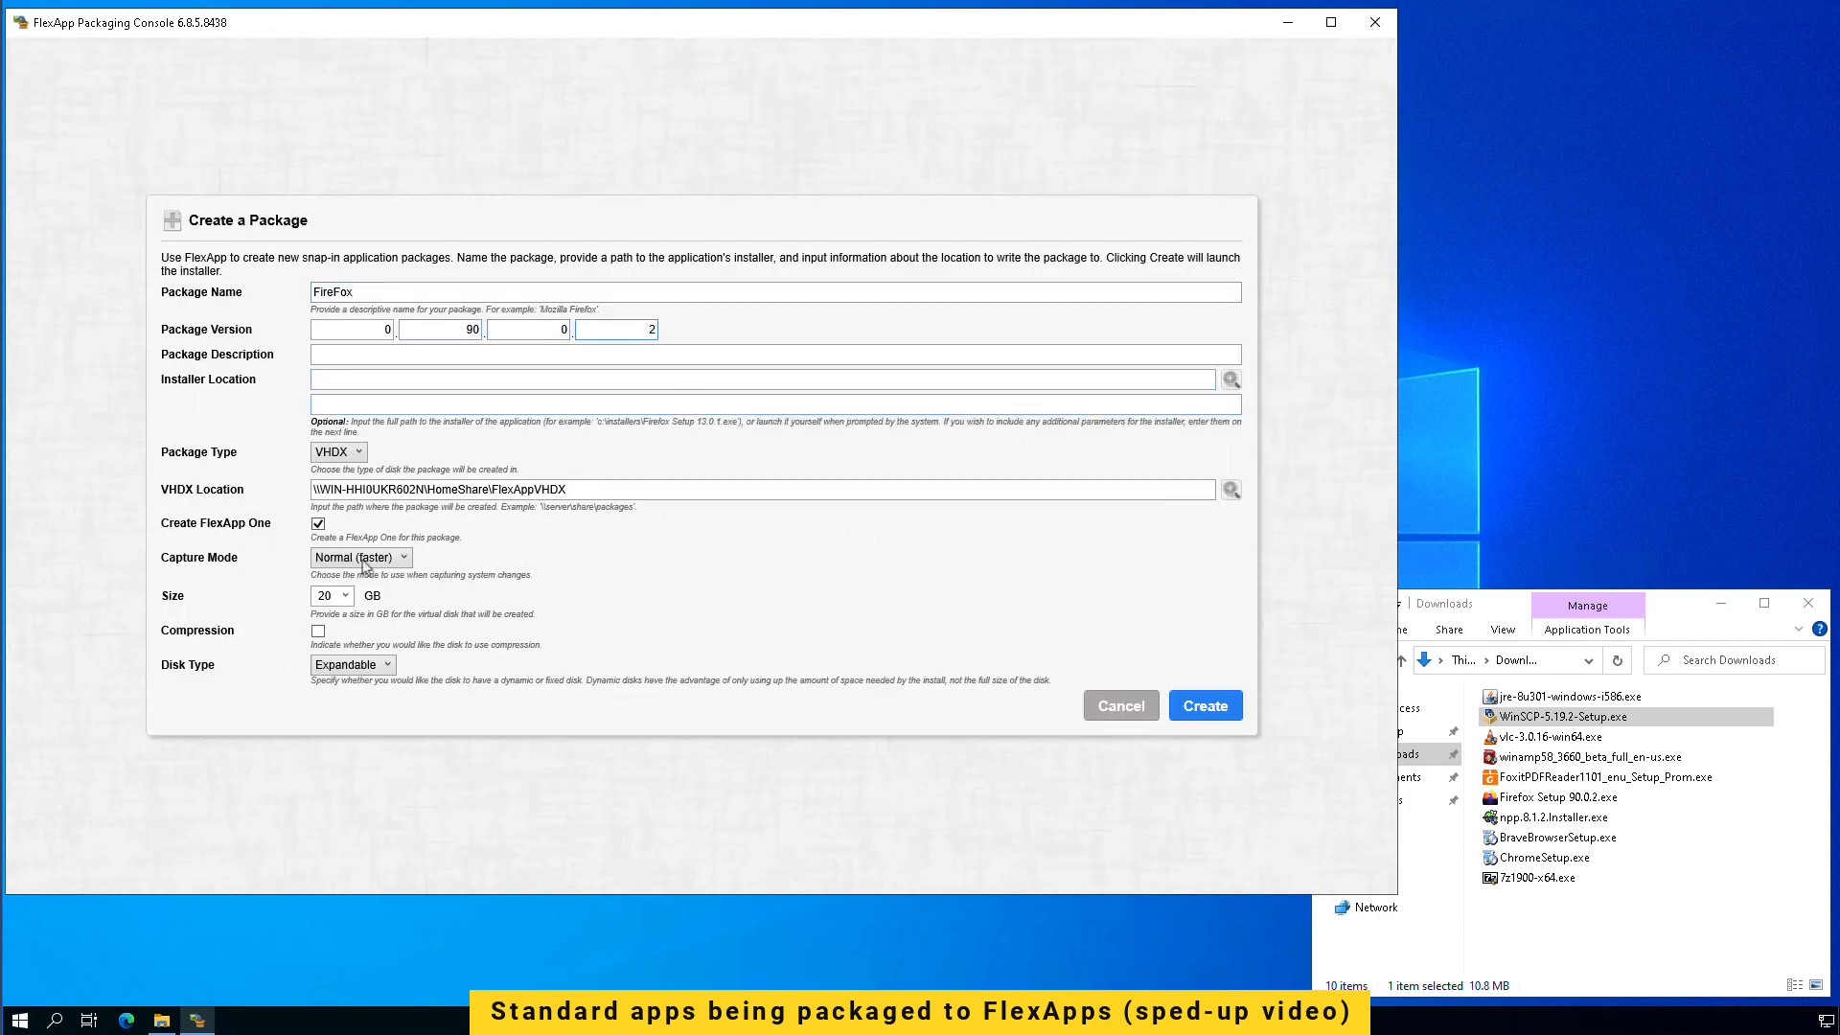
click(1204, 705)
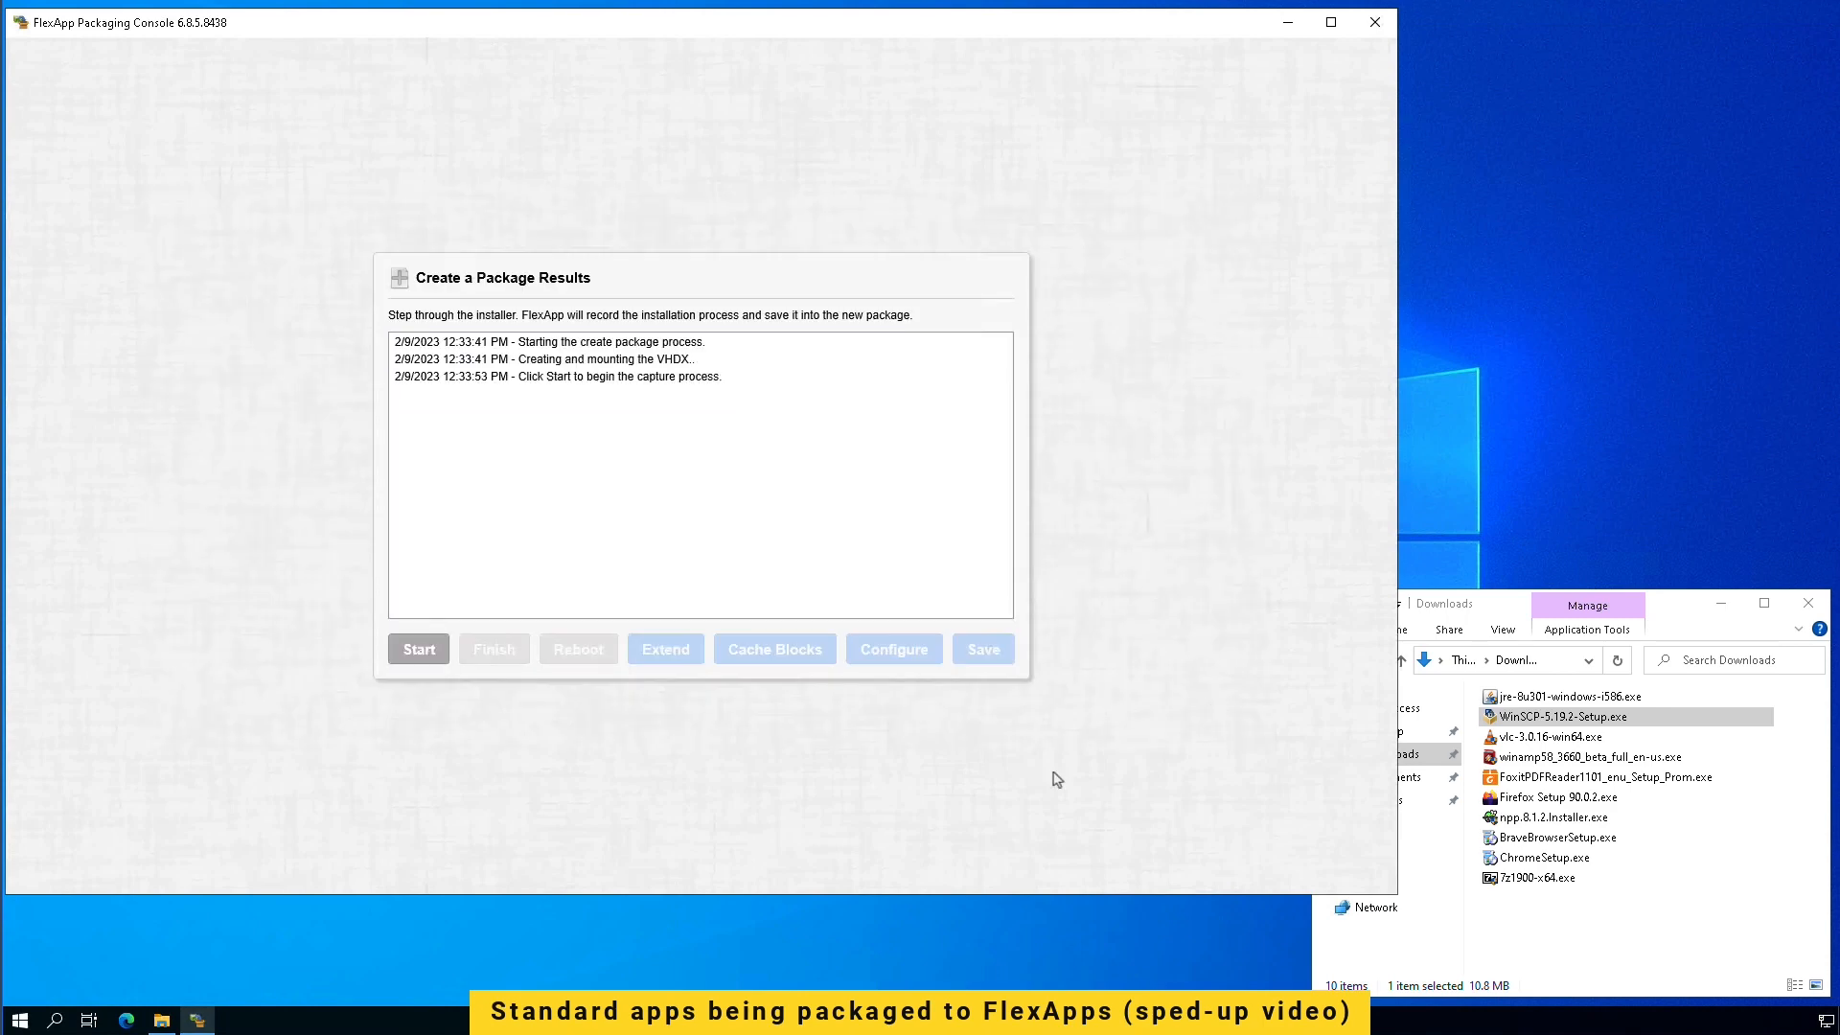
click(418, 650)
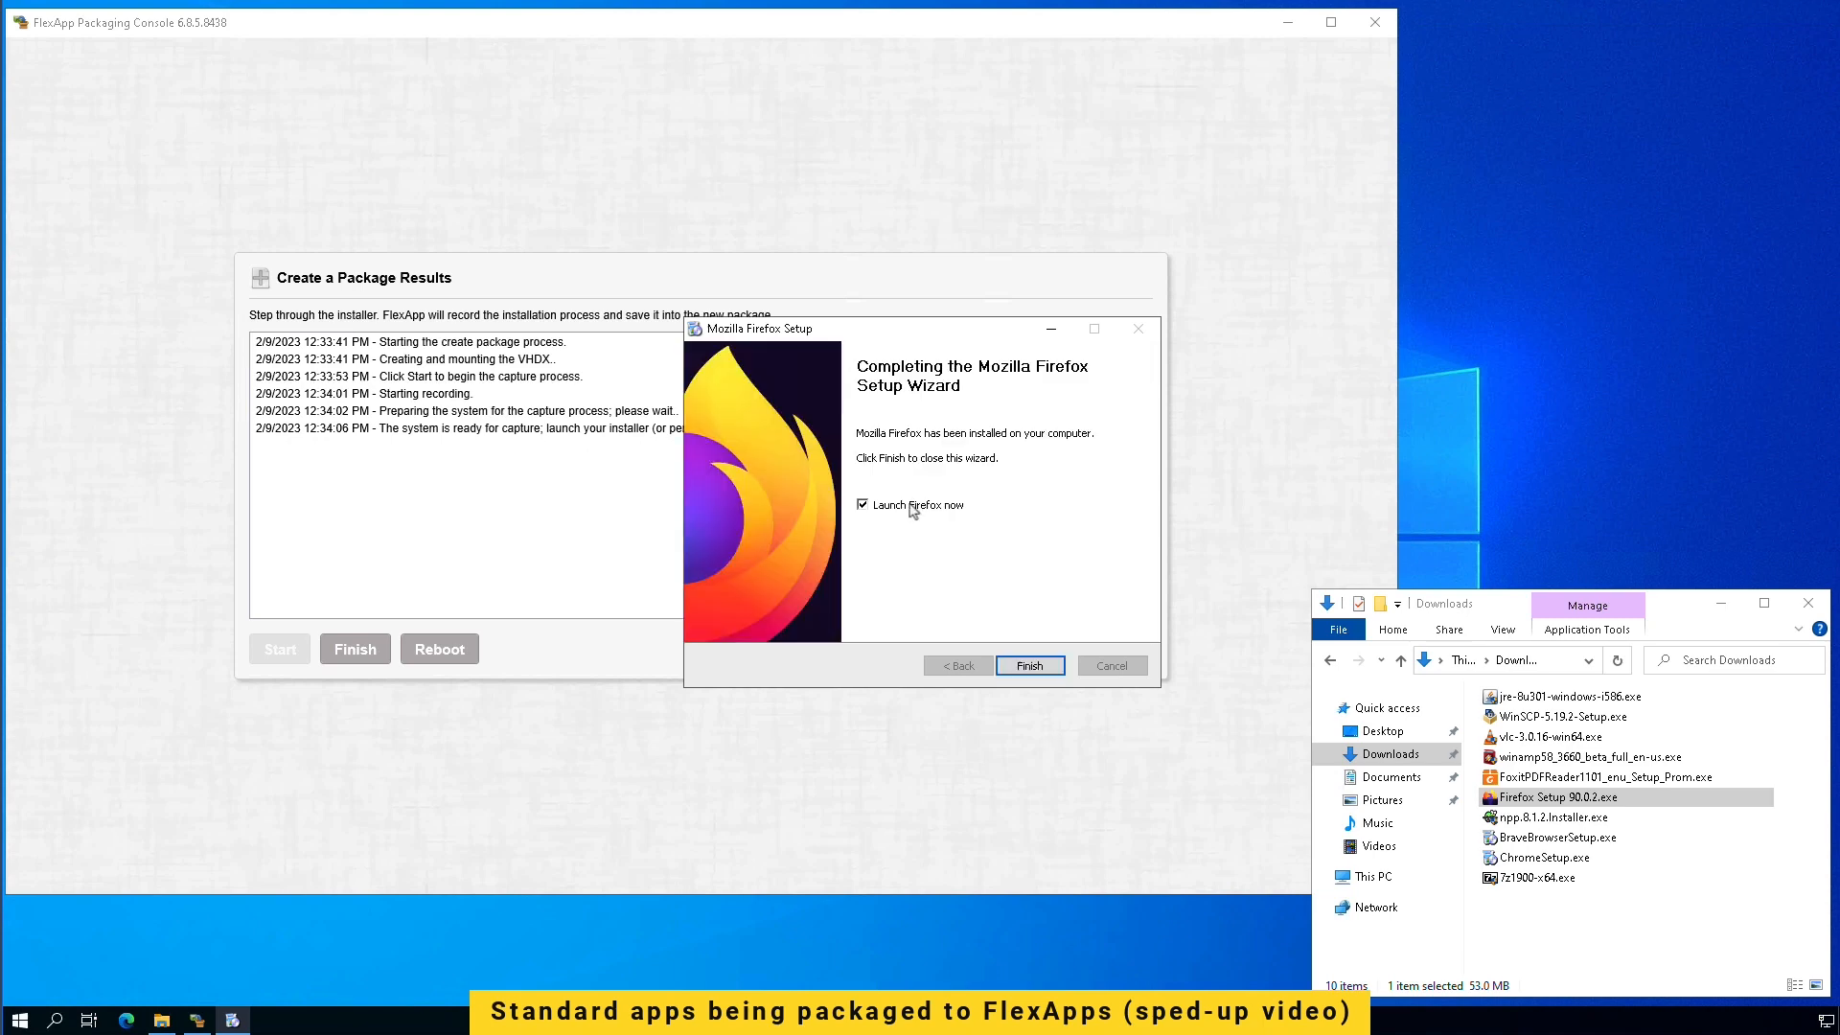
click(1028, 666)
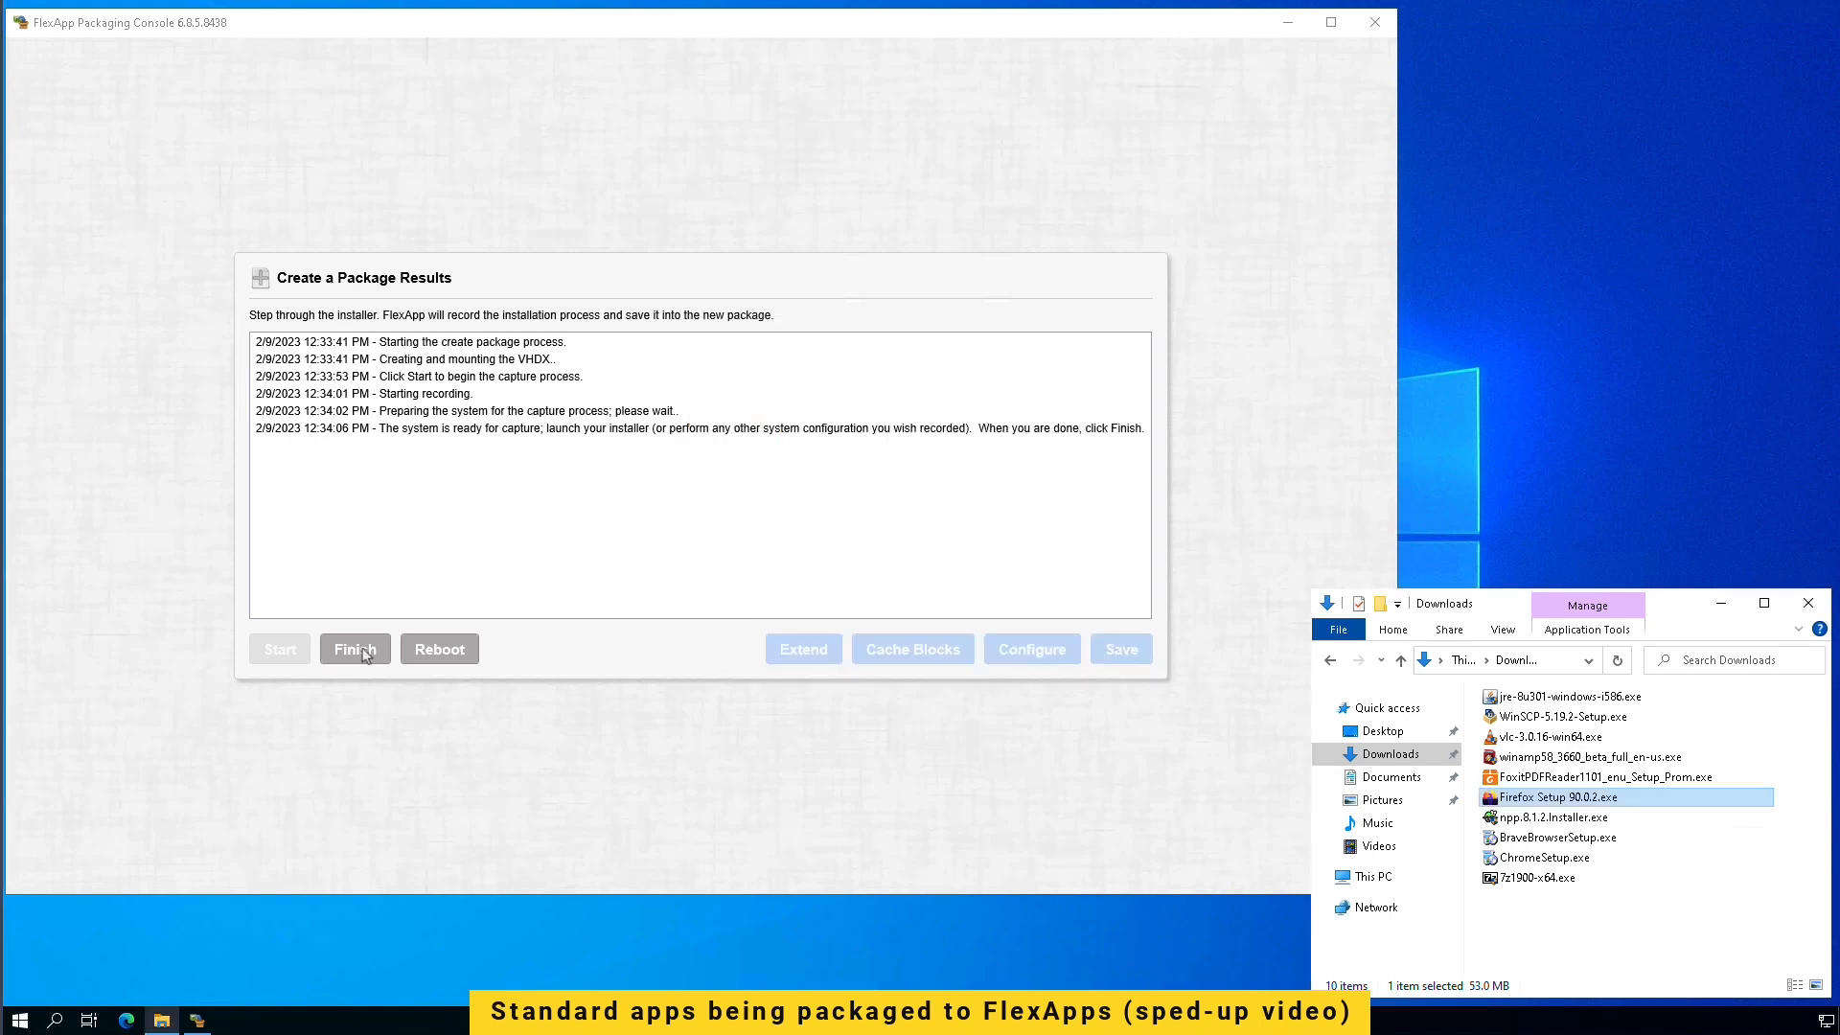
click(355, 650)
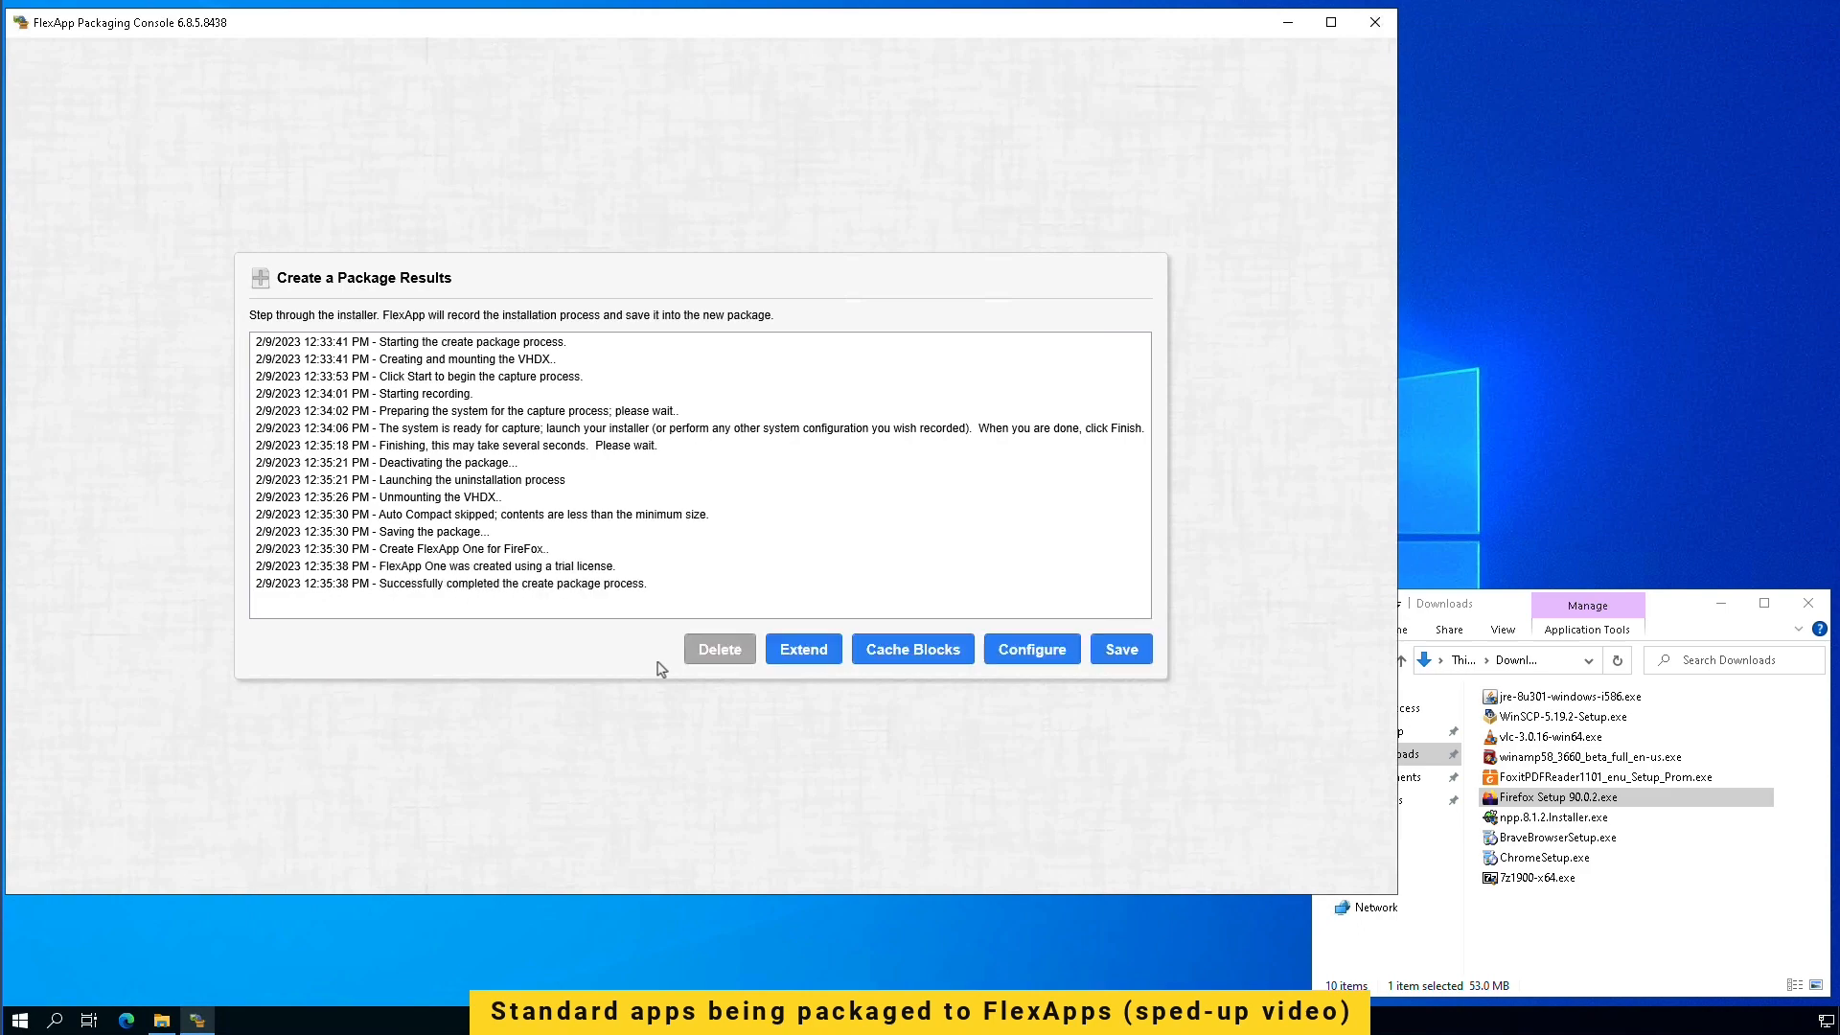
click(1117, 650)
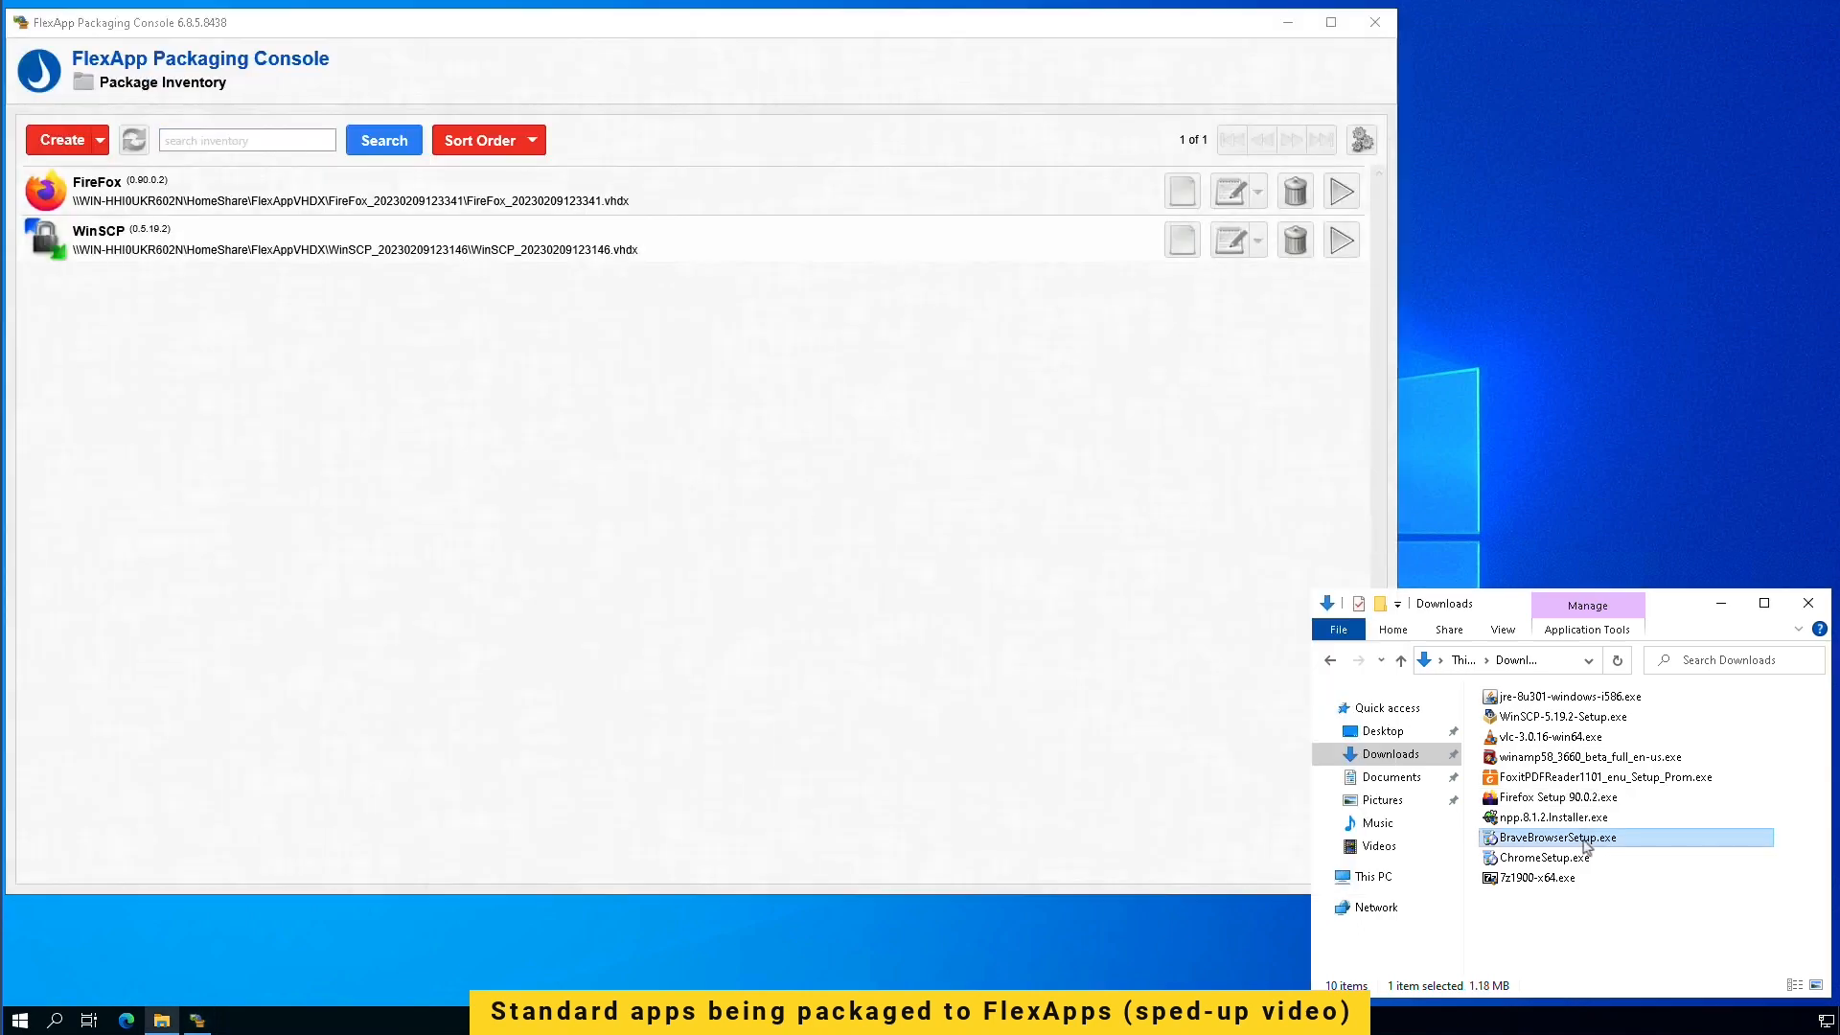
Step: Create a Brave Browser package and begin recording its installation capture
click(59, 140)
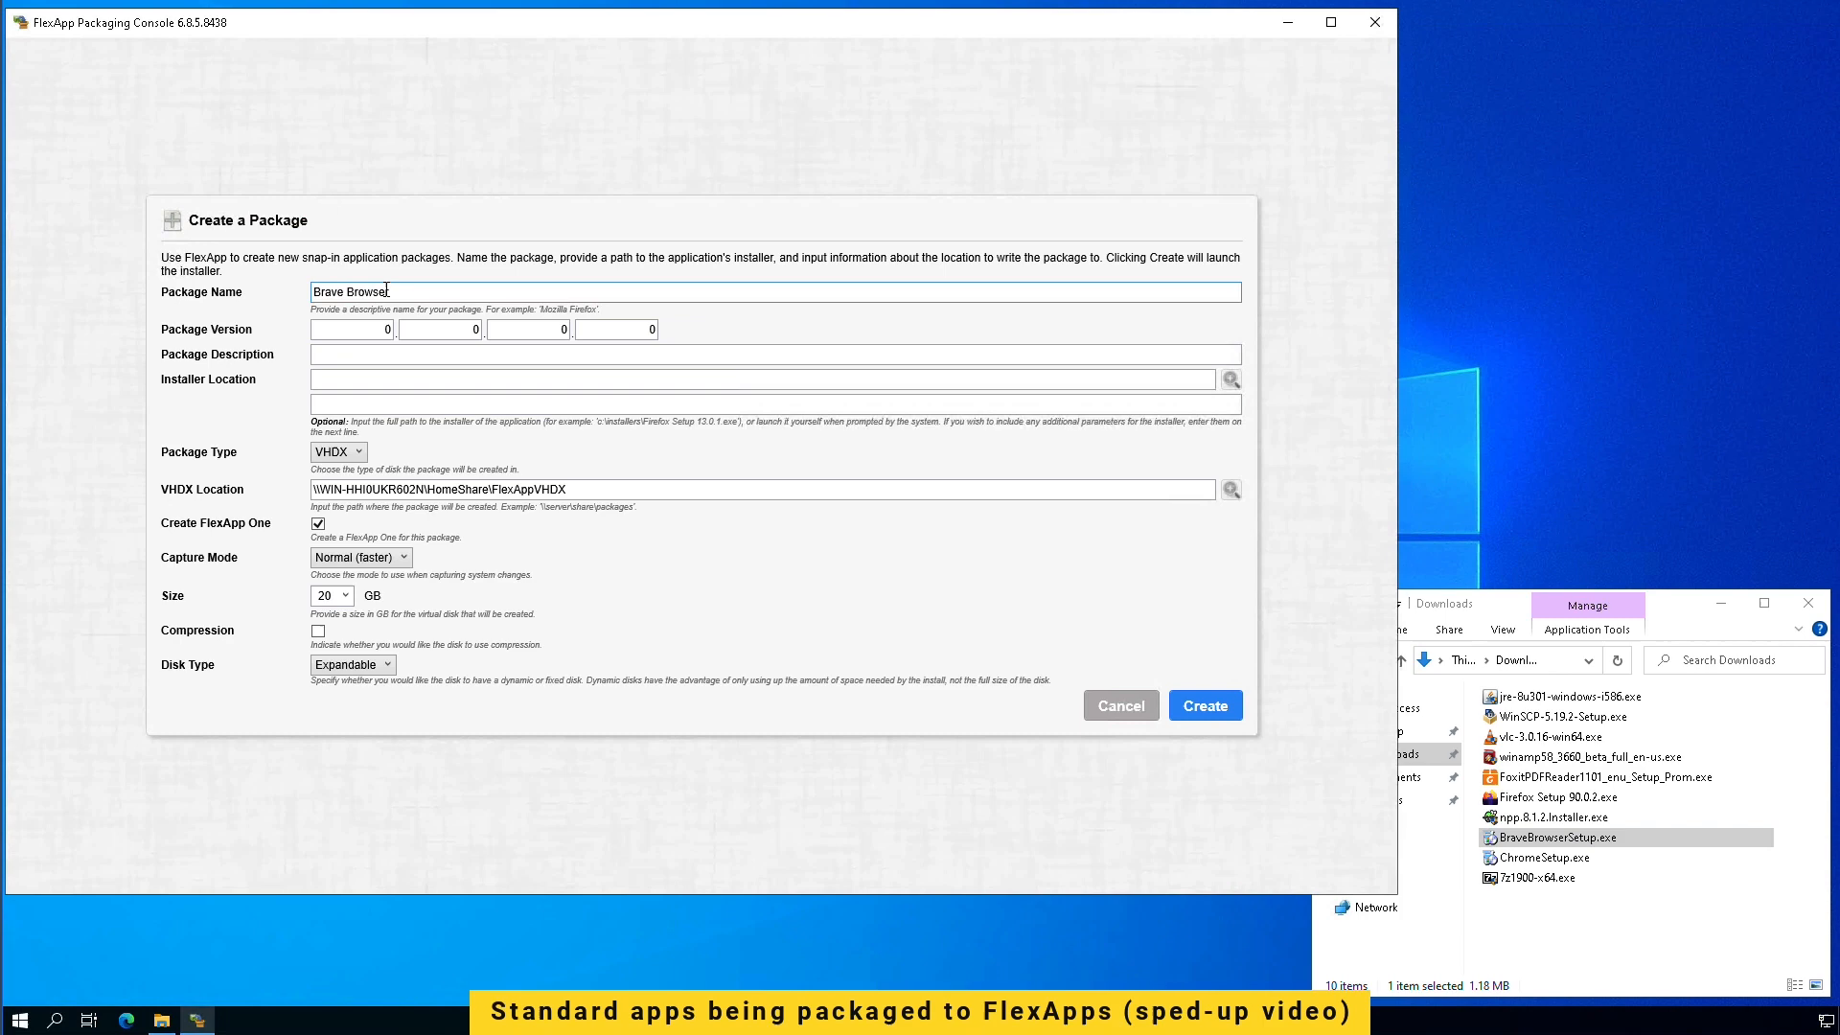
click(1204, 706)
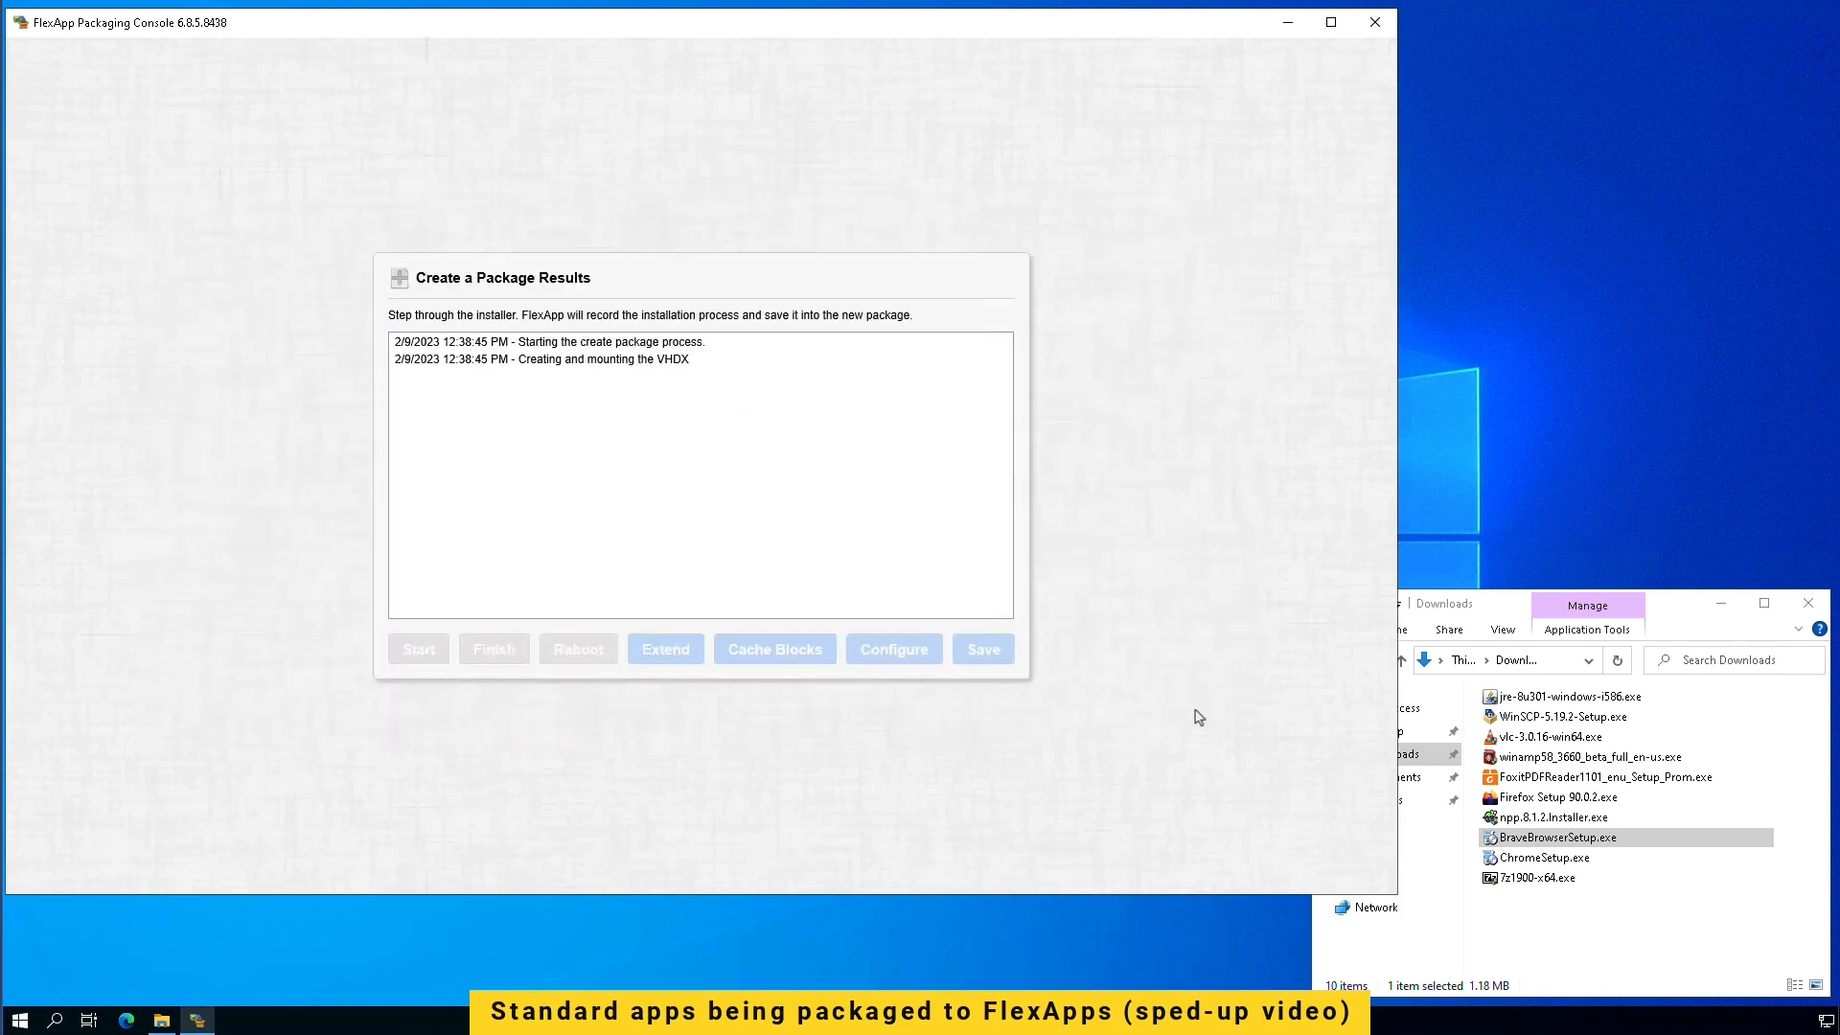
click(418, 650)
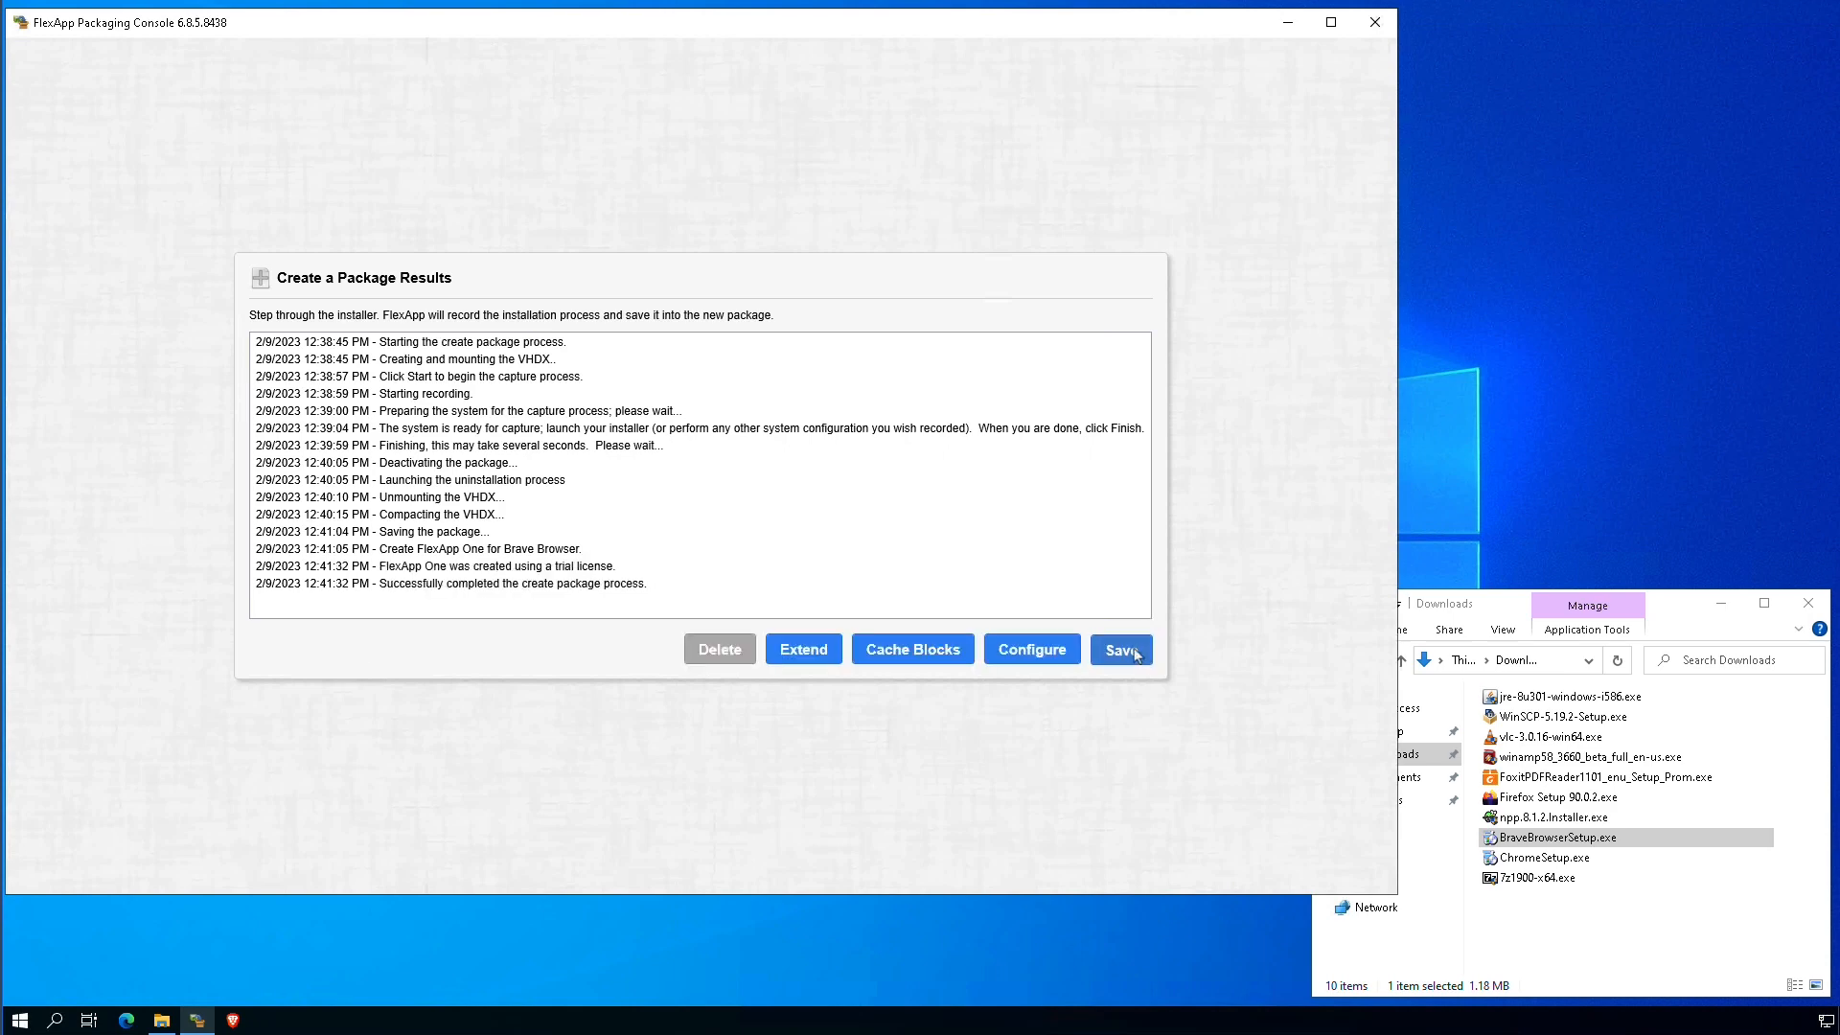
Step: Capture the 7-Zip installer as a package named 7zip and save it to the inventory
click(1118, 650)
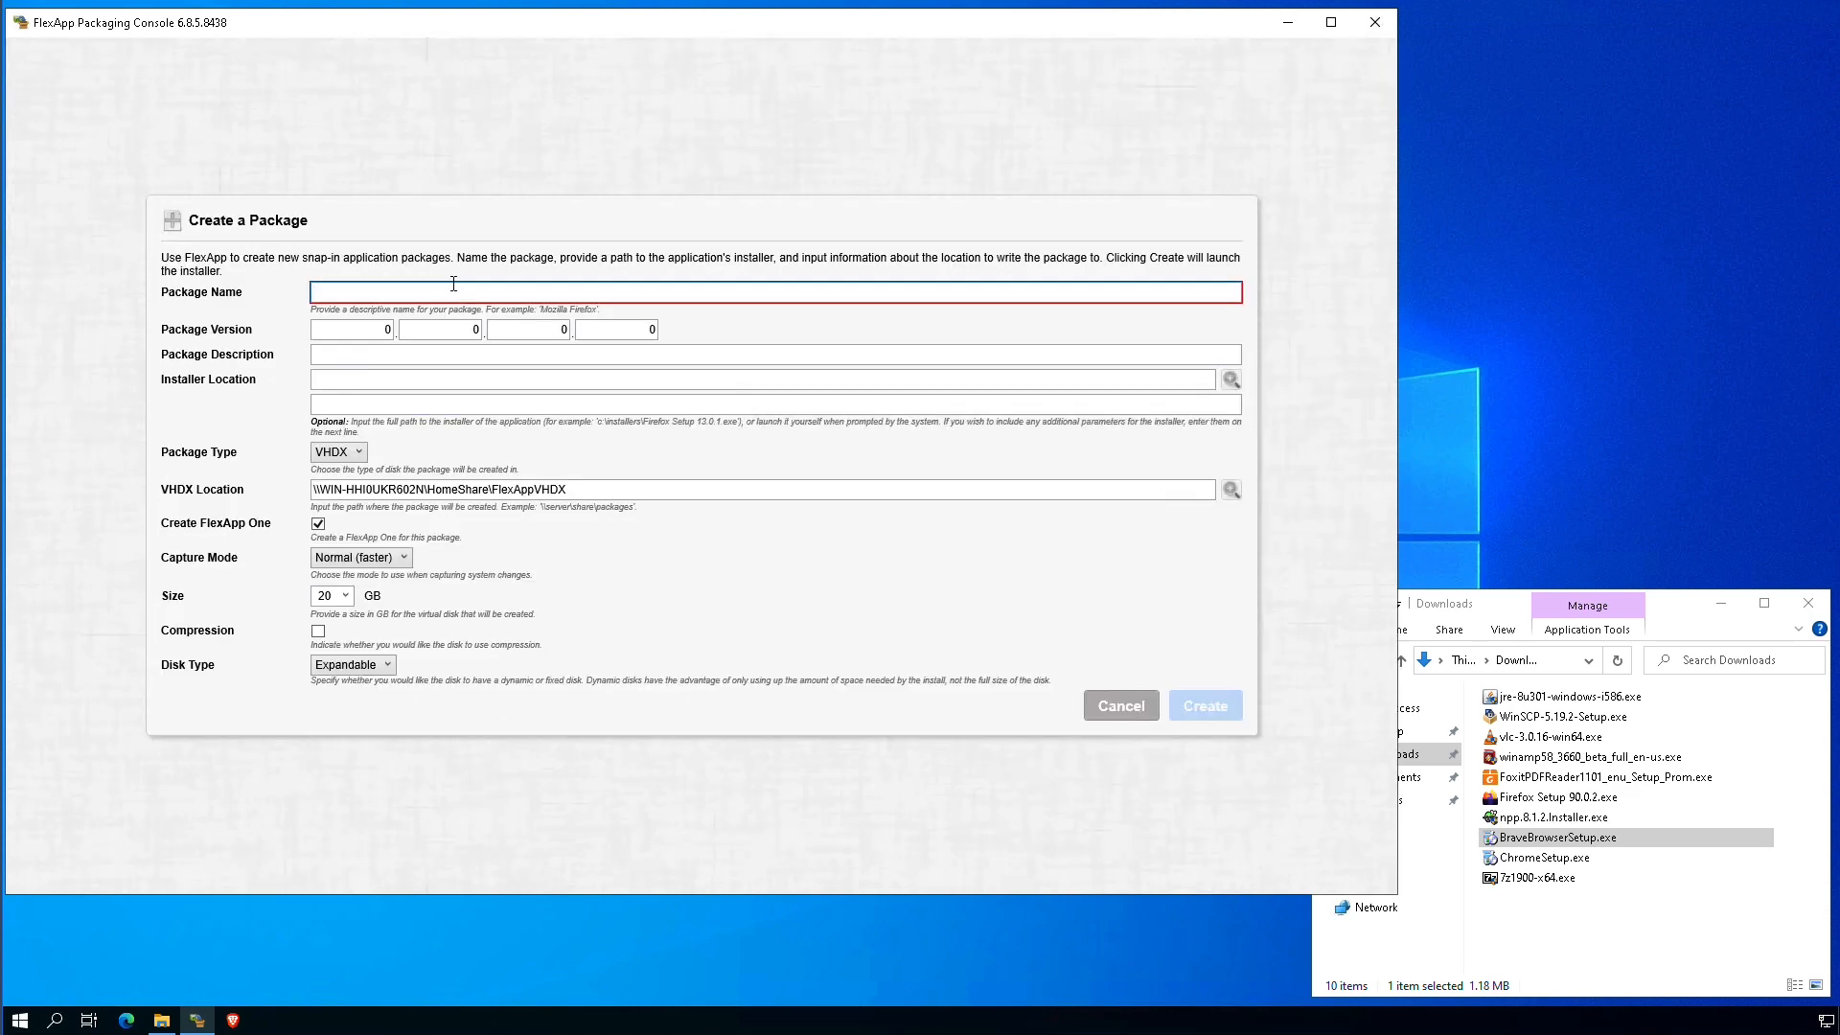
text(7zip)
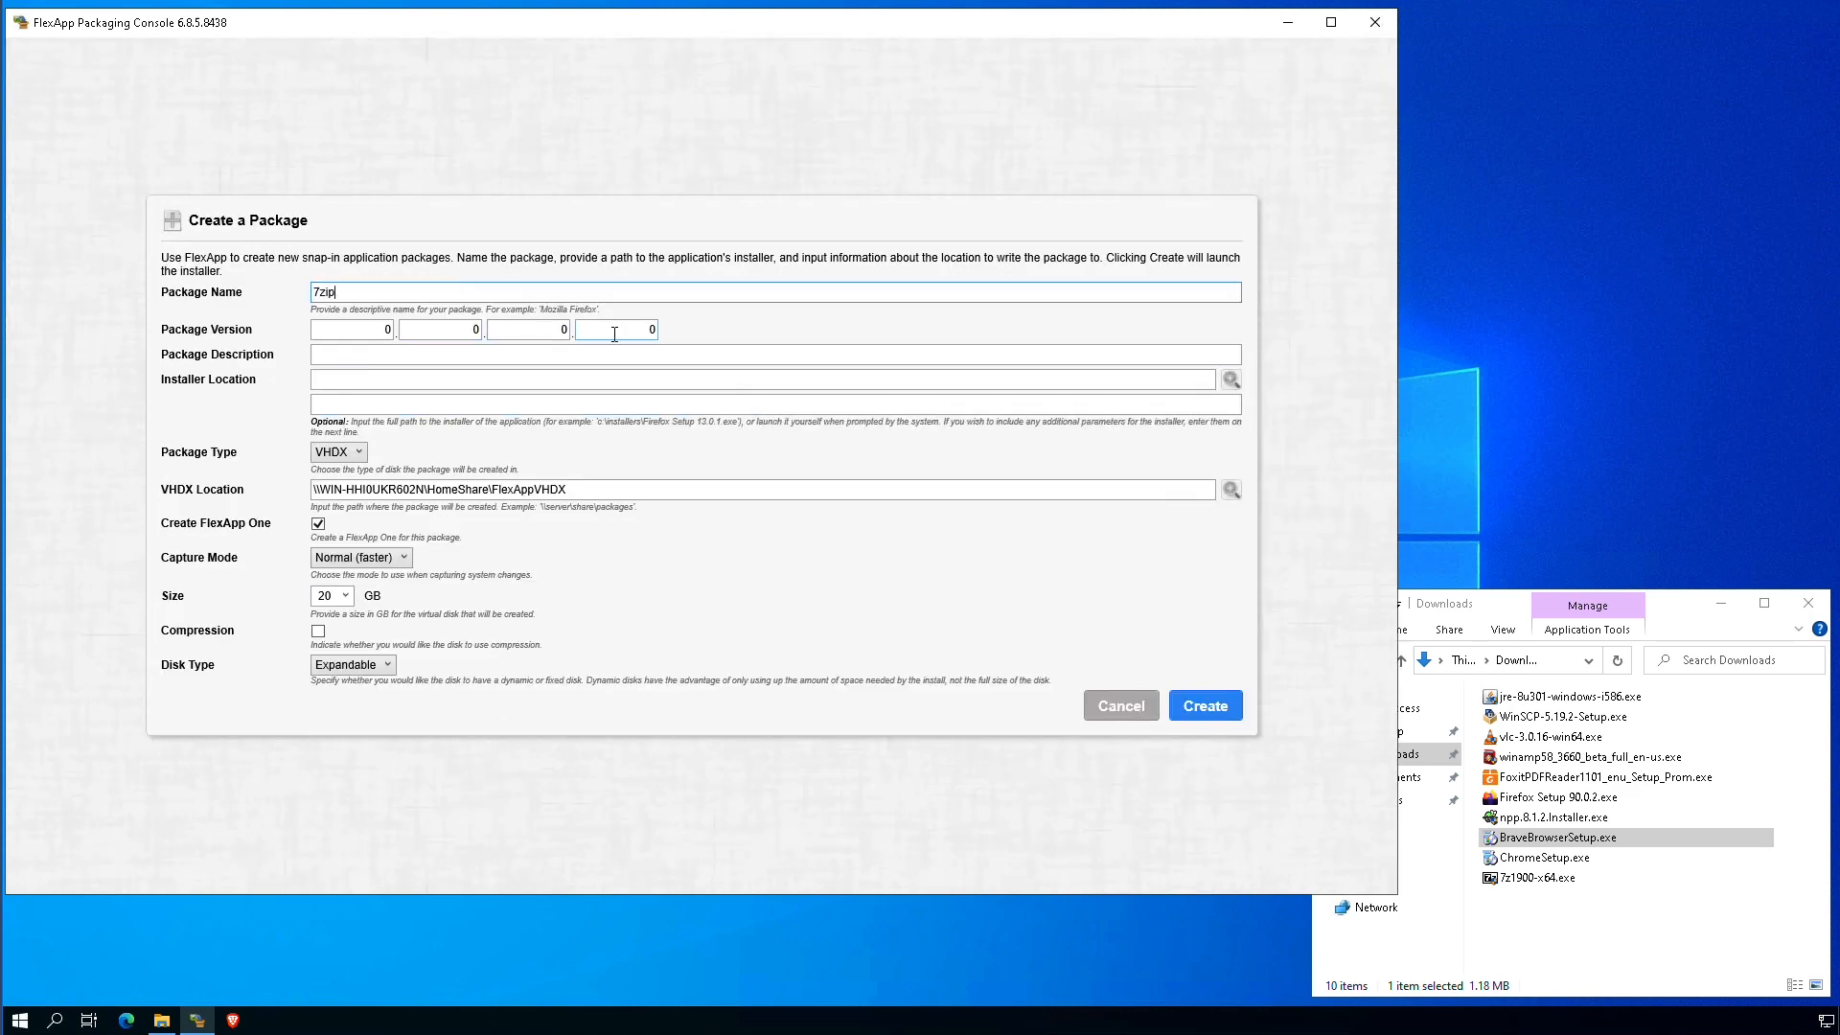
click(1204, 705)
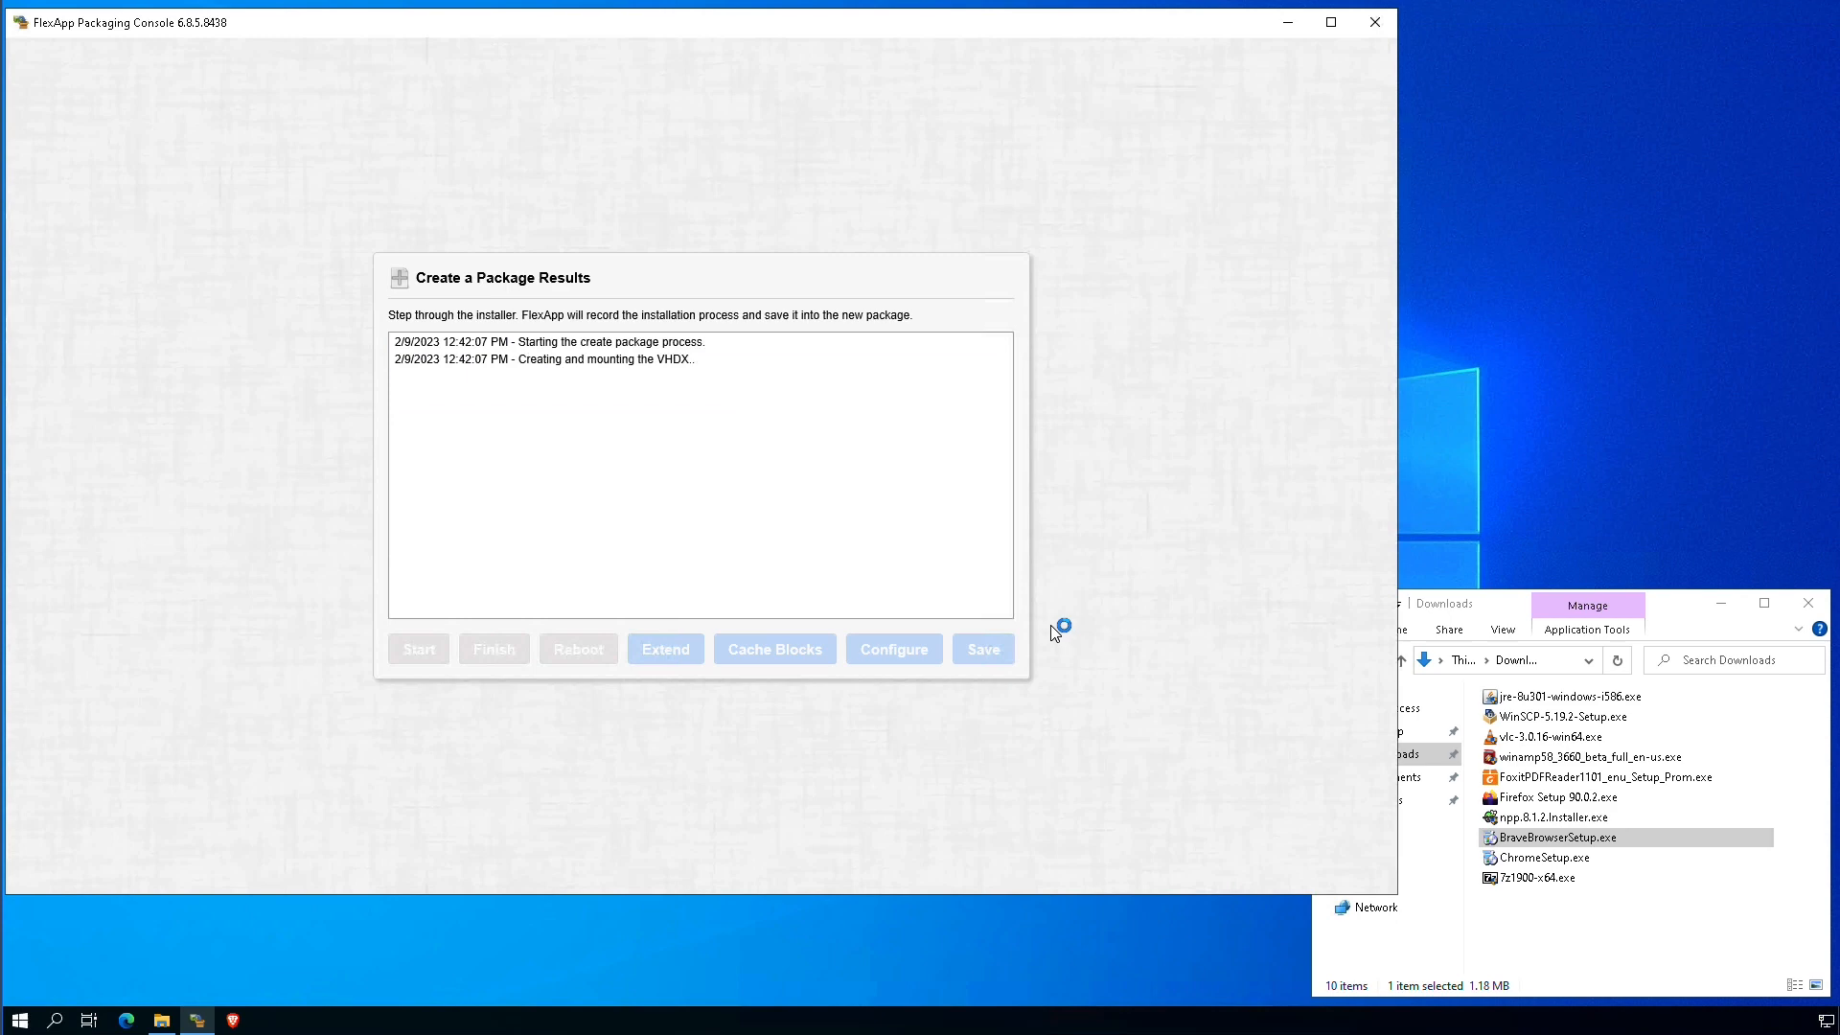
click(418, 648)
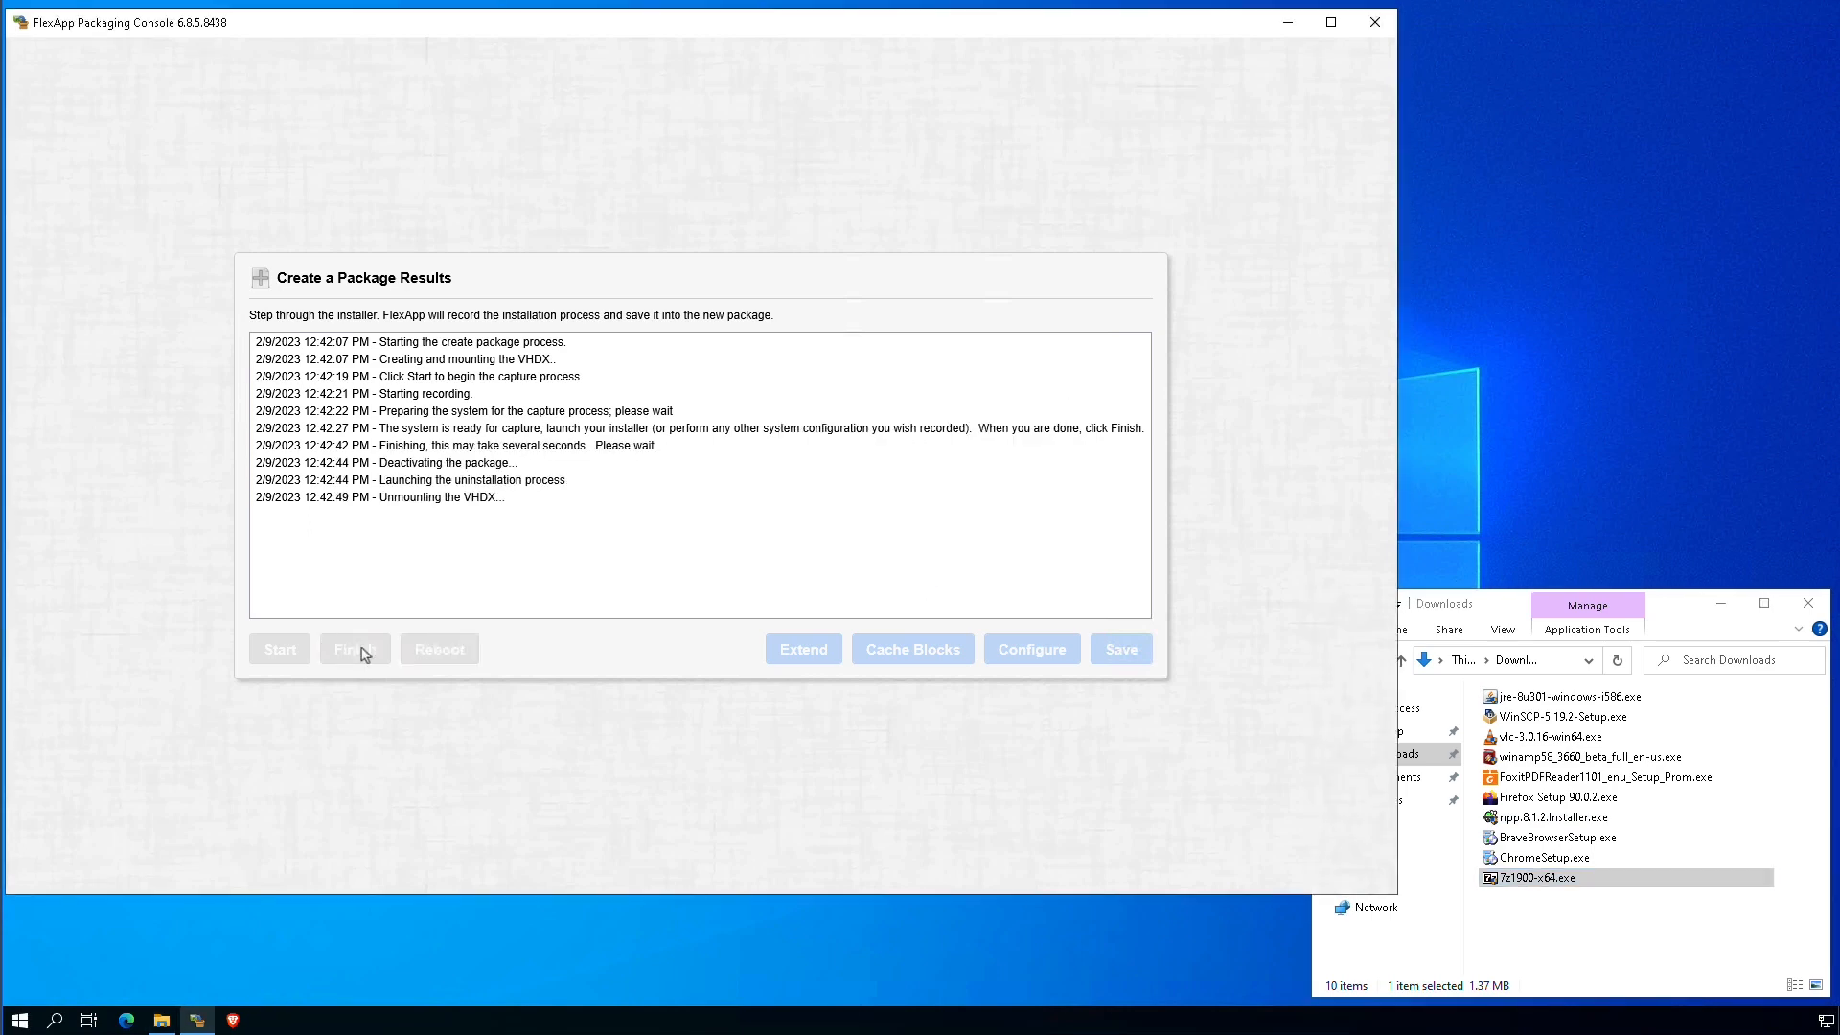
click(355, 650)
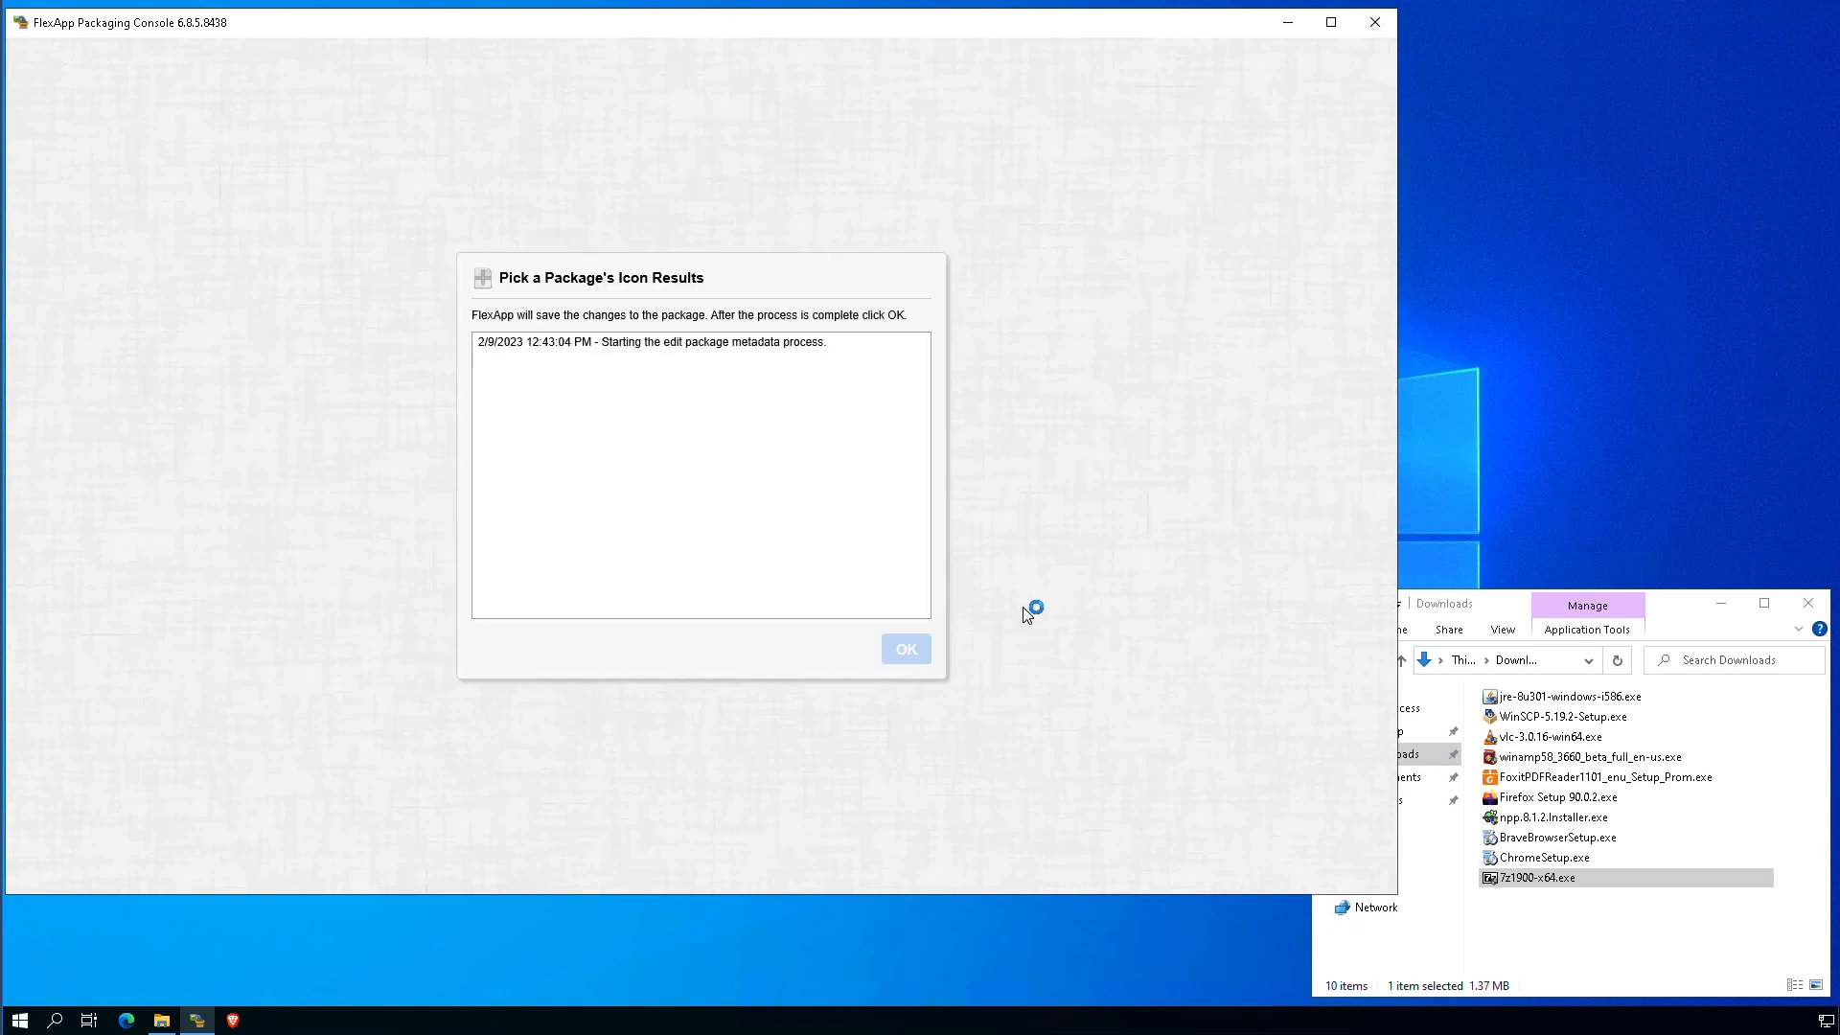
click(905, 650)
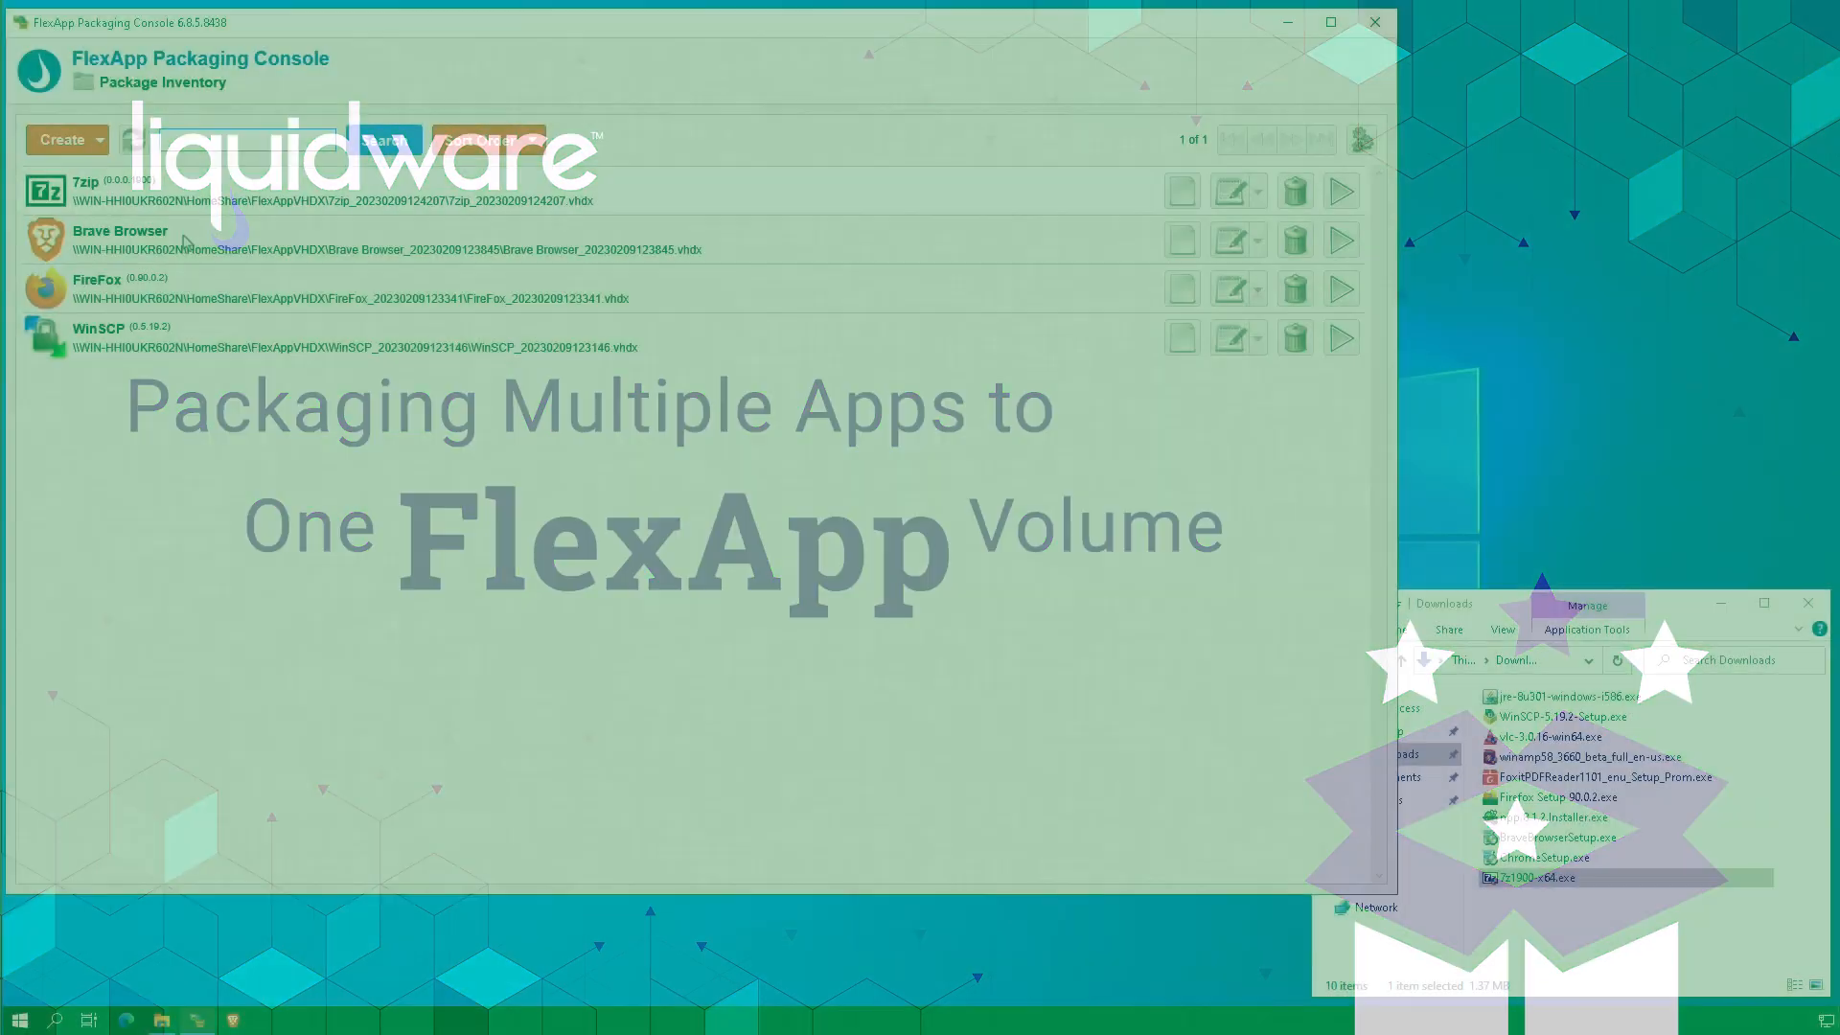
Step: Create a package named 'Notepad++ & vlc media player' and begin recording the capture
click(60, 140)
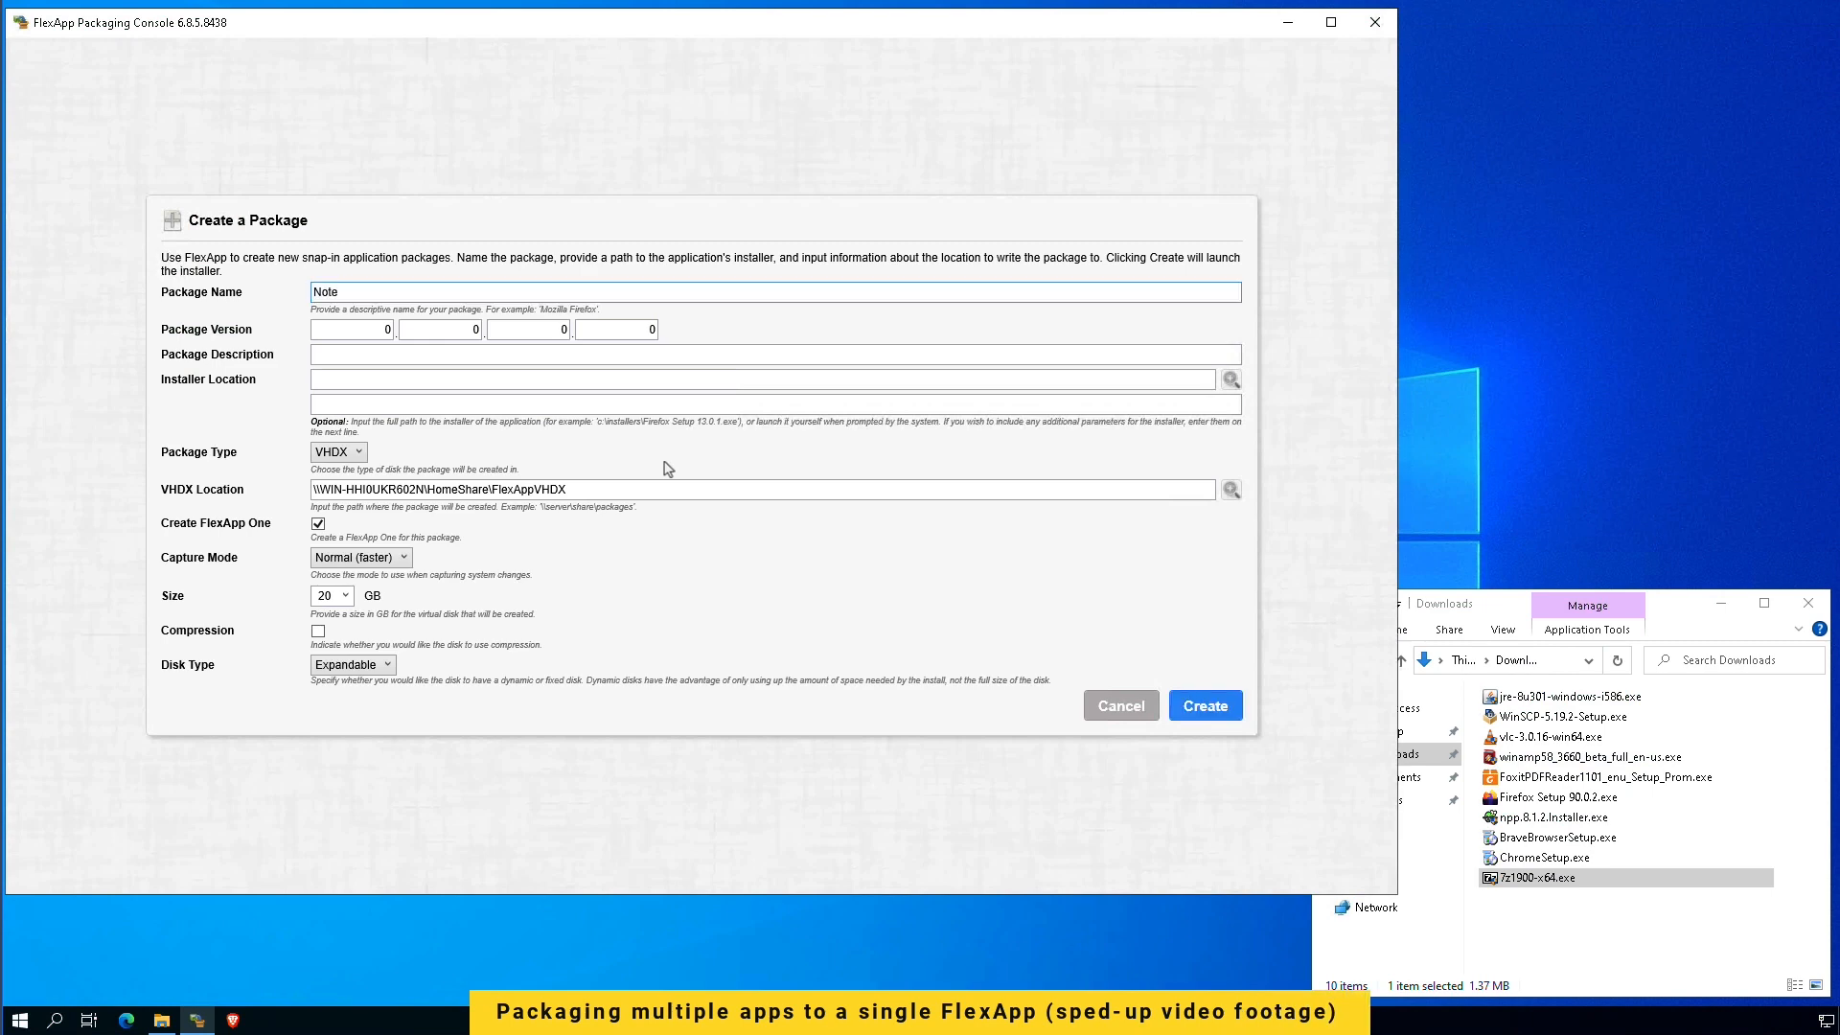
text(Notepad++ & v)
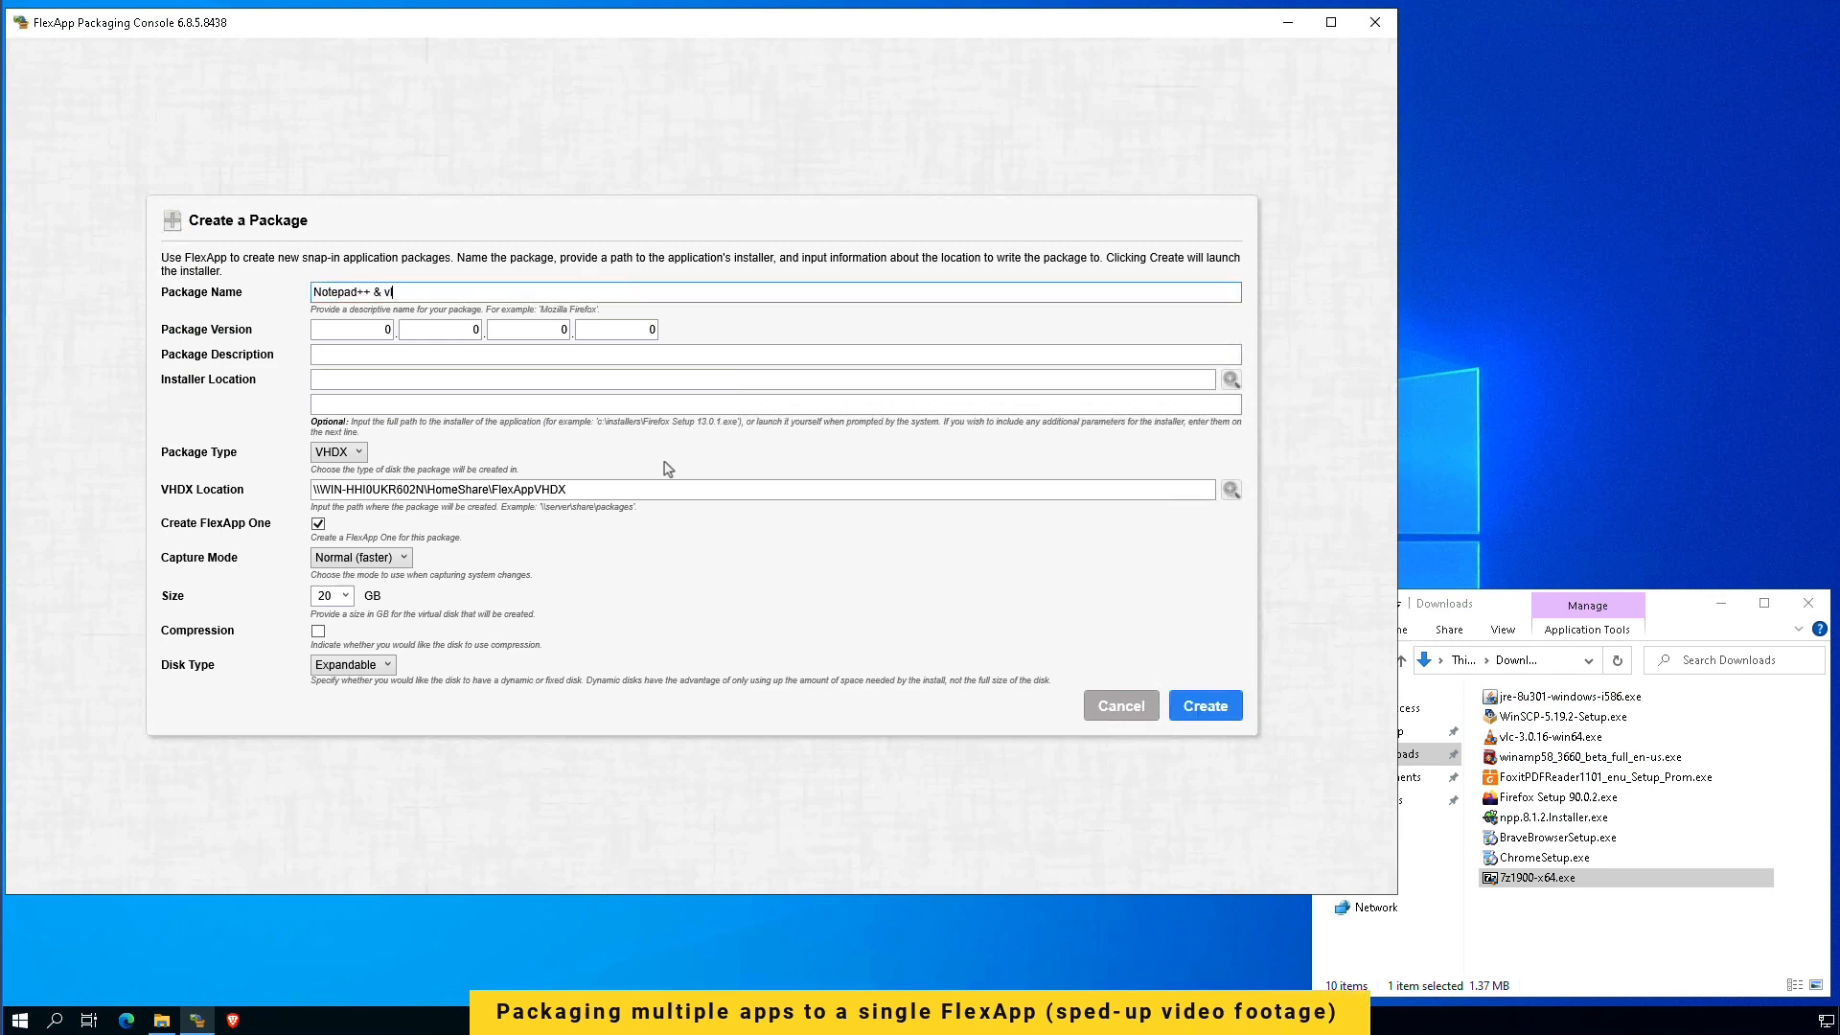
text(lc media player)
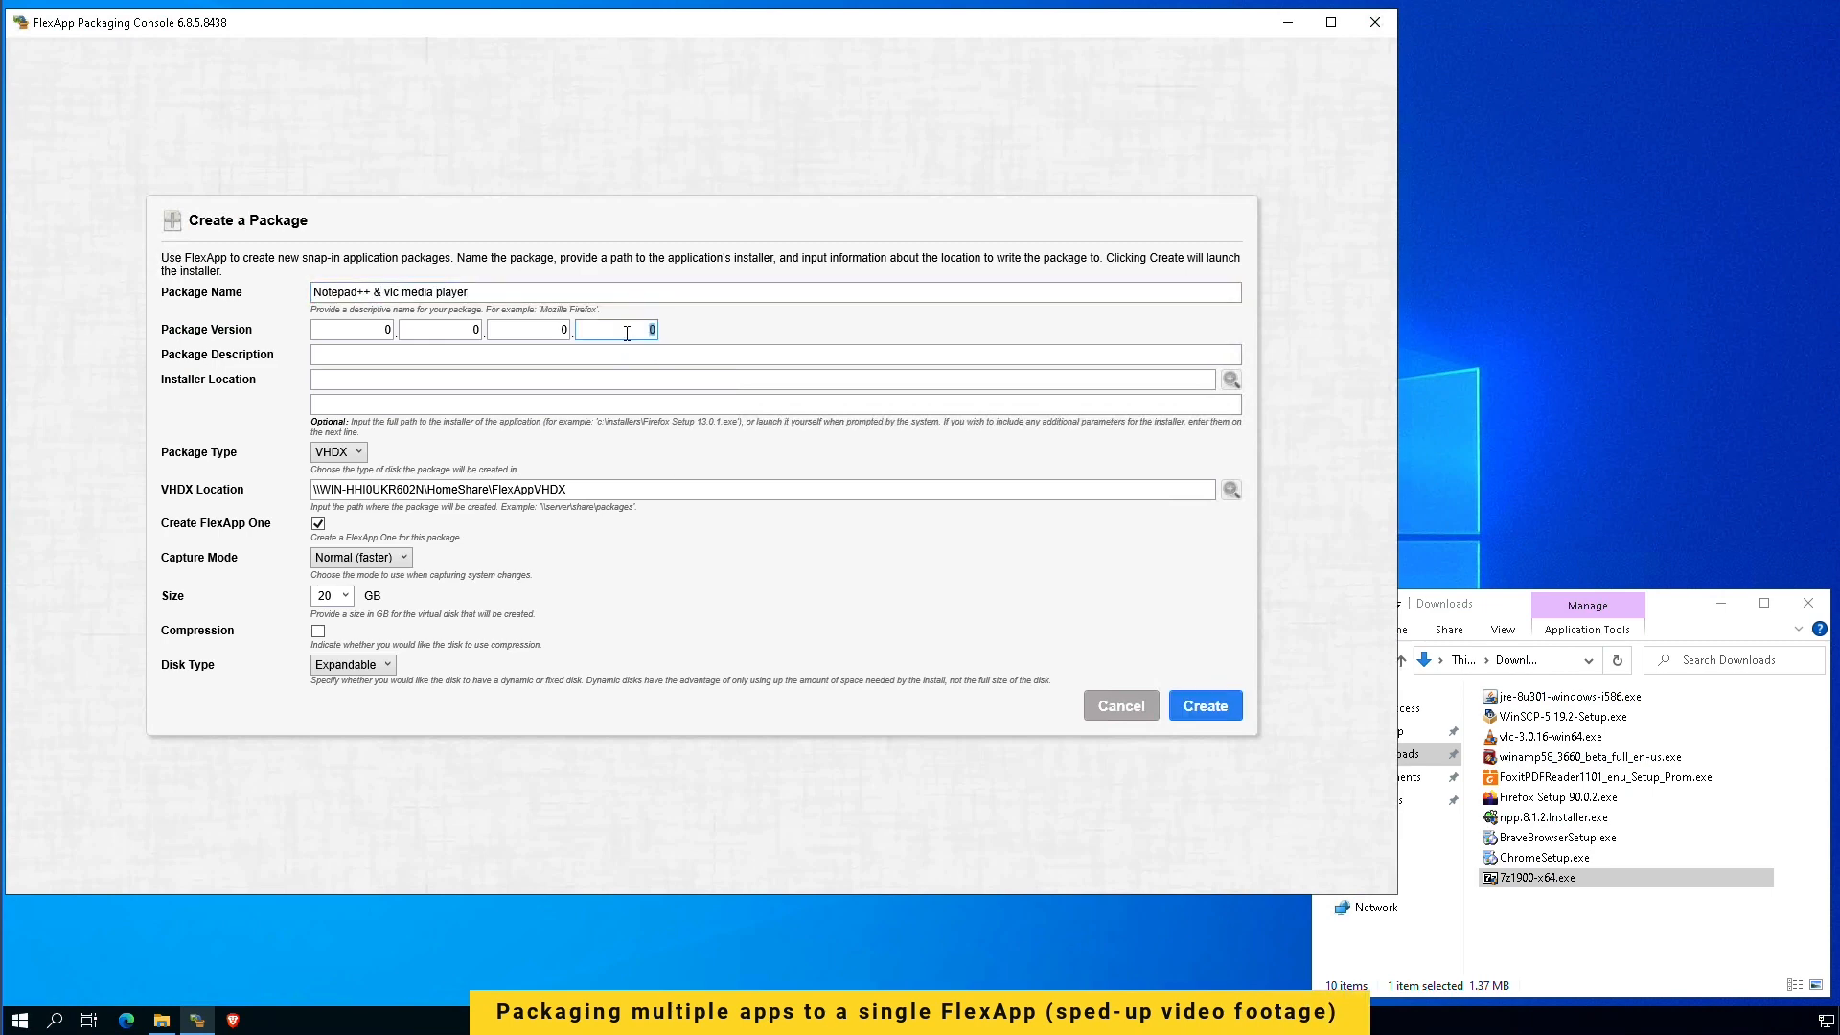
click(1204, 705)
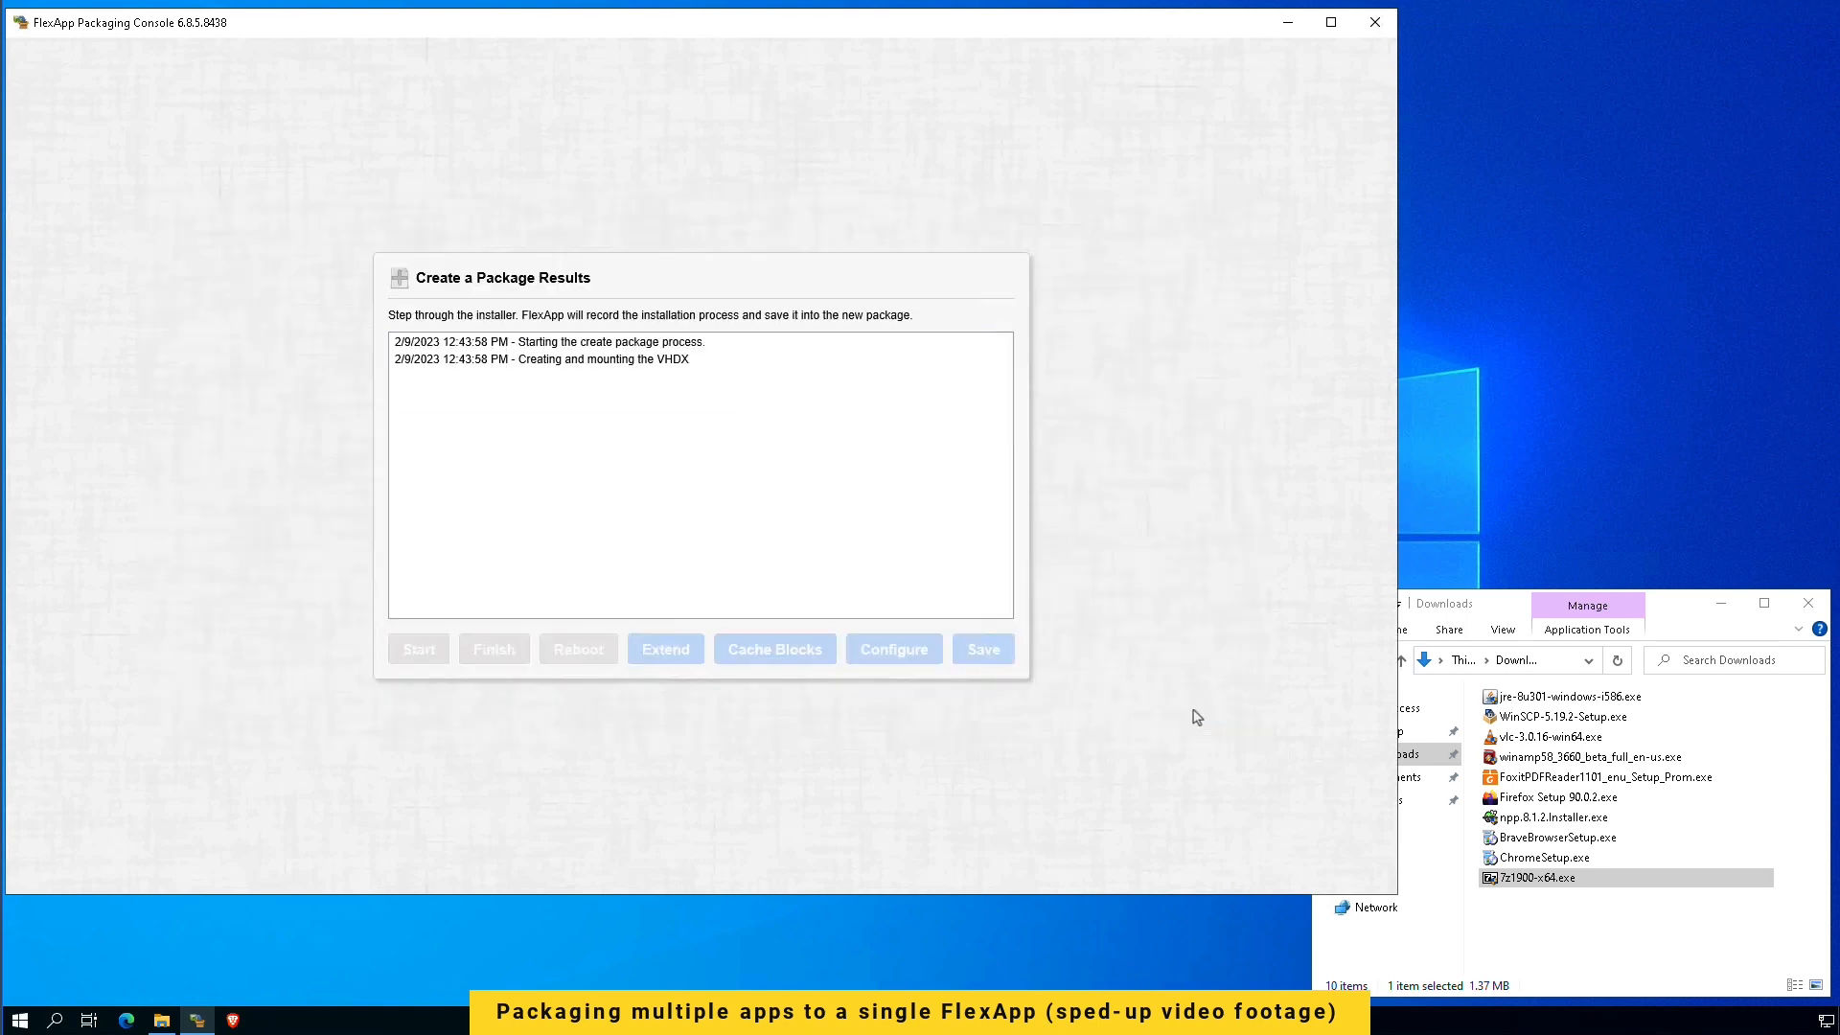
click(418, 650)
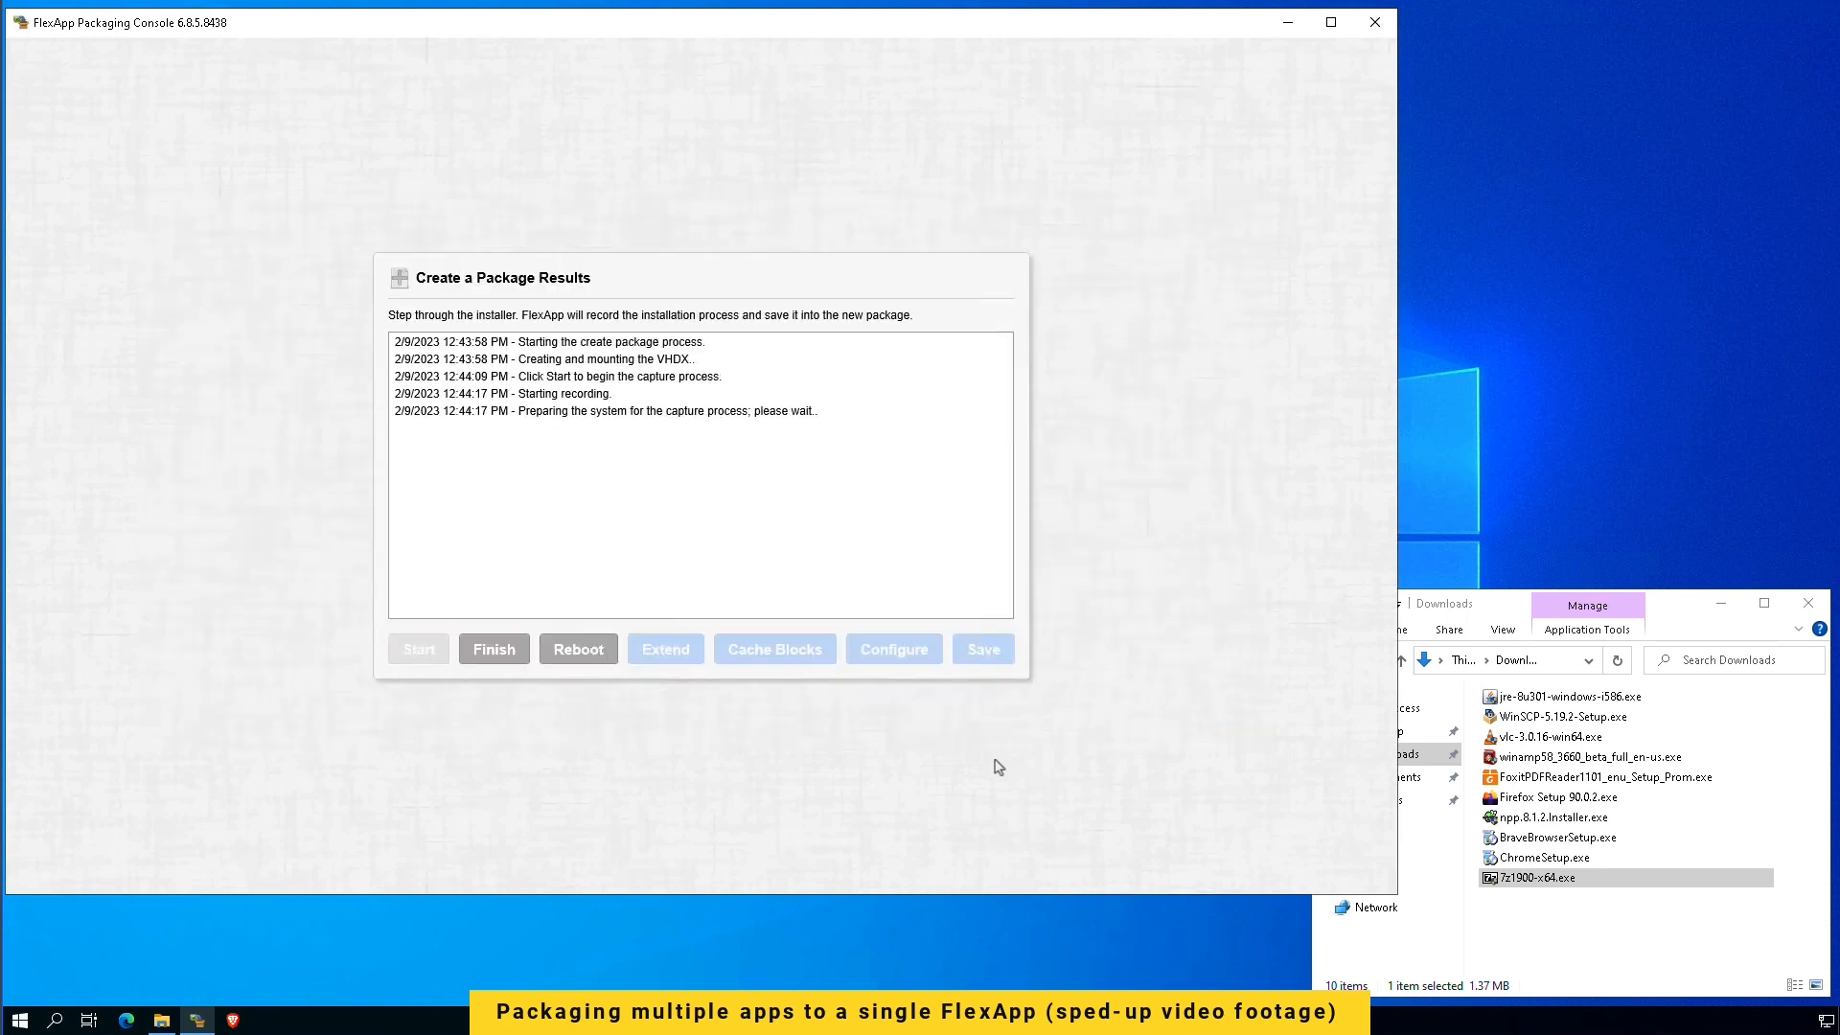
Step: Install Notepad++ with English language and the default install folder inside the capture
double_click(1550, 817)
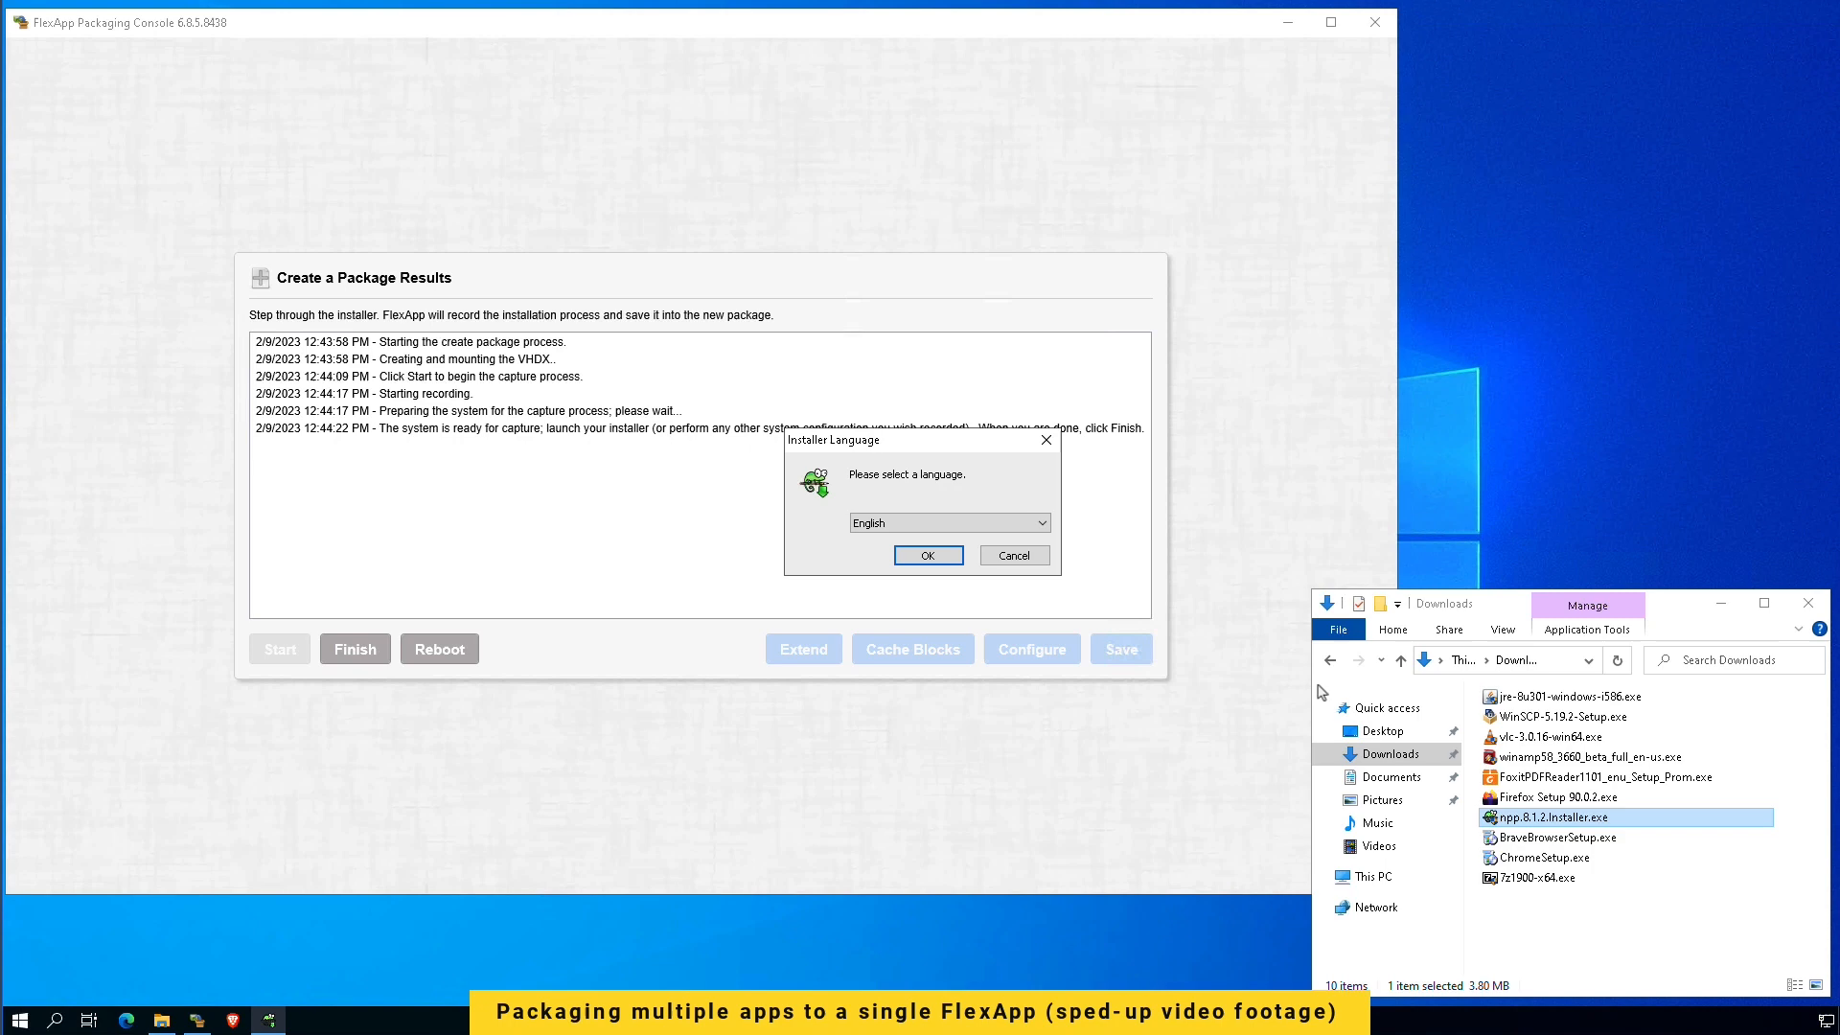
click(926, 554)
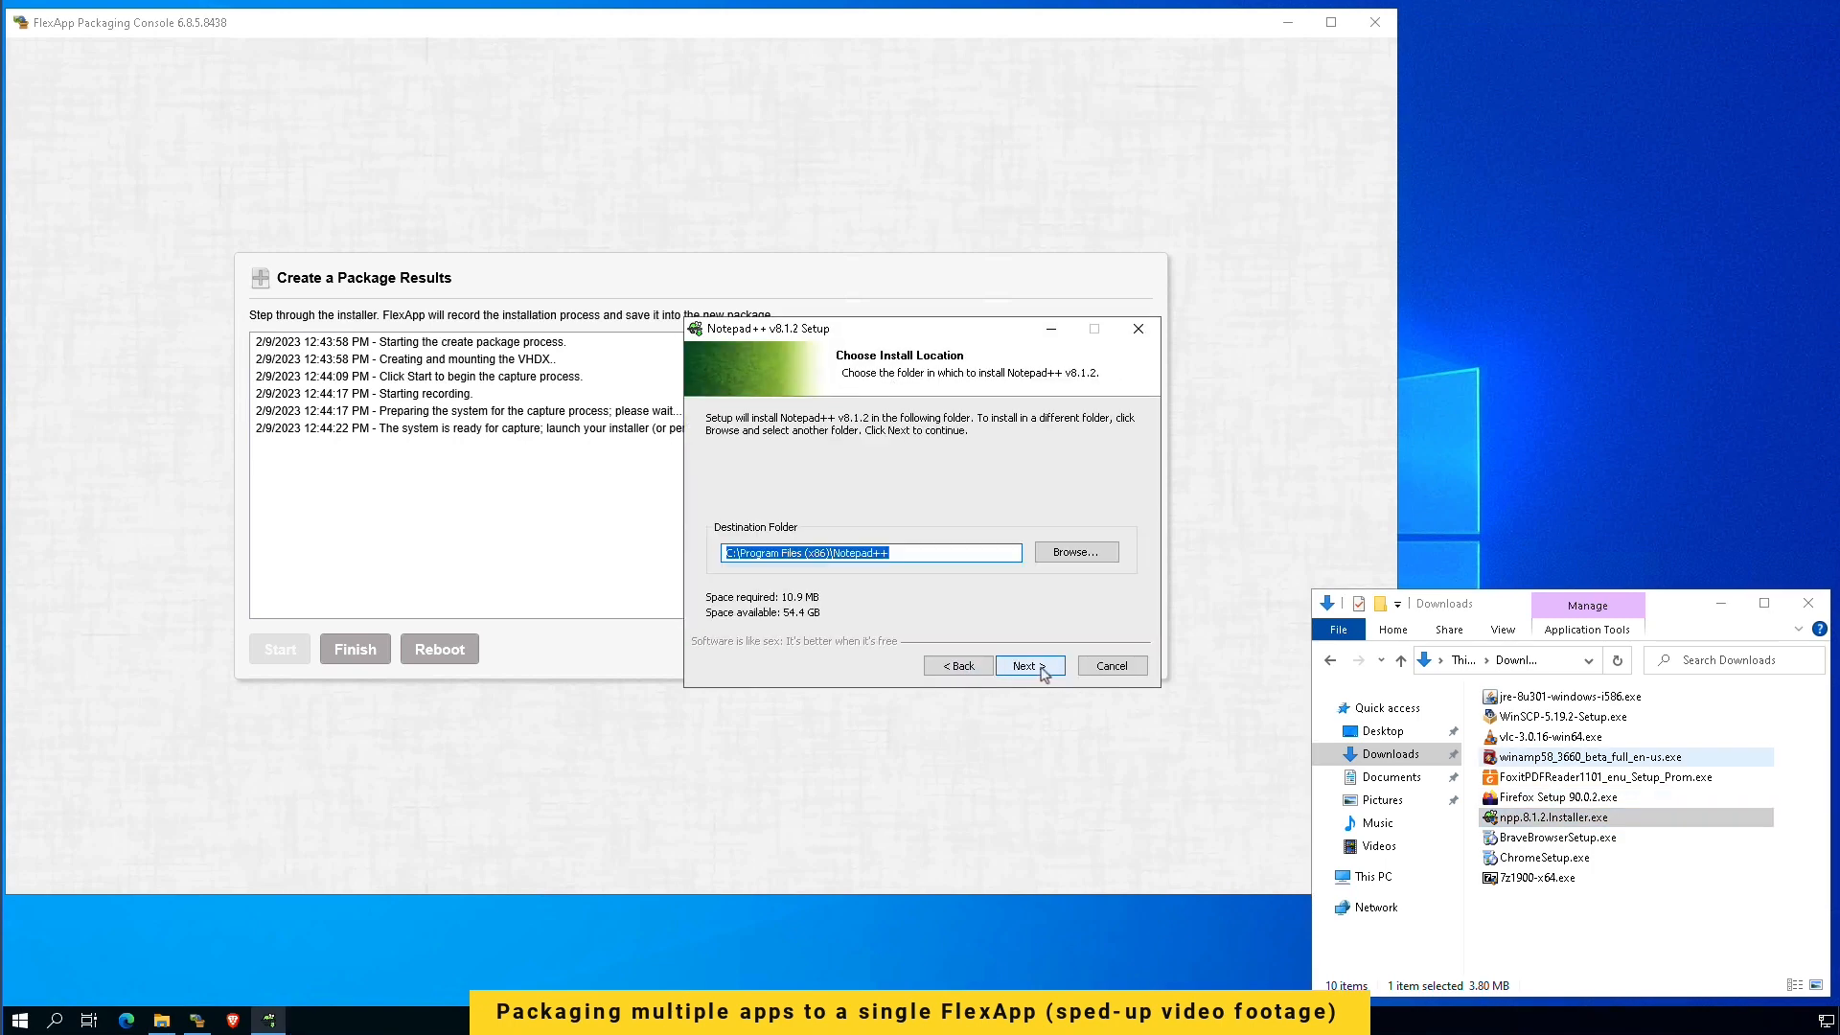
click(1028, 665)
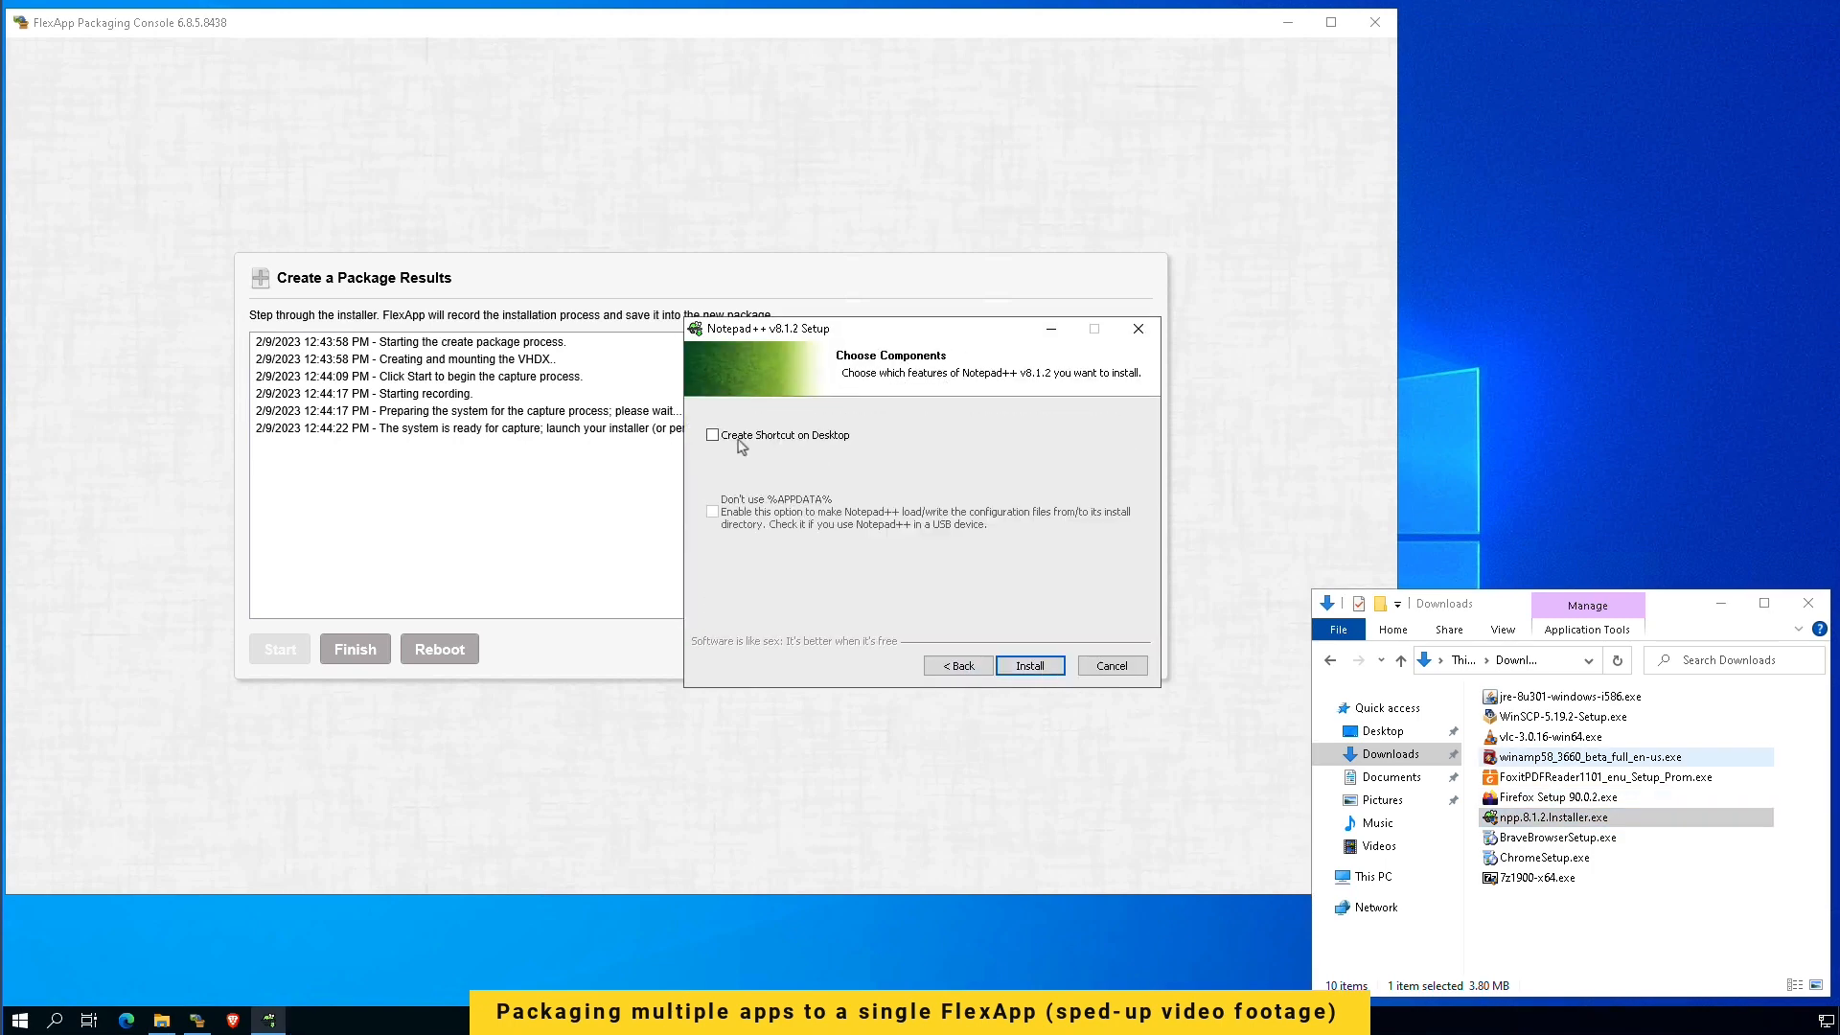
click(1028, 665)
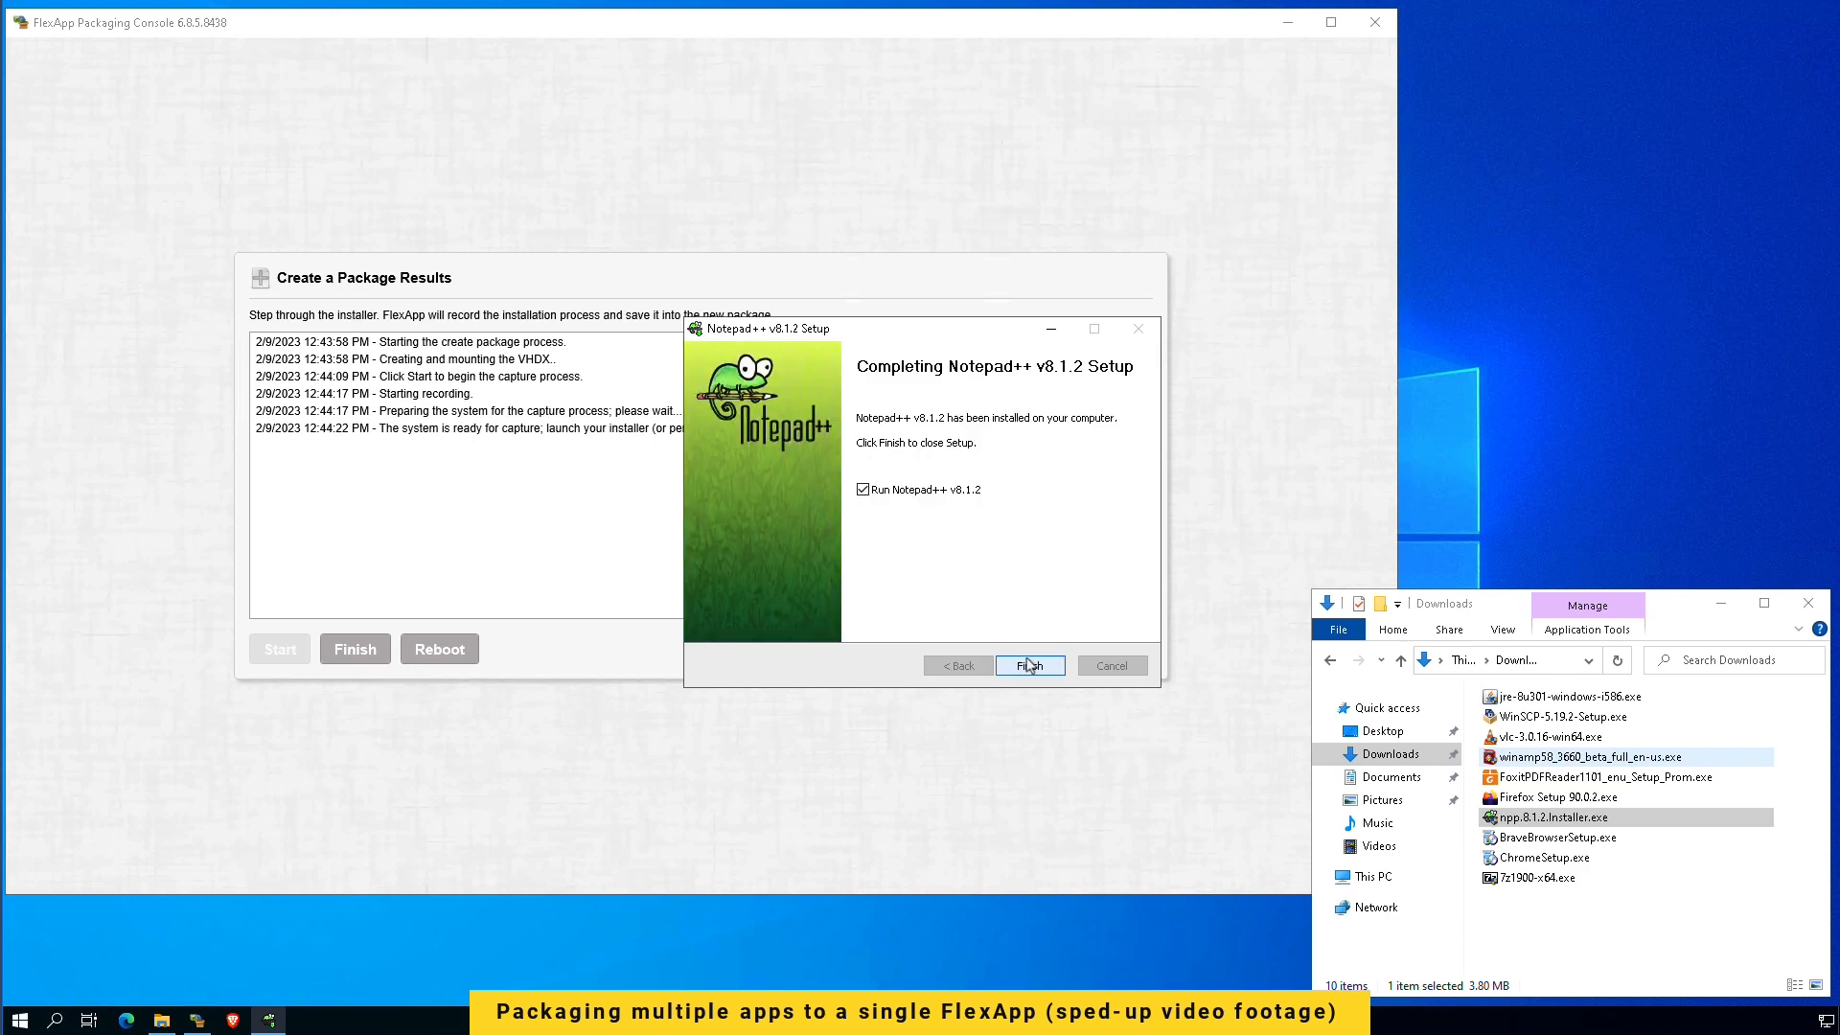
click(1027, 665)
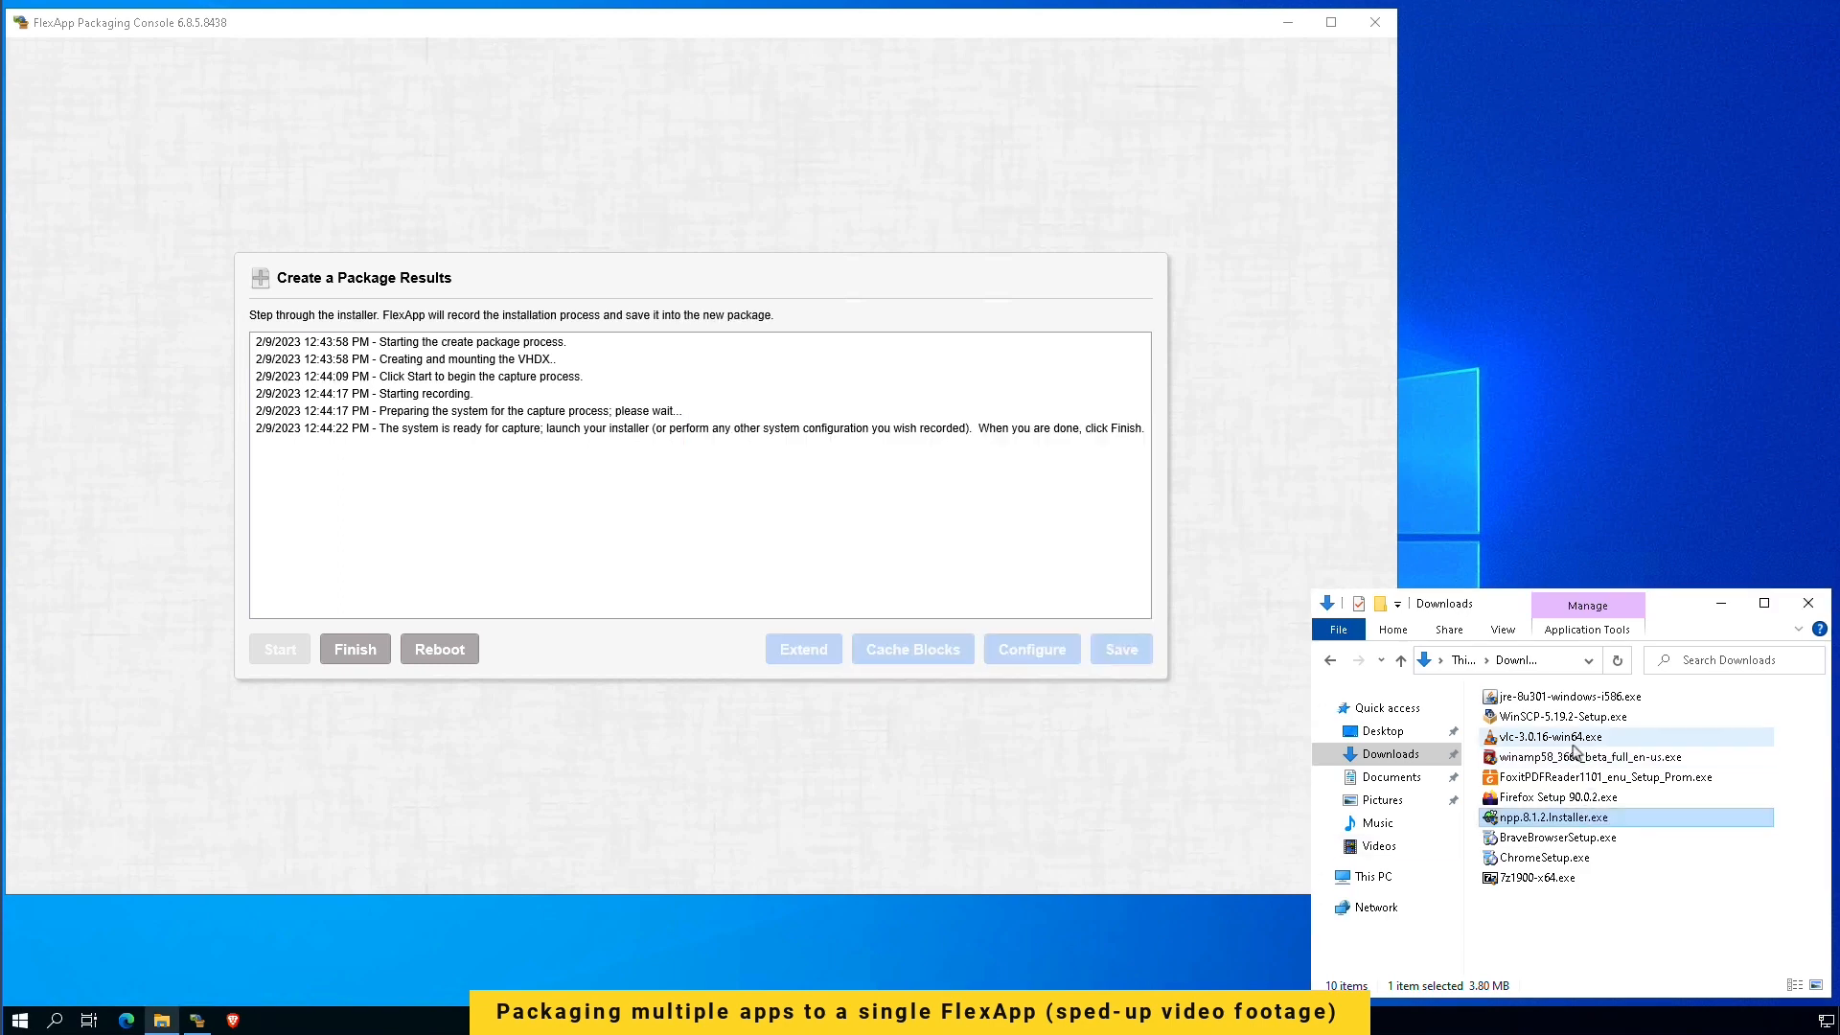
Step: Install VLC with default language, accepted license and default folder in the same capture
double_click(1544, 736)
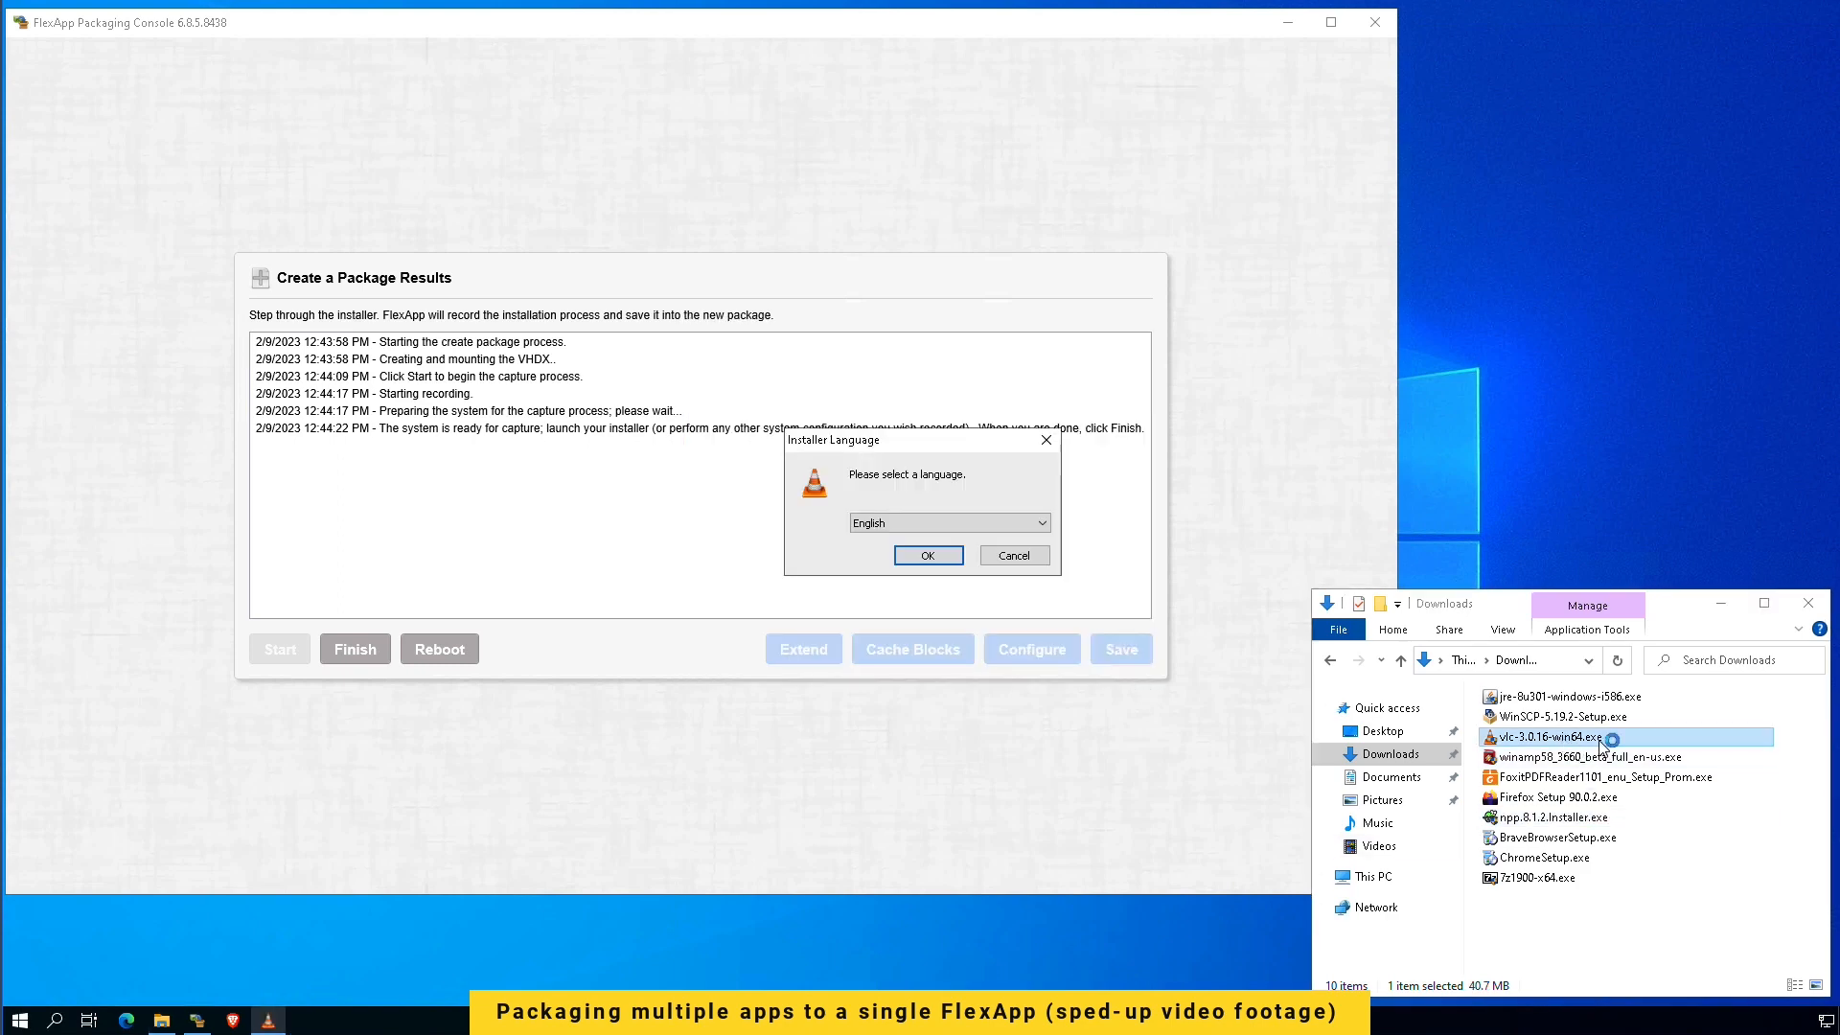
click(926, 555)
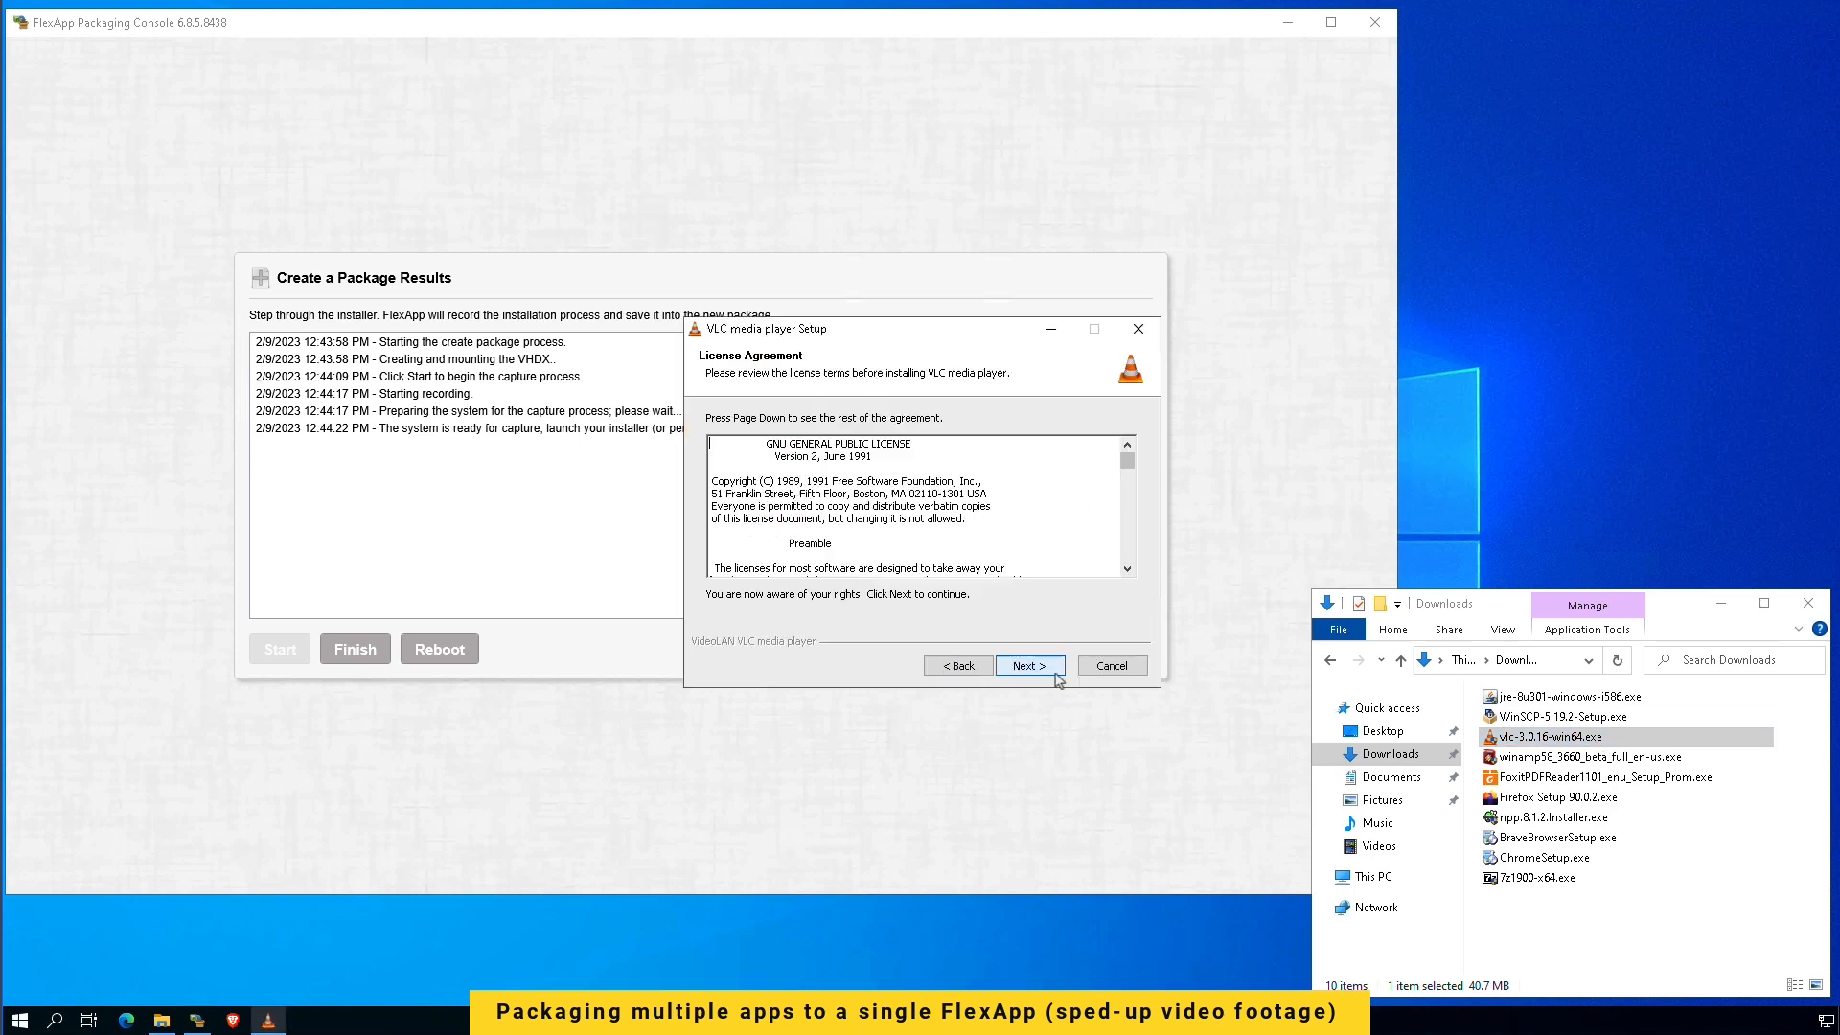
click(1030, 665)
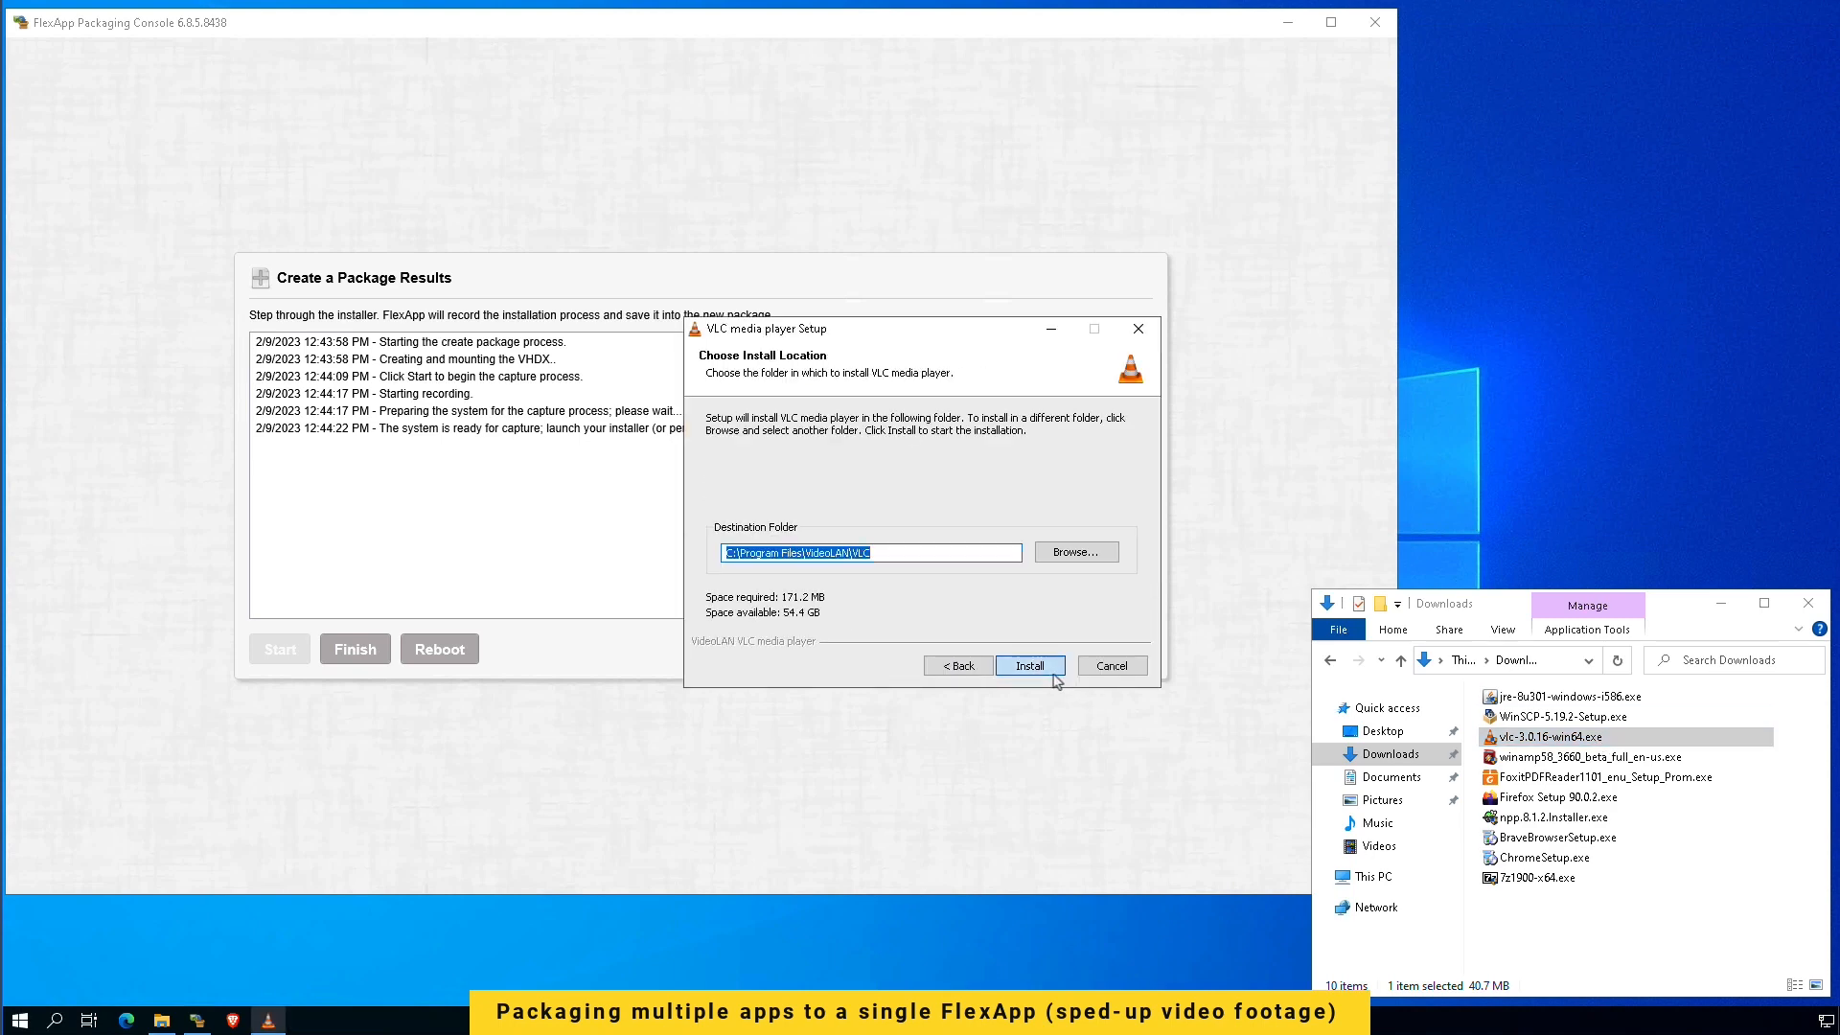
click(1029, 666)
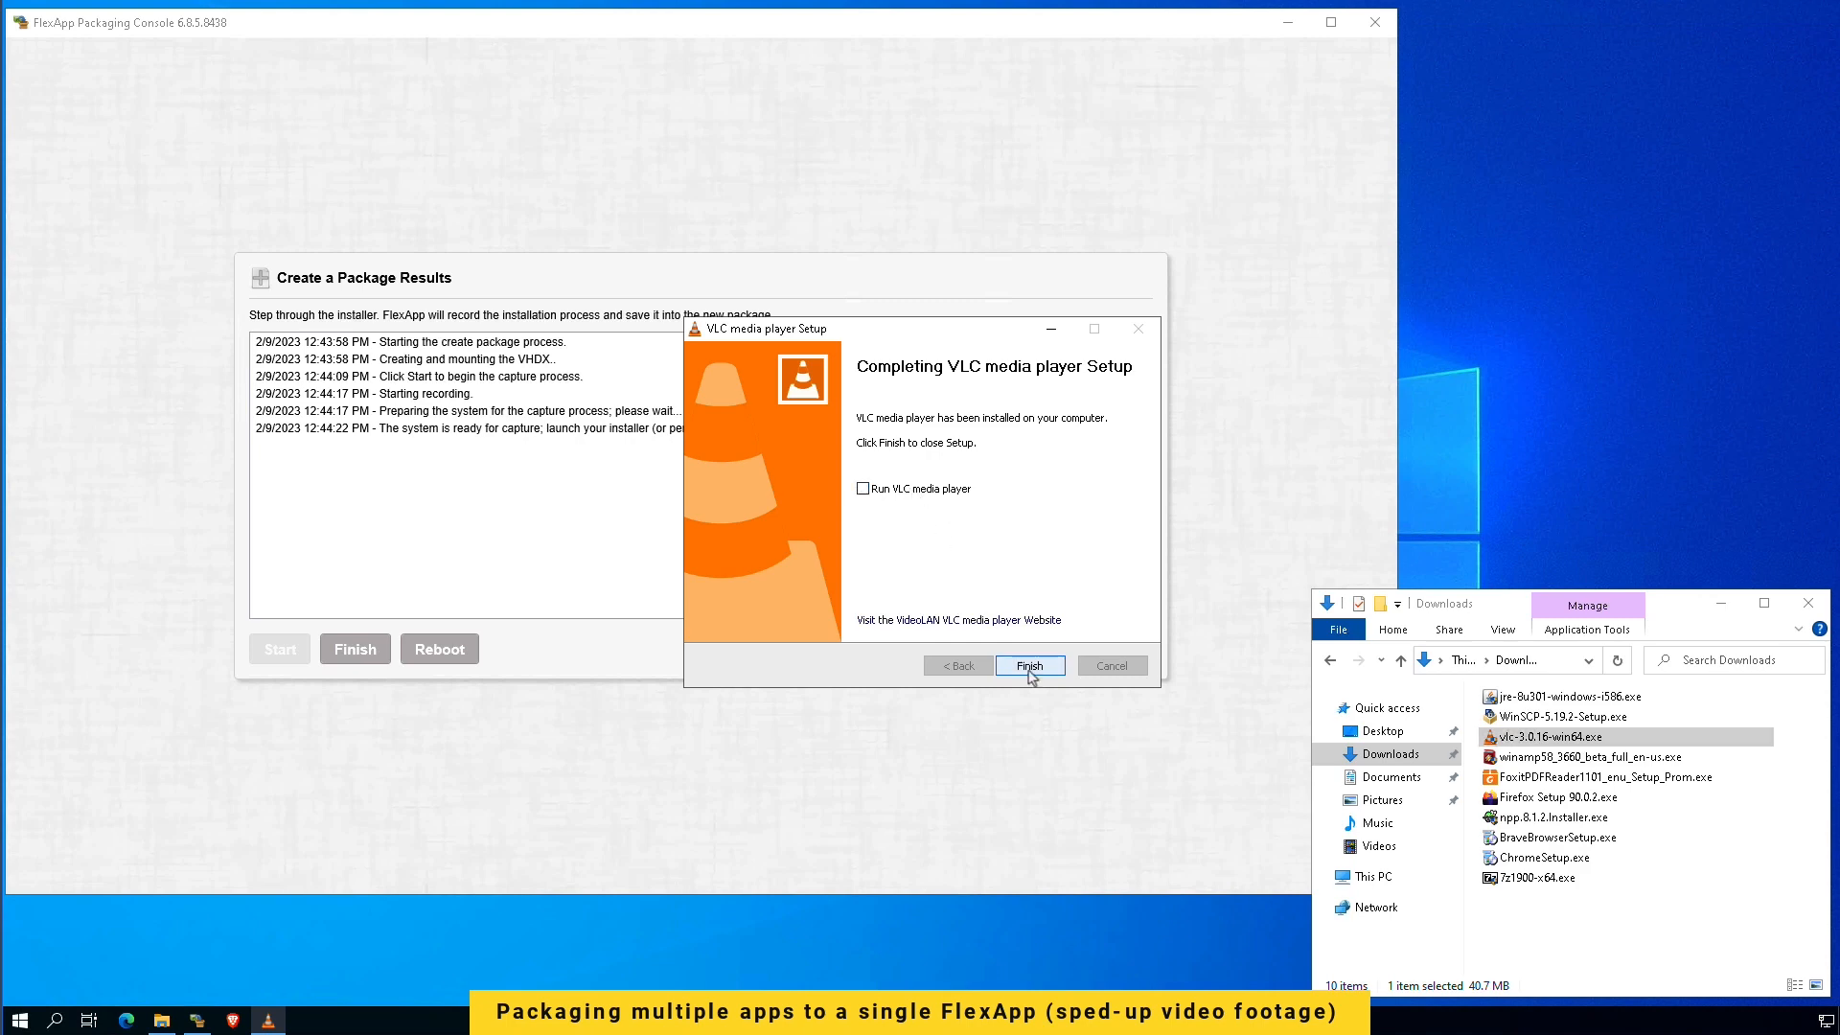
click(1027, 665)
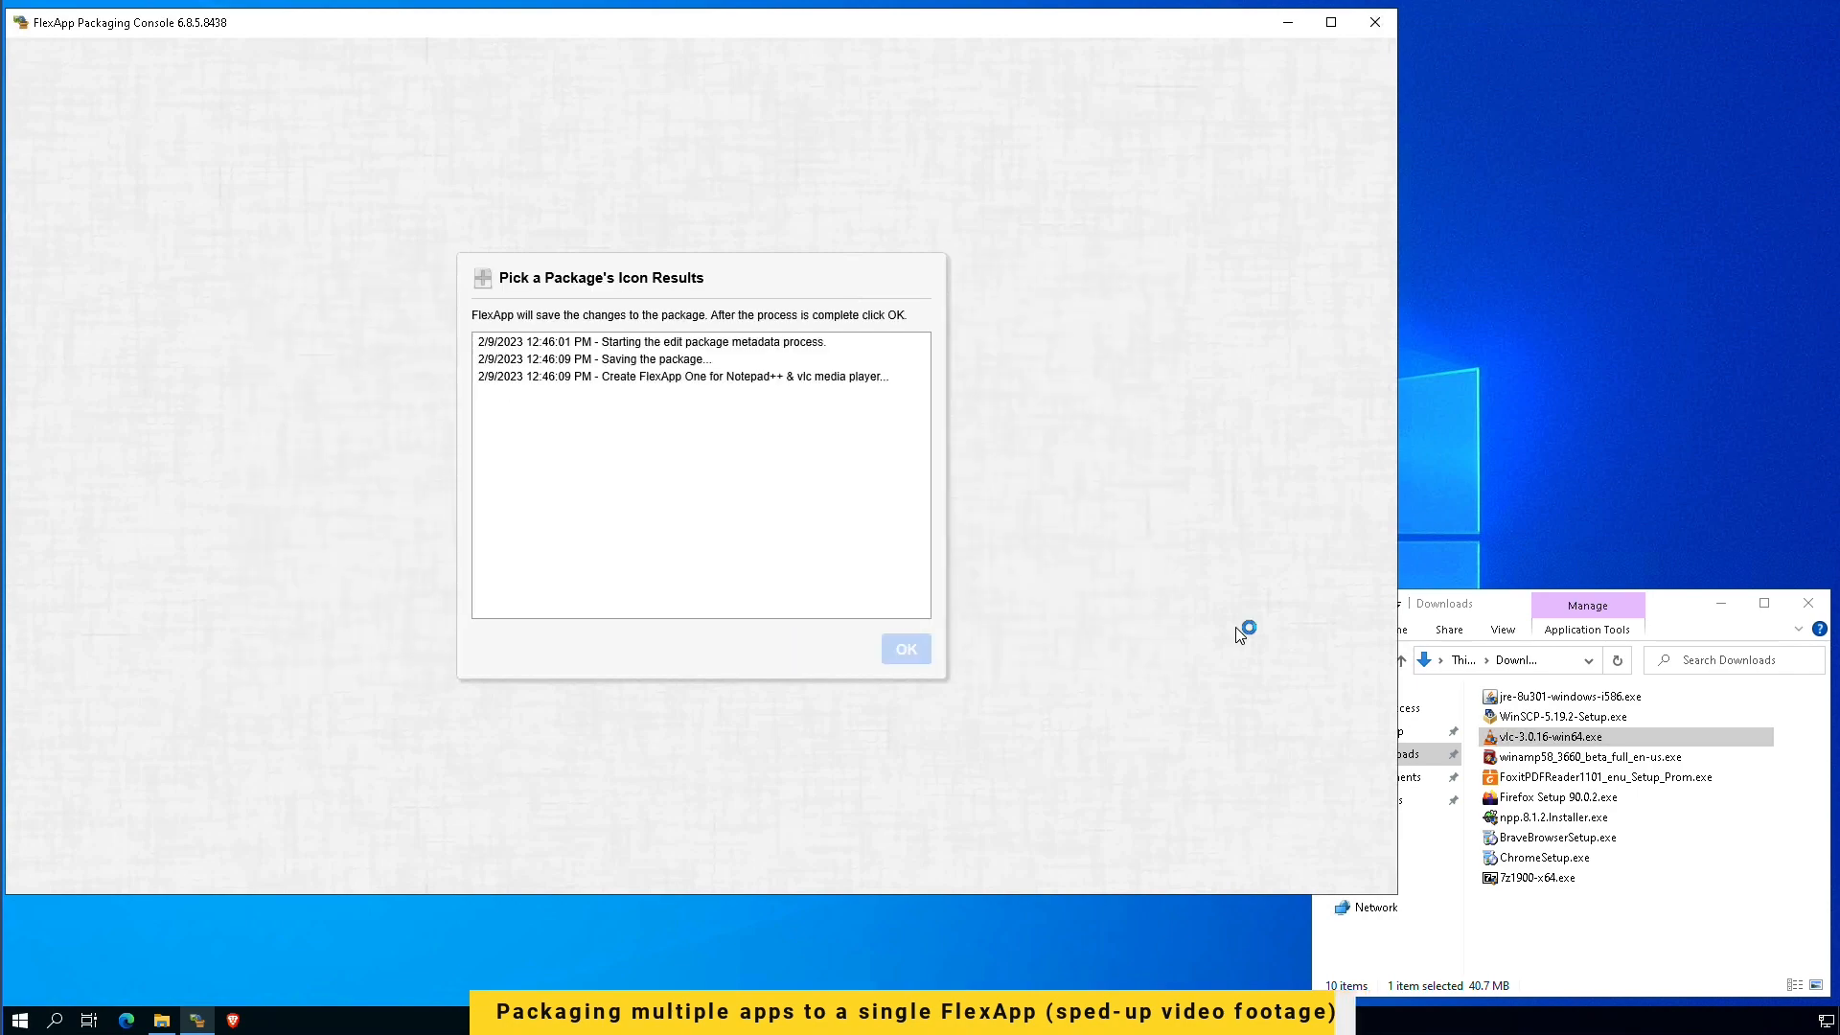
Step: Close the save results and maximize the console to view the five-package inventory
click(905, 650)
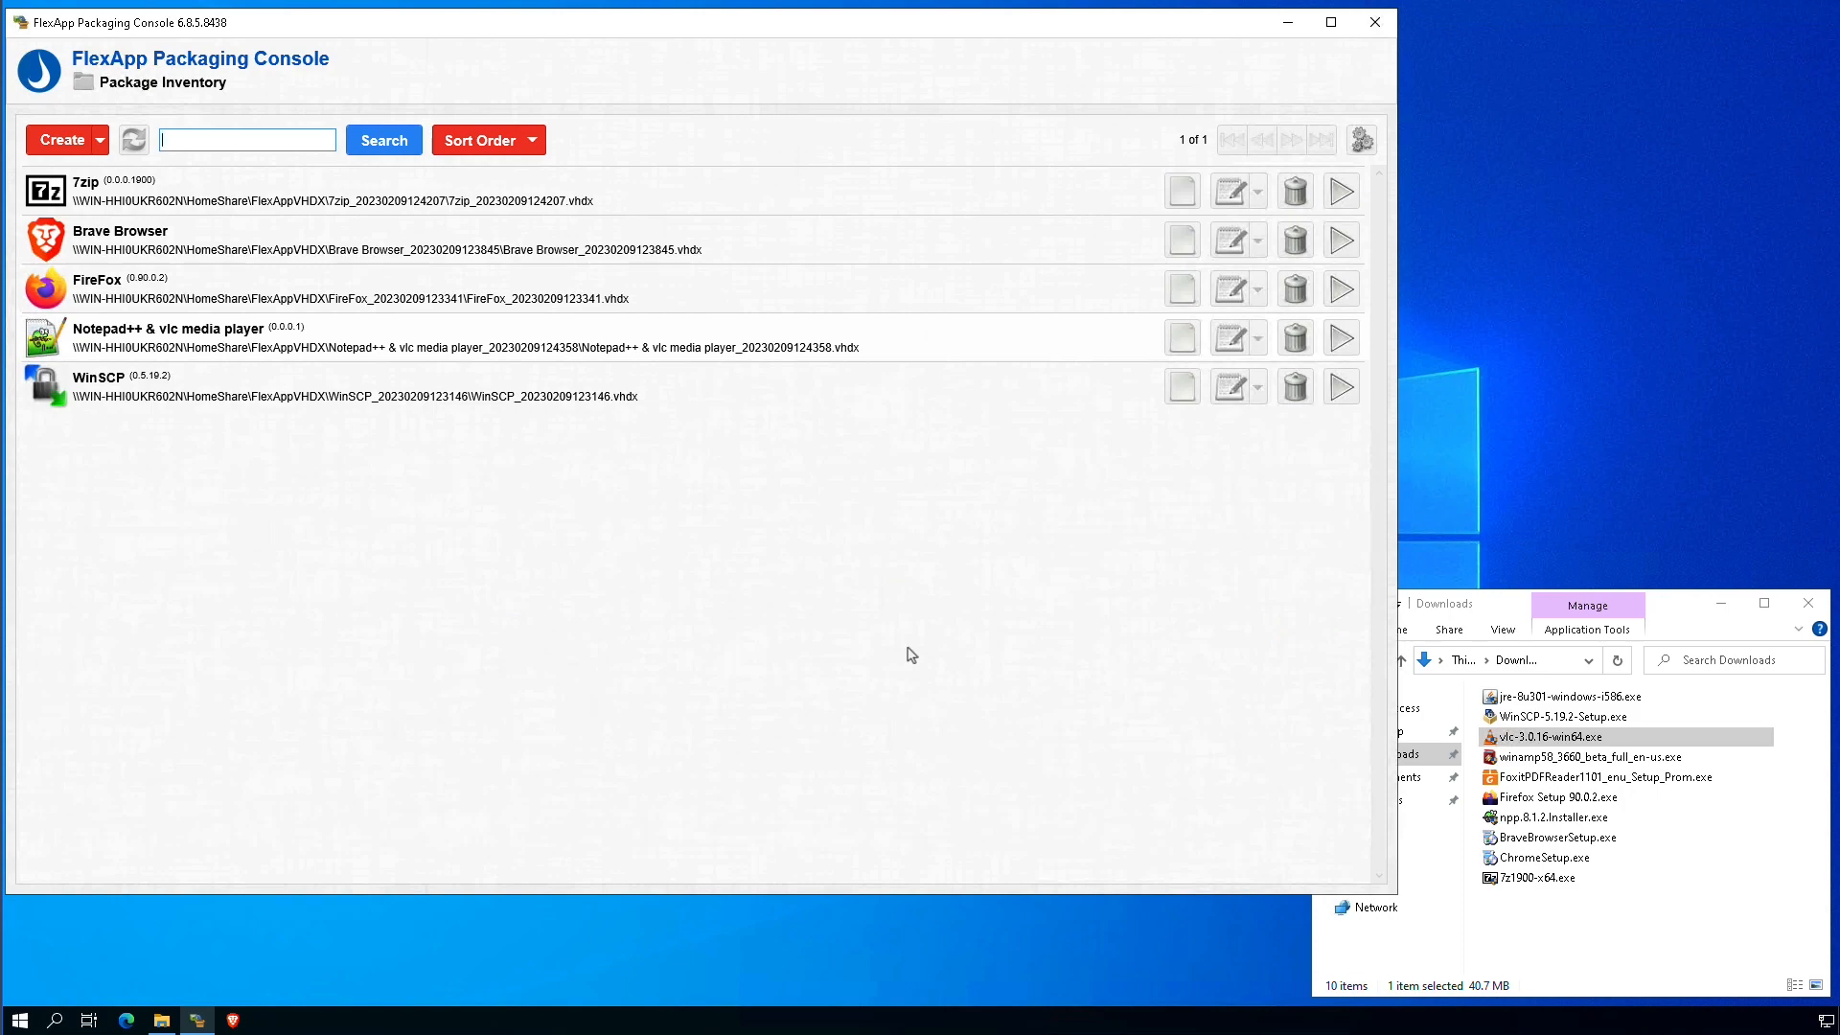
click(1330, 21)
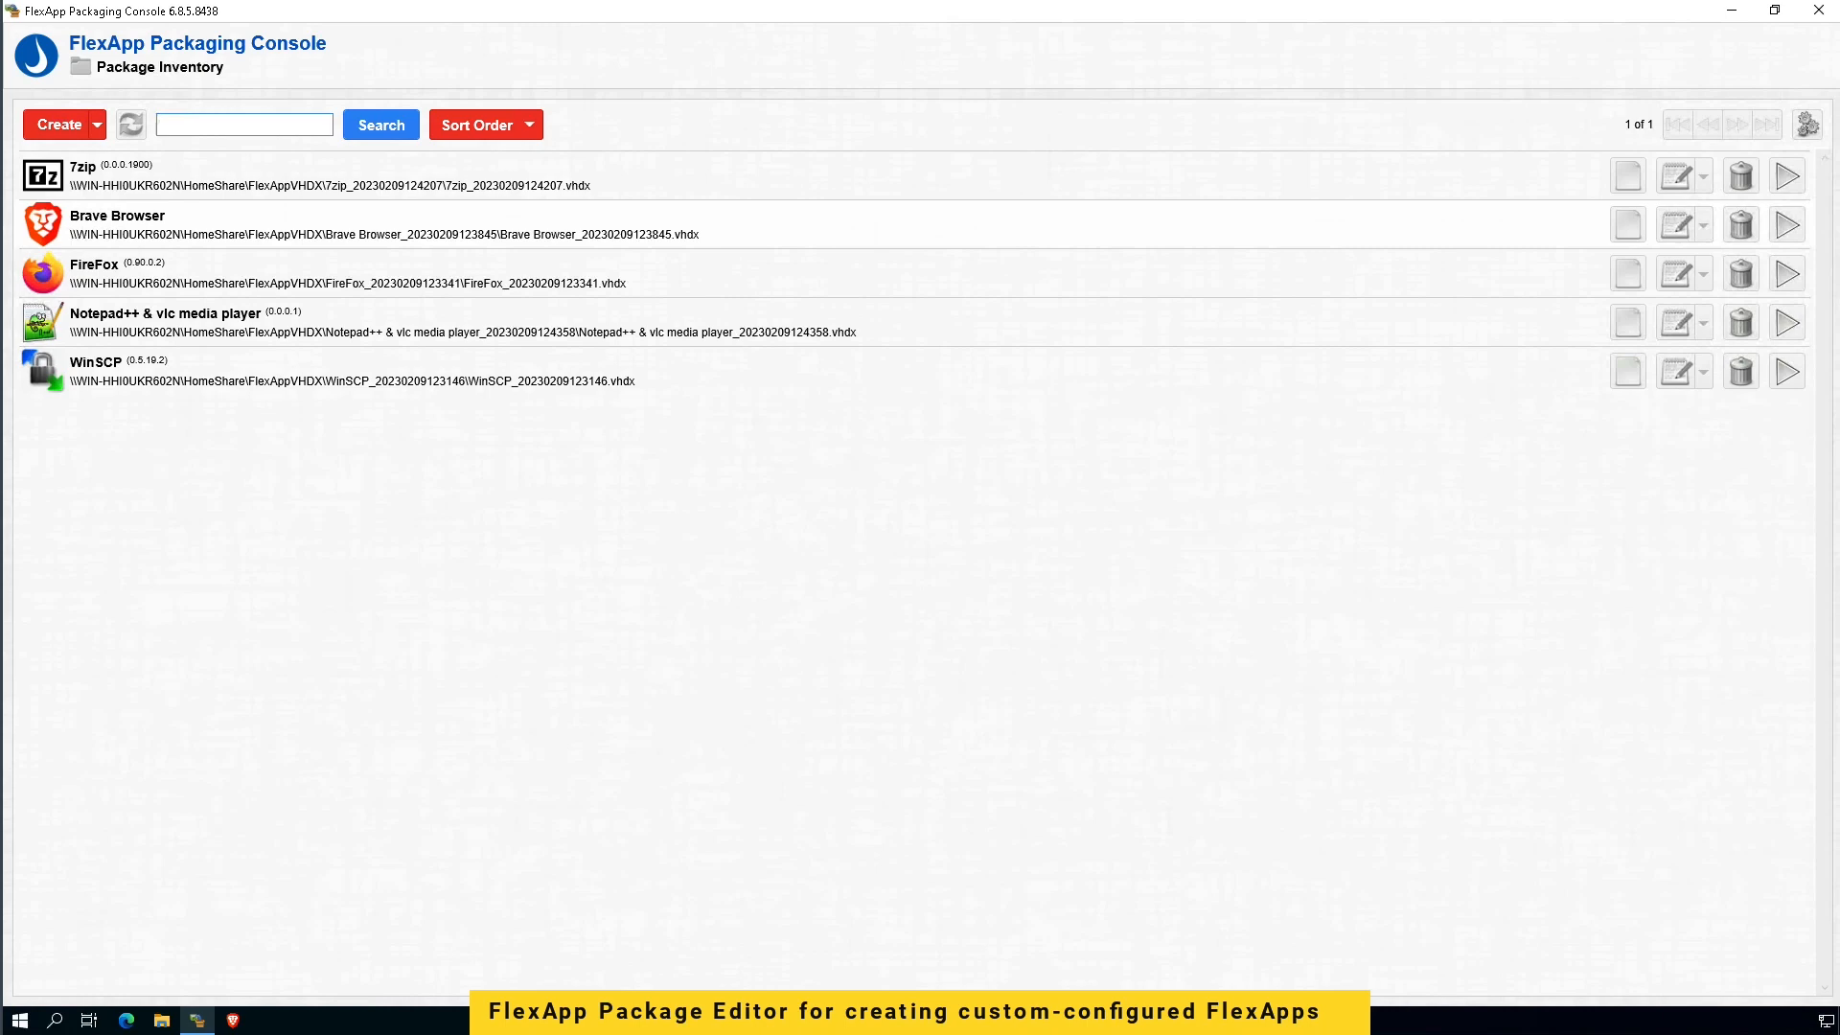
click(243, 124)
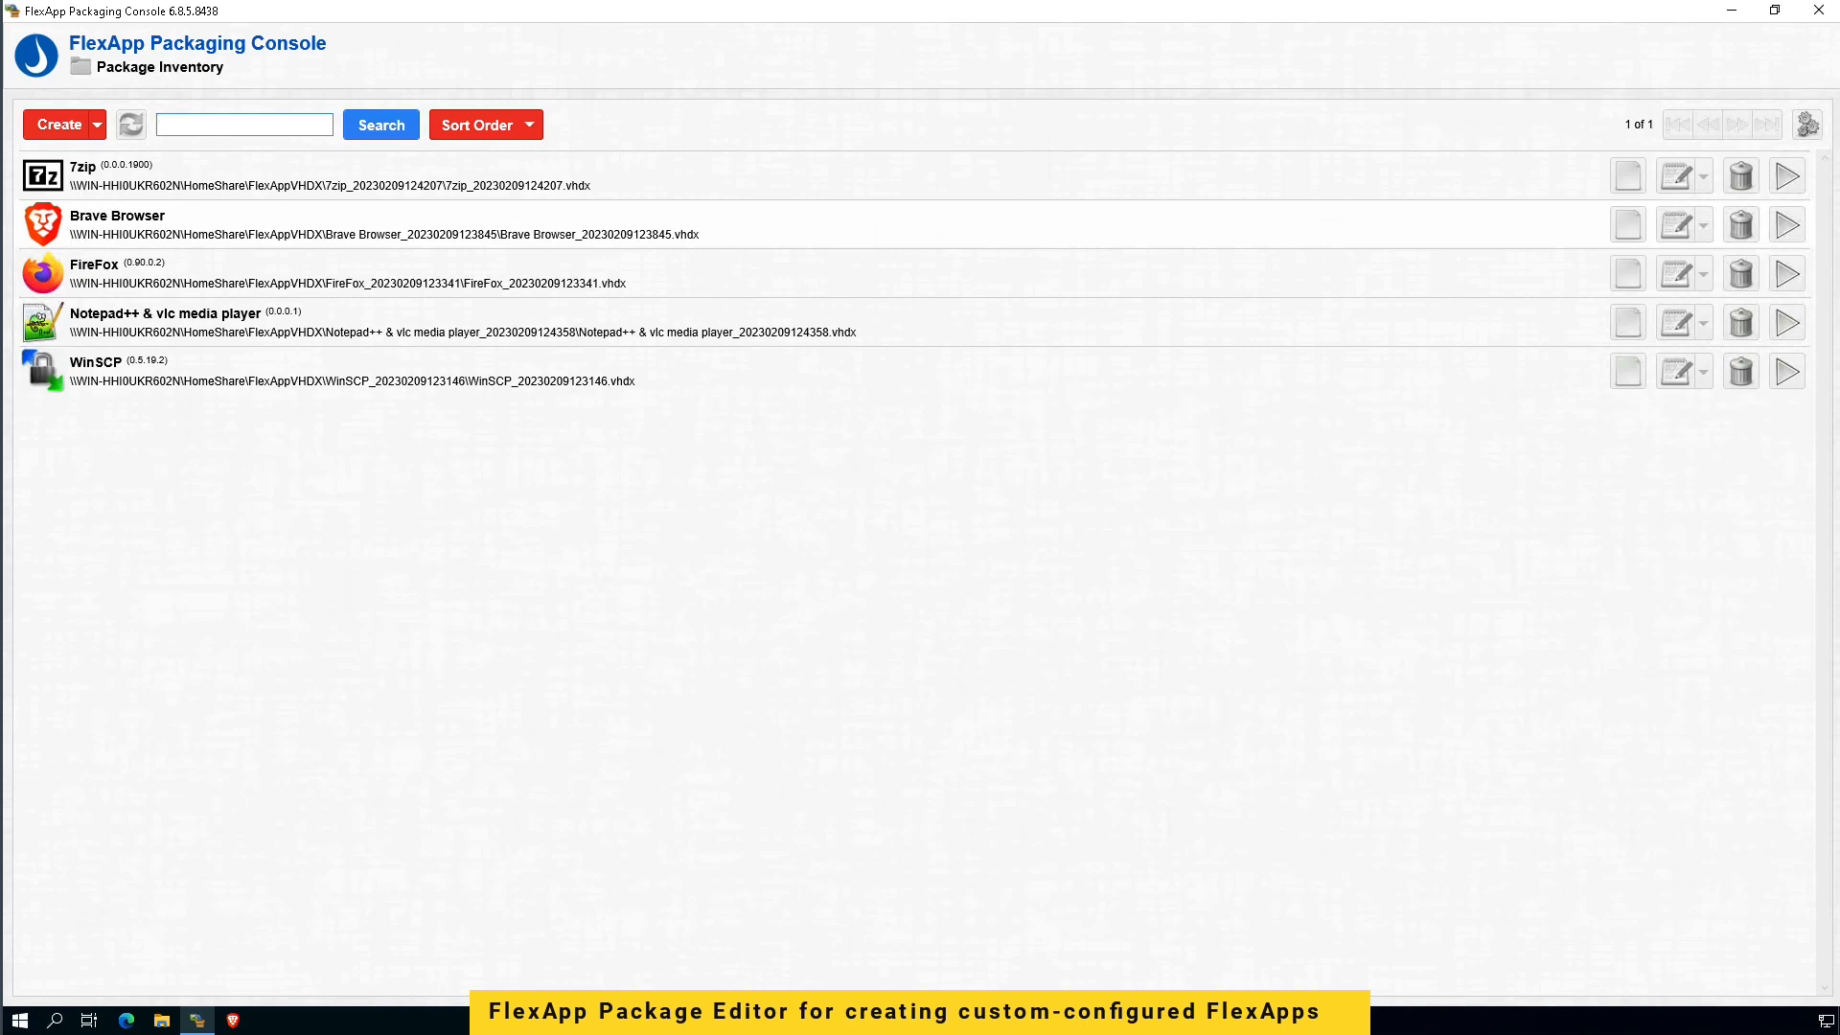
click(244, 125)
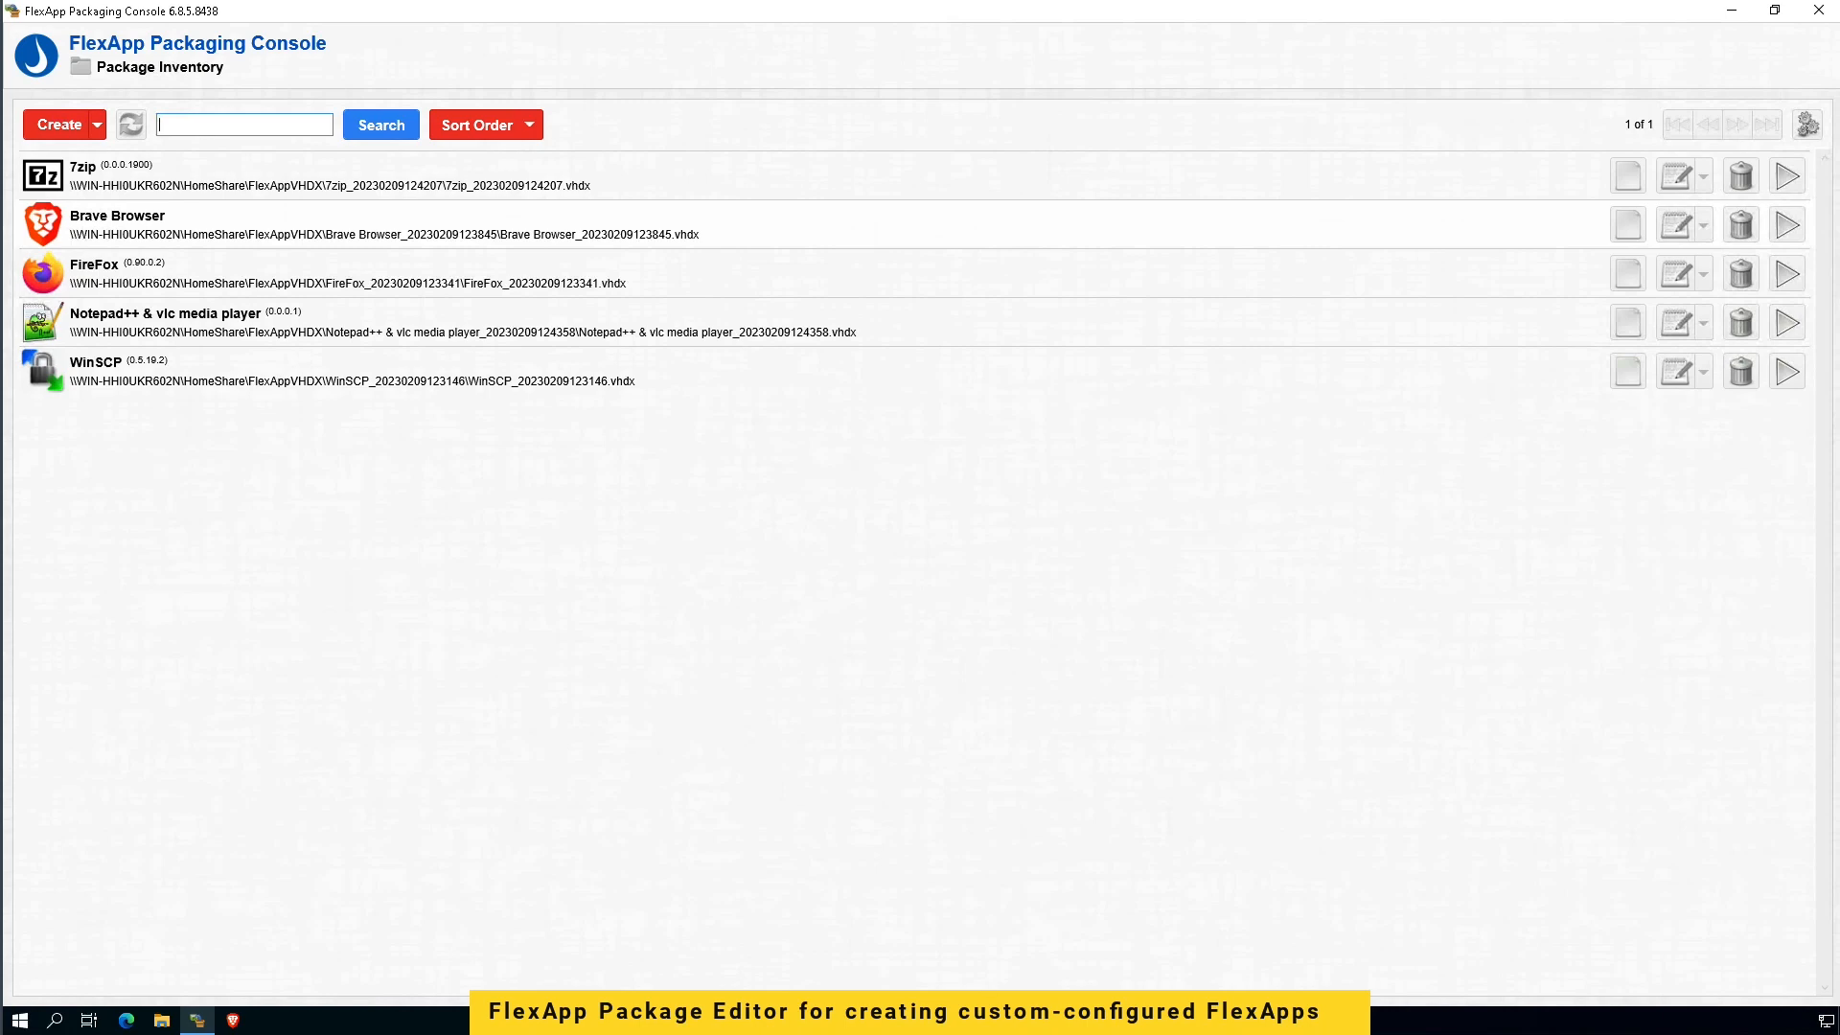
mouse_move(1706, 283)
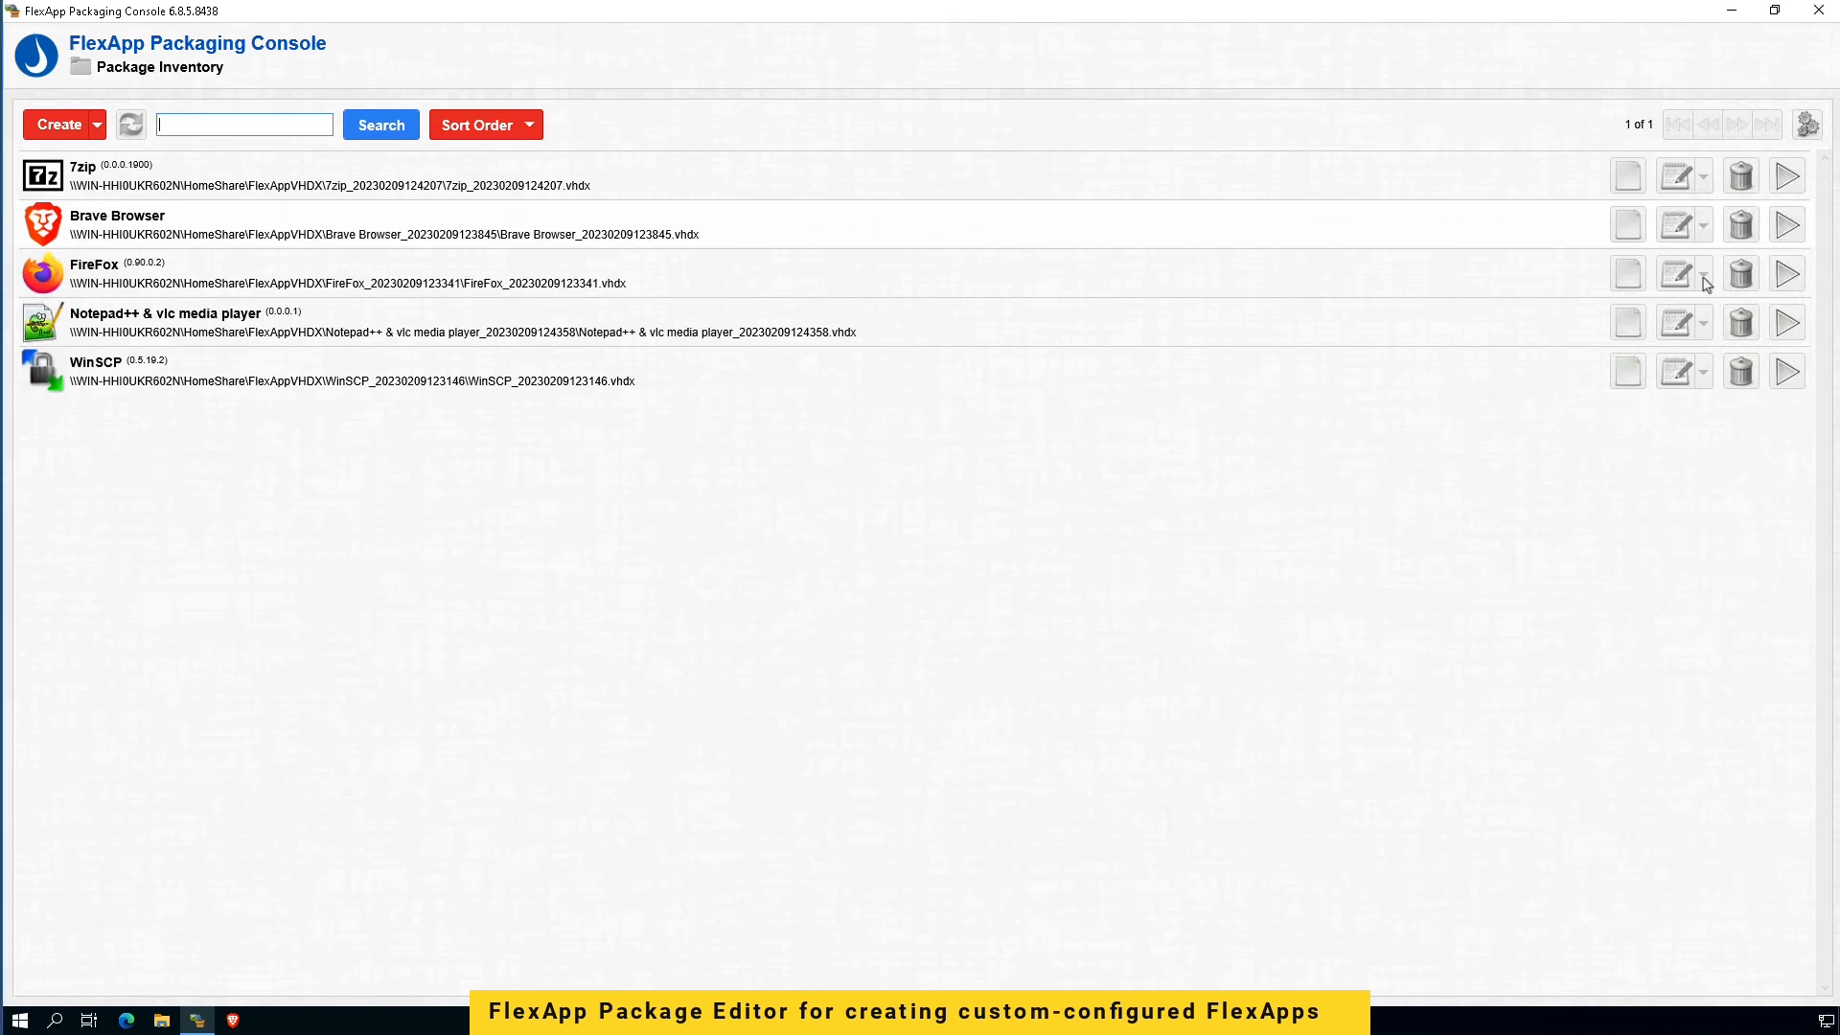
Step: Load the FireFox package into the Package Editor via Edit Package
click(1702, 275)
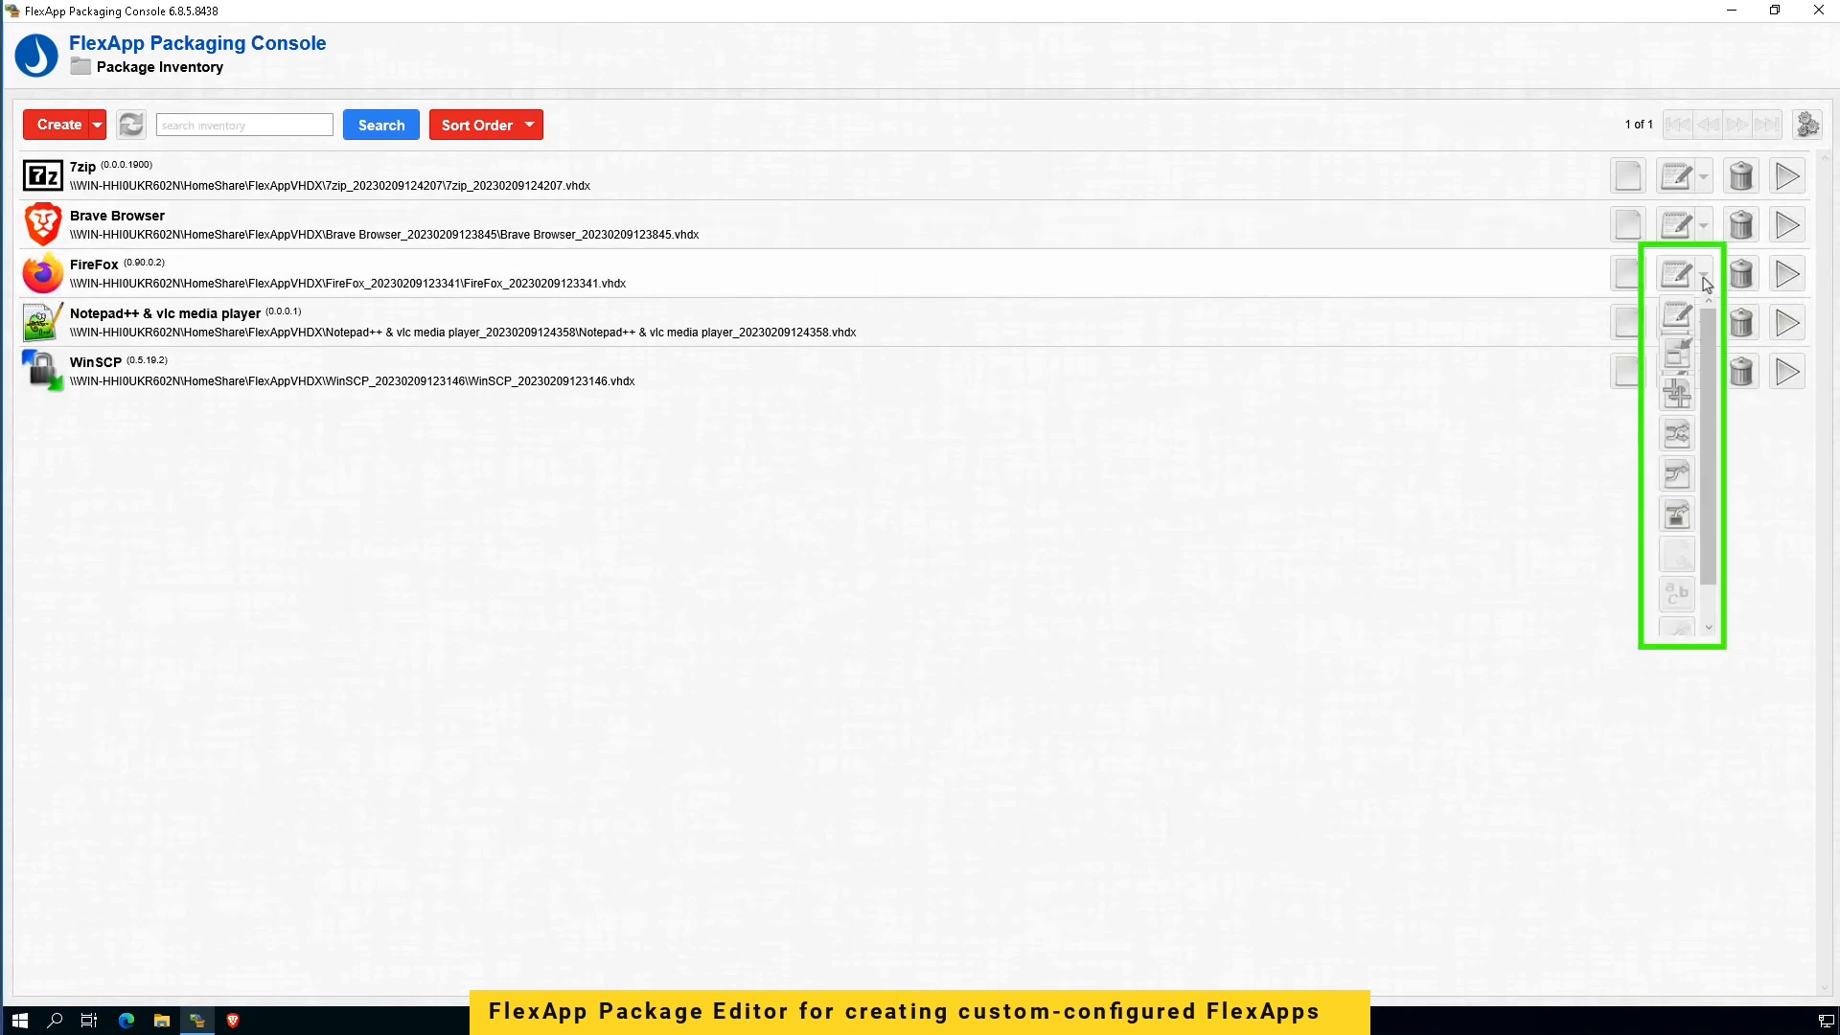
mouse_move(1680, 315)
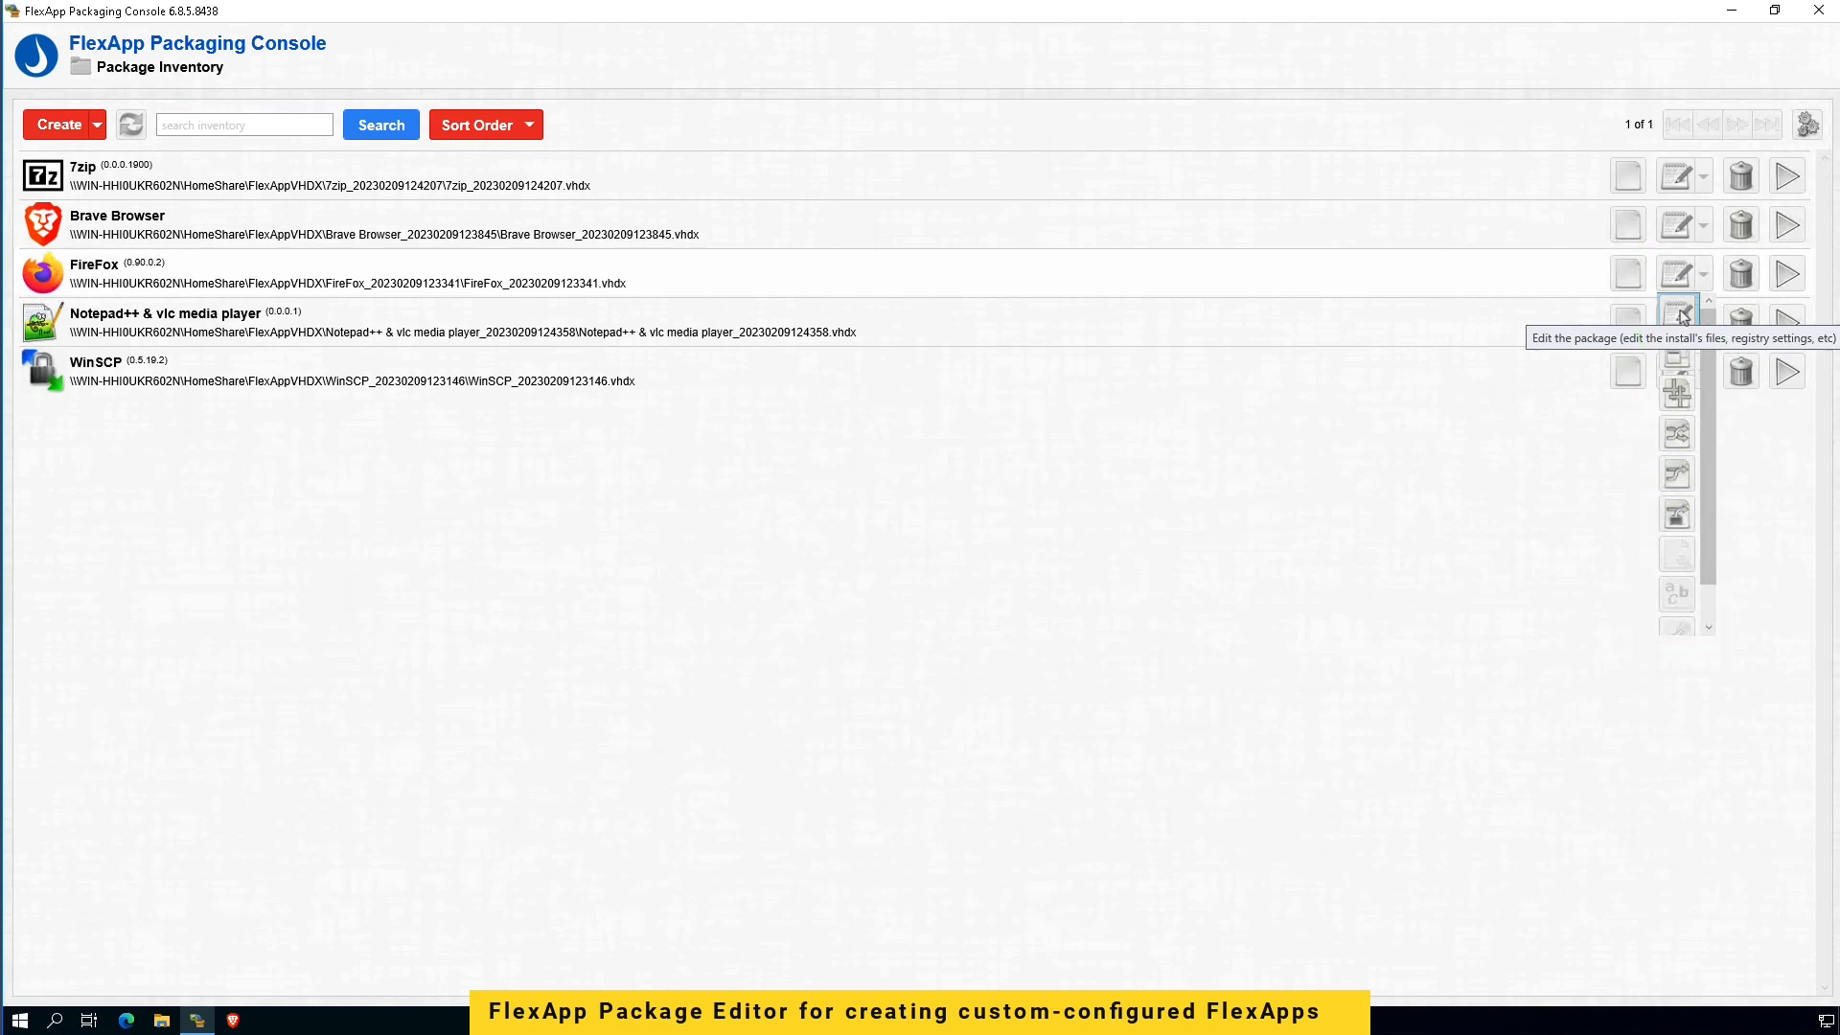
click(1675, 313)
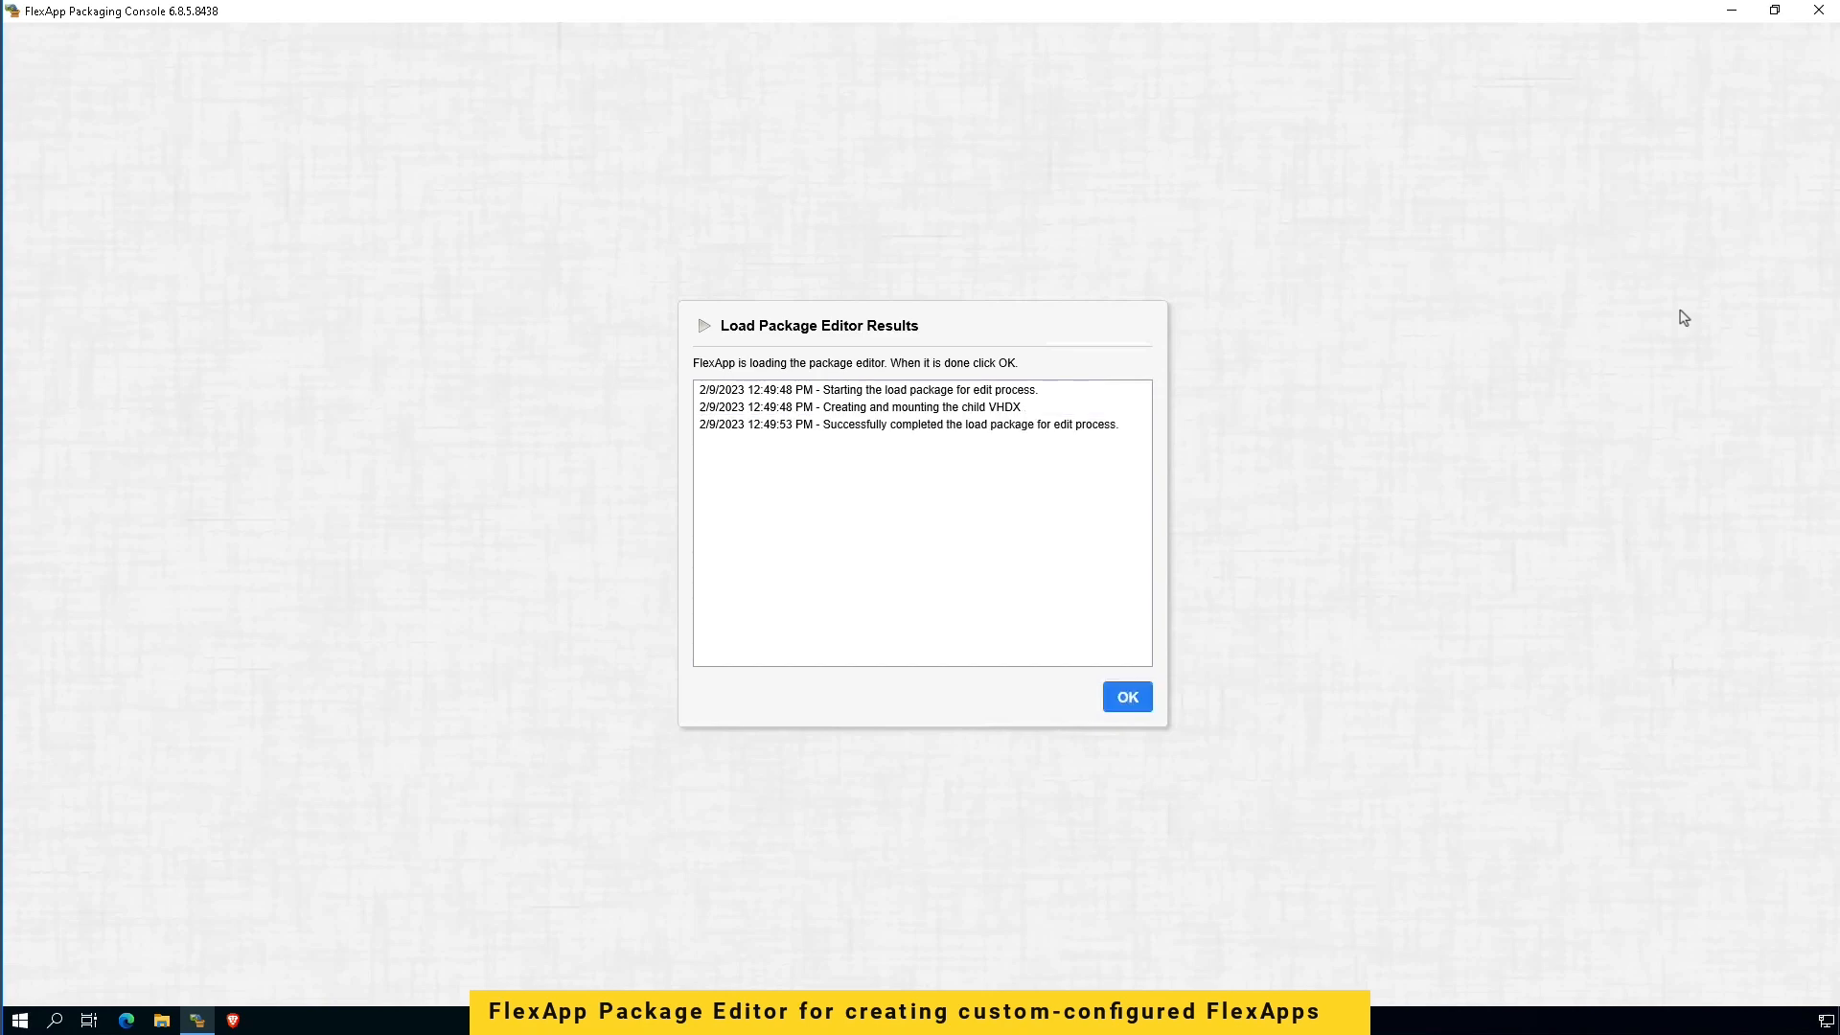
mouse_move(1315, 608)
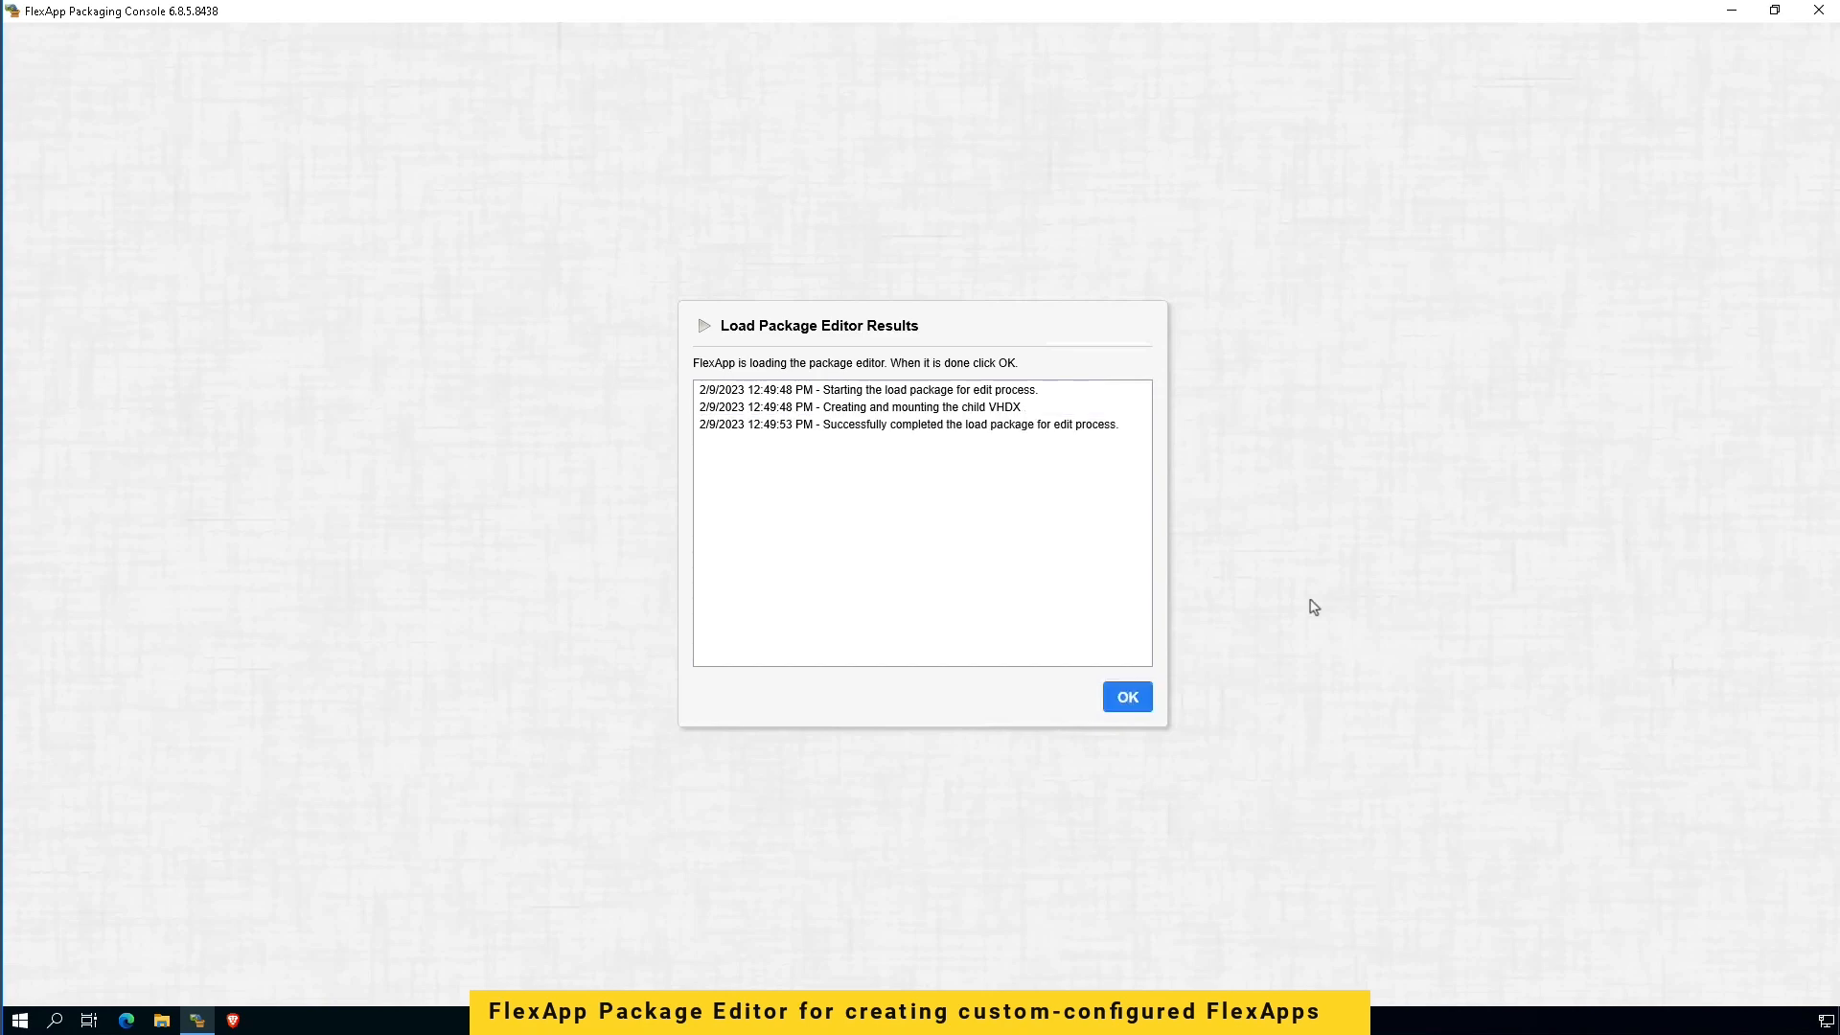
Step: Browse File System > C > Program Files and list the Mozilla Firefox folder contents
click(1126, 696)
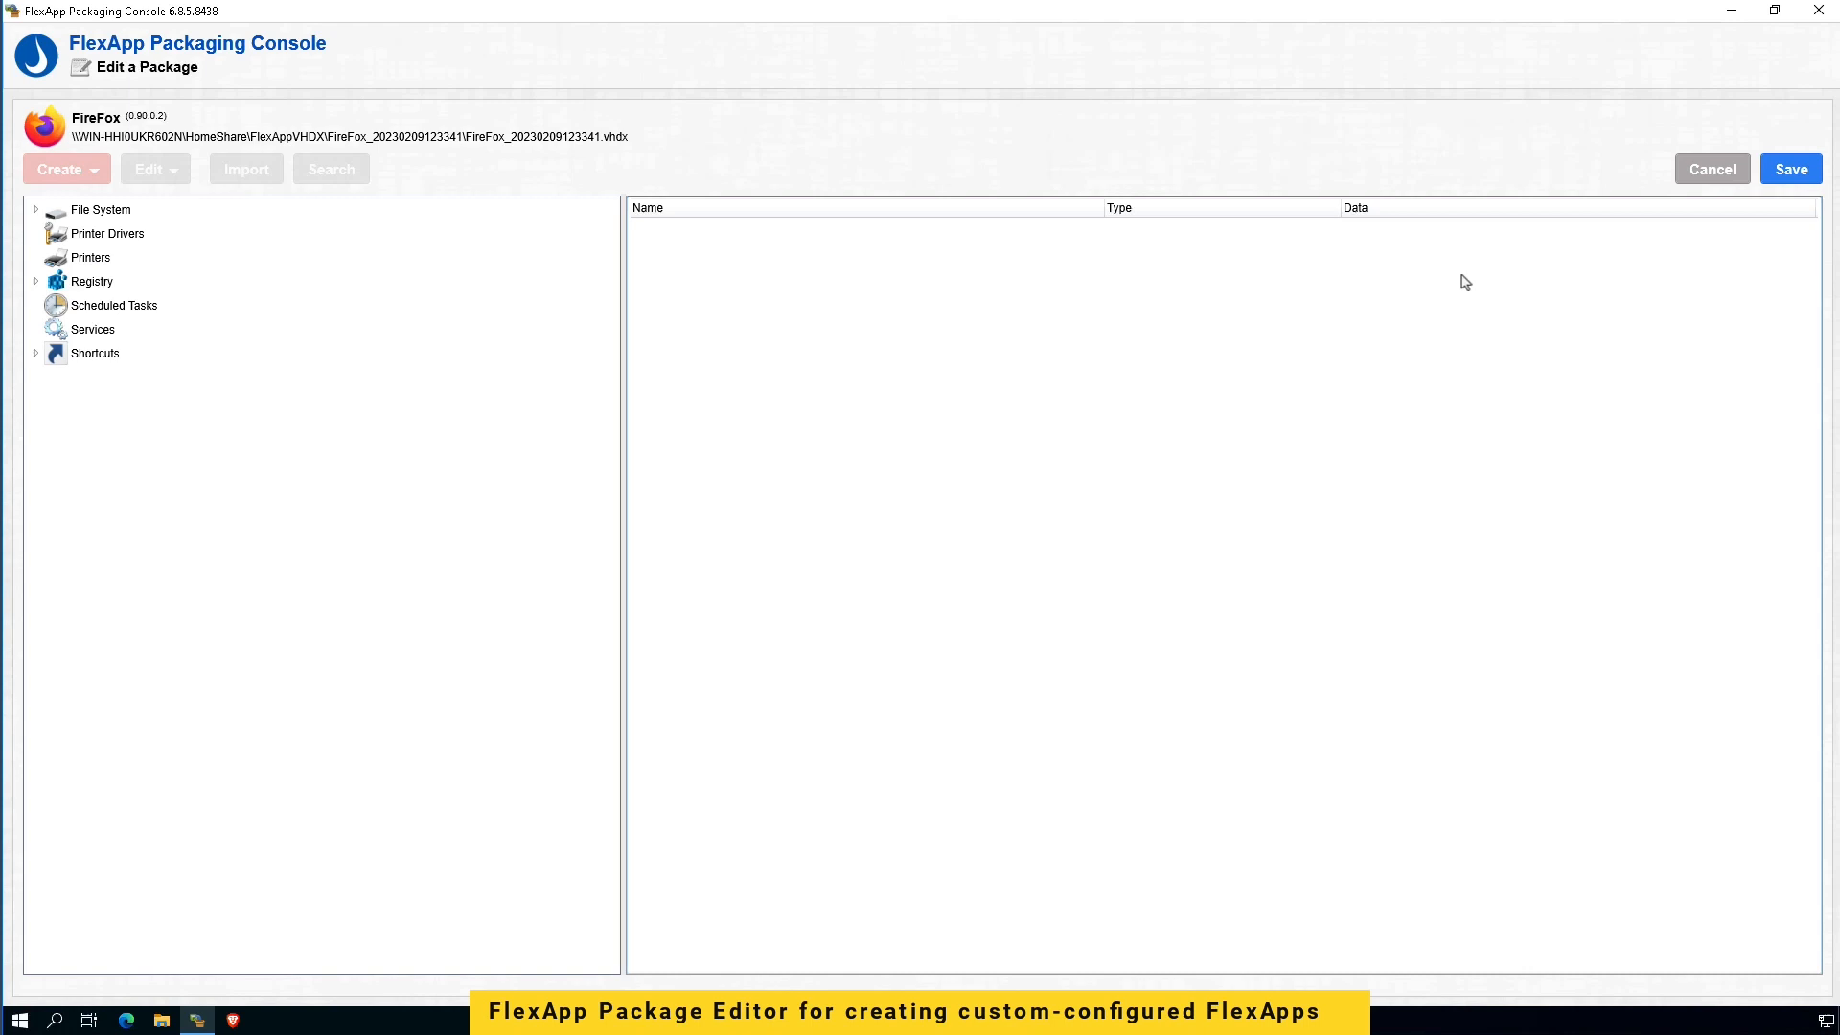
mouse_move(1215, 362)
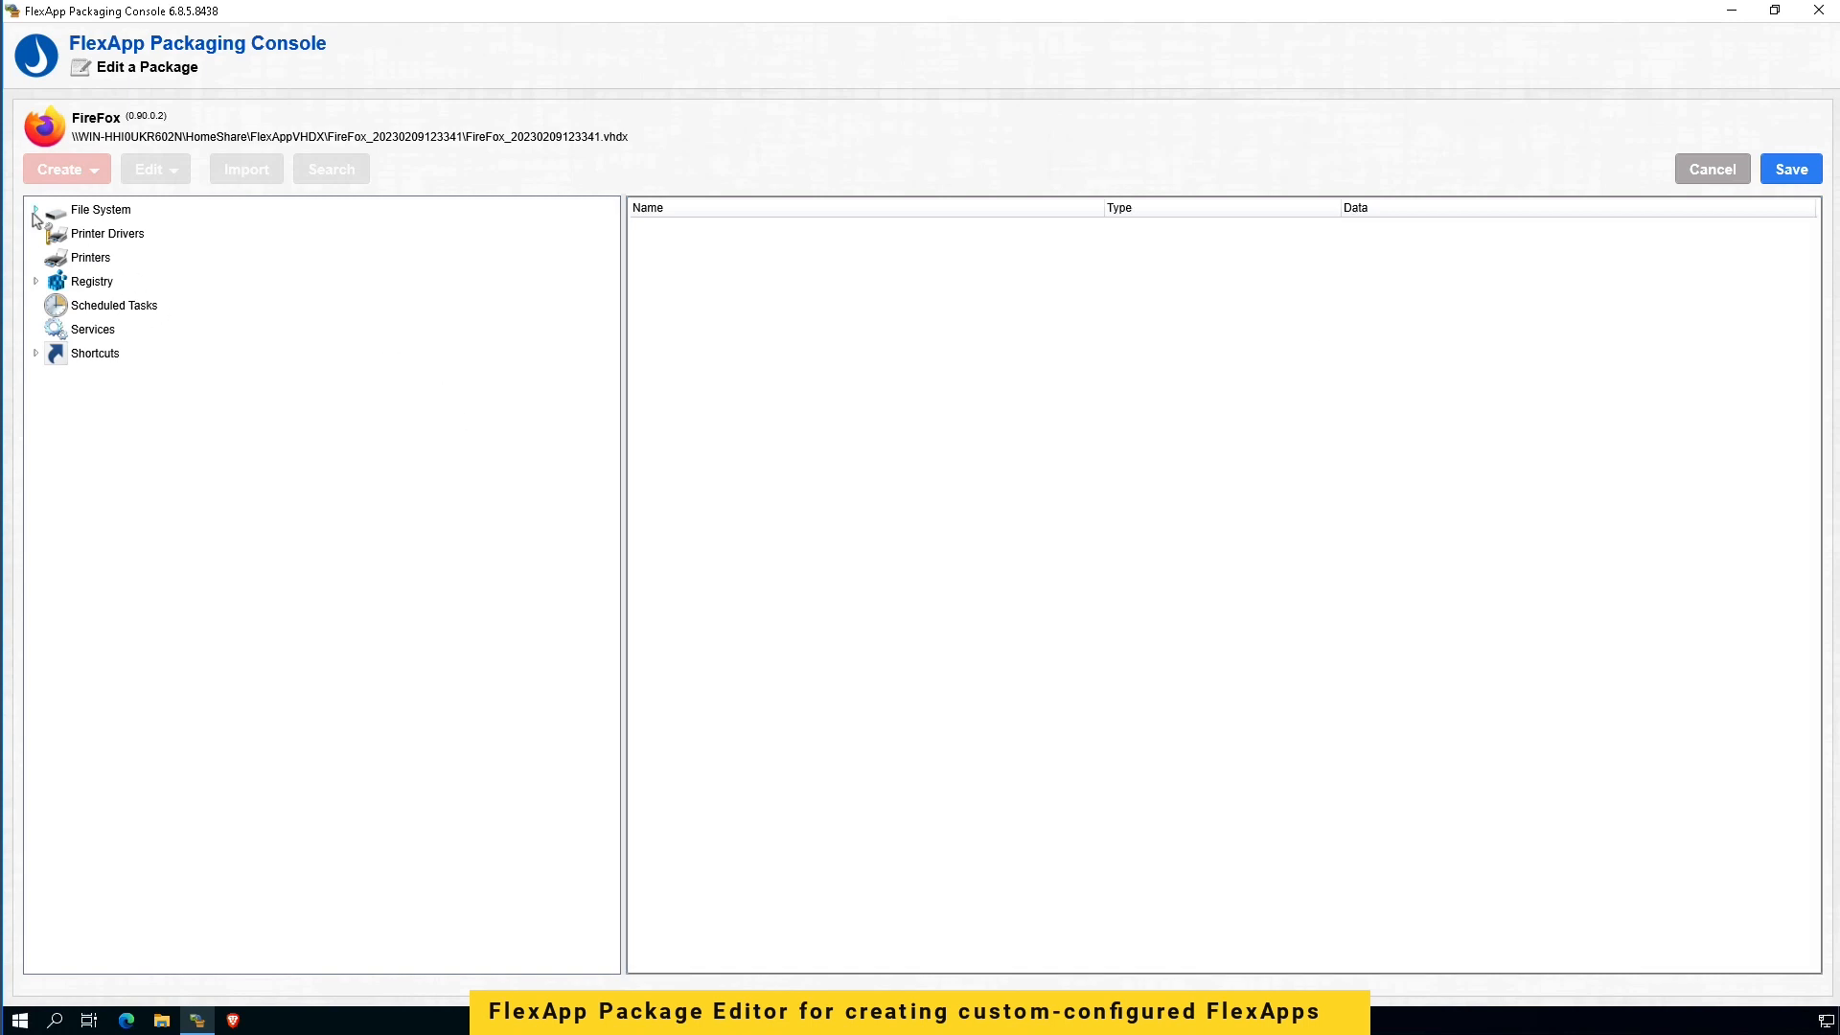
click(35, 209)
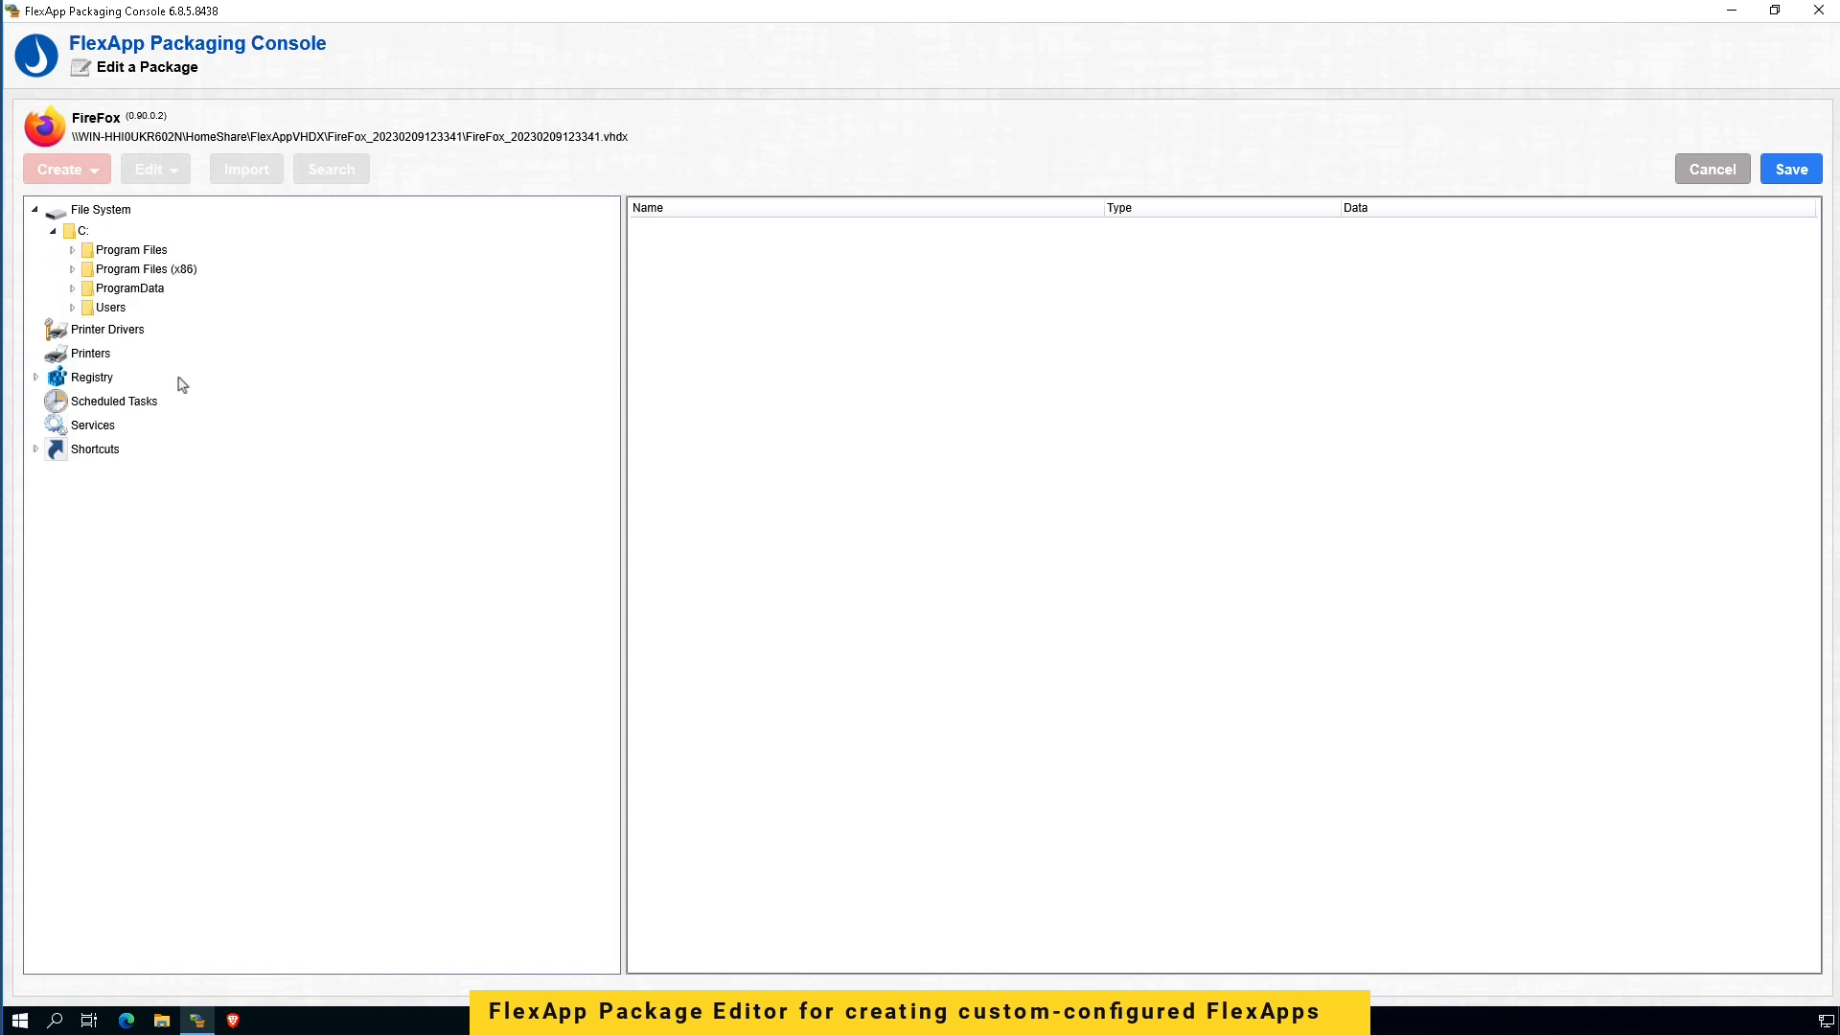
click(71, 249)
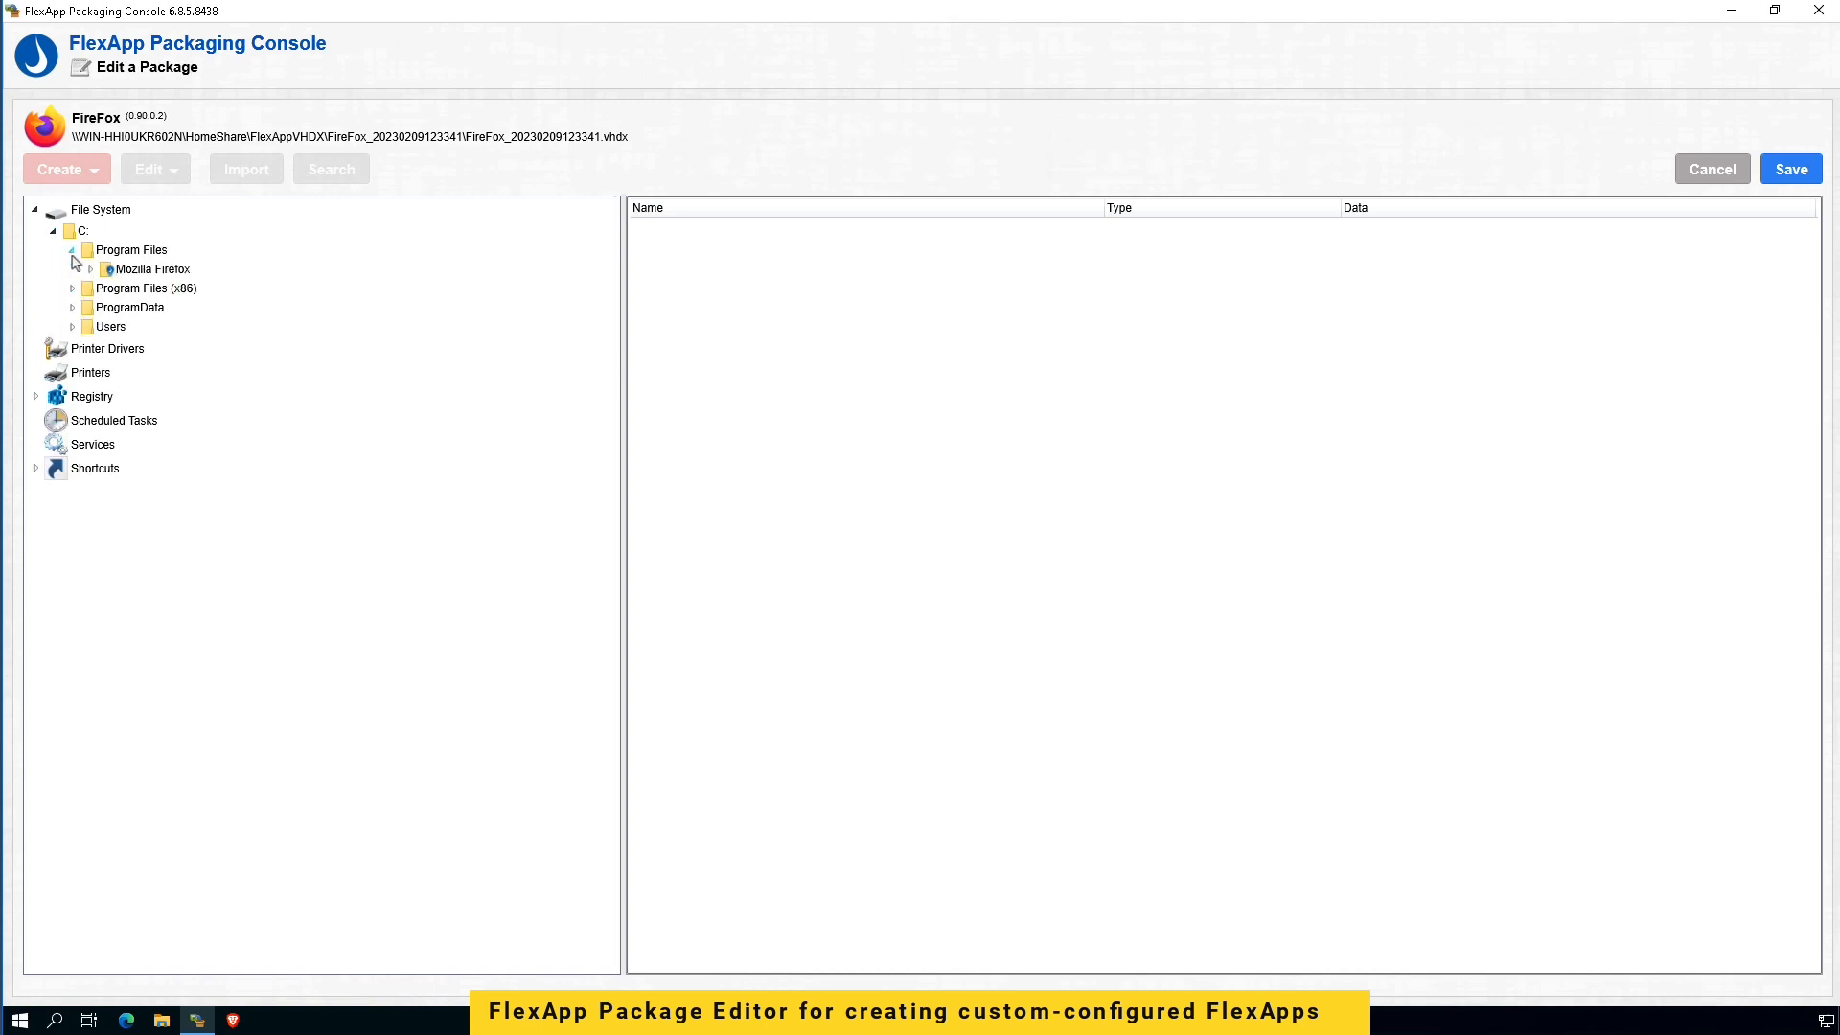
click(153, 268)
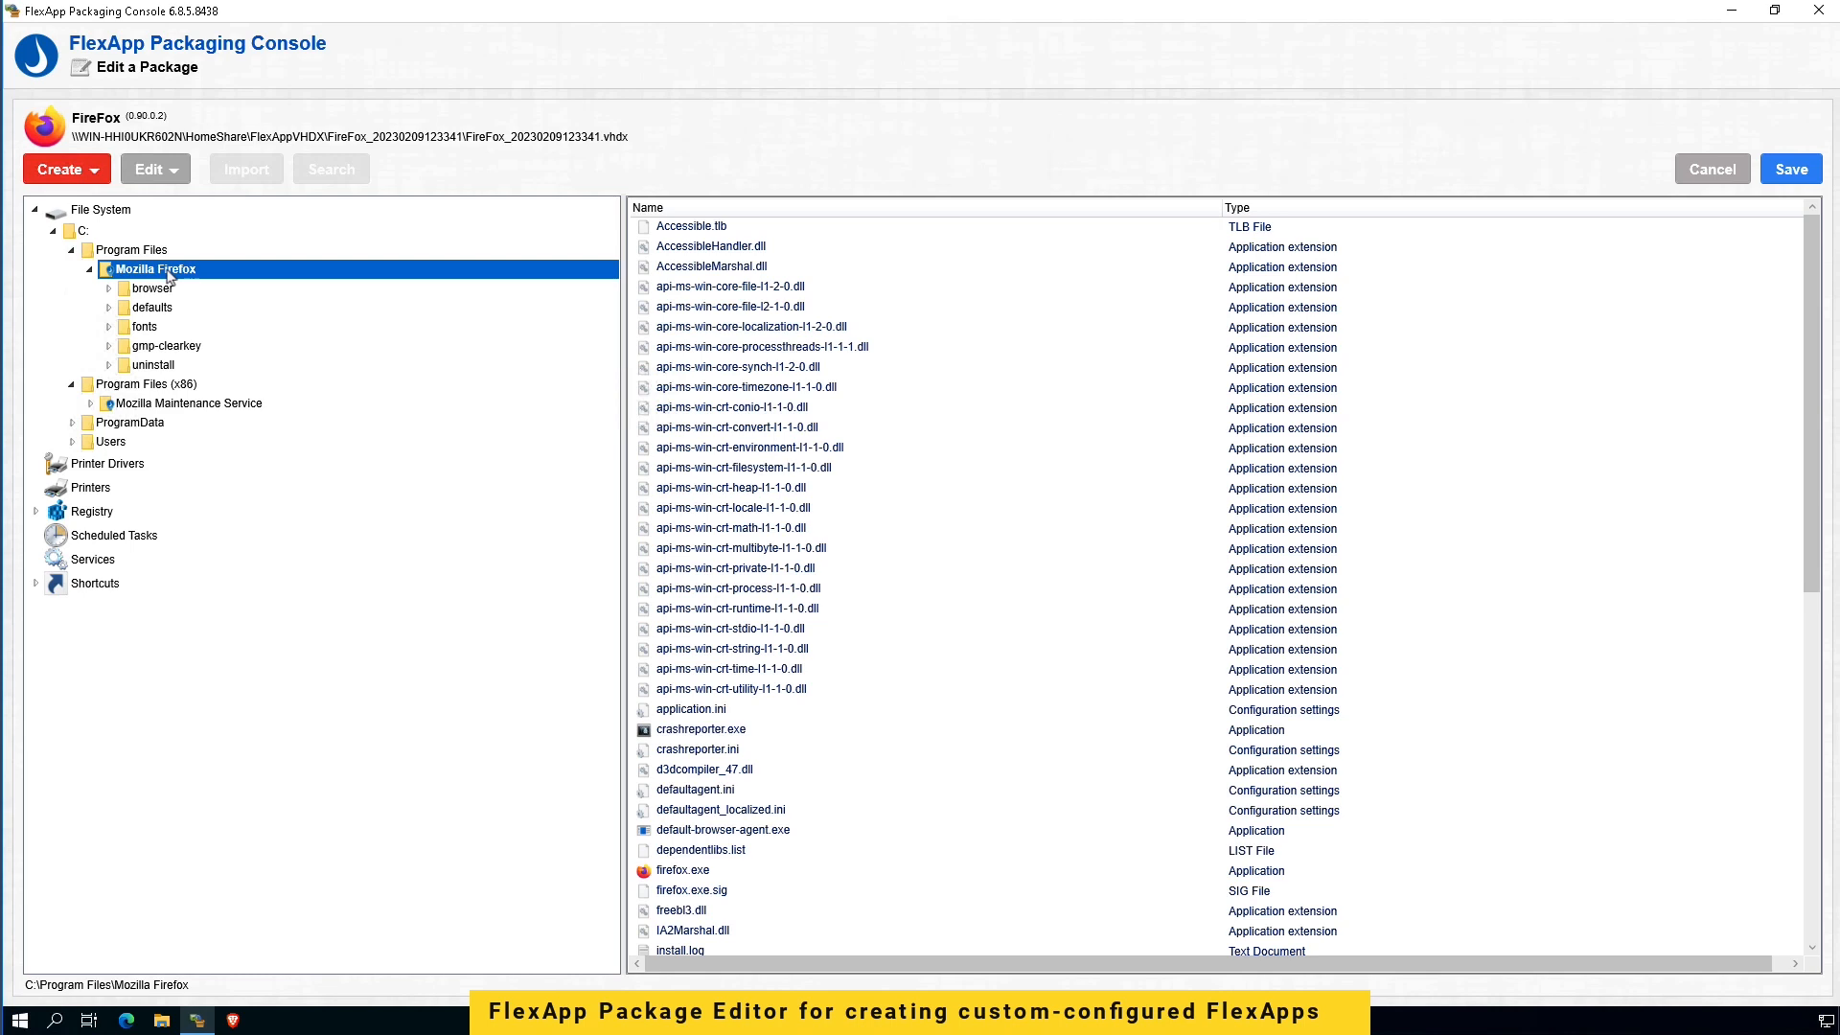
mouse_move(69, 534)
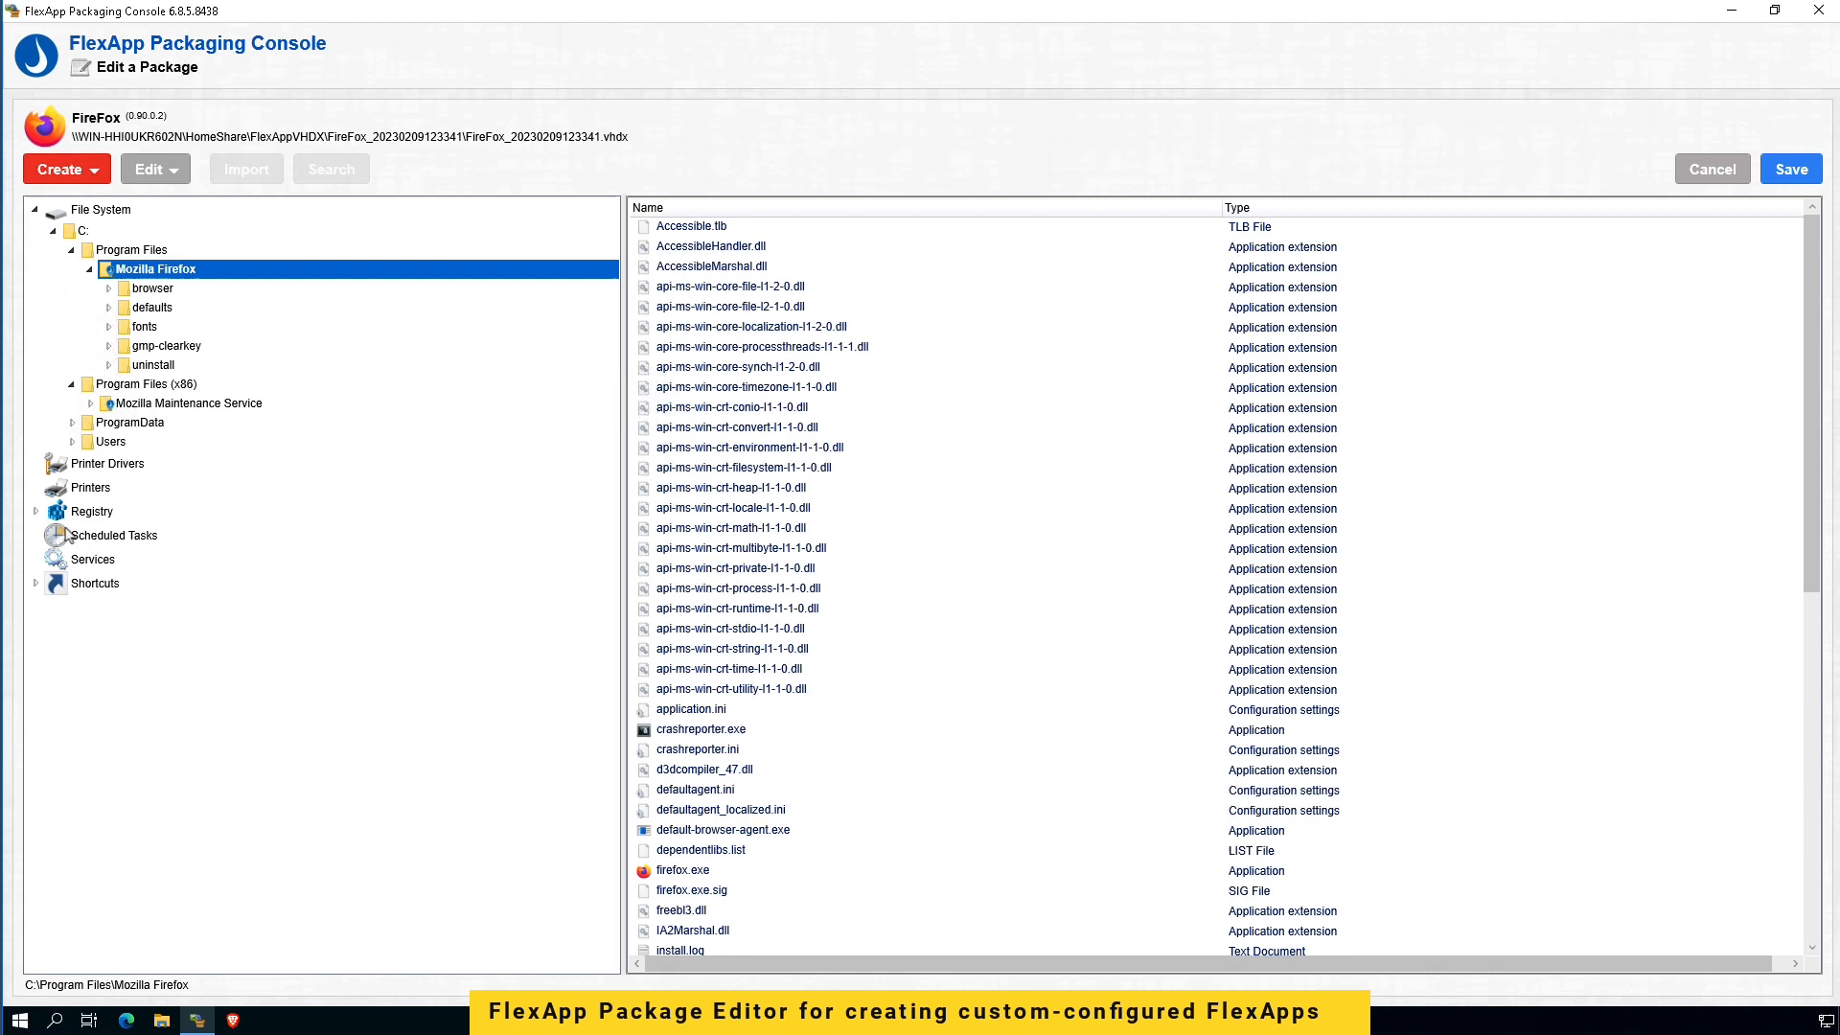
Step: Expand Registry > hkcu > SOFTWARE > Mozilla to show the Firefox keys and values
click(37, 510)
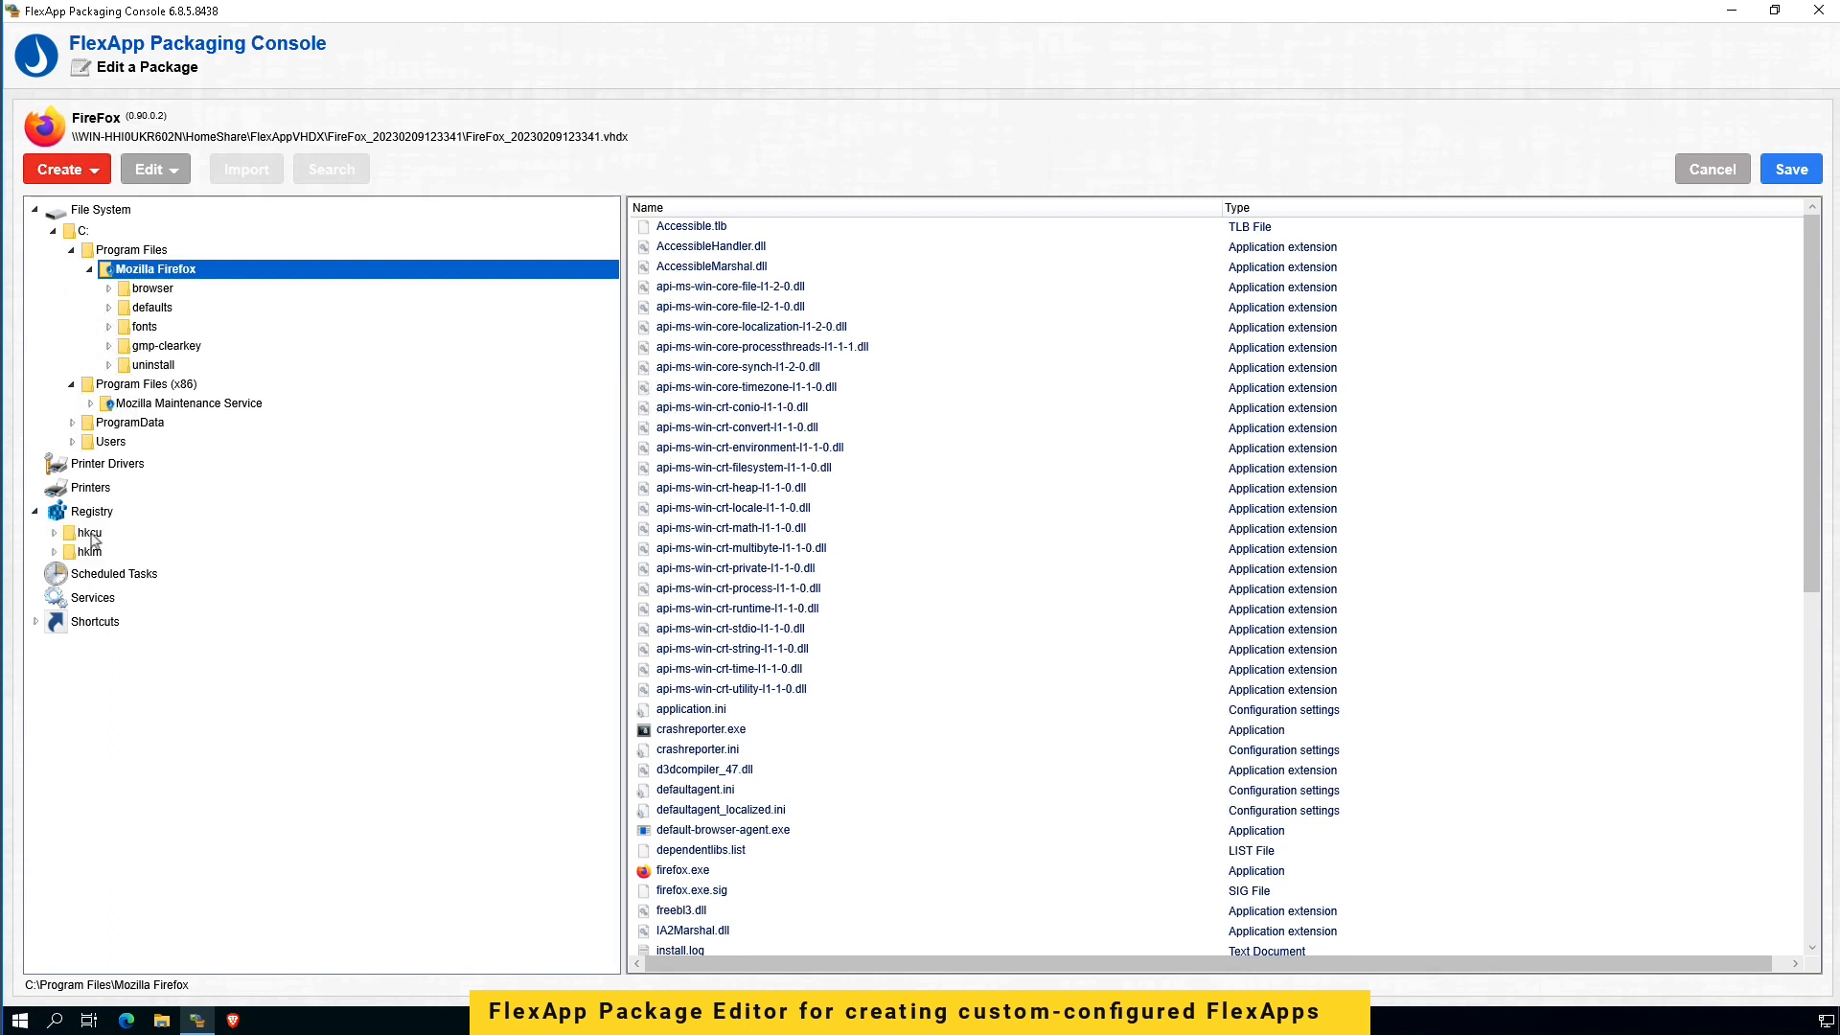
click(88, 531)
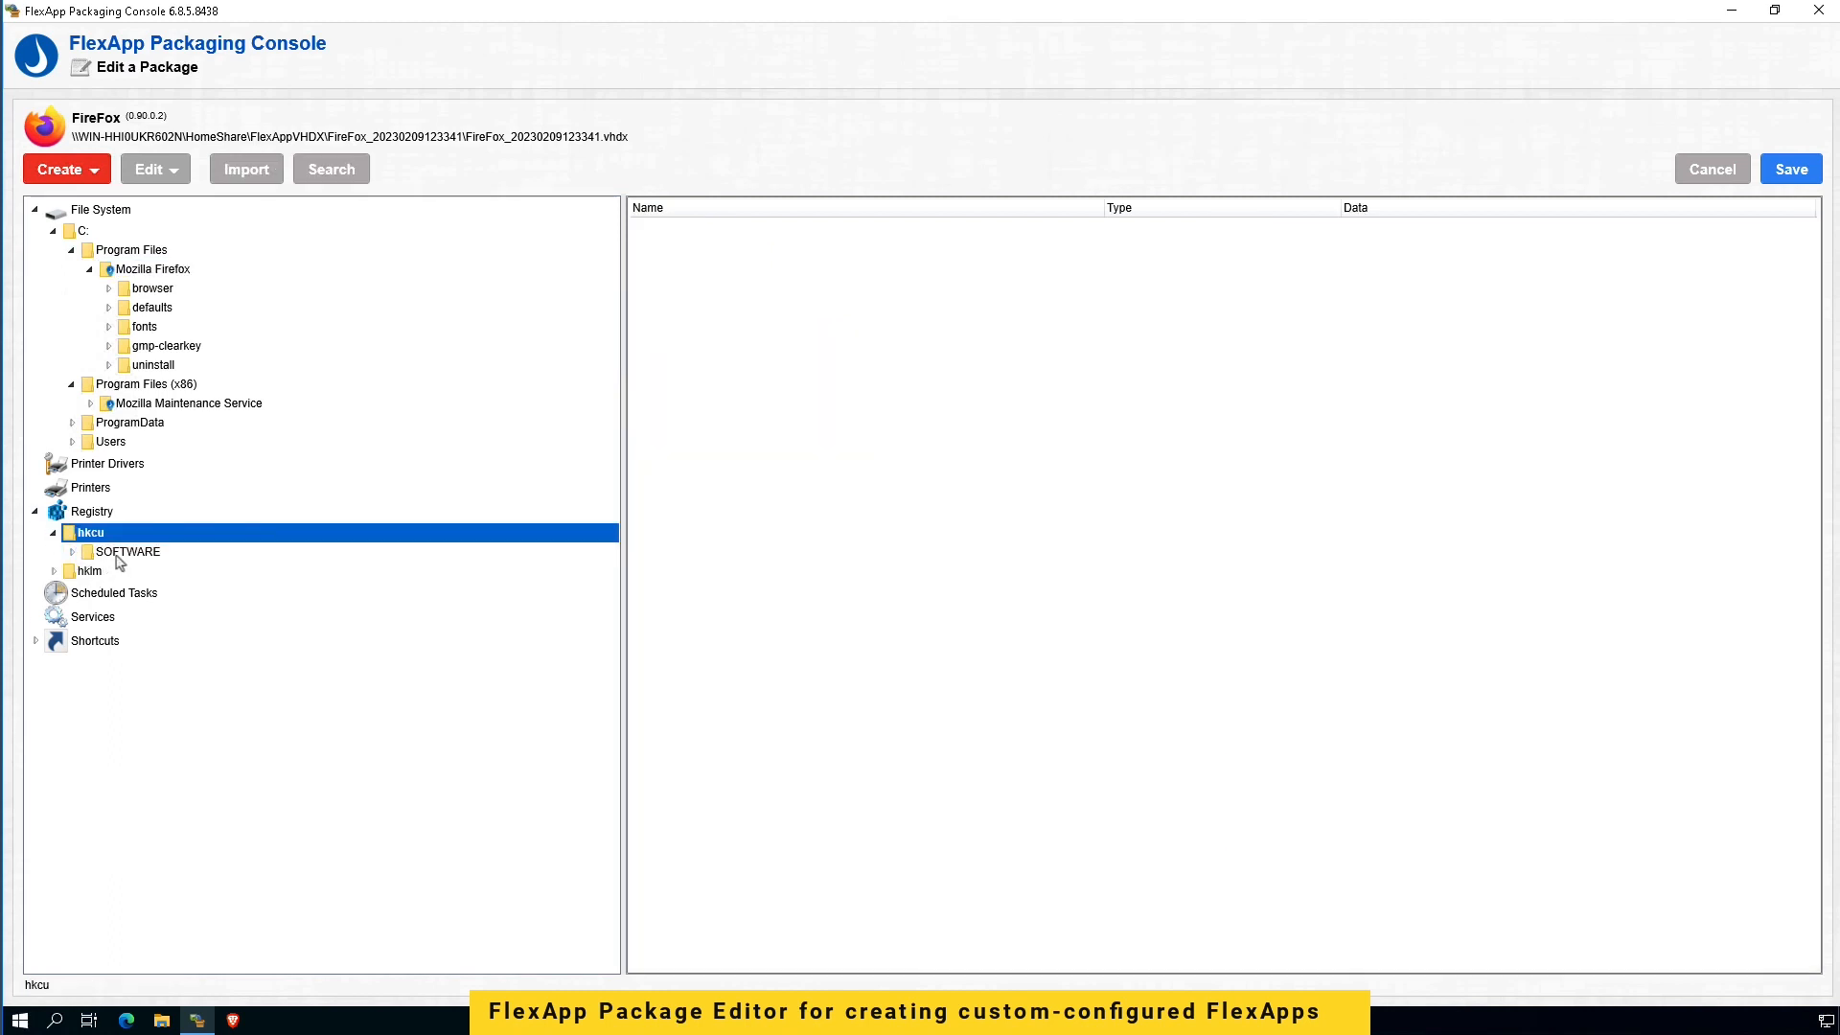
click(90, 552)
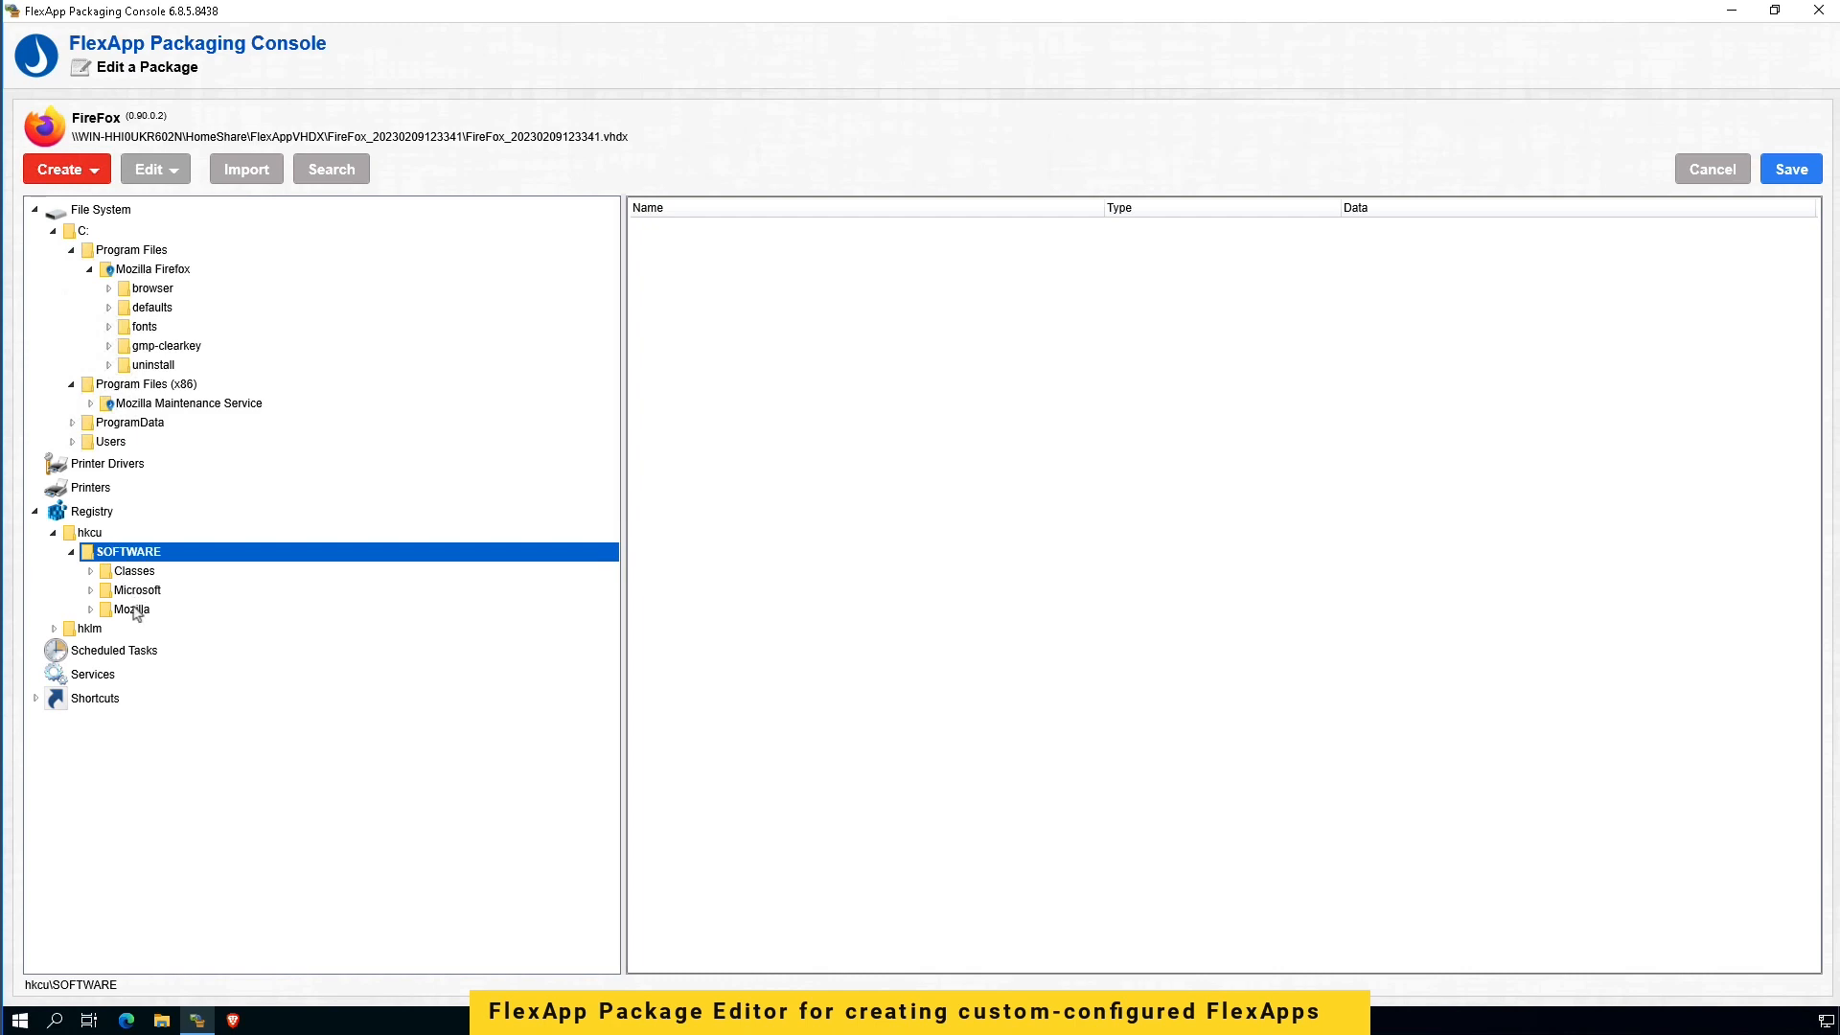
click(90, 609)
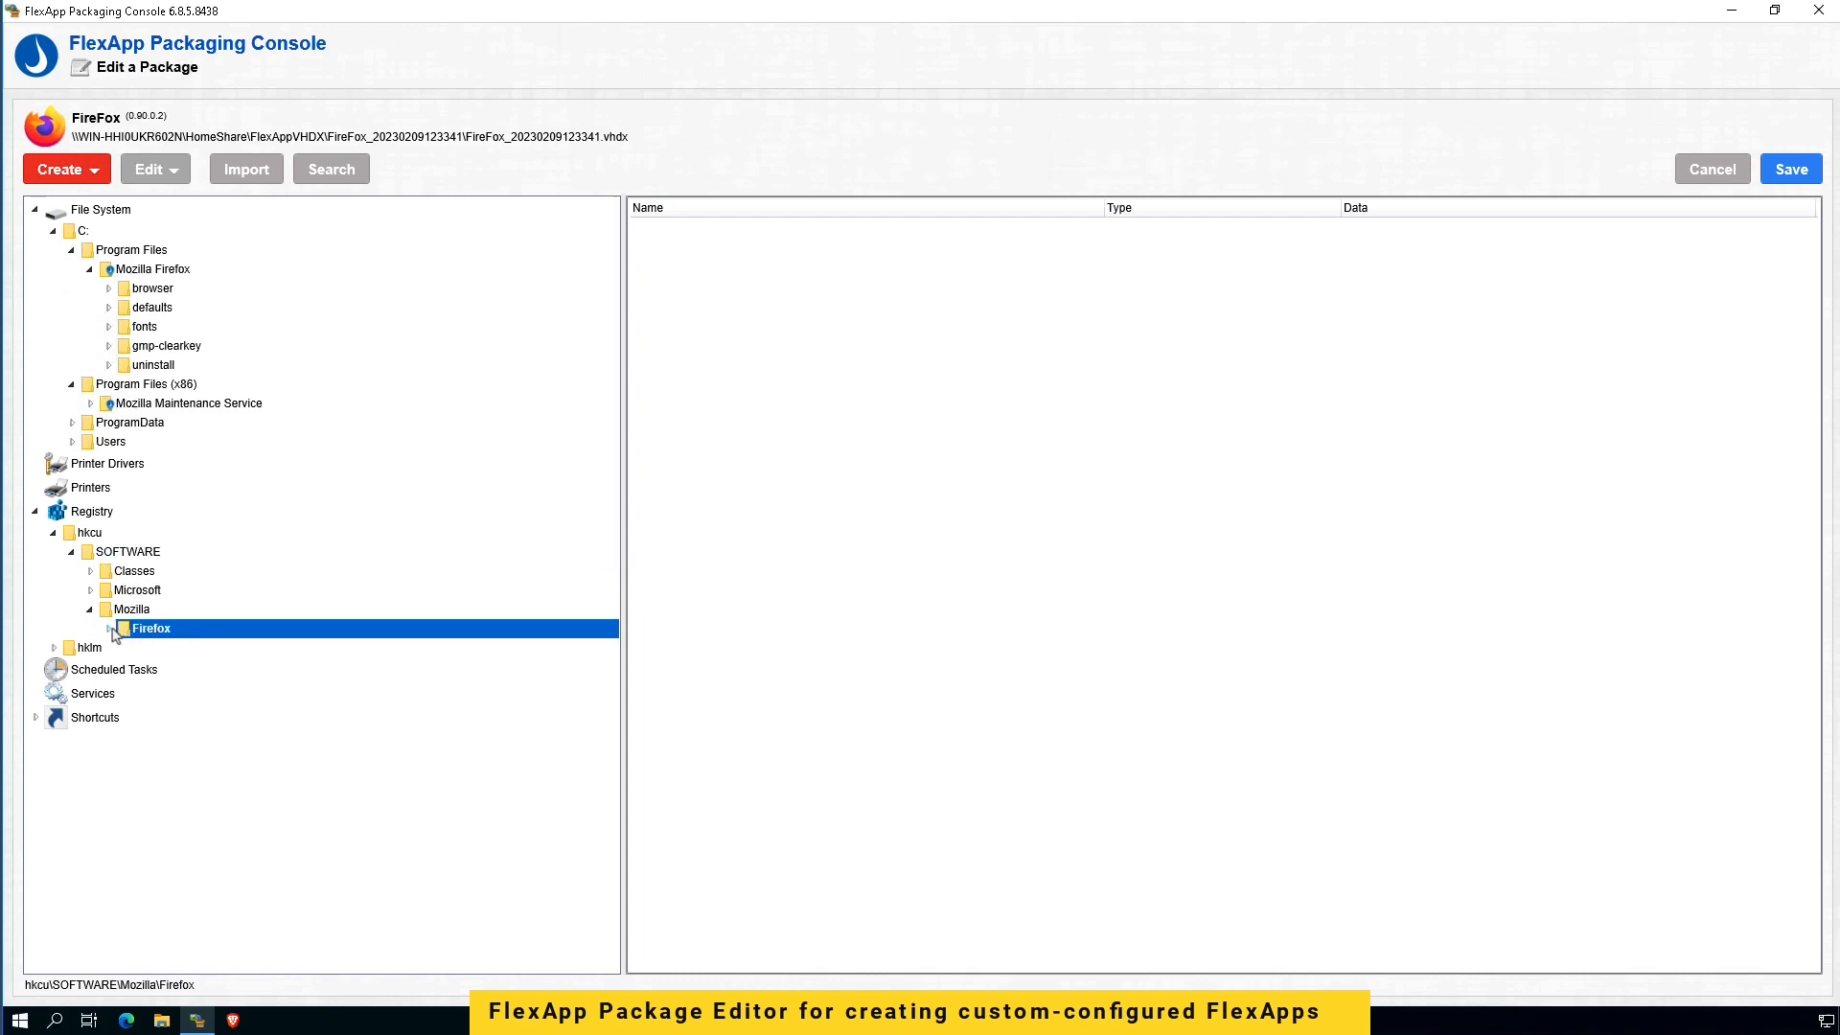
click(107, 628)
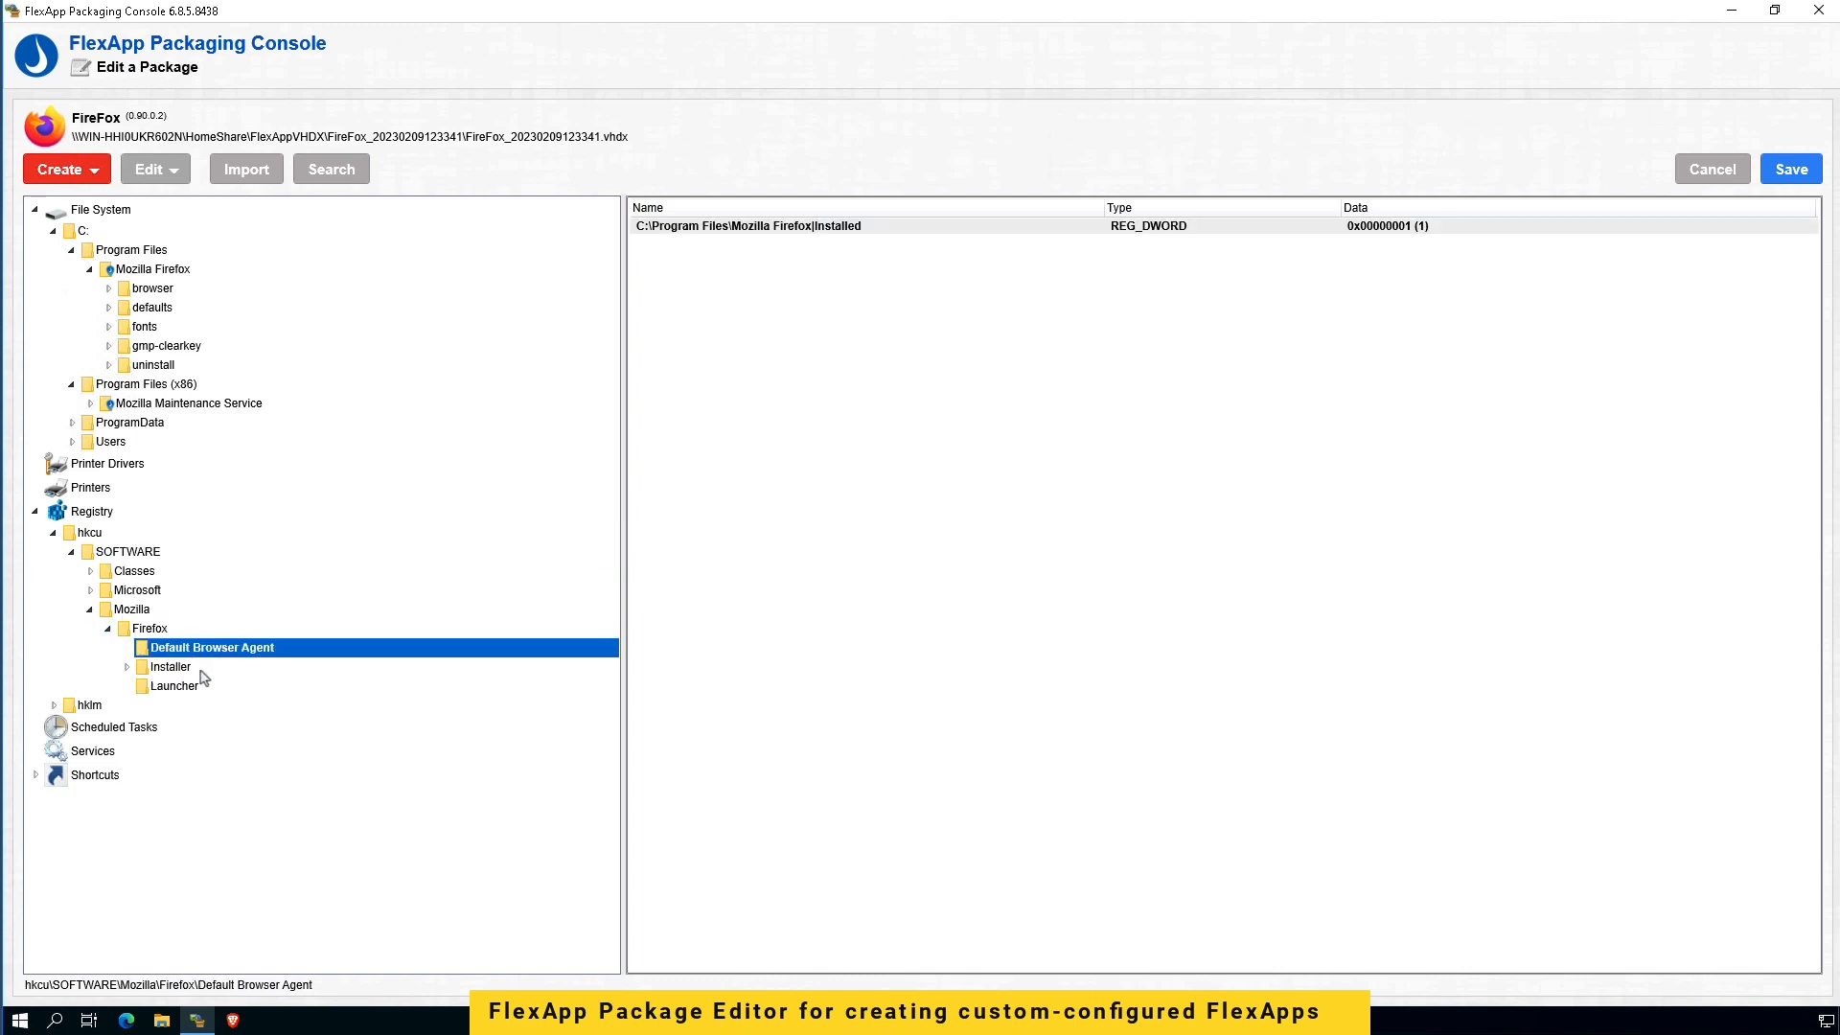
Step: Expand hklm > Software down toward the Mozilla Firefox TaskBarIDs key
click(88, 704)
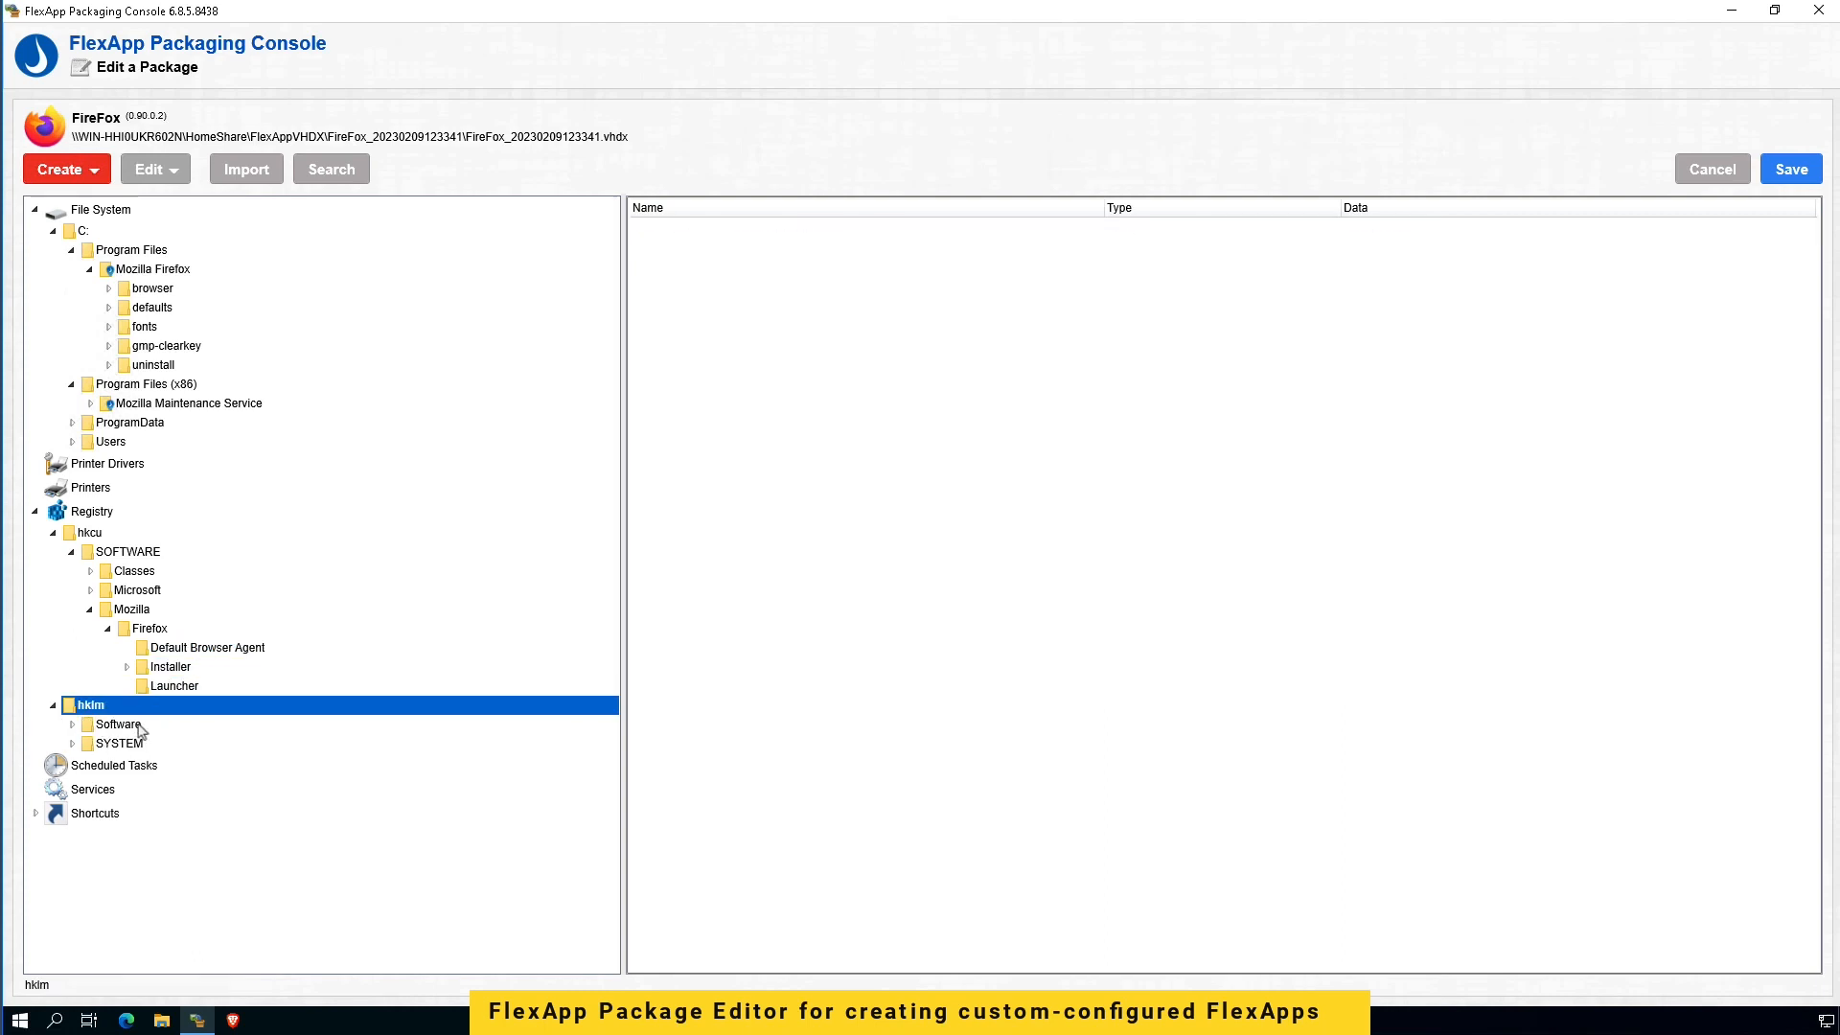
click(71, 725)
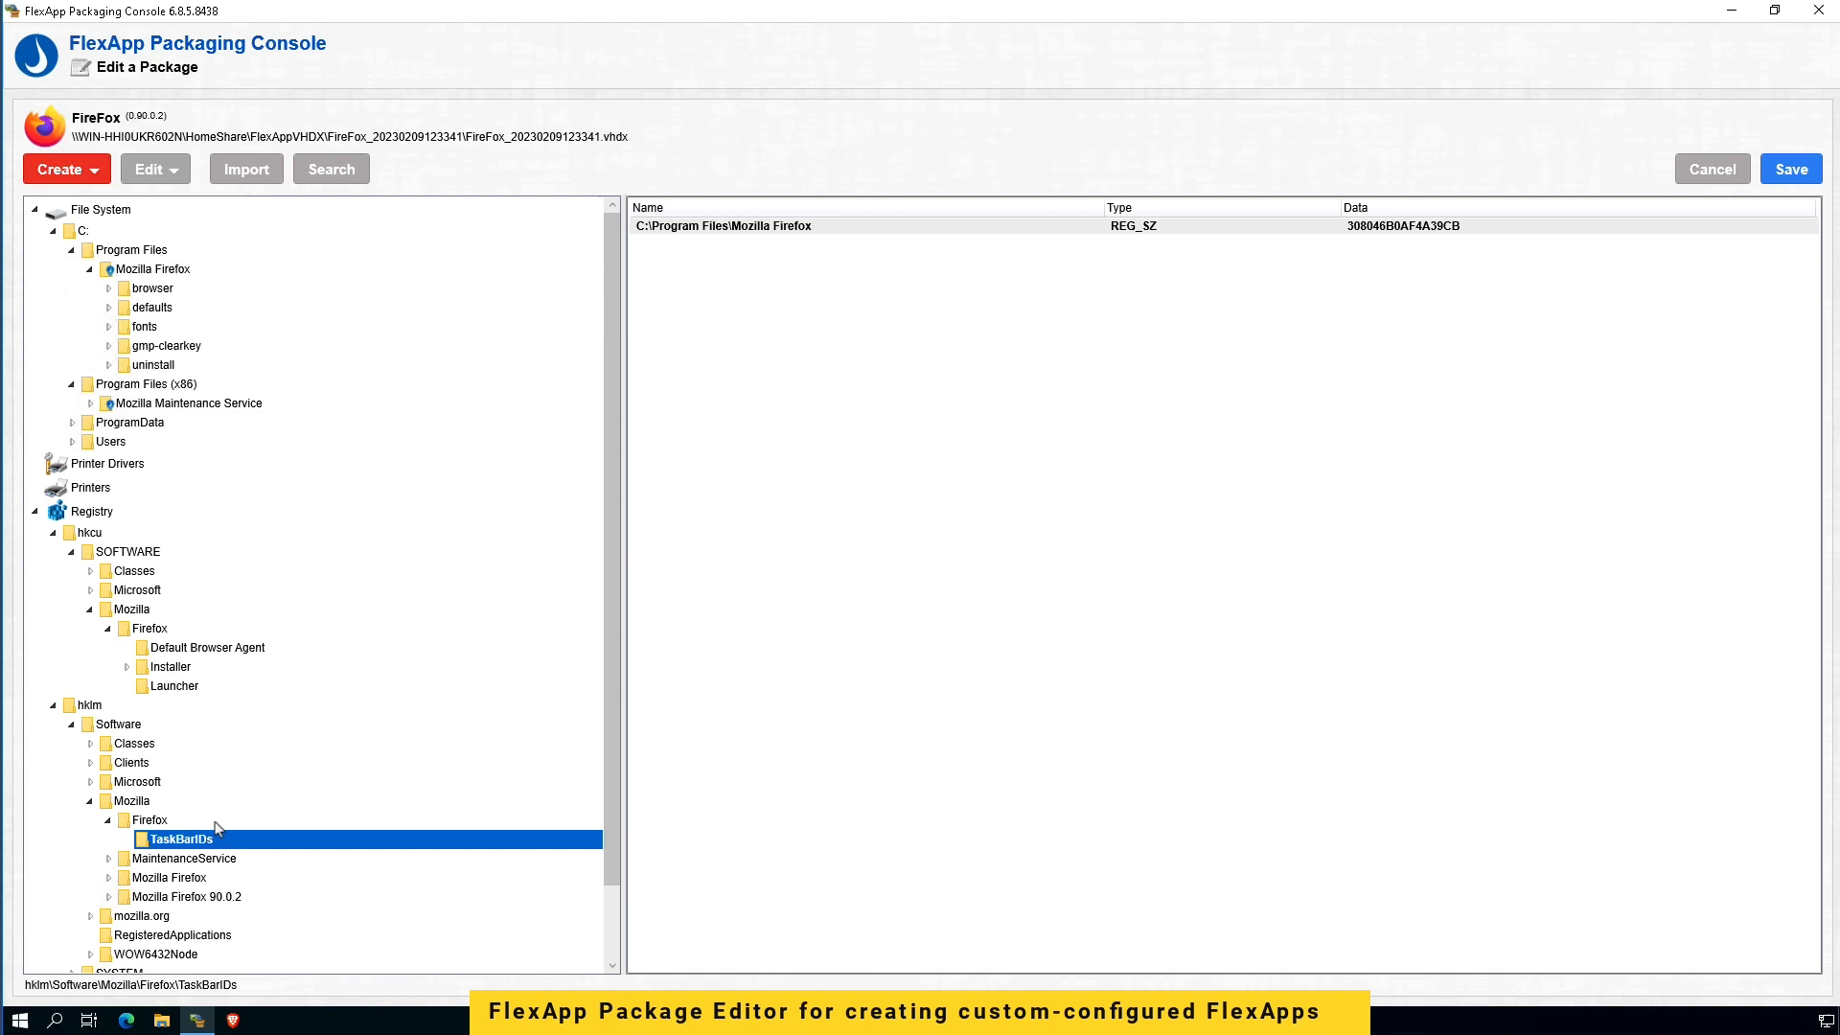
scroll(down, 3)
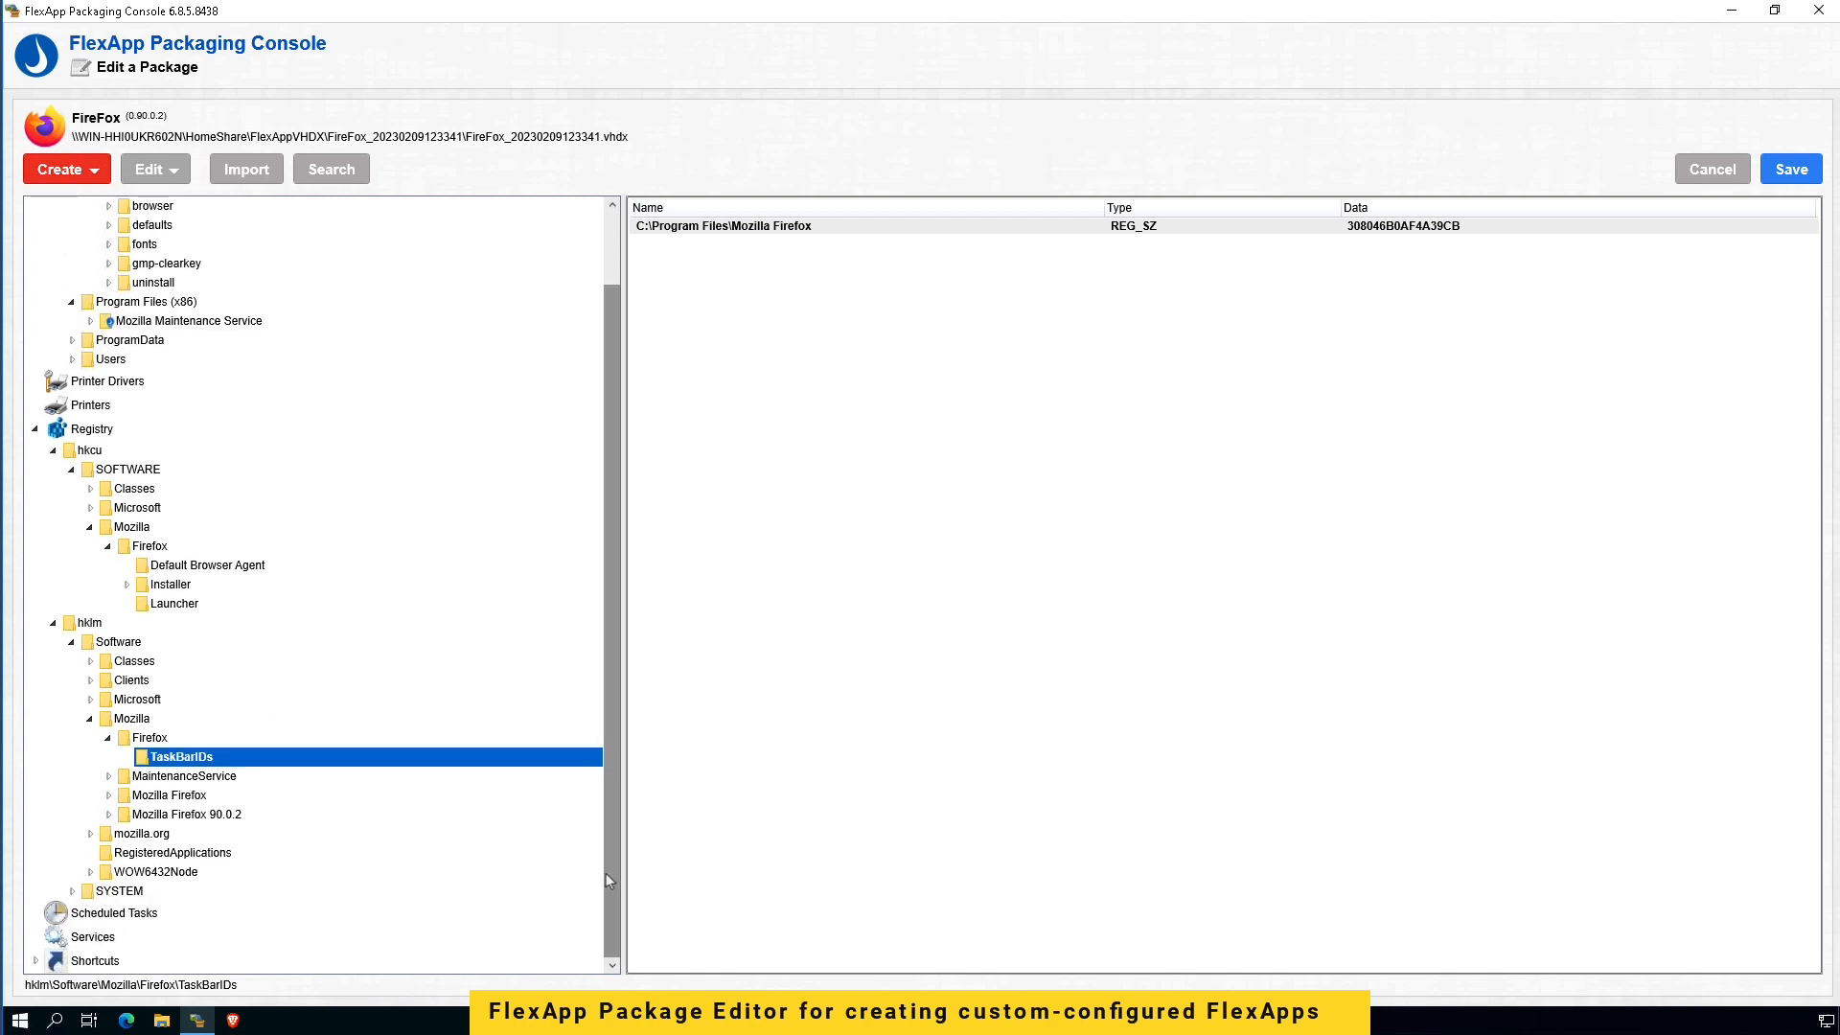
Step: Modify the Mozilla Maintenance Service, confirming its Startup Type remains Manual
click(117, 913)
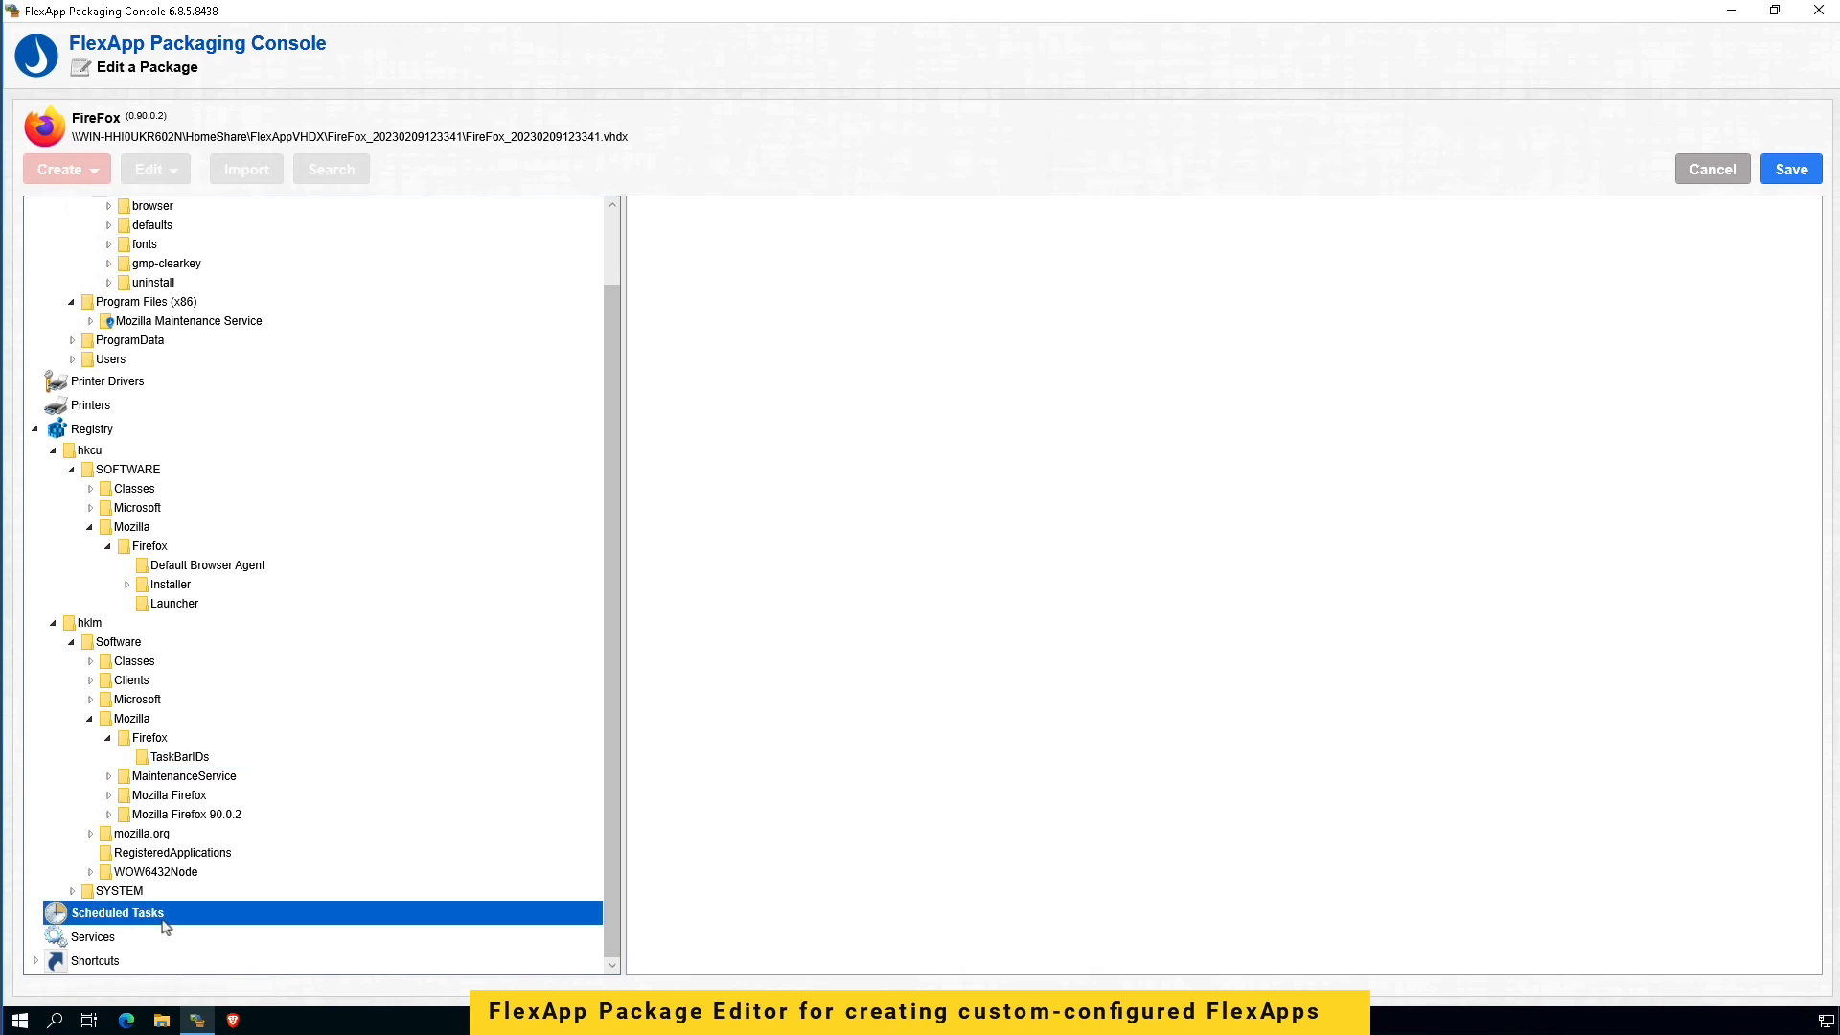
click(94, 938)
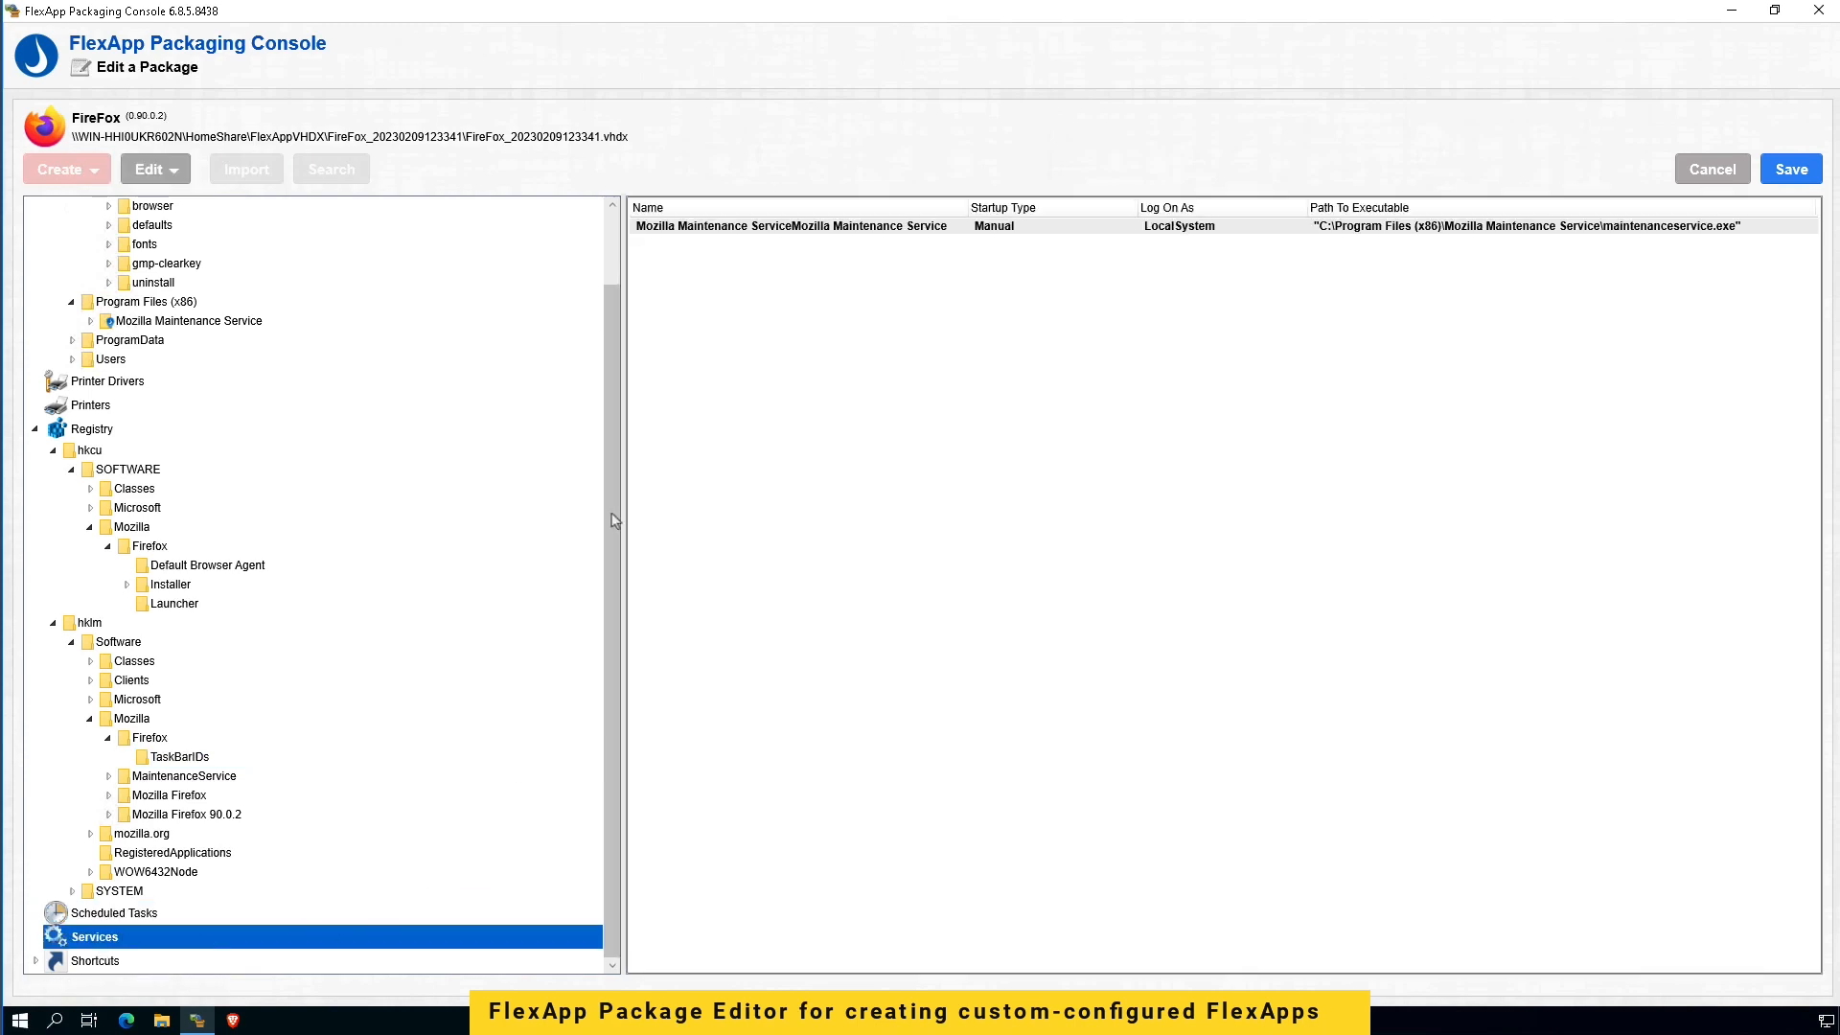
mouse_move(629, 420)
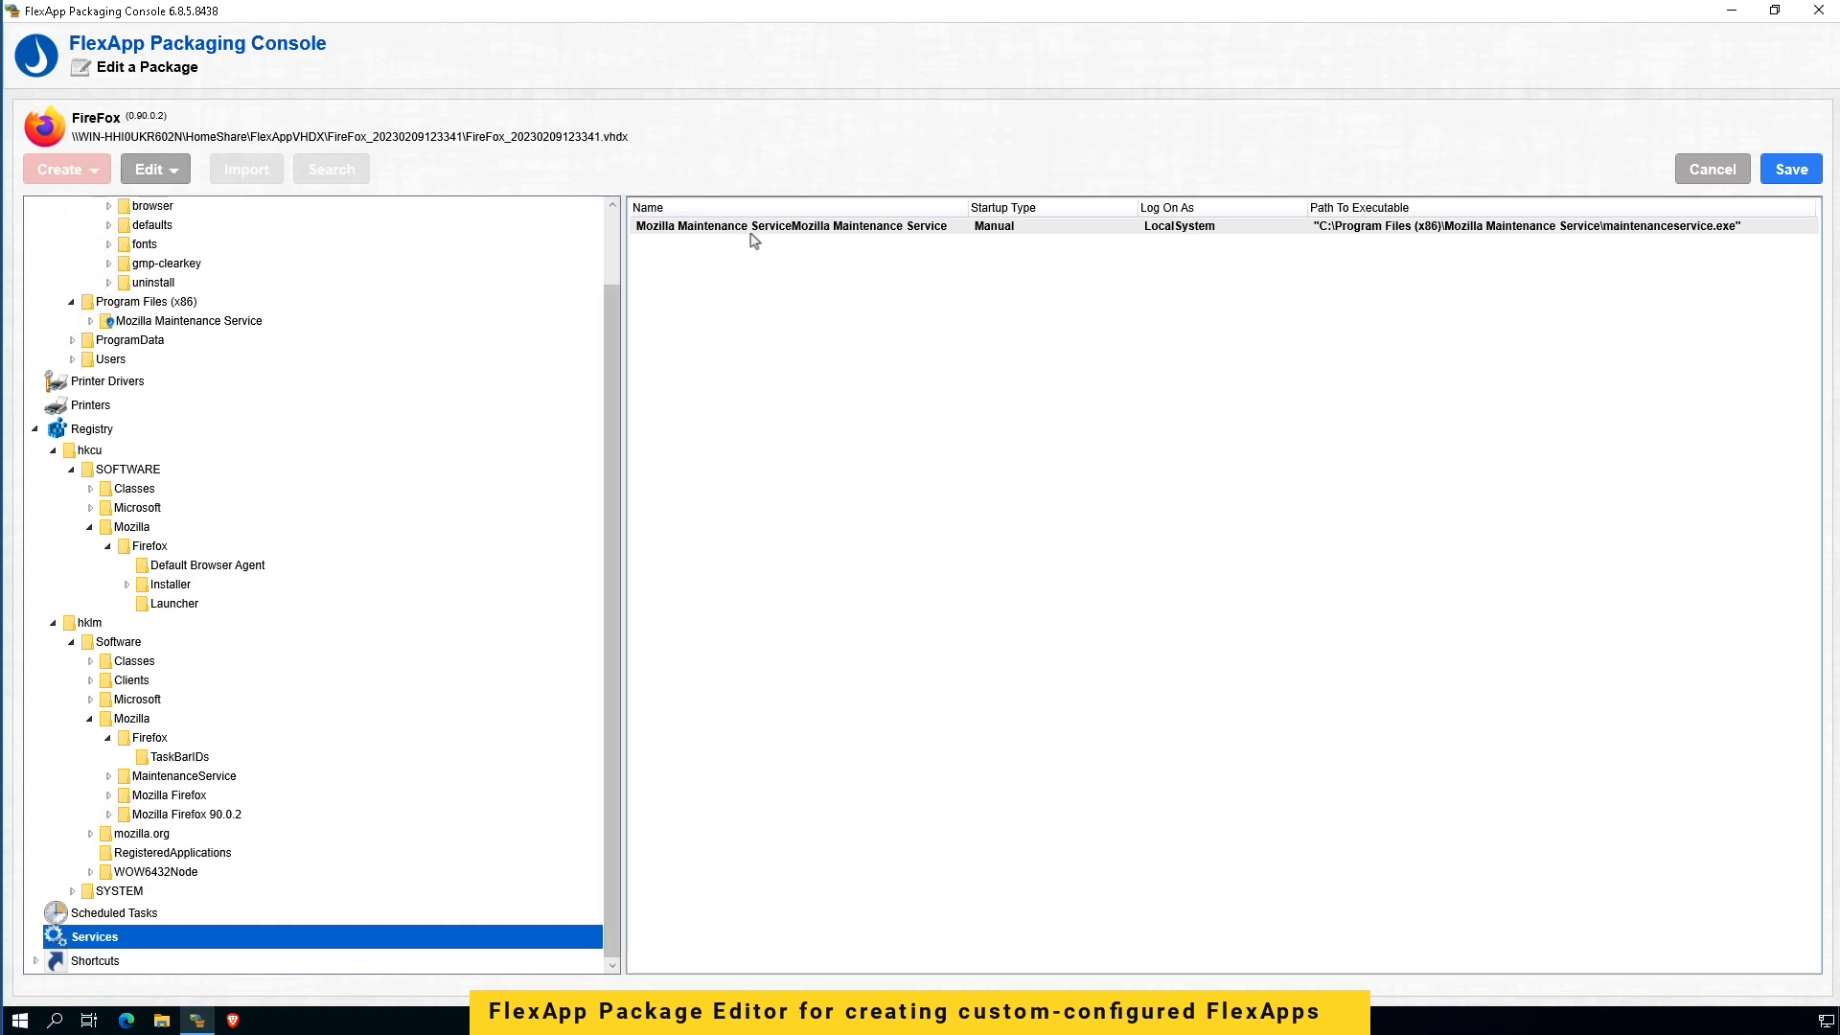
click(148, 169)
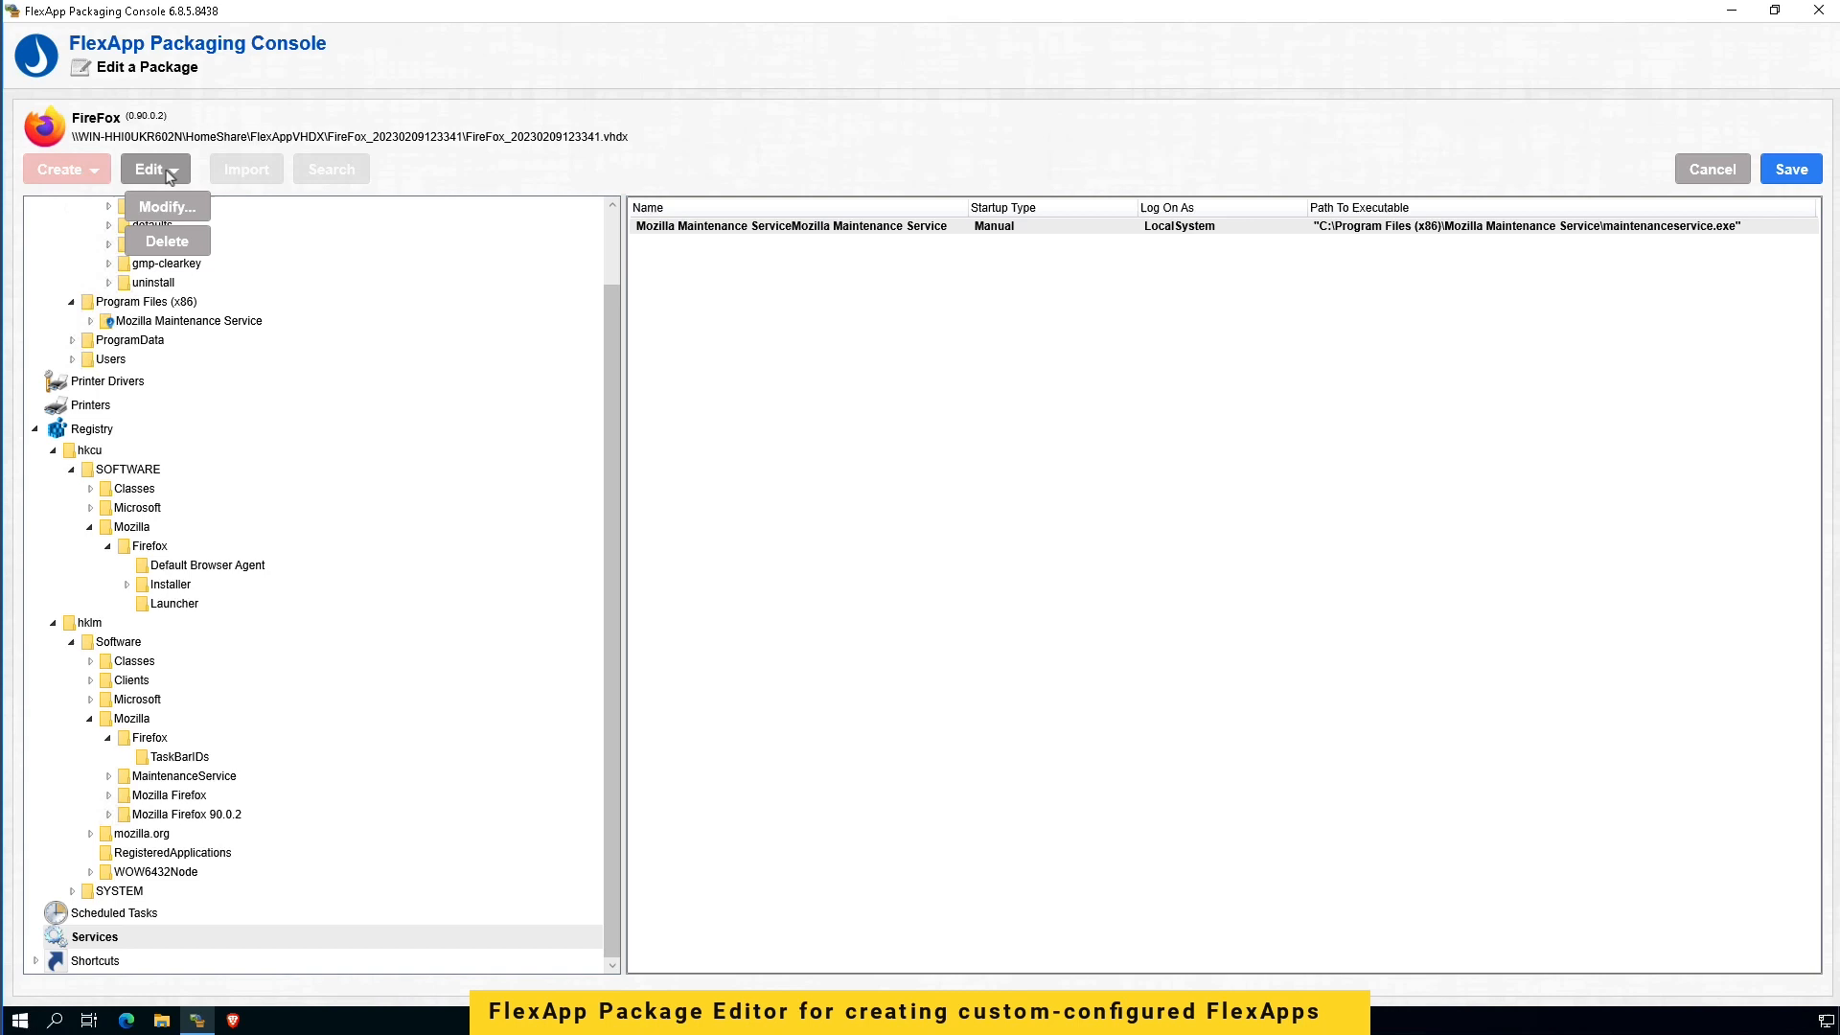
click(165, 207)
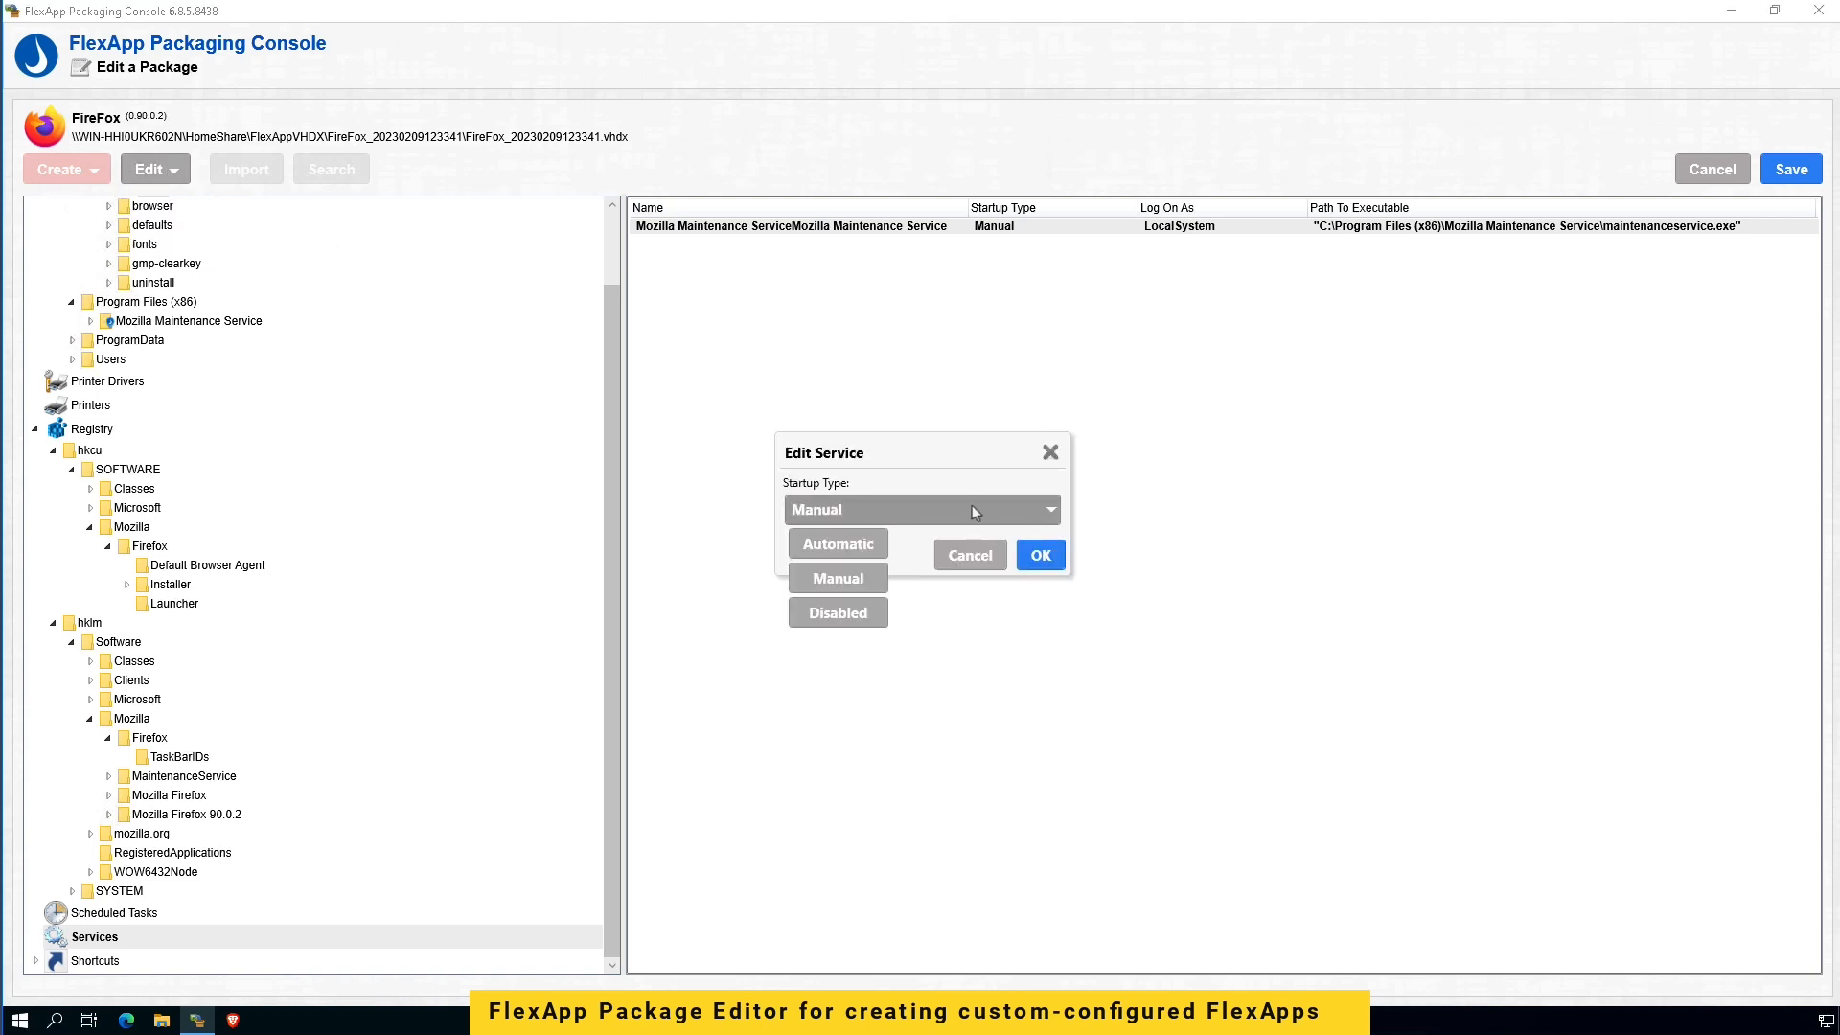
click(837, 577)
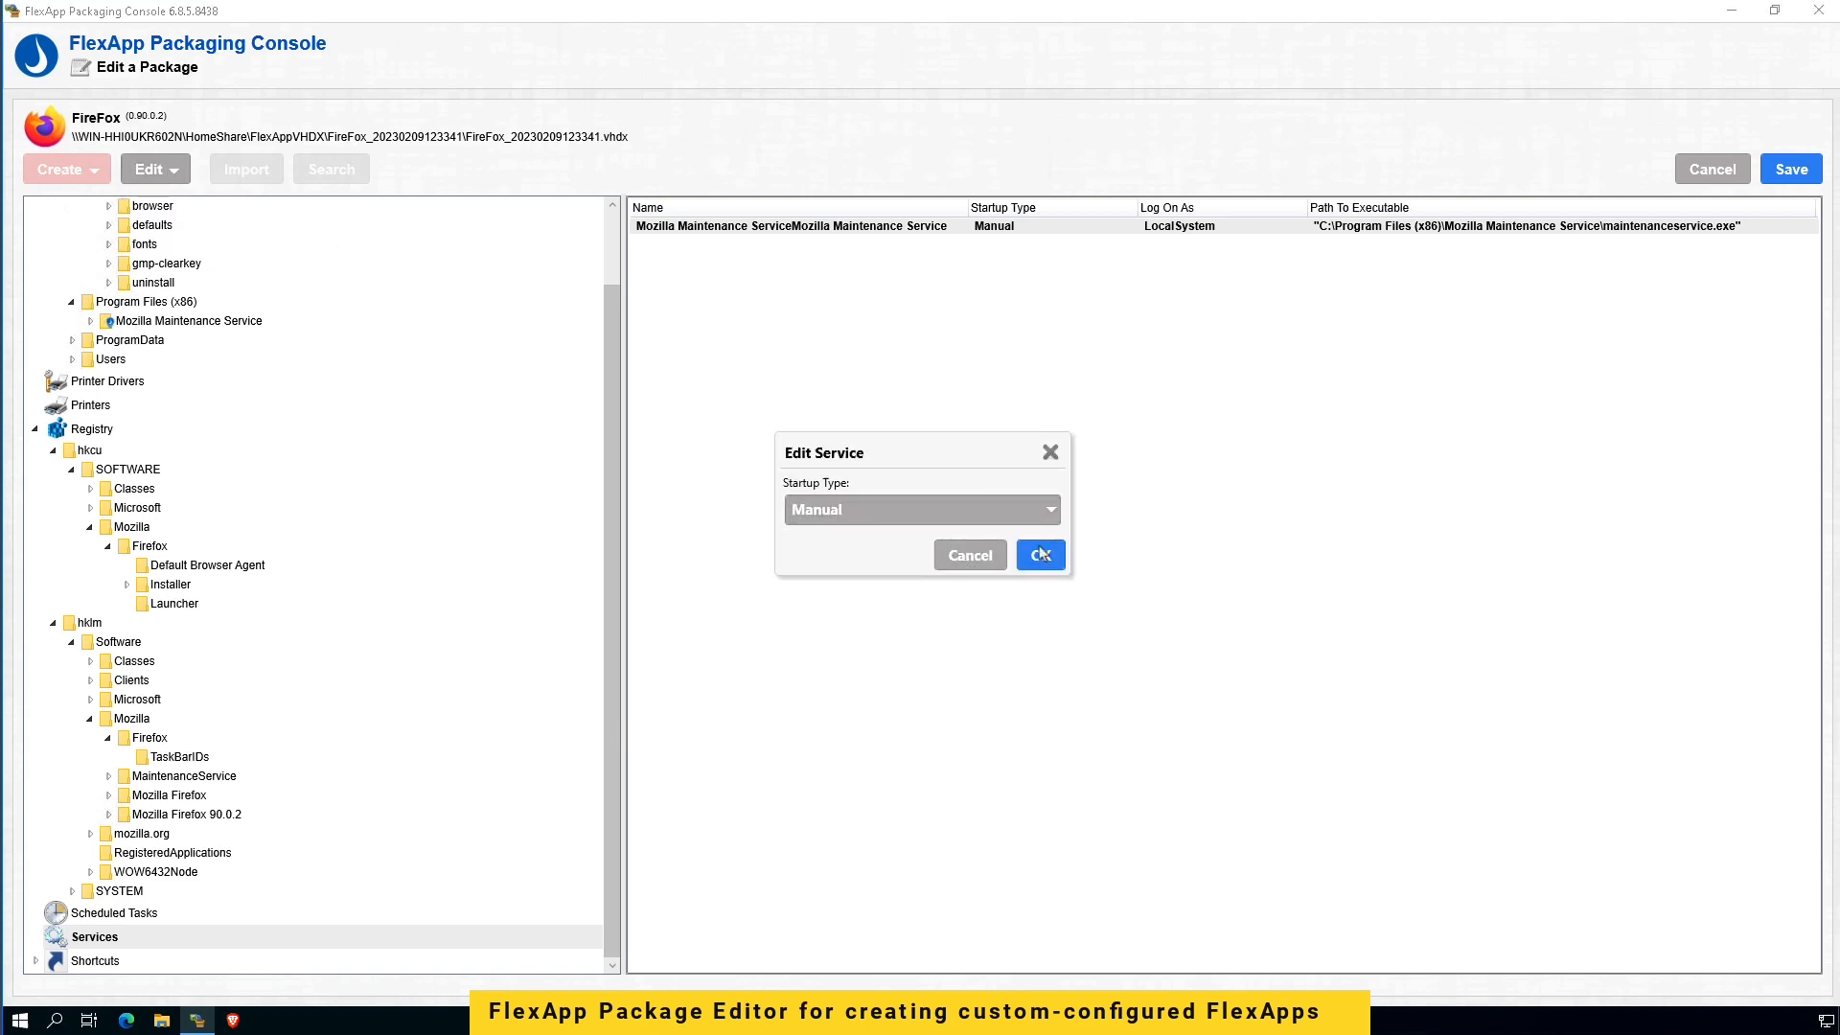
click(1039, 554)
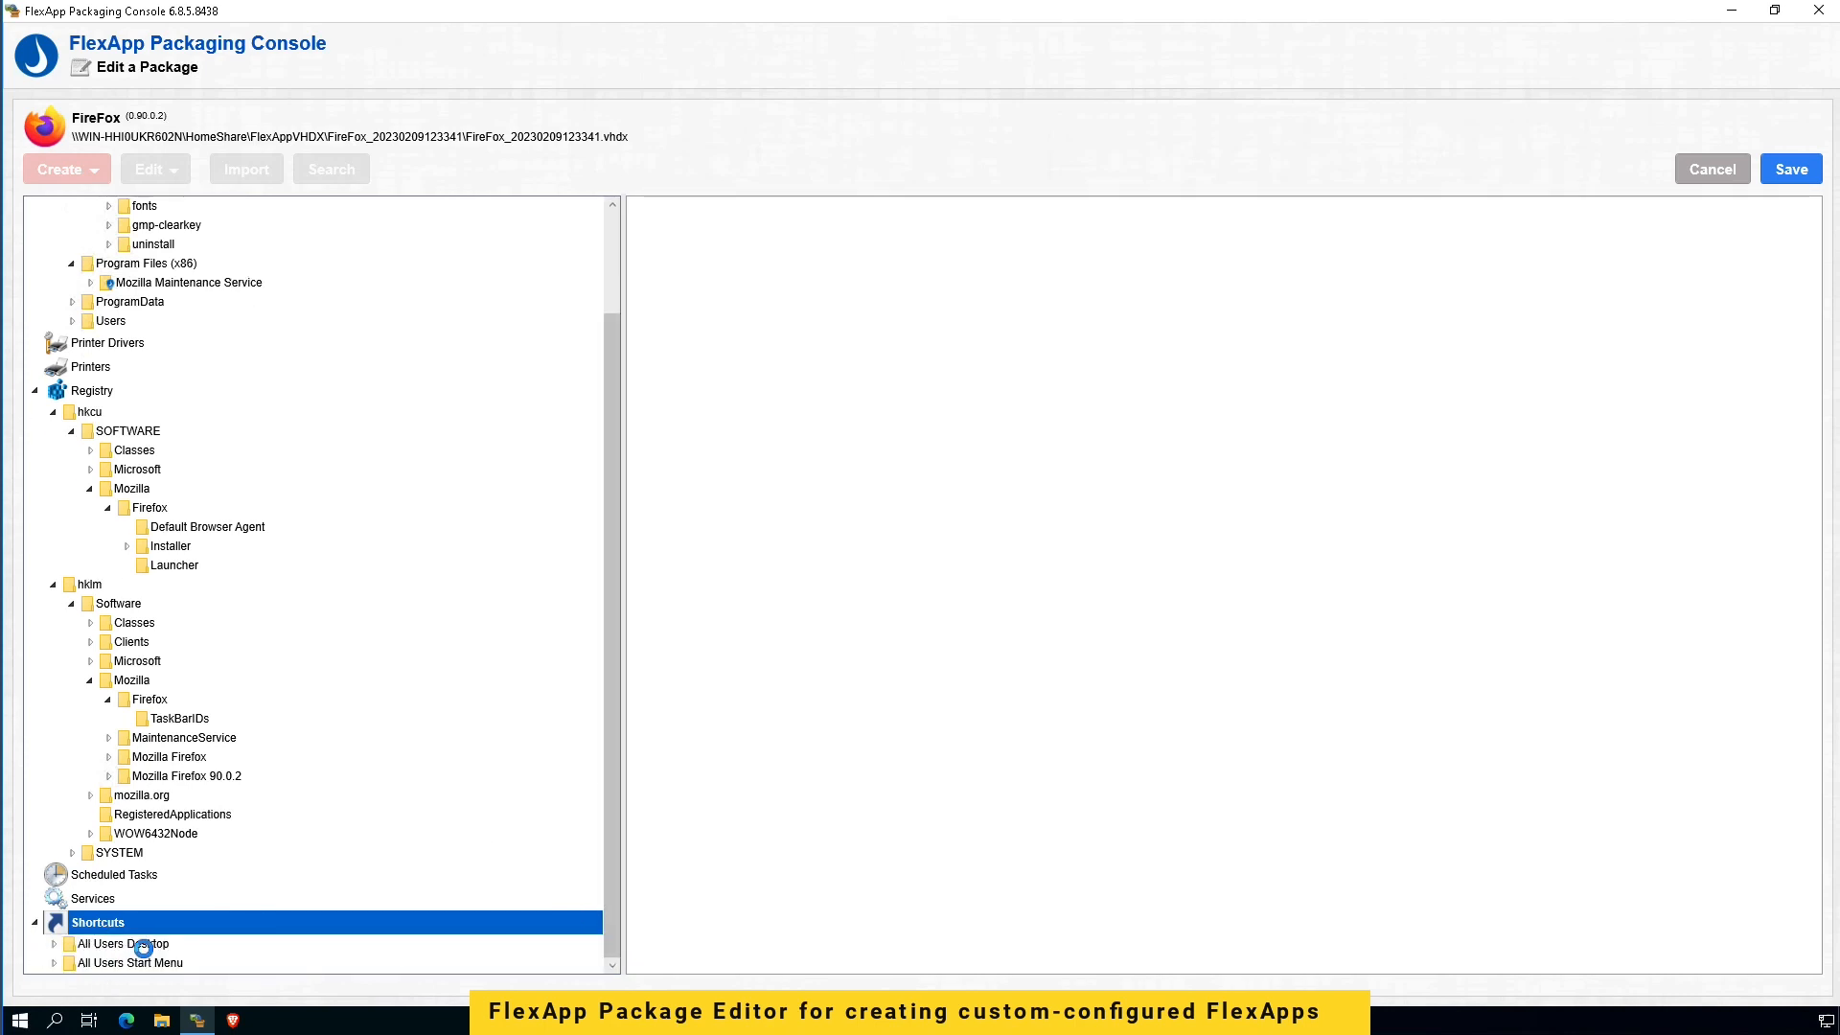
Step: View the Firefox All Users Desktop shortcut, cancel Change Icon, and cancel the editor to unload
click(124, 943)
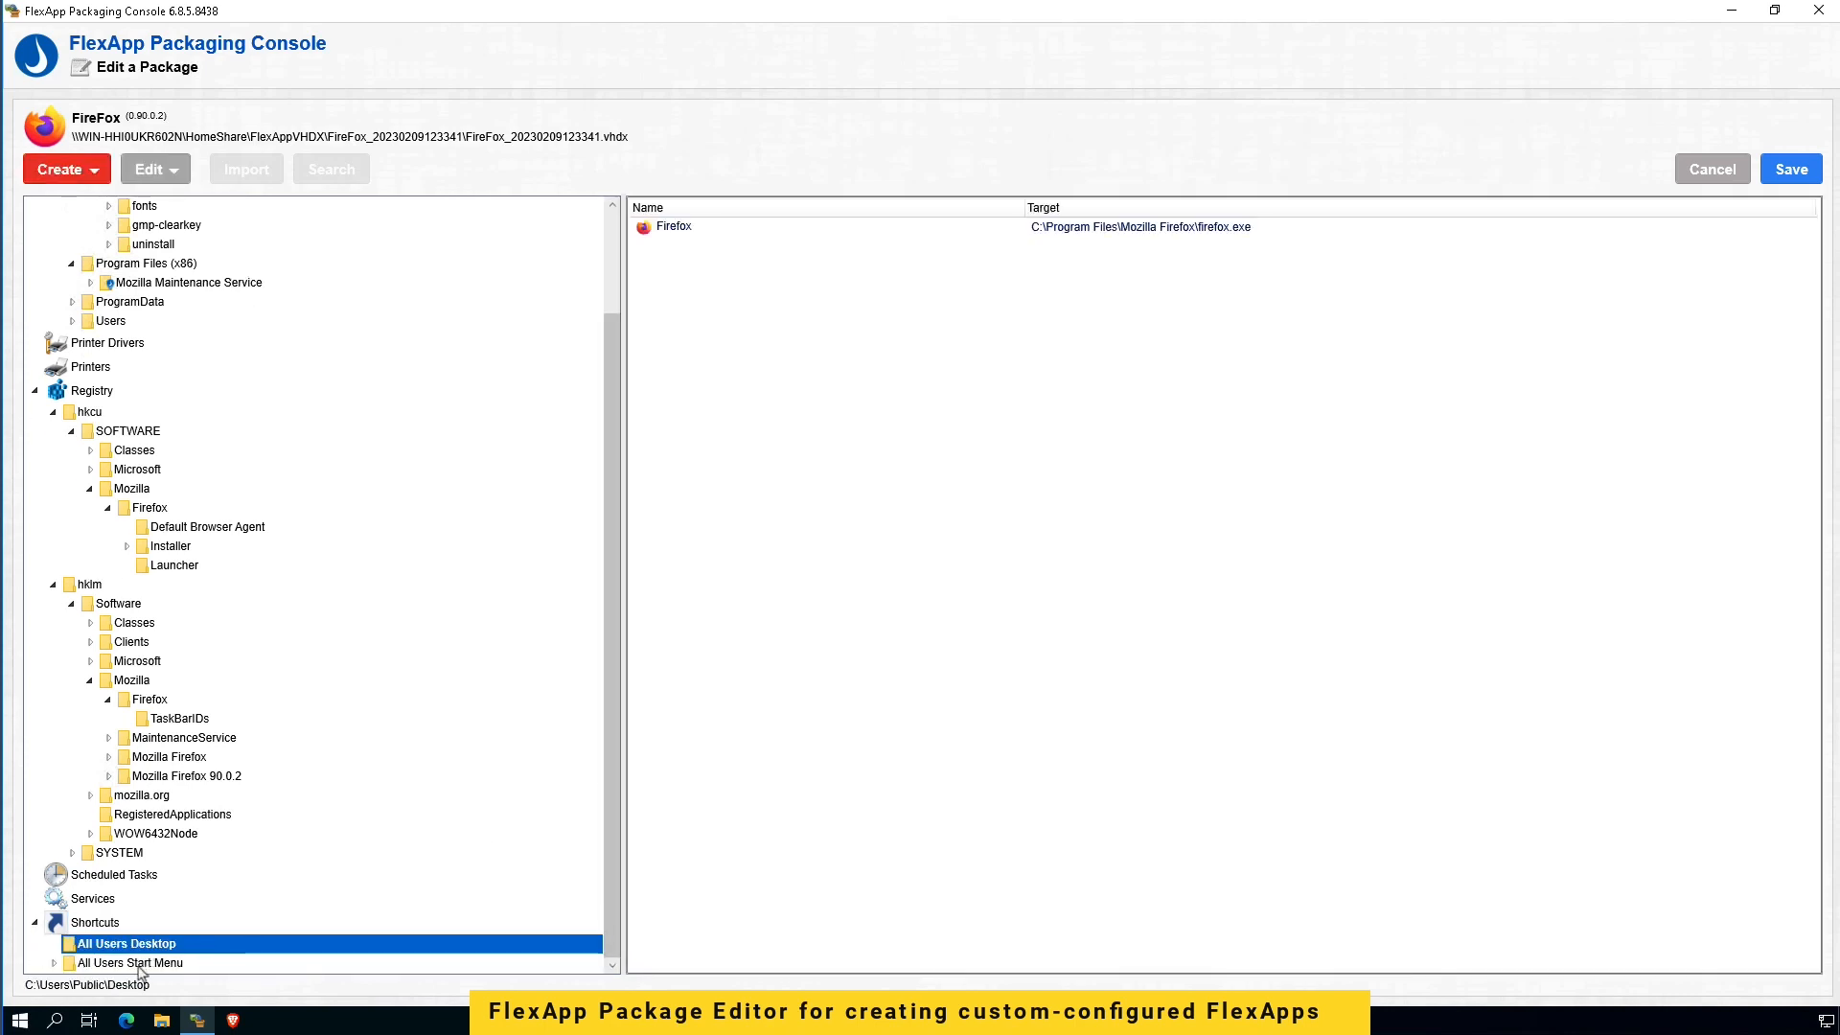
mouse_move(703, 249)
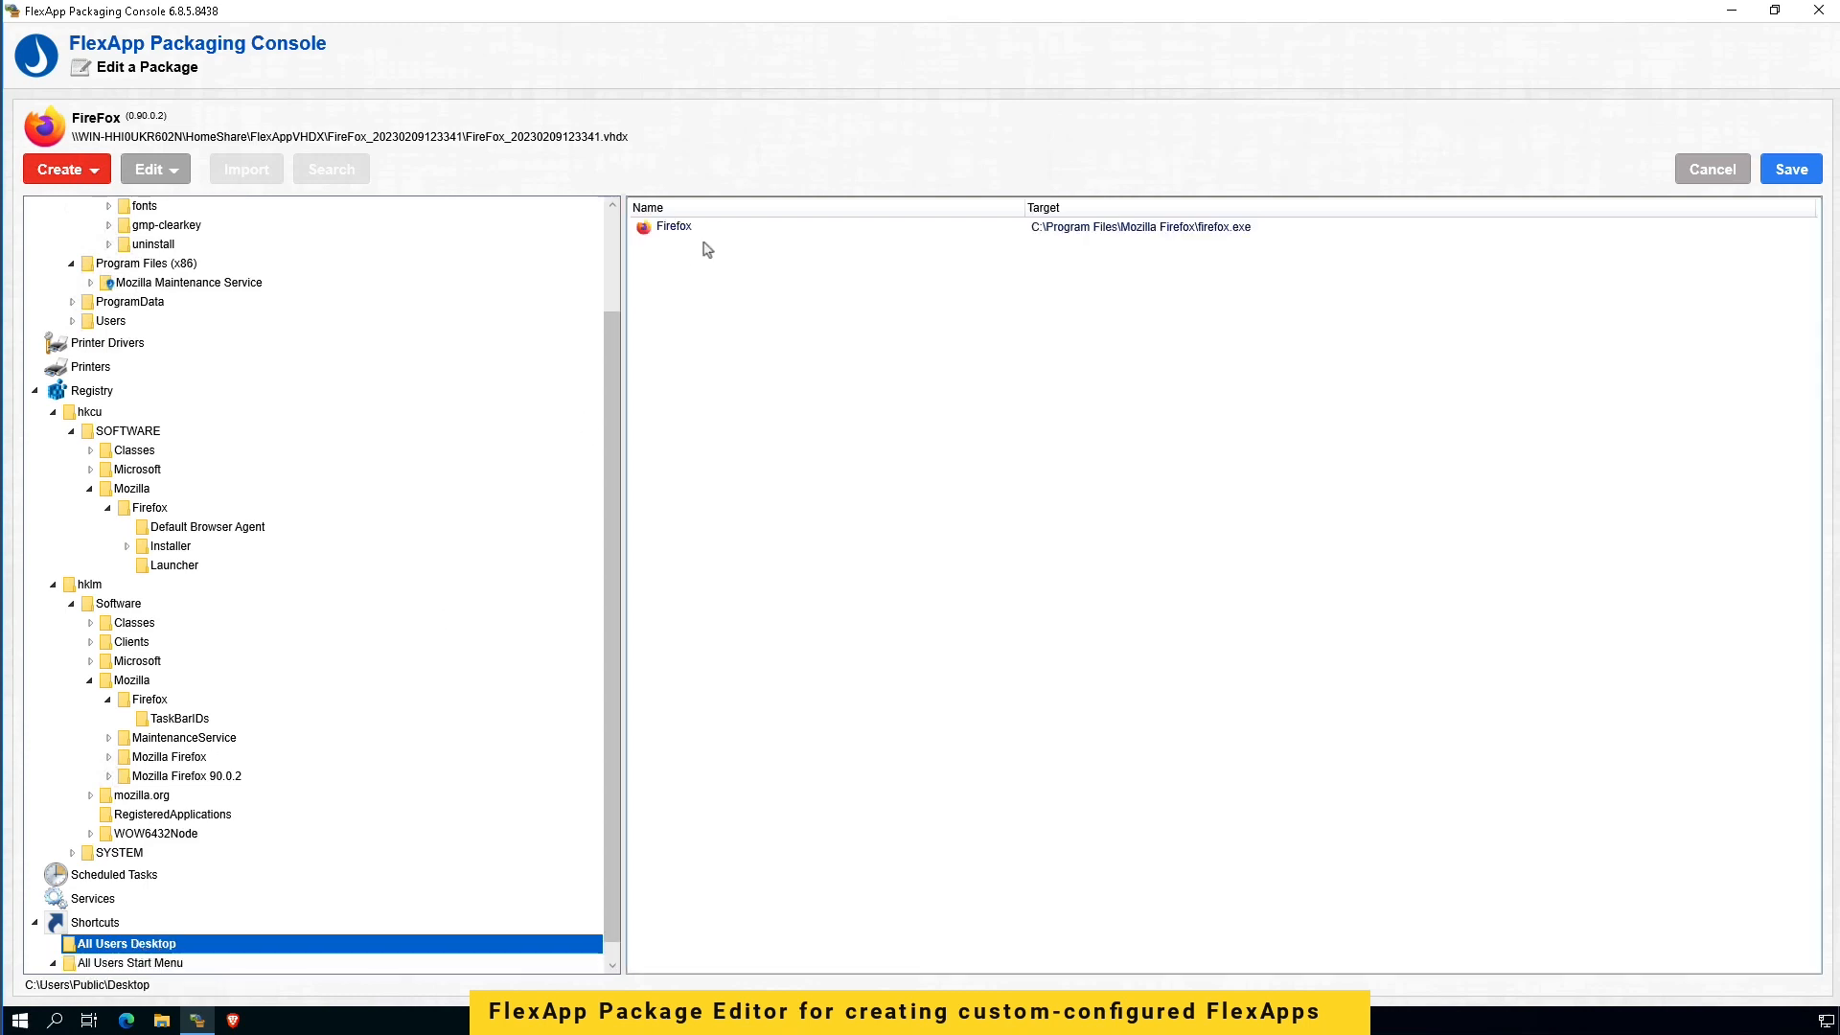
click(673, 227)
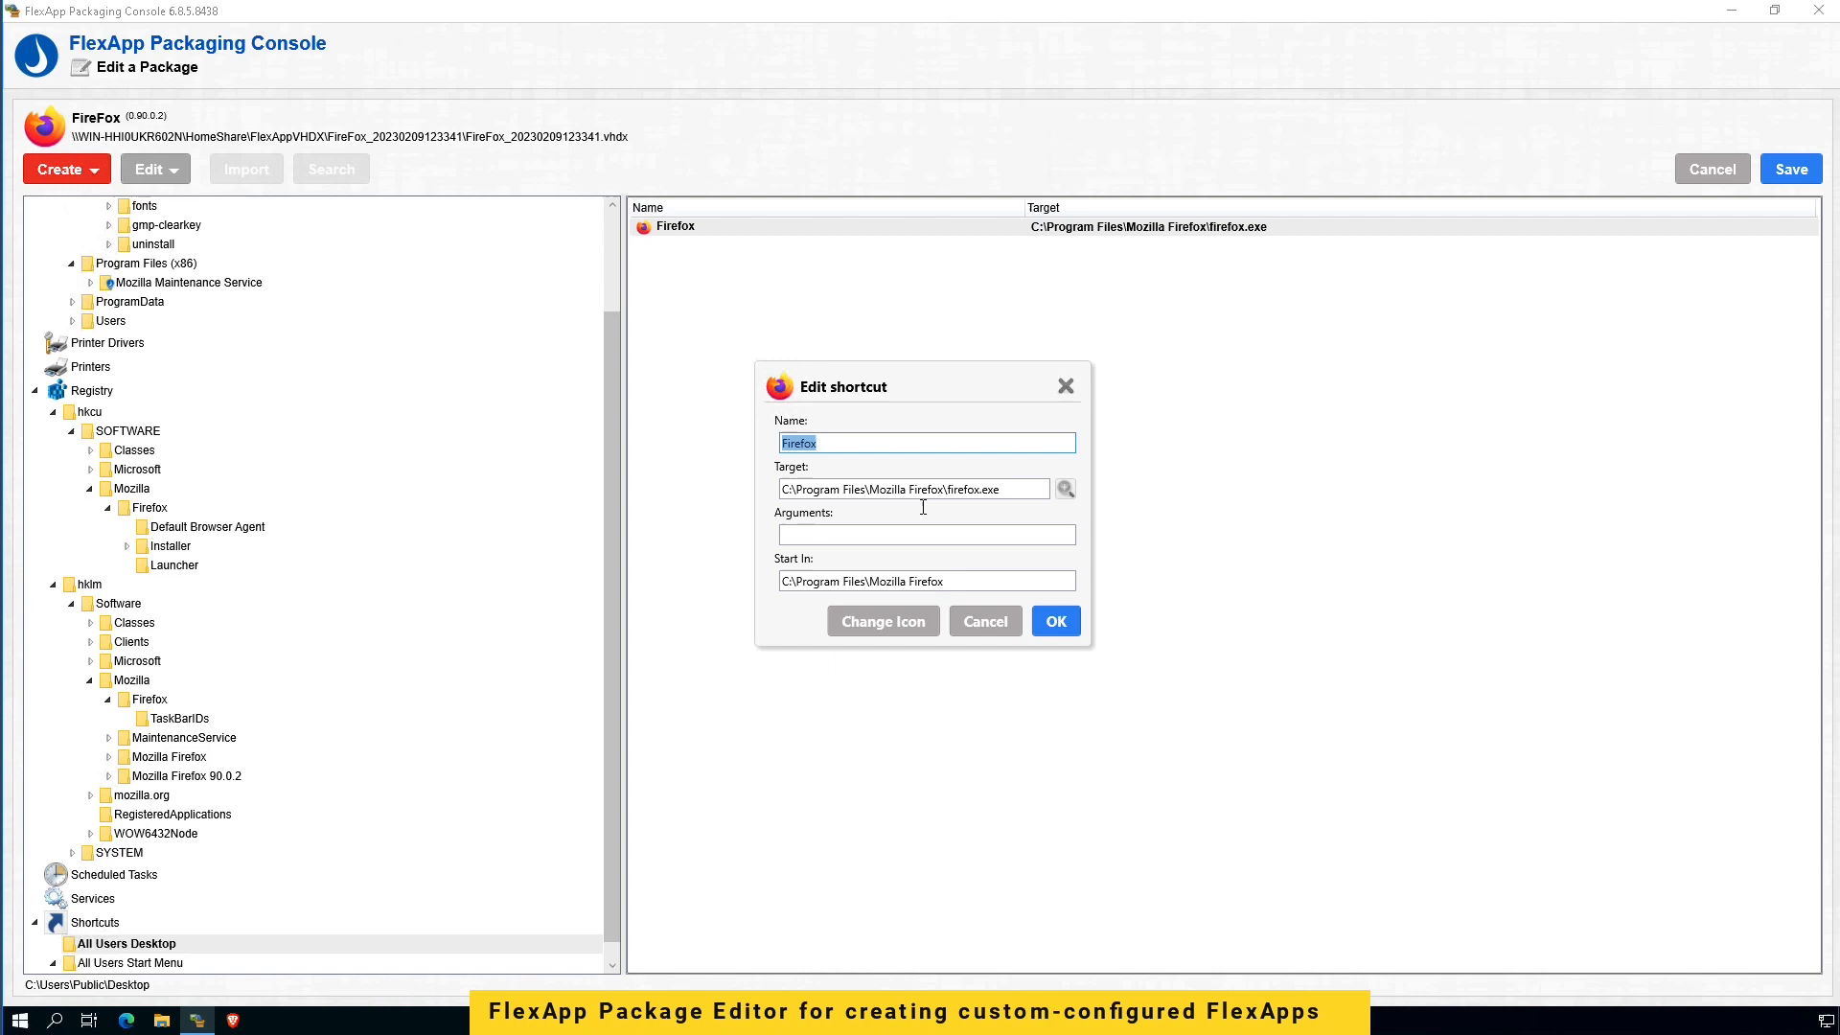
click(881, 621)
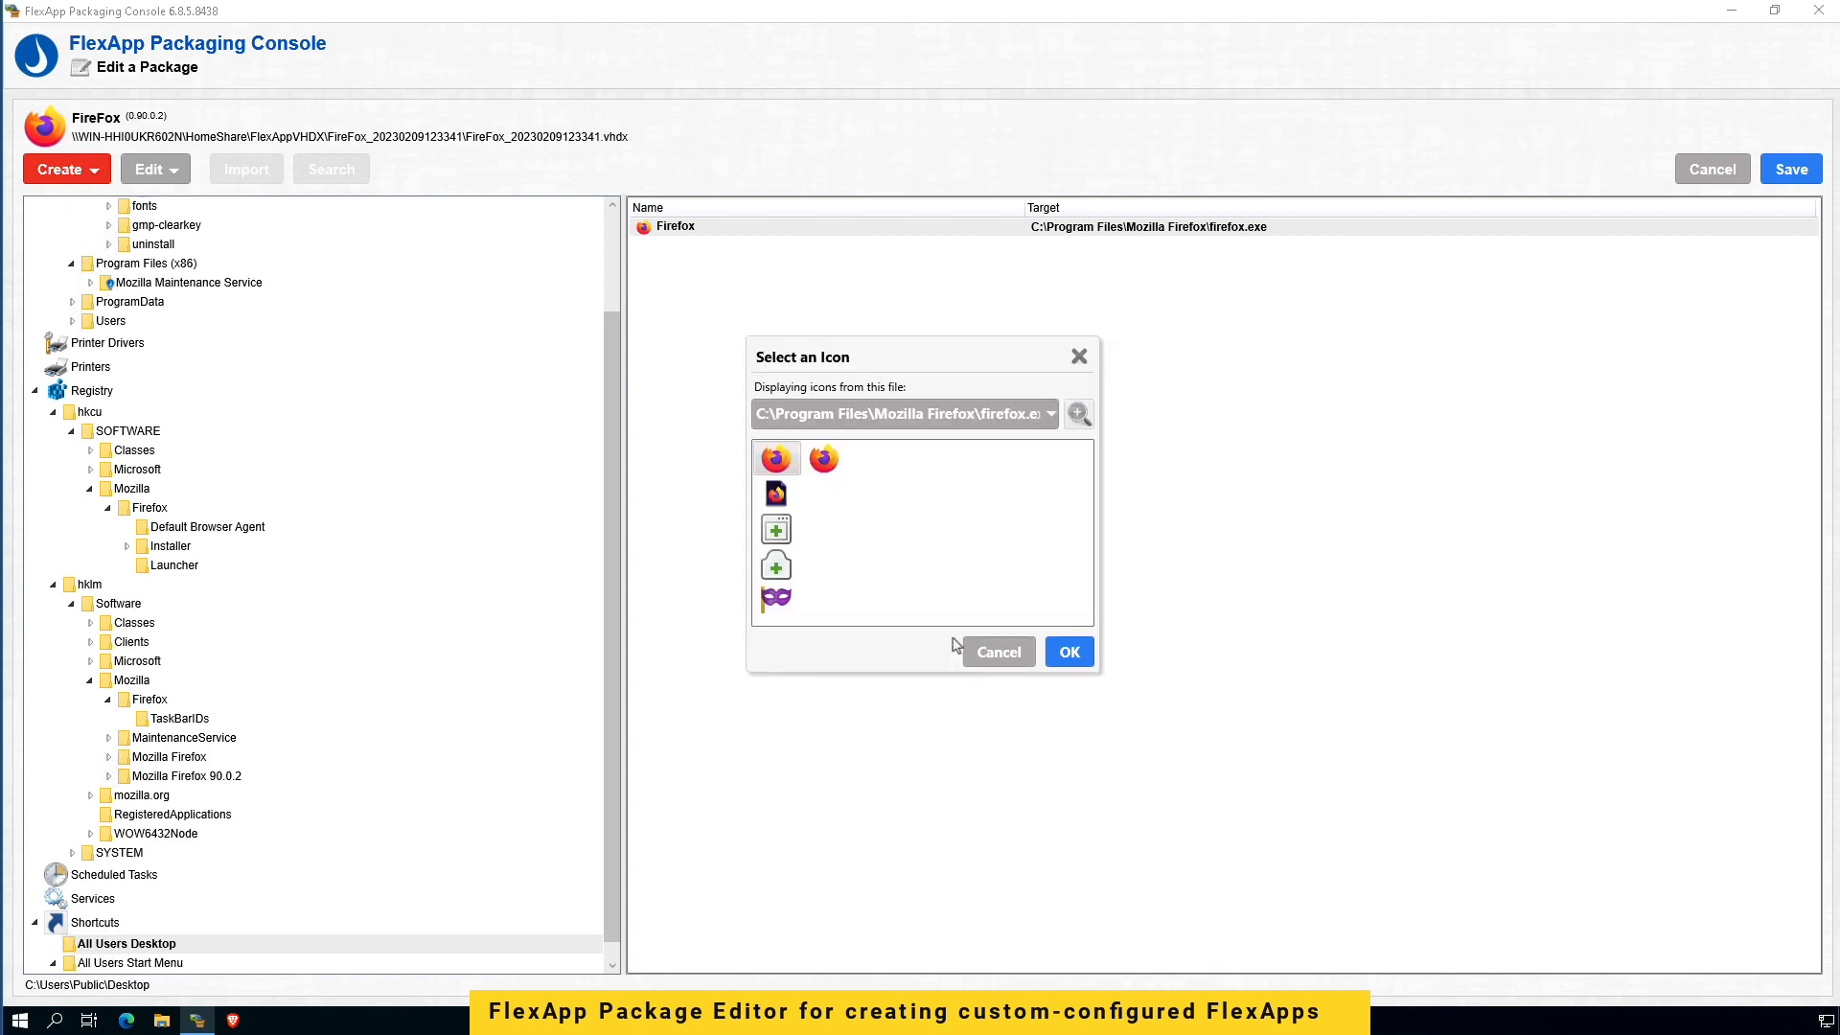
mouse_move(999, 652)
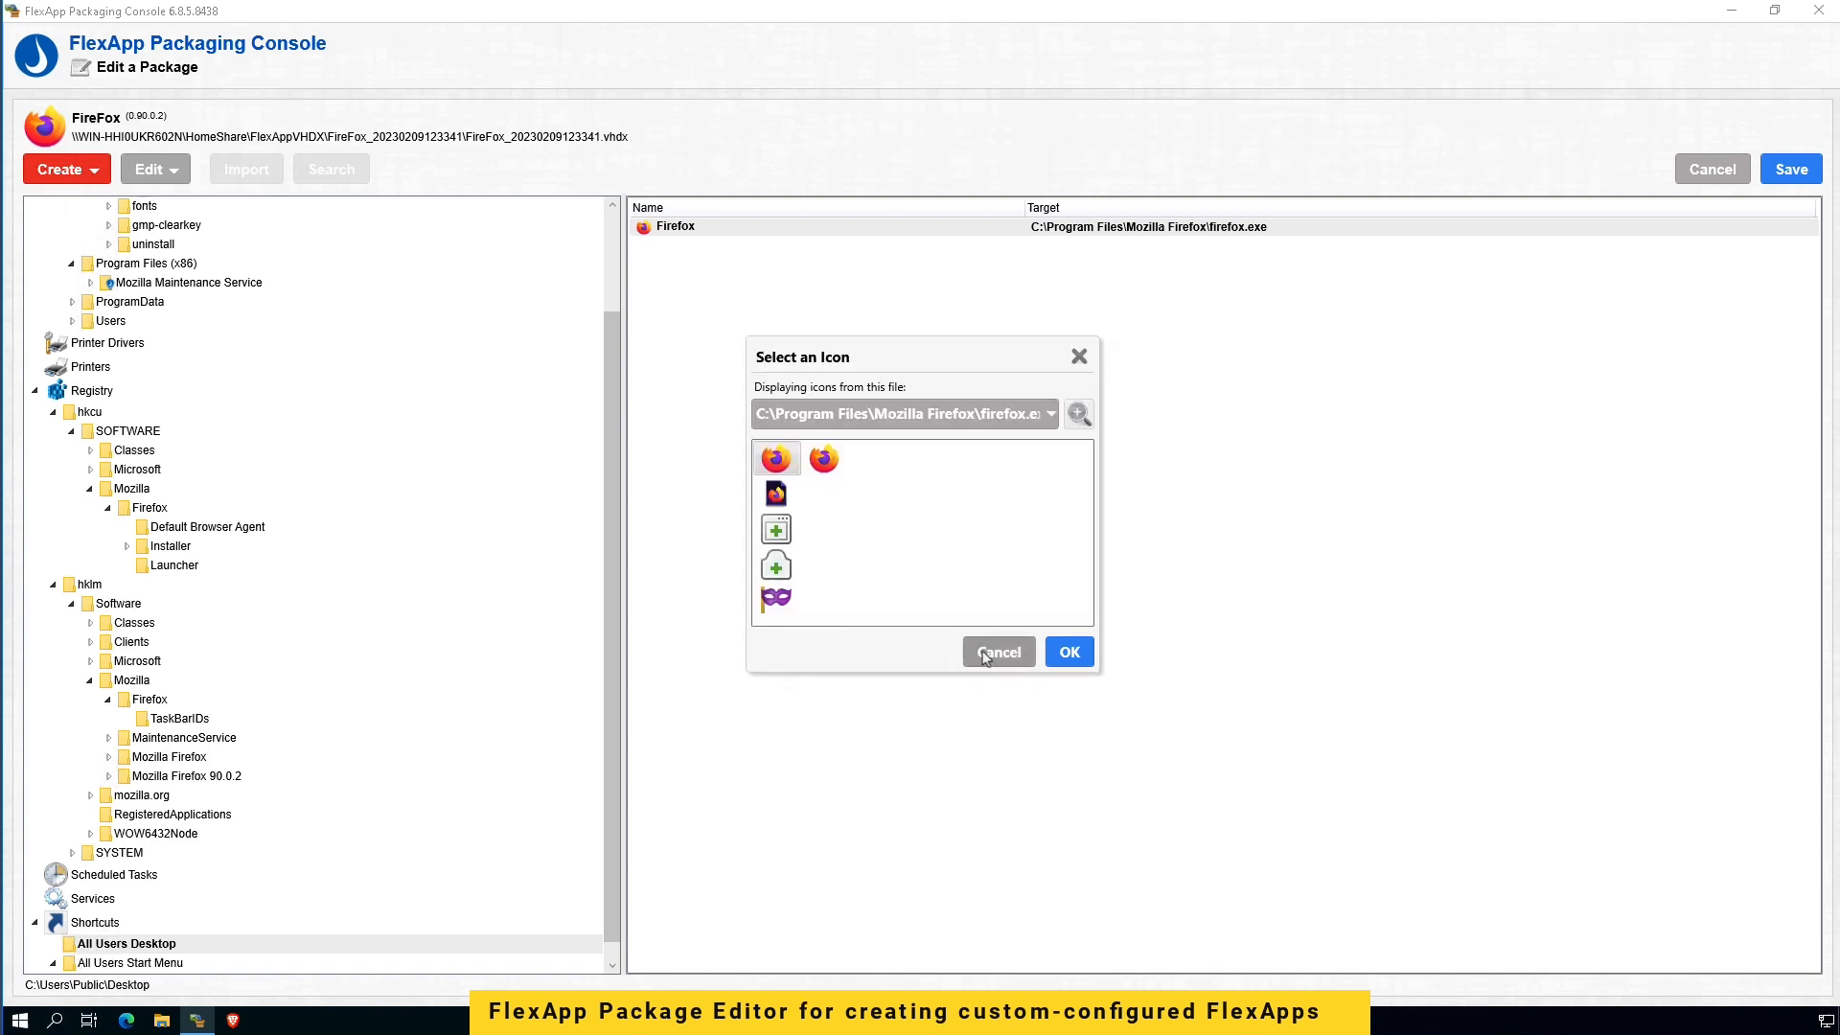
click(996, 652)
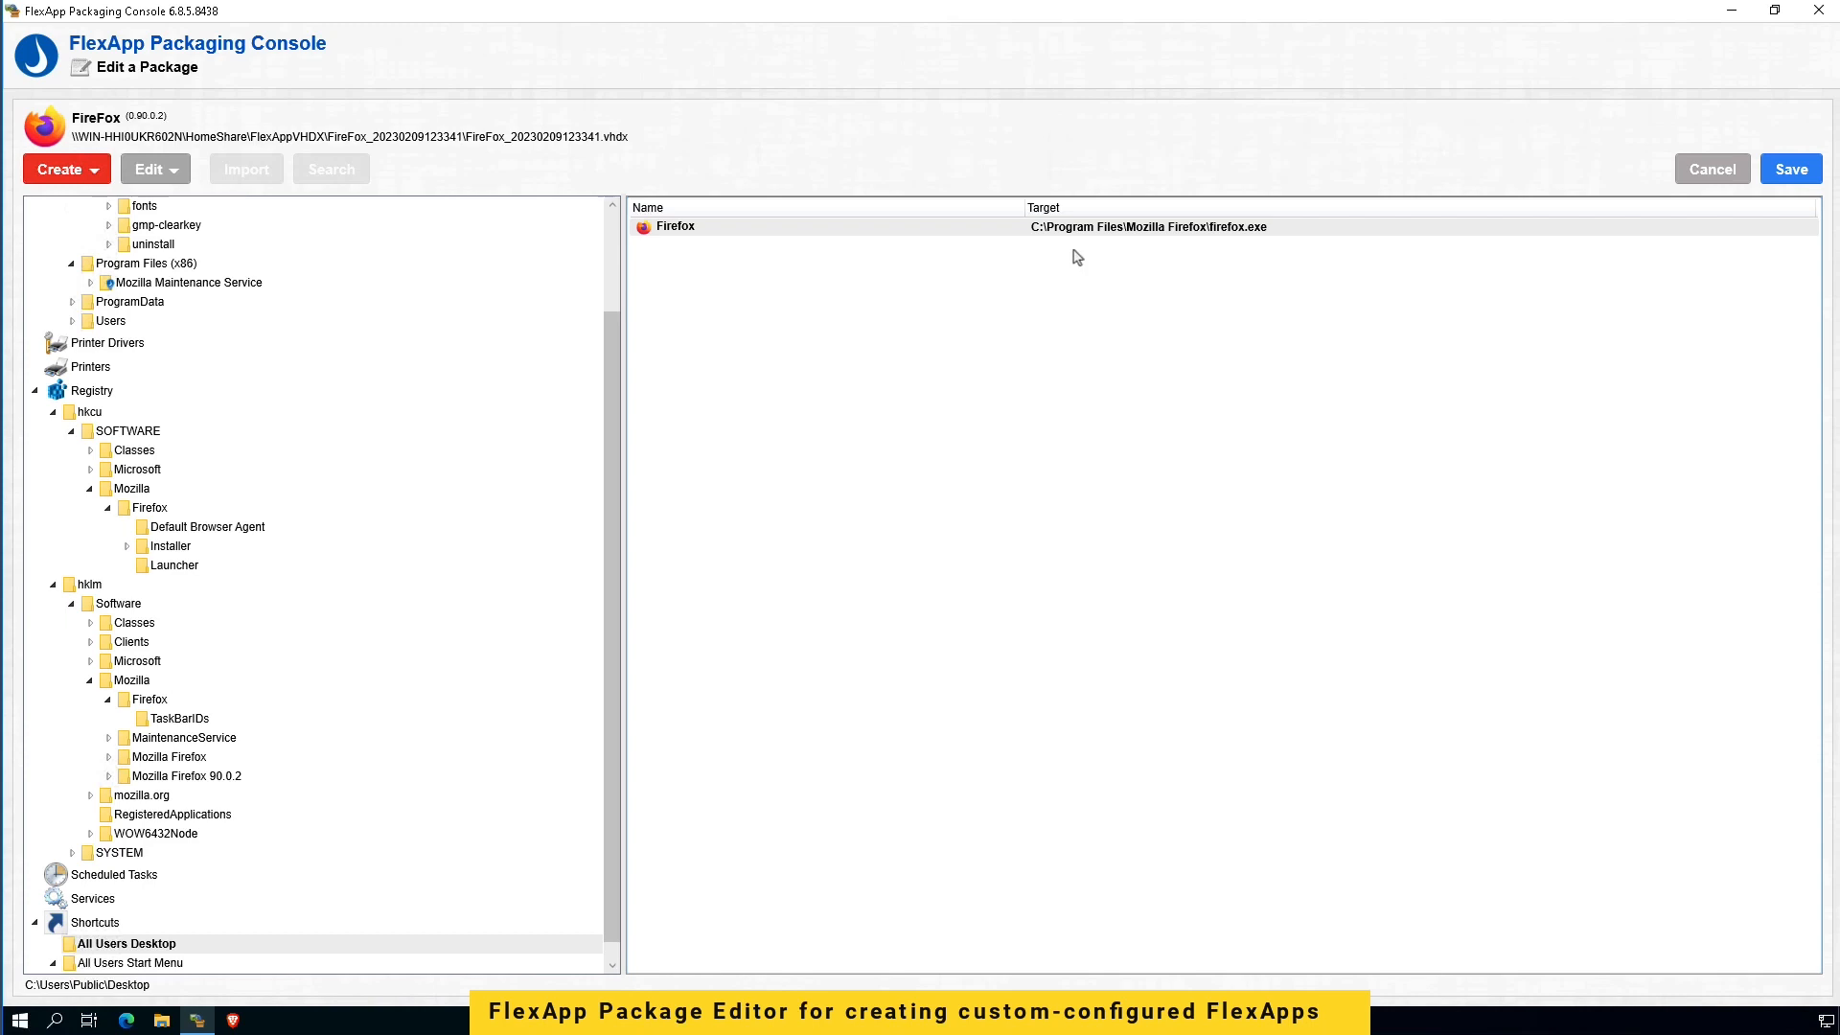
scroll(up, 3)
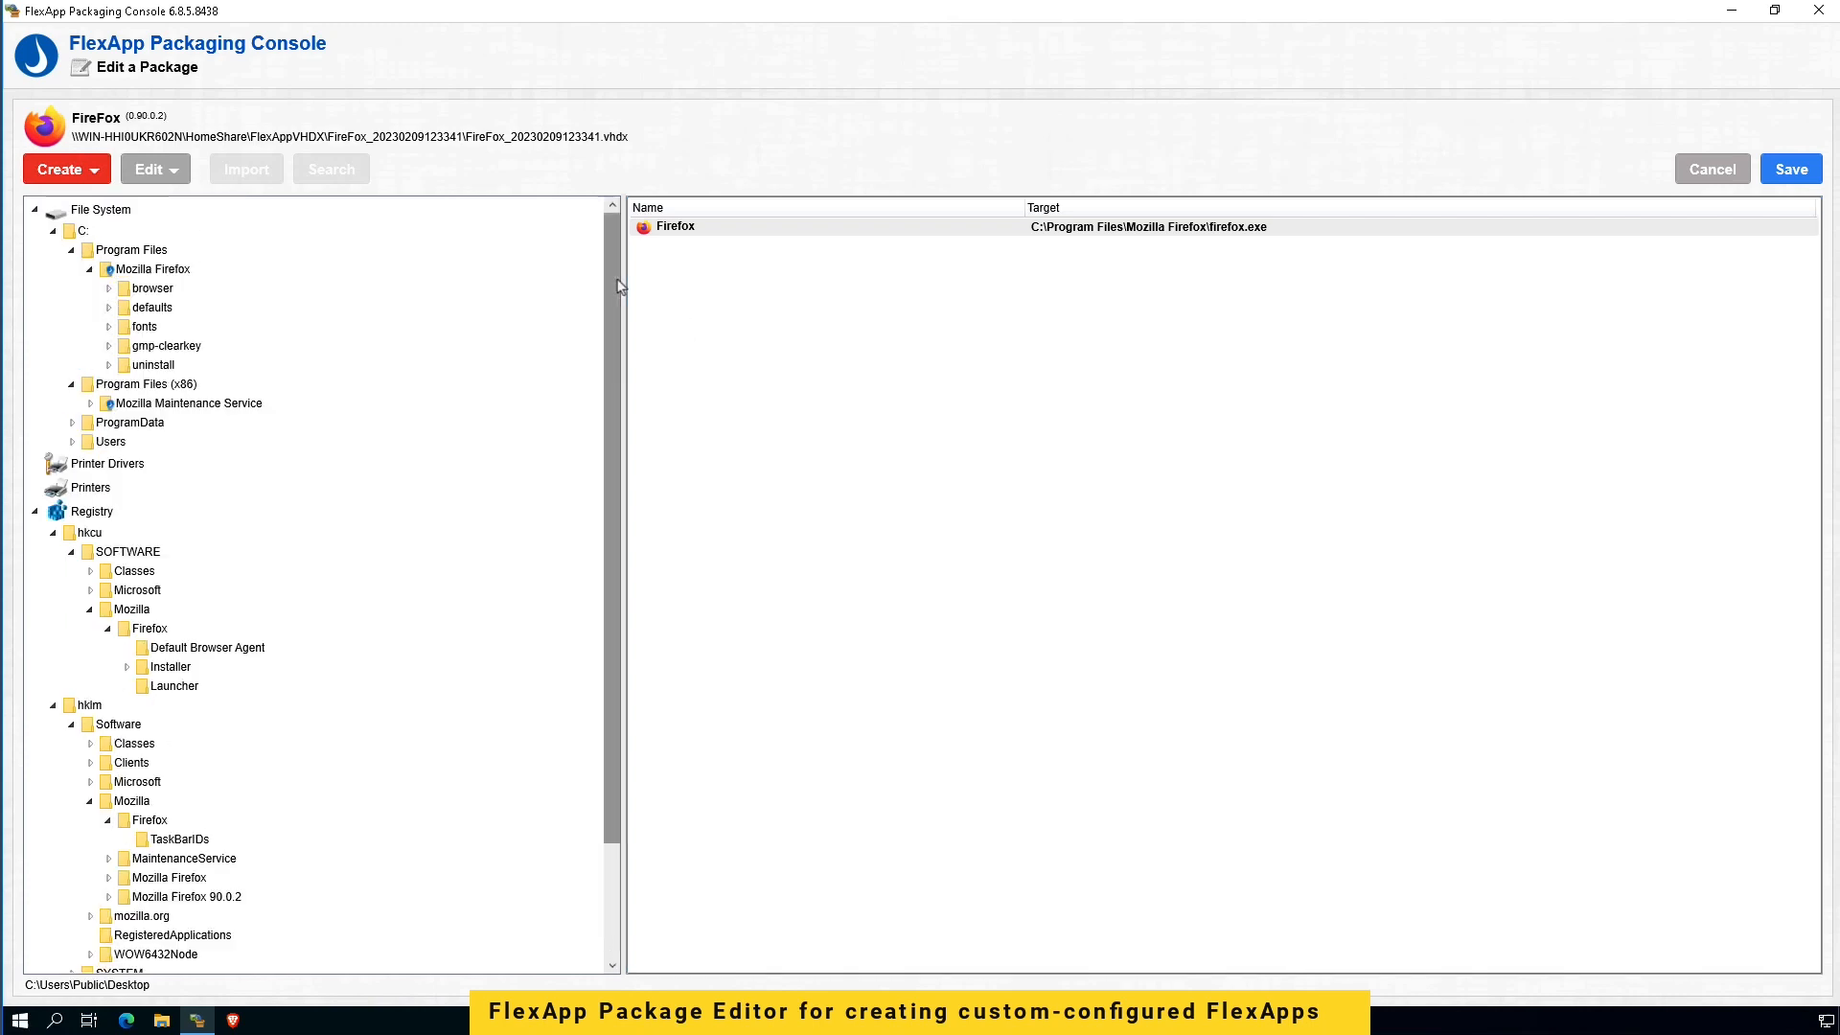
click(1791, 168)
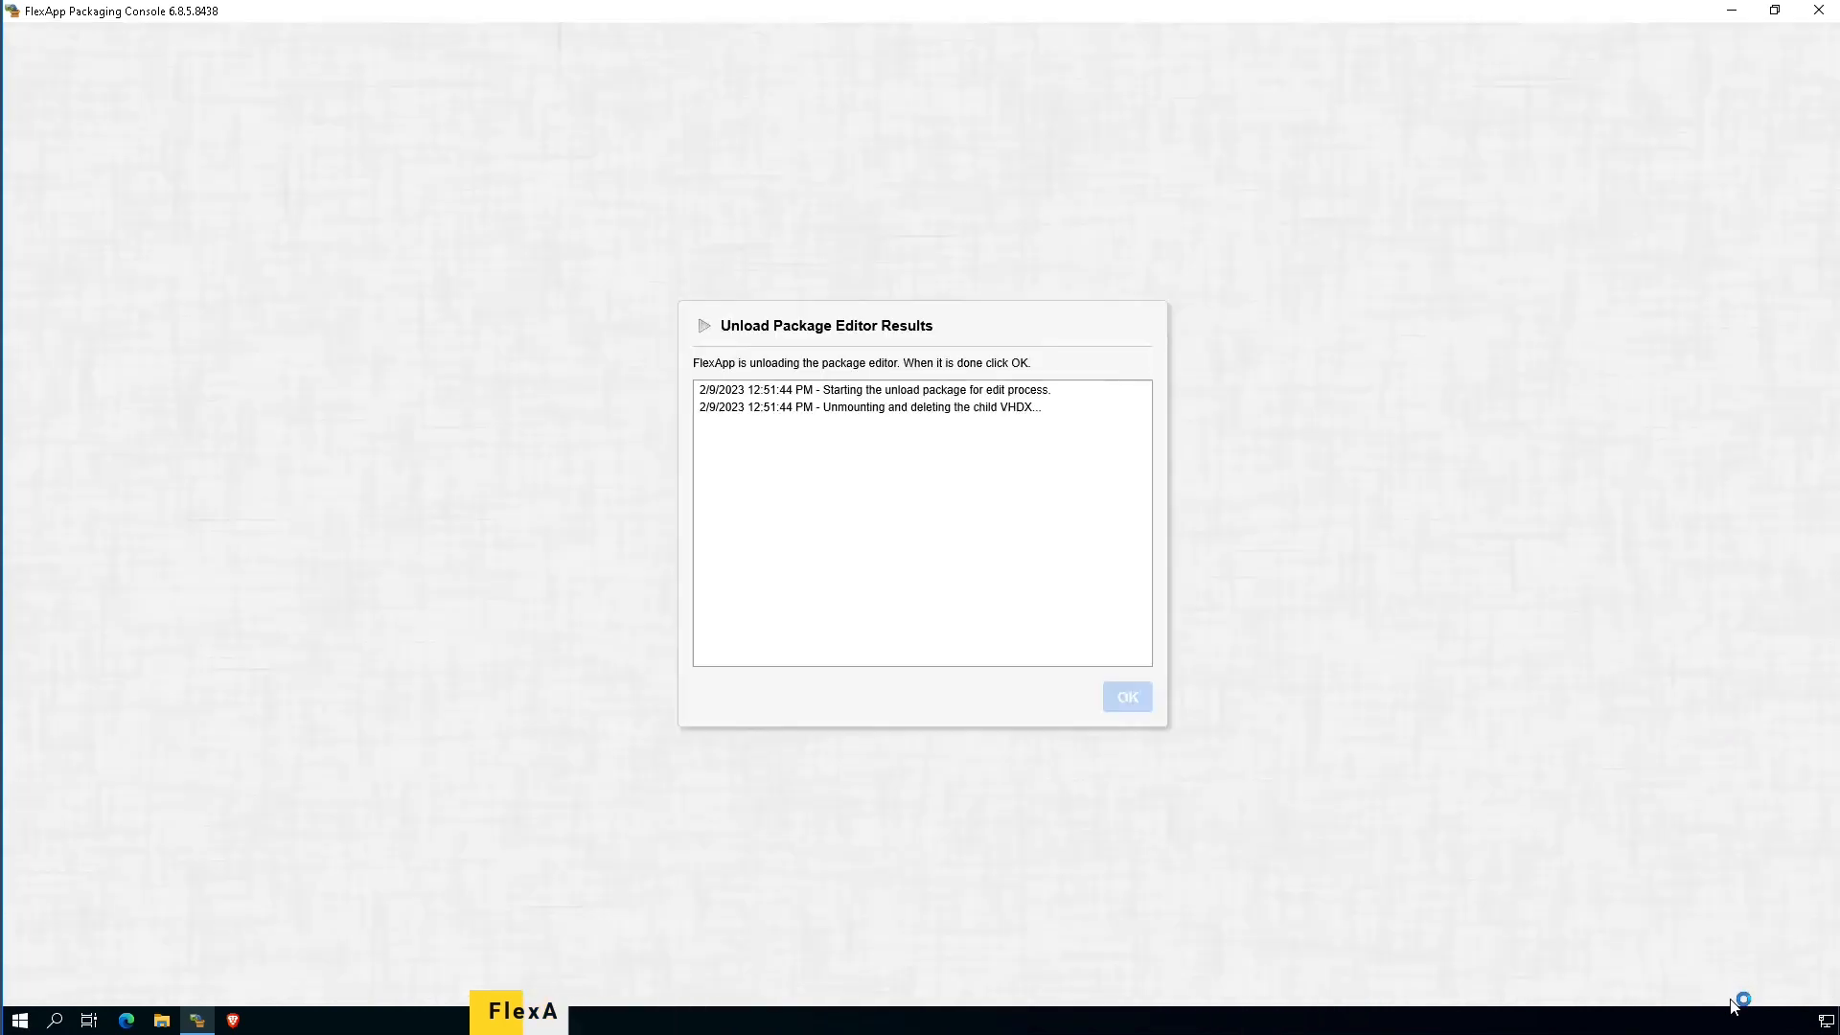